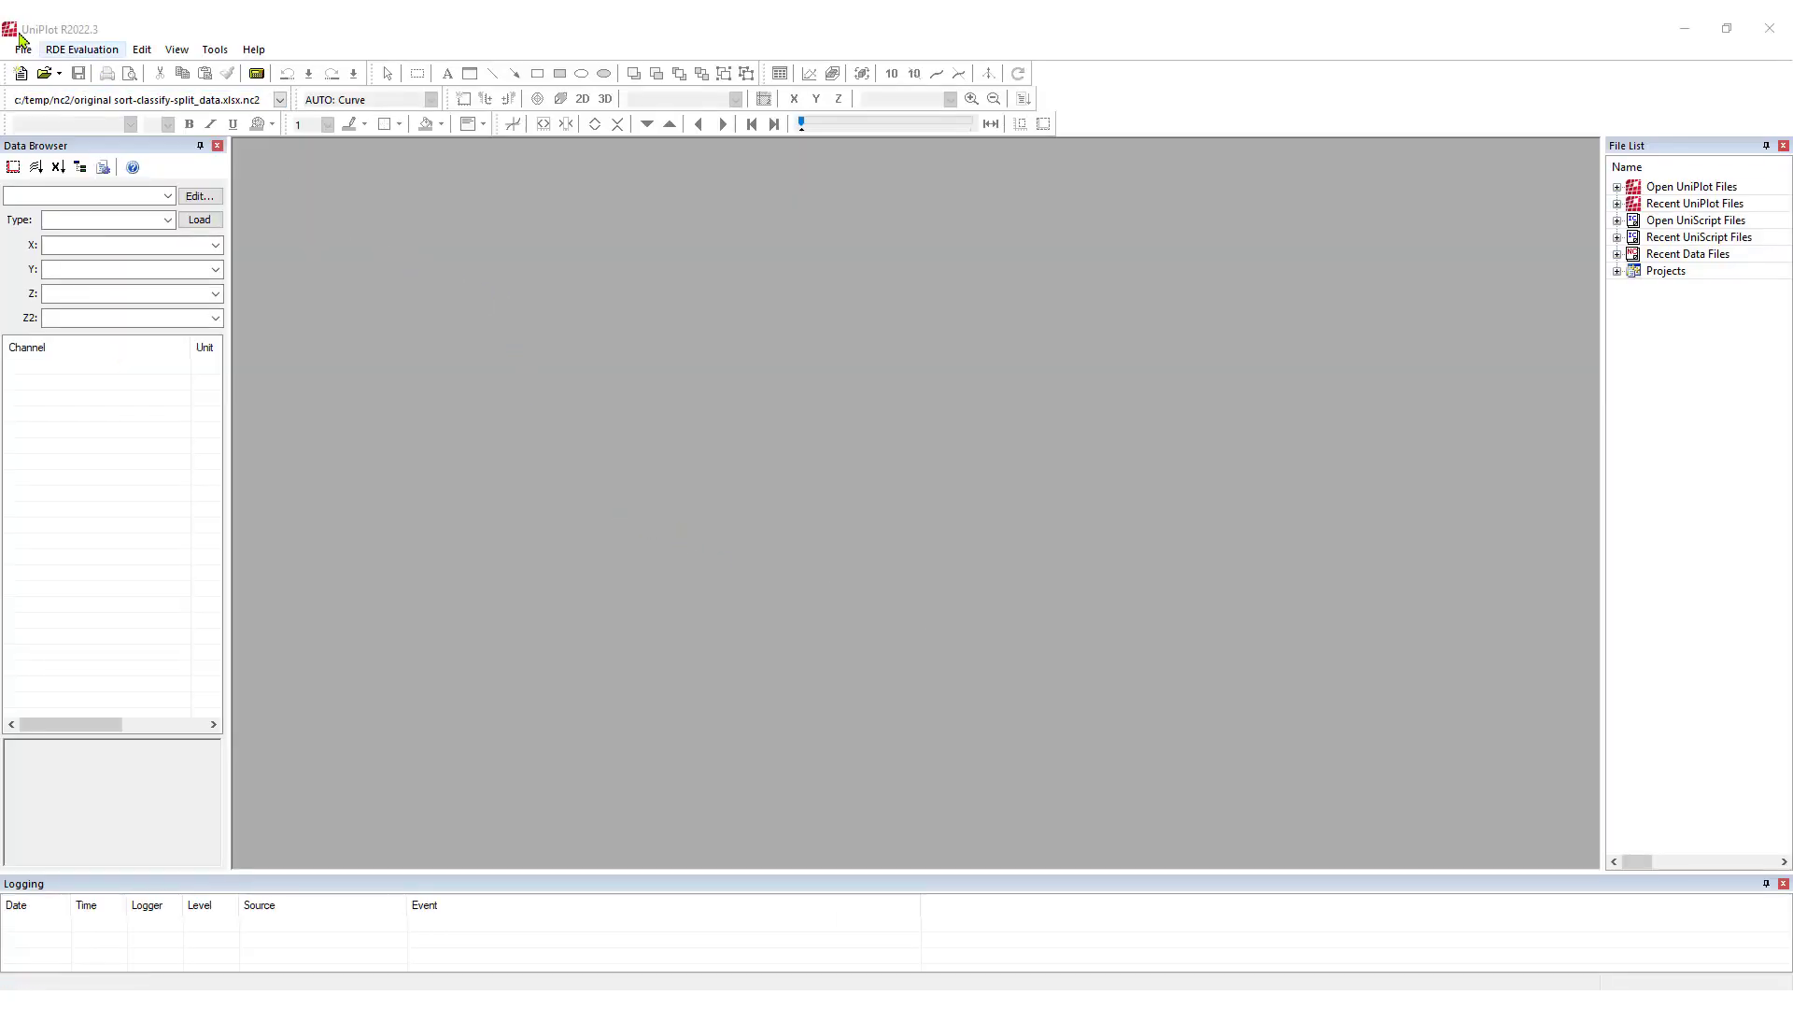
Step: Import Original Sort-Classify-Split_2.xlsx and preview its RotationalSpeed channel in the Data Browser
click(21, 49)
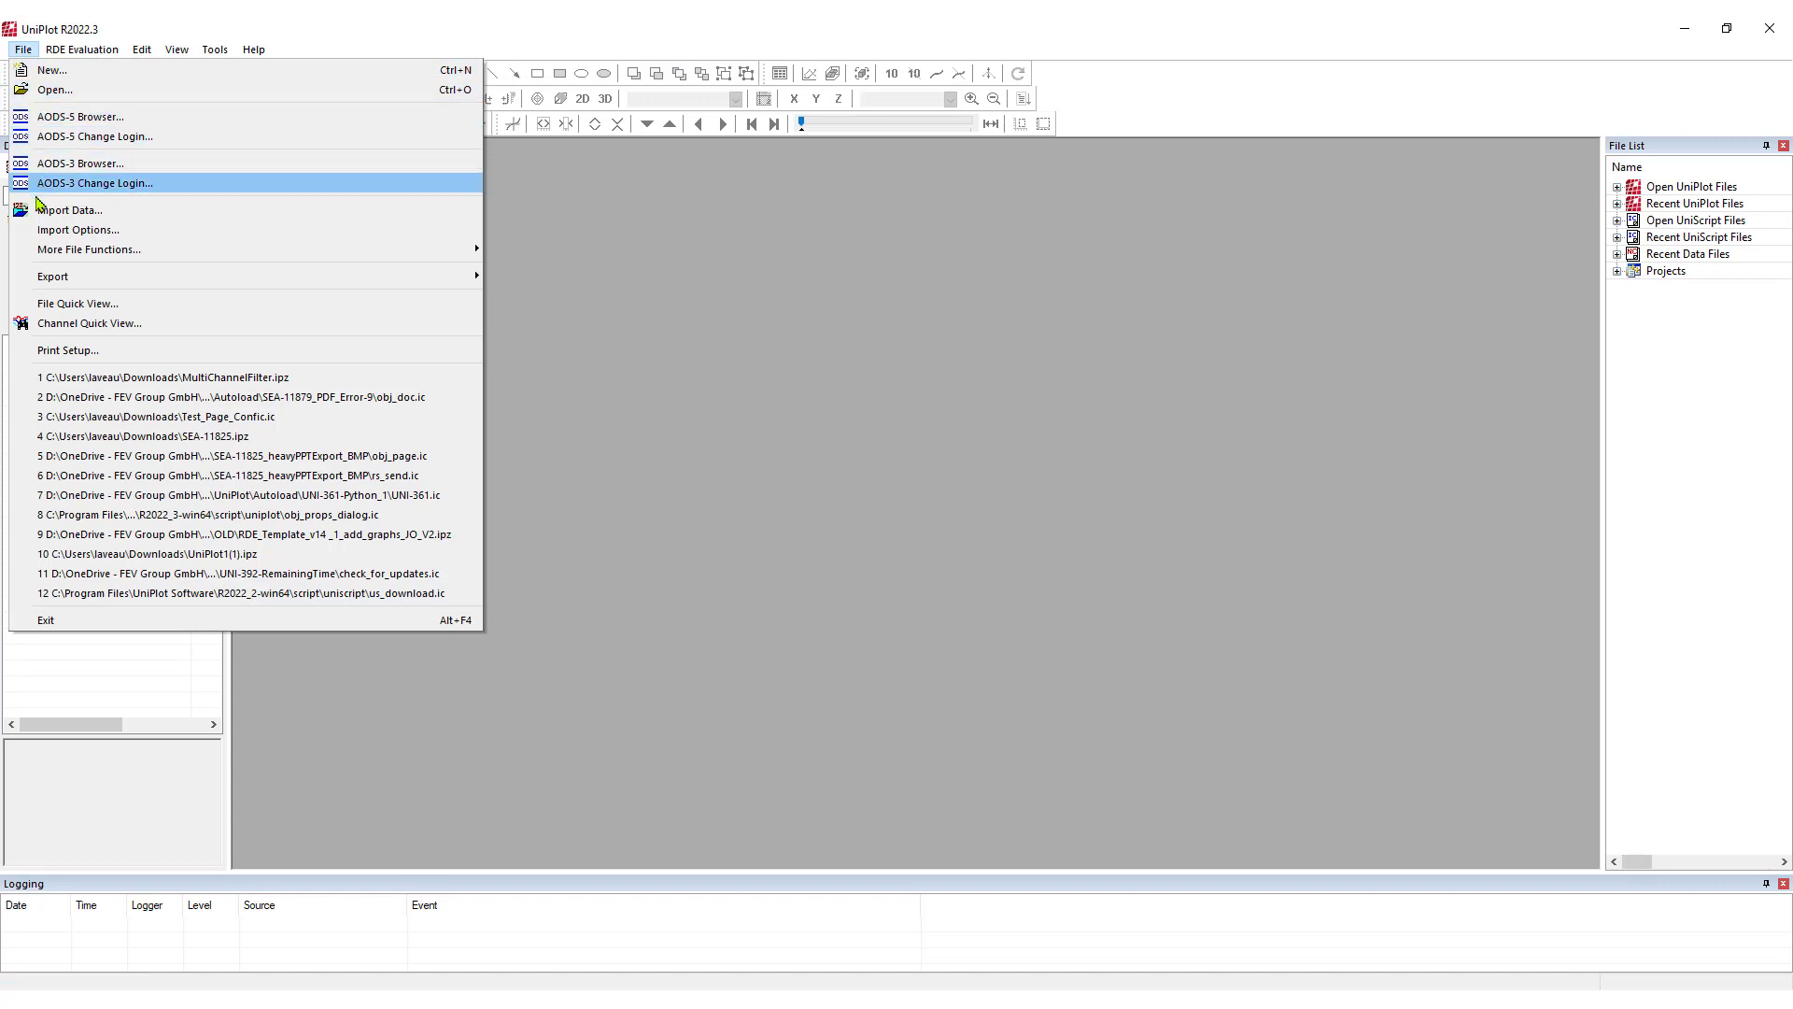
click(71, 209)
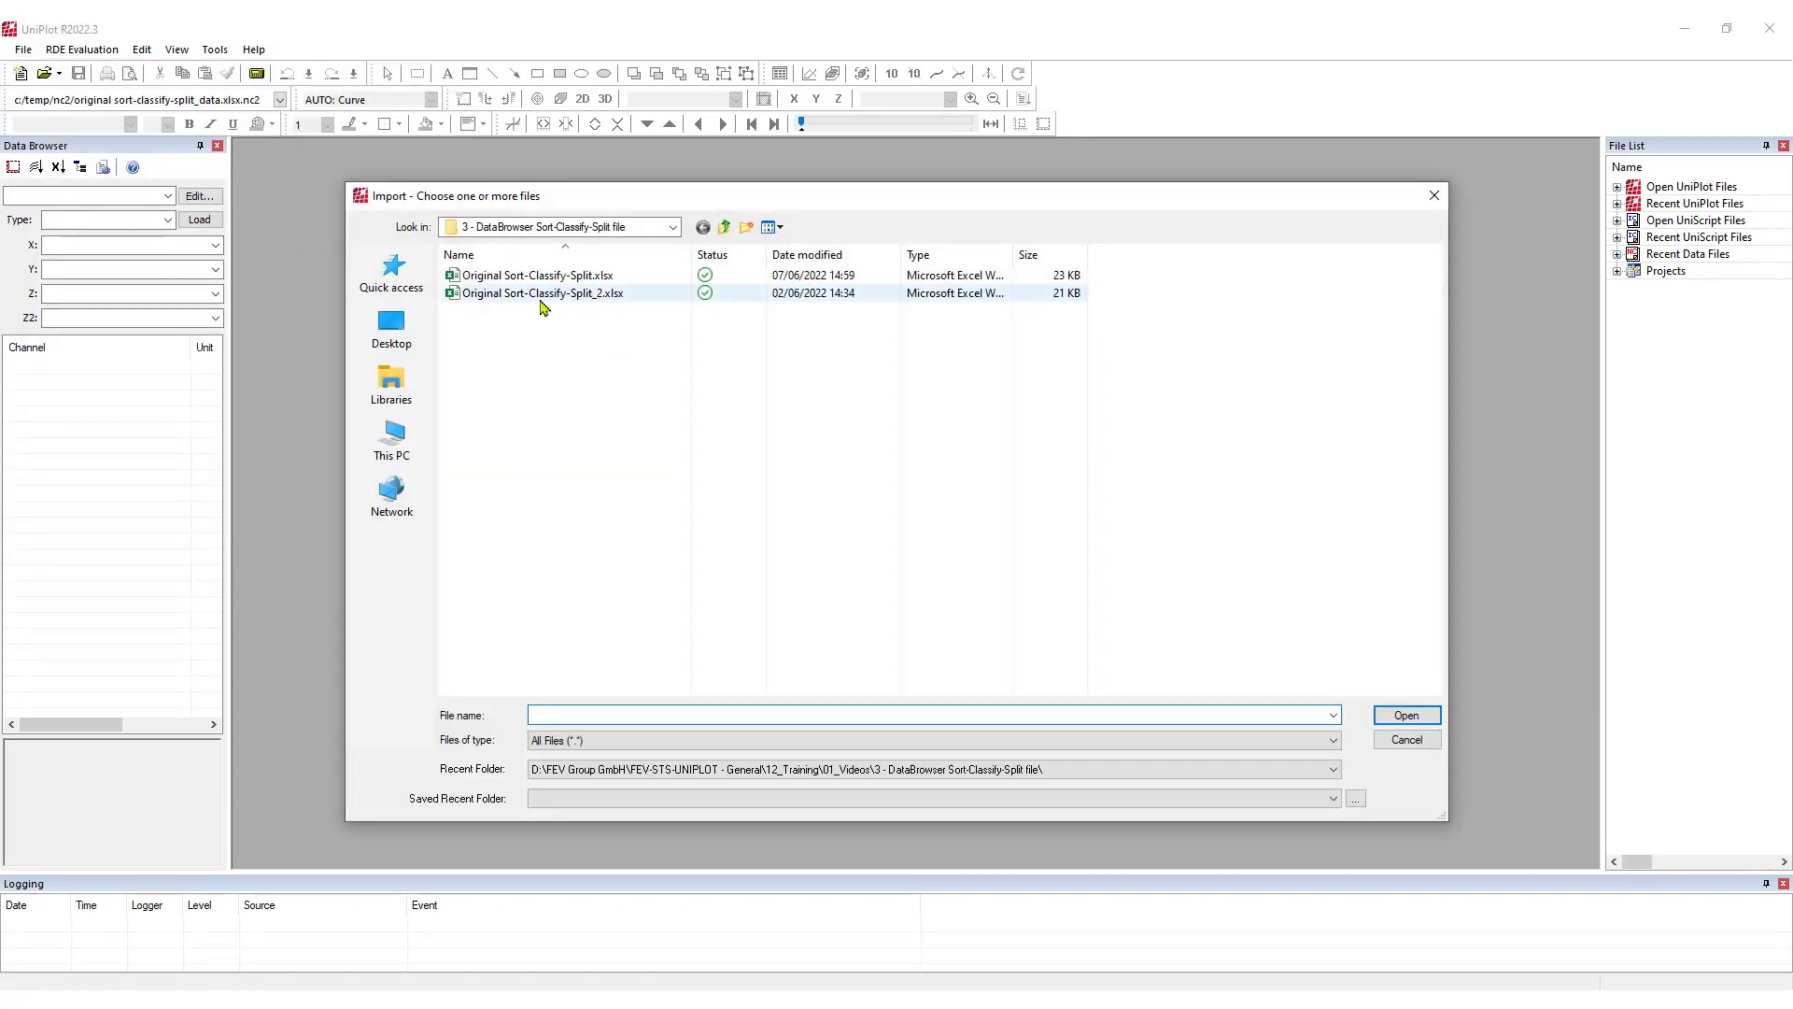
click(541, 293)
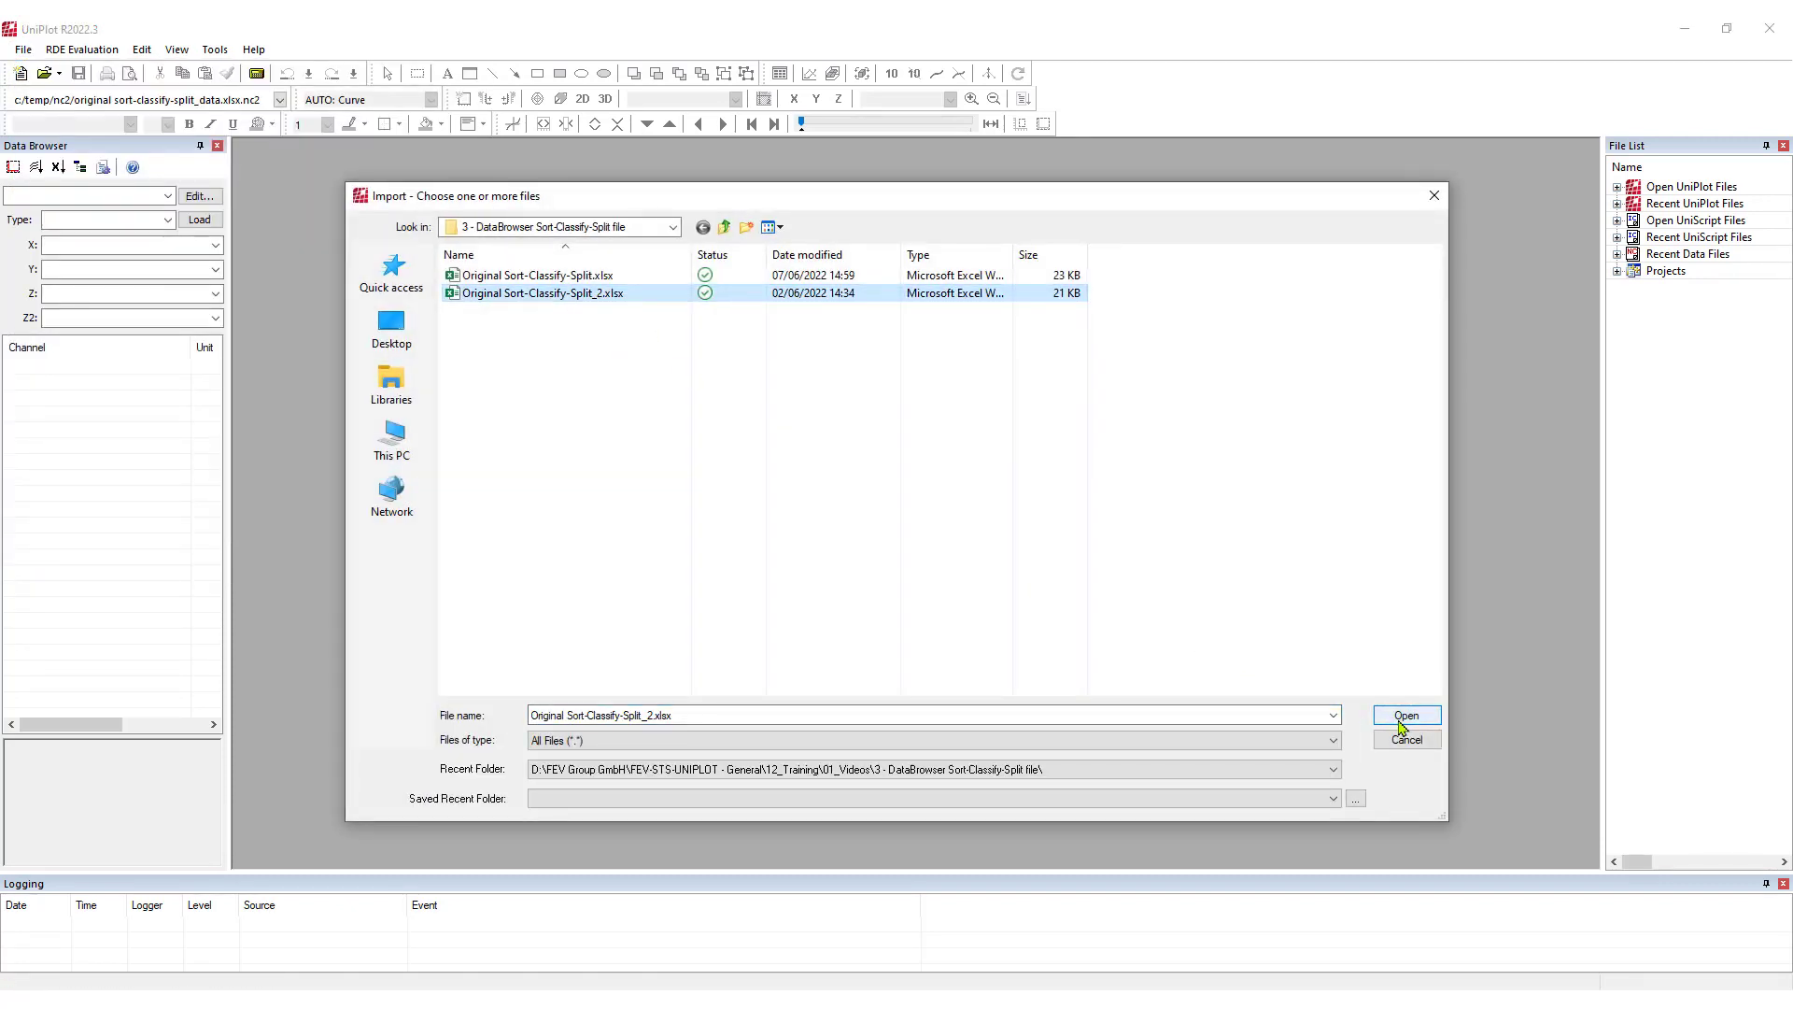
click(1404, 716)
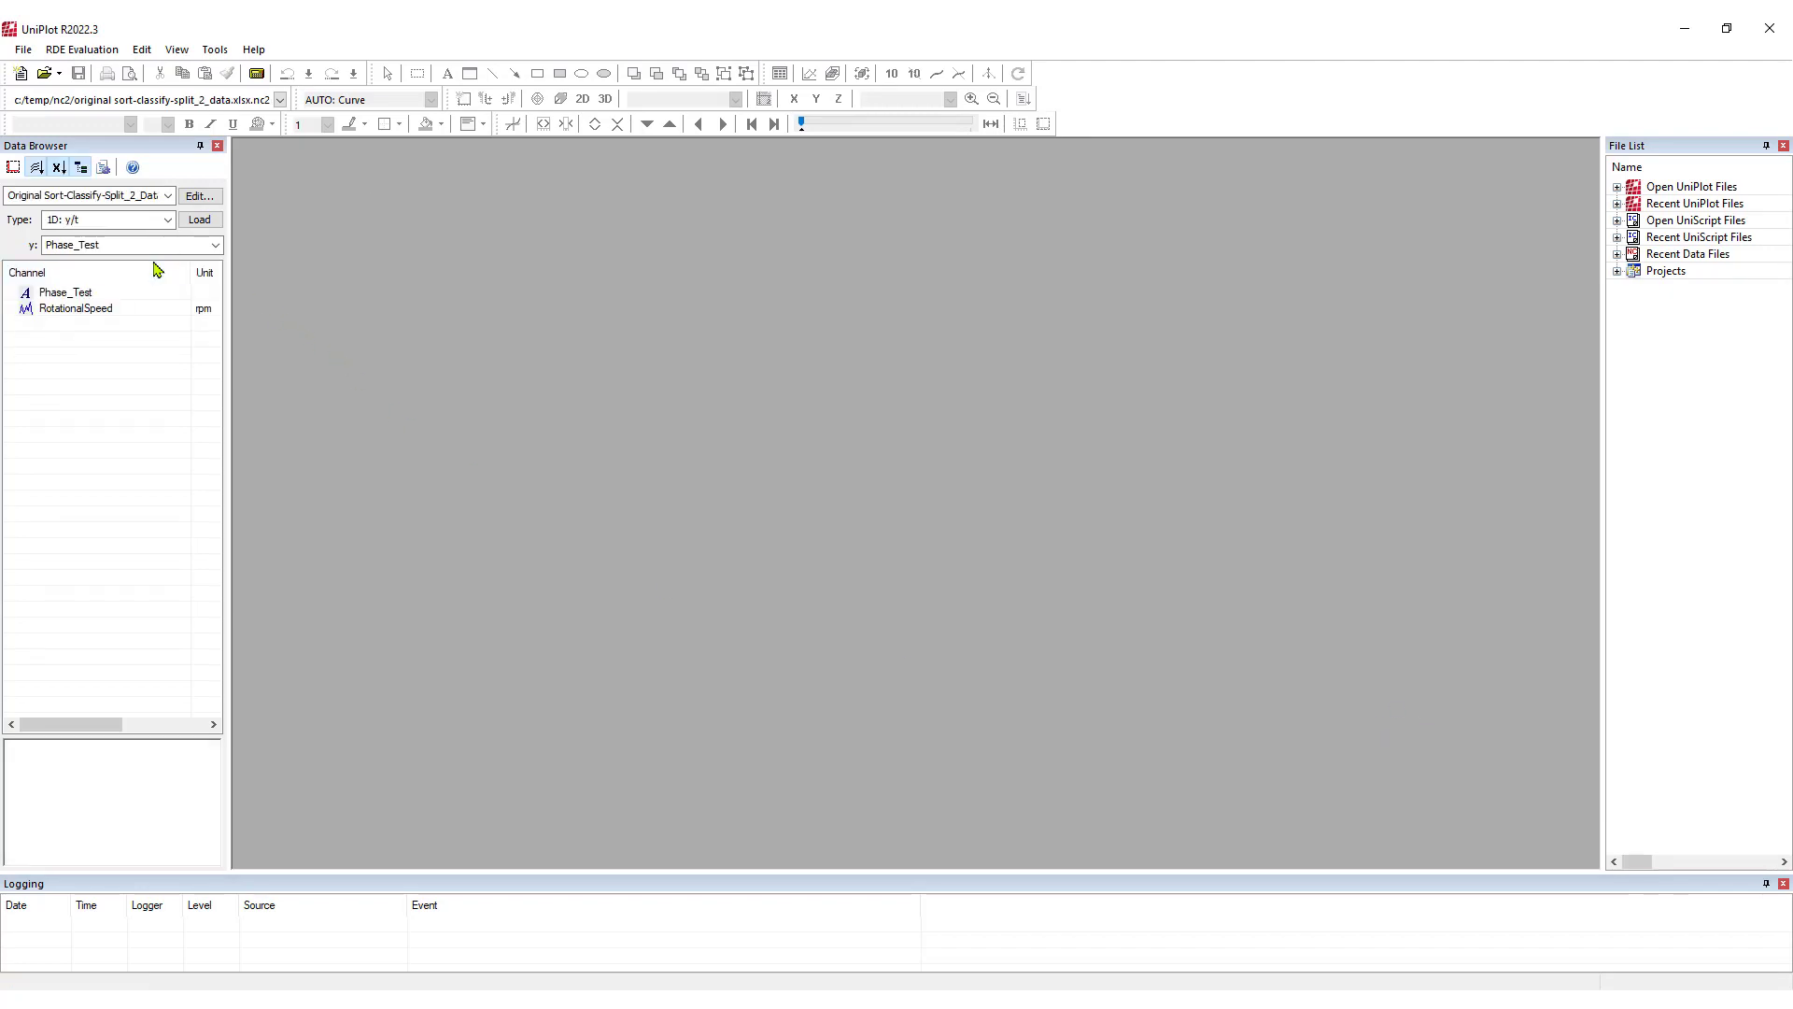
click(77, 308)
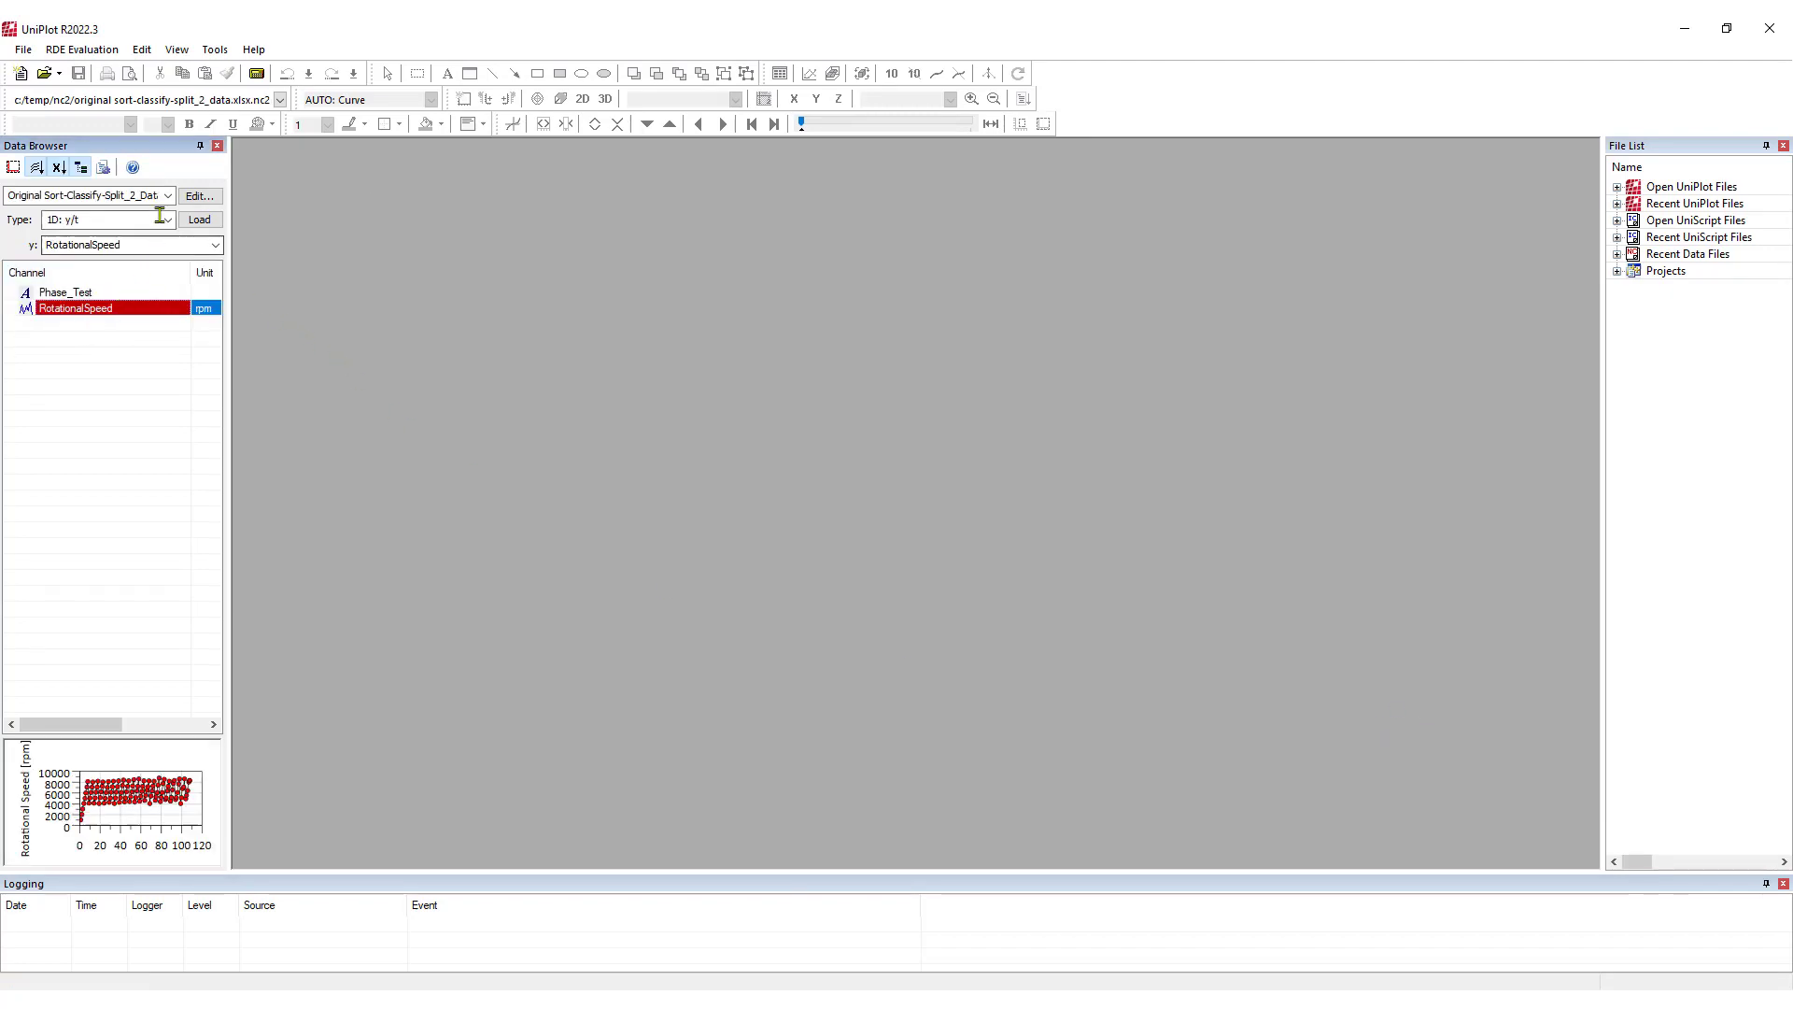
click(200, 194)
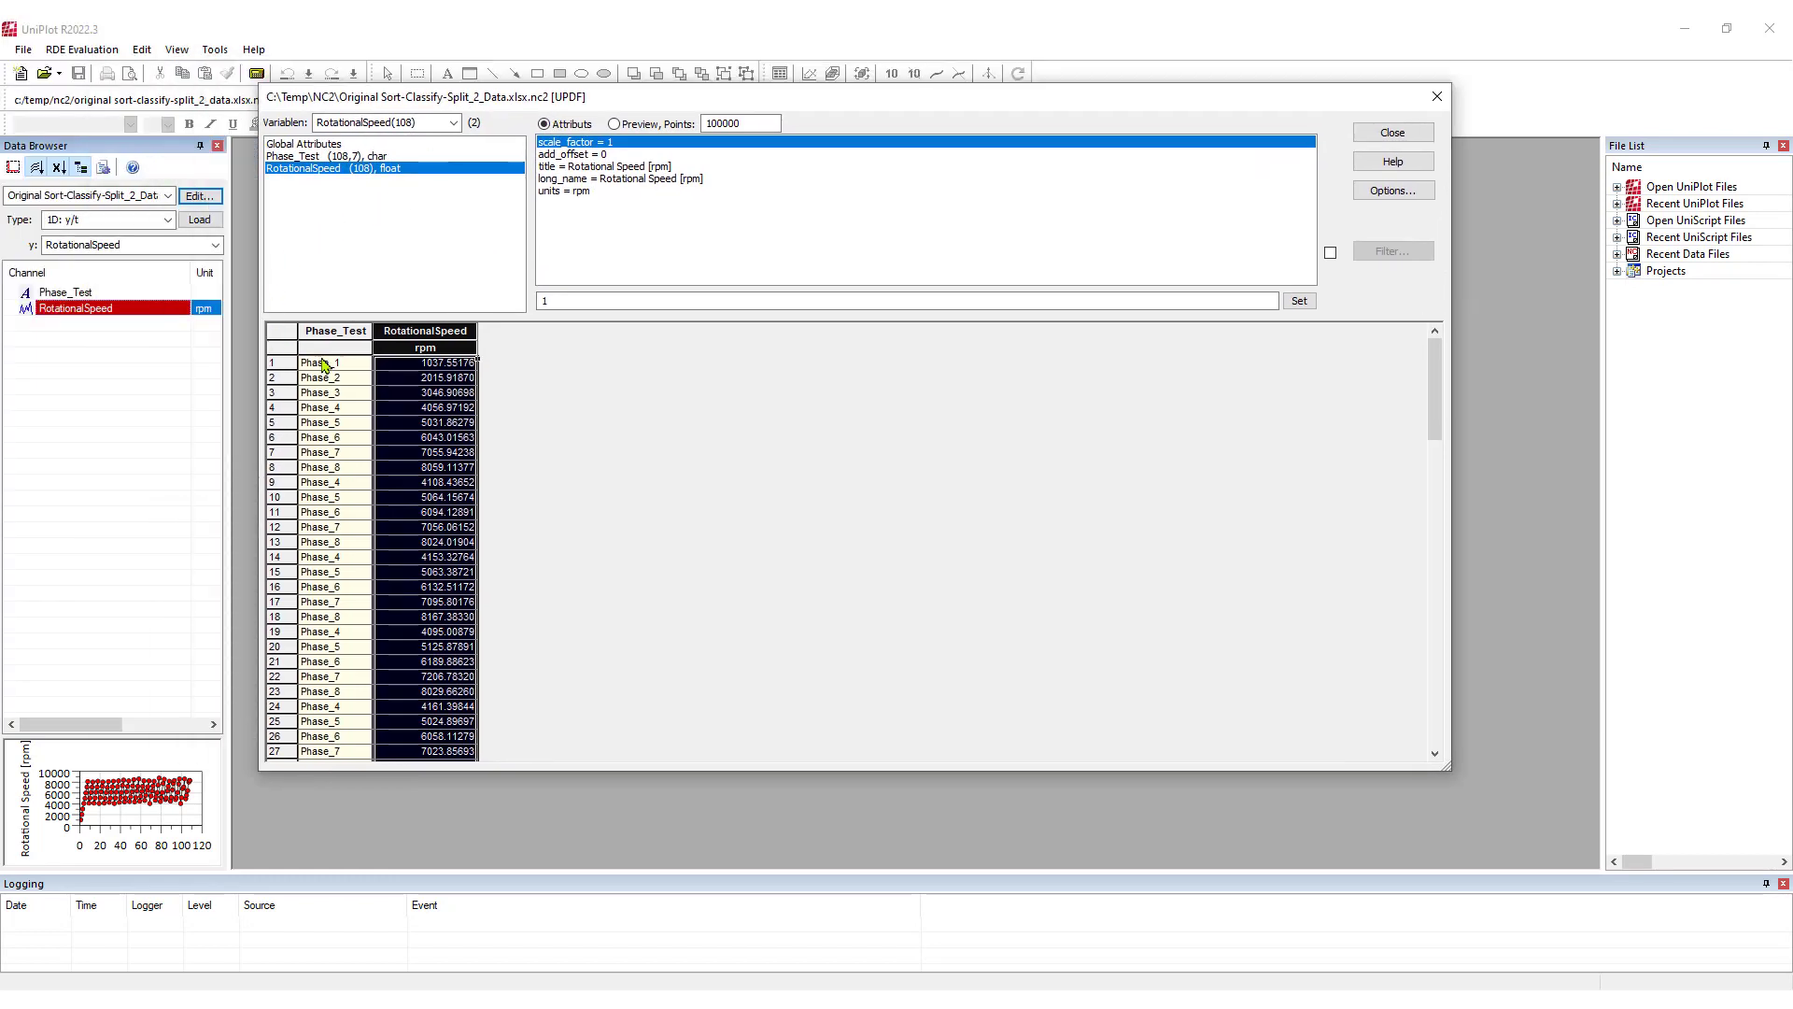
click(323, 157)
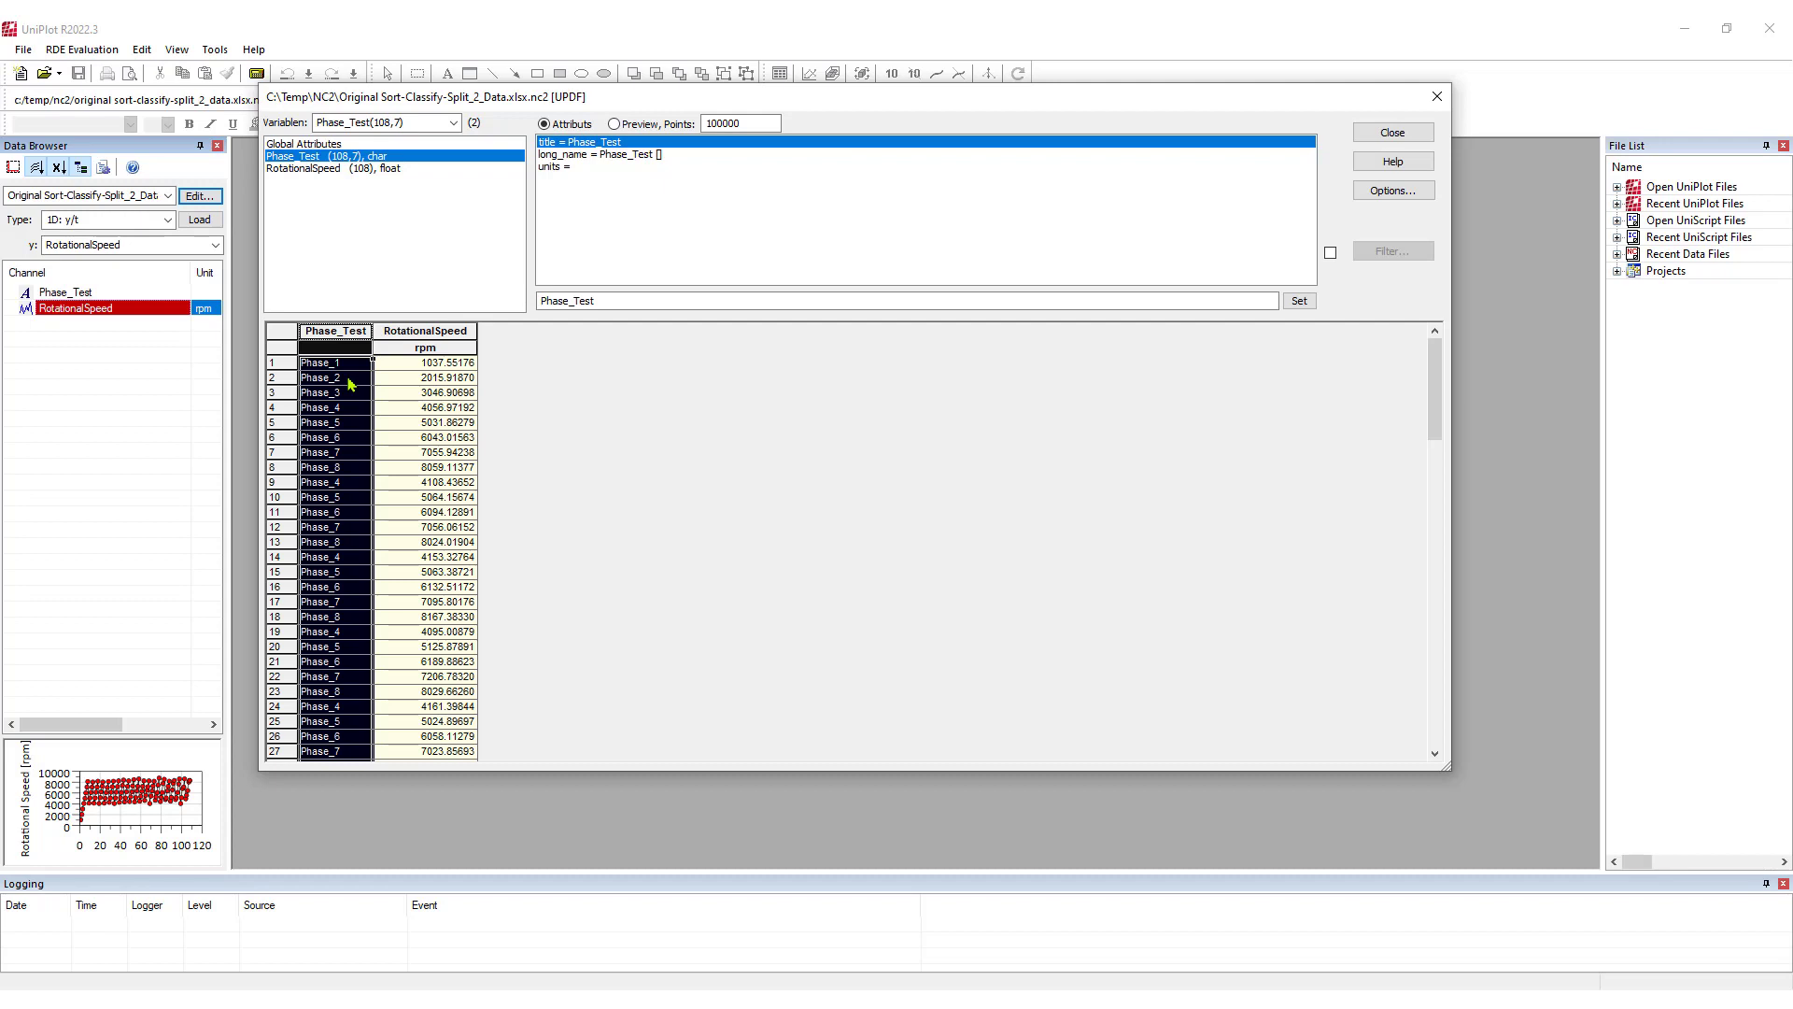
click(426, 331)
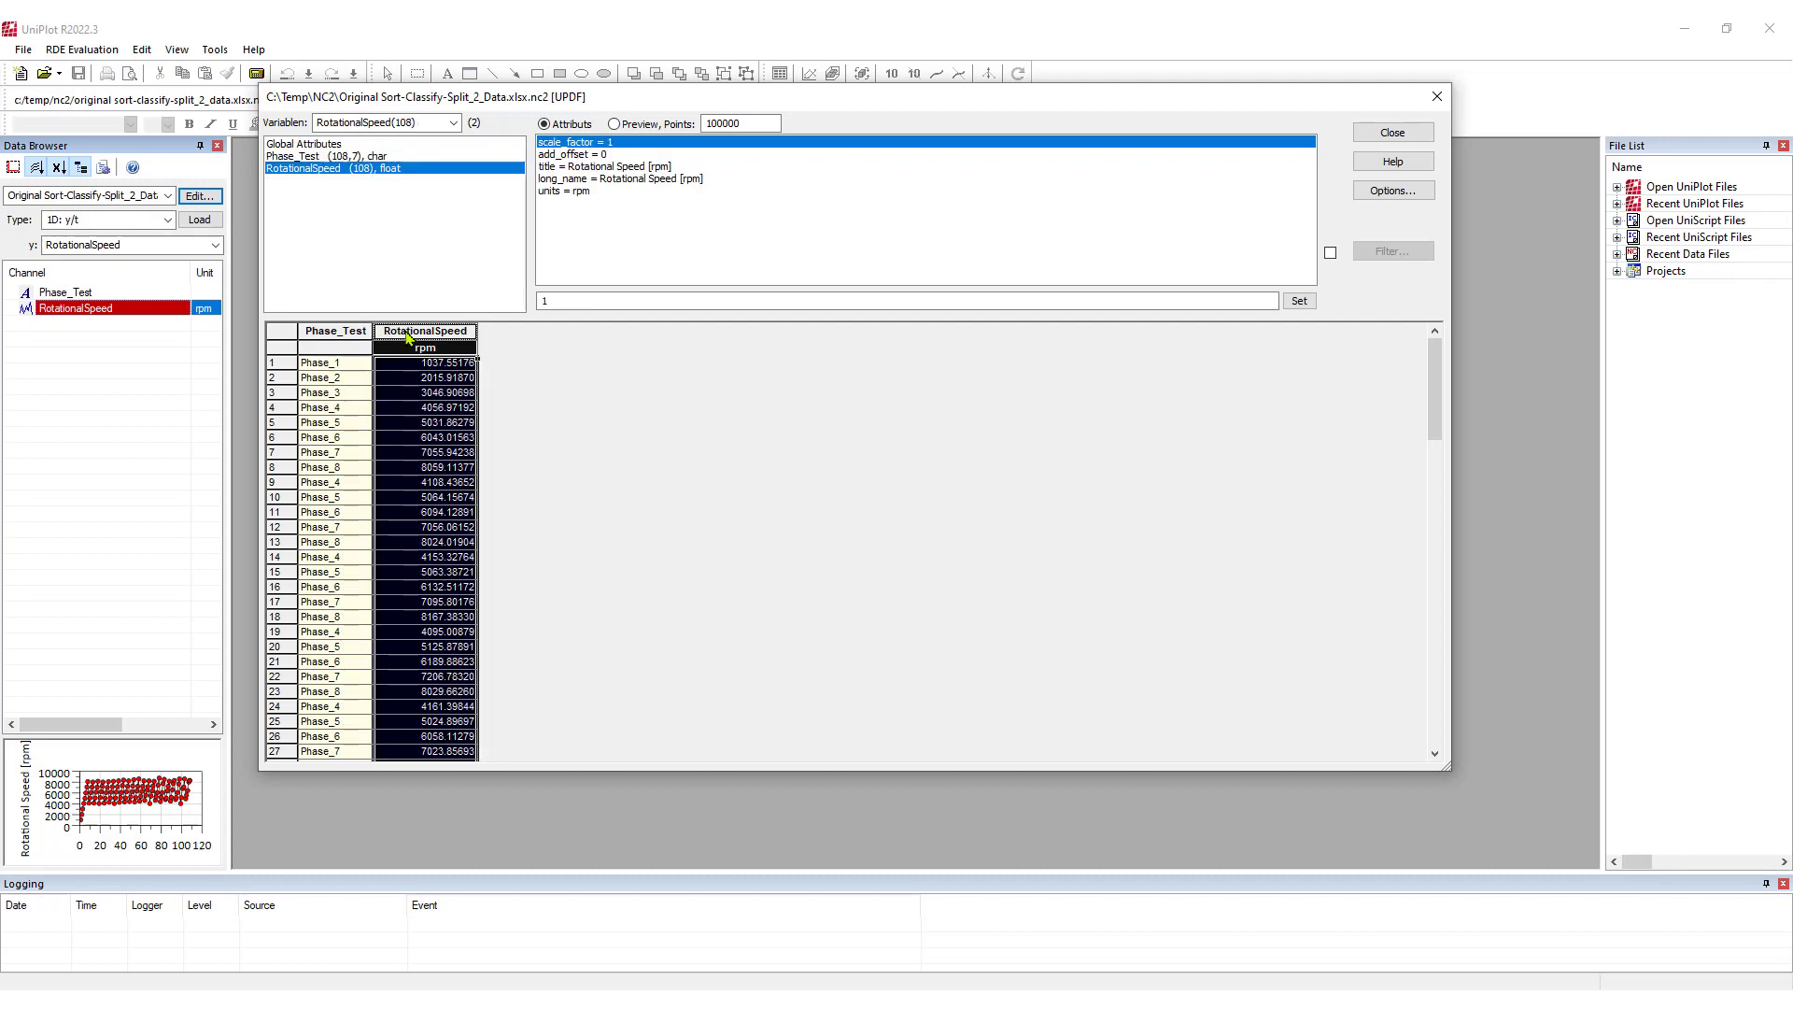
mouse_move(400, 370)
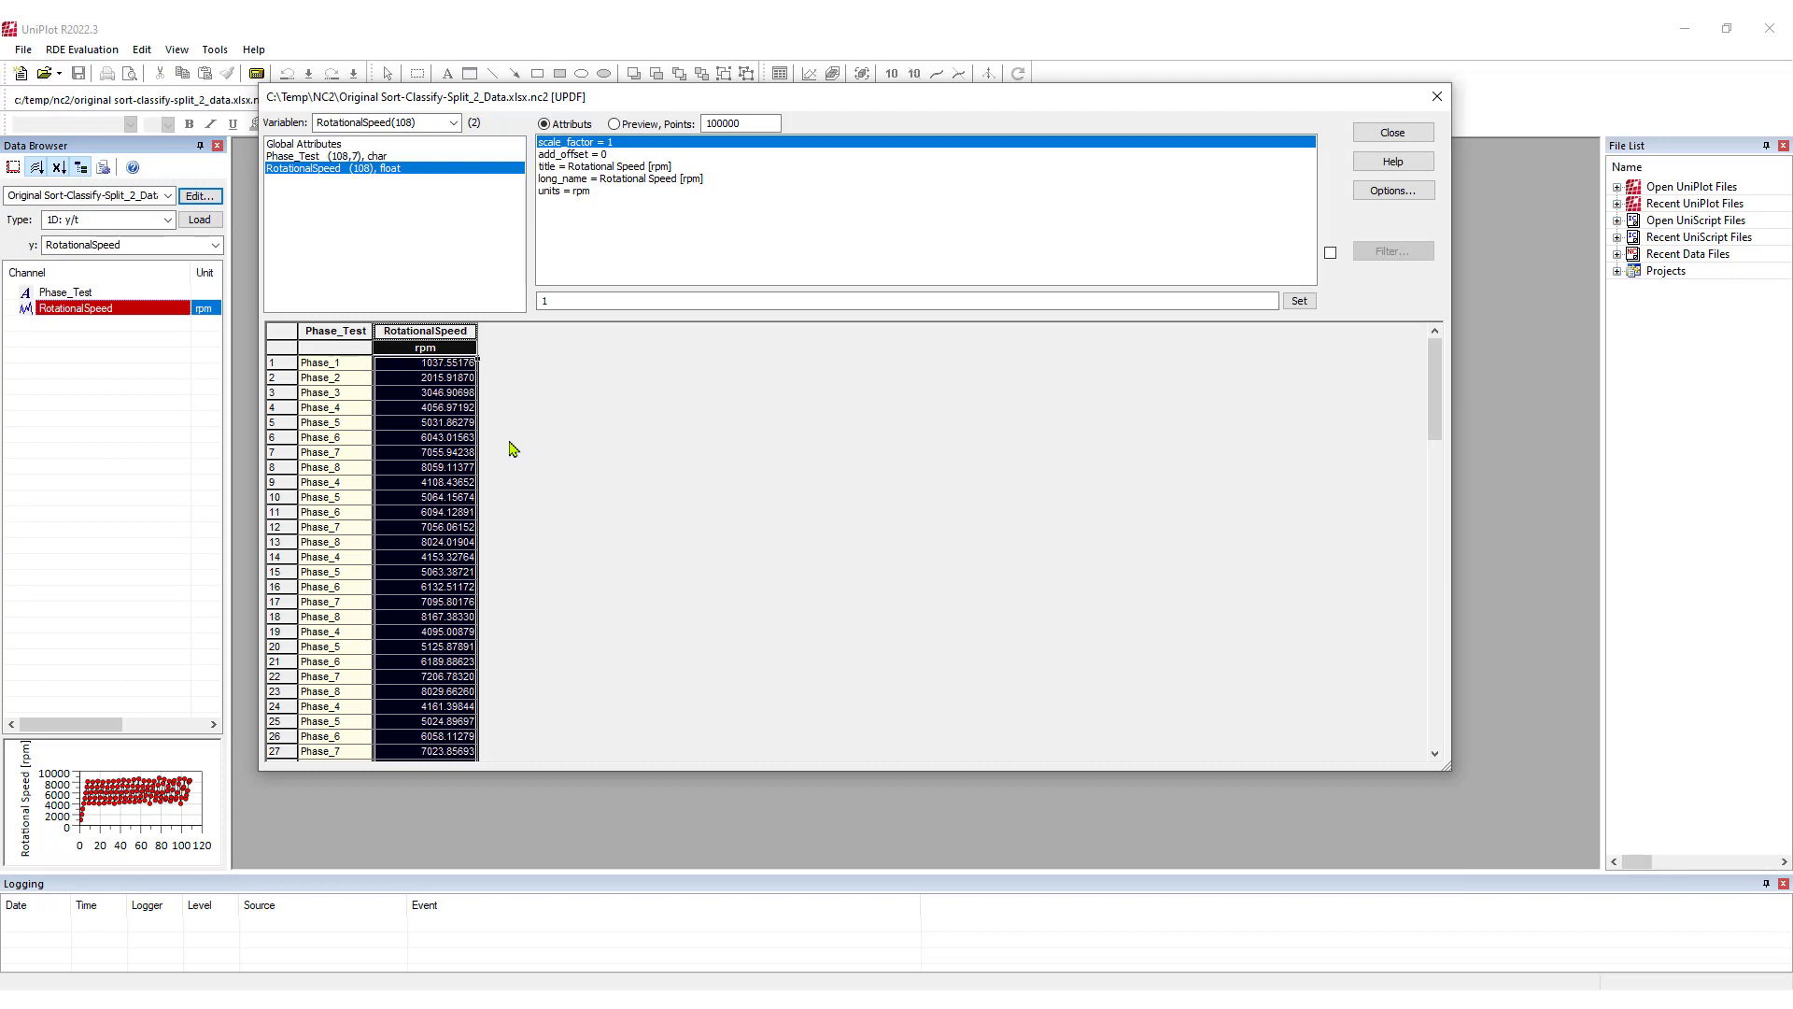
mouse_move(512, 435)
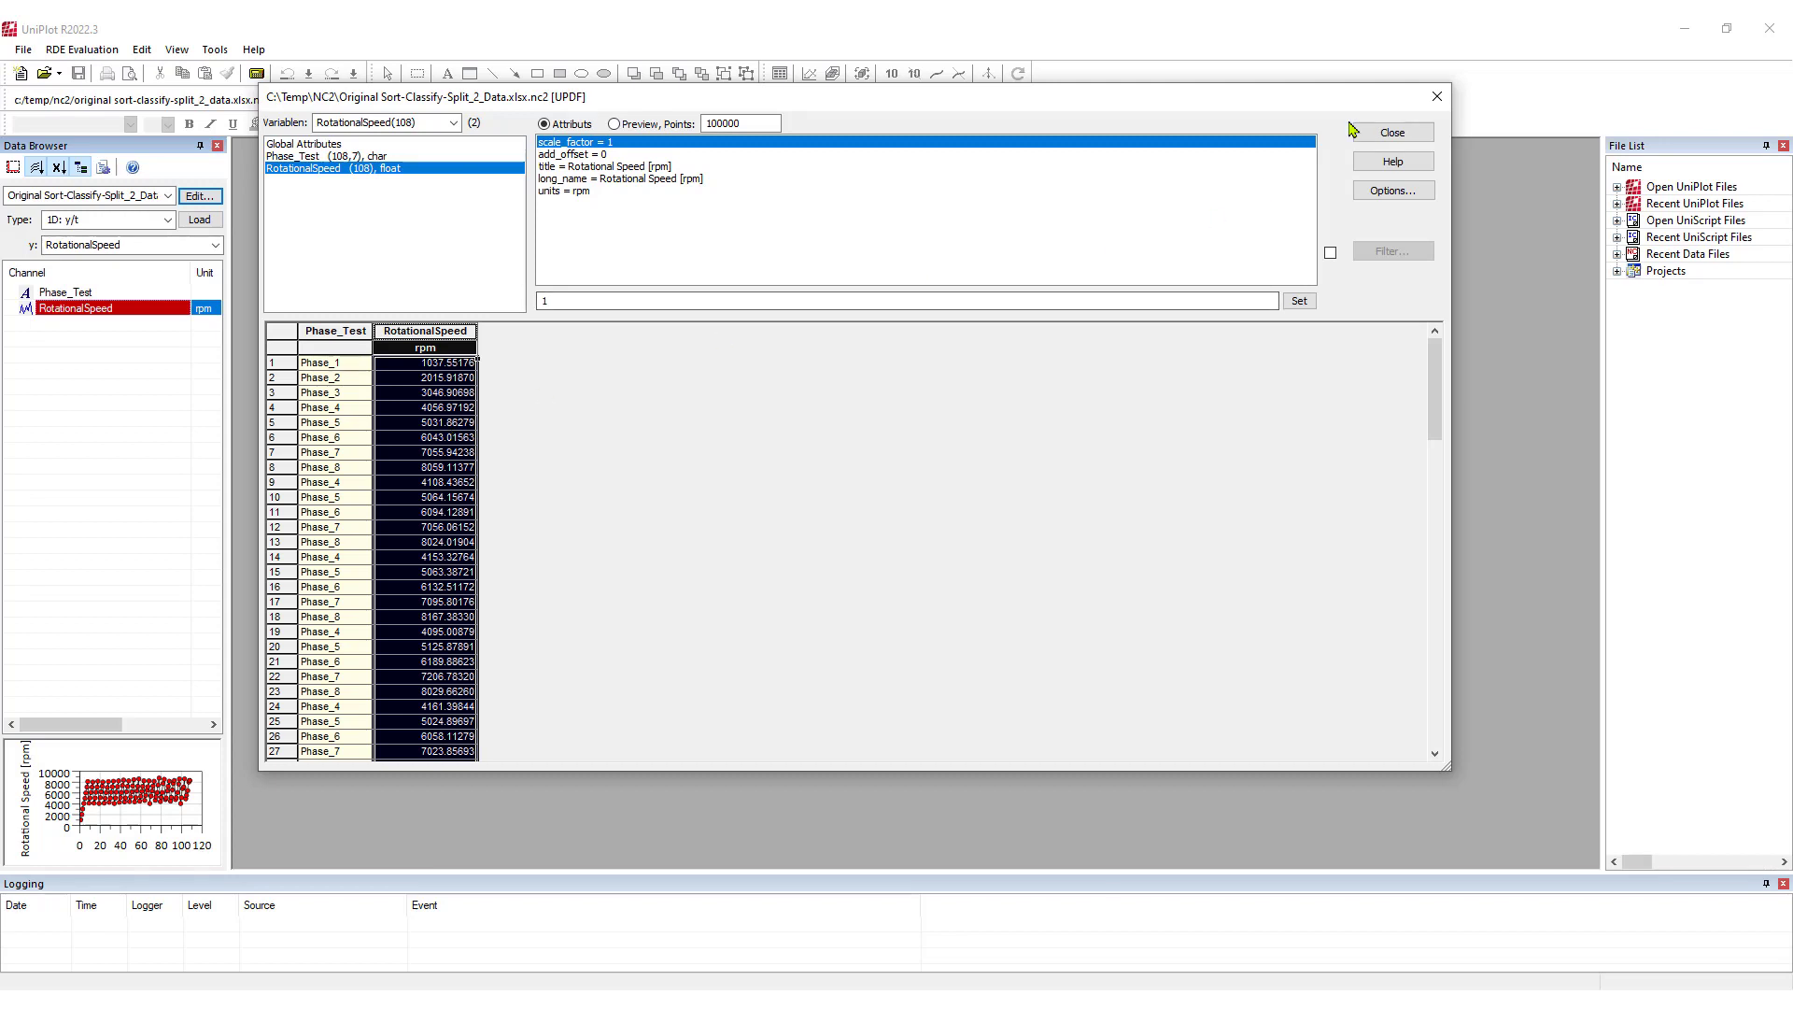
click(1387, 131)
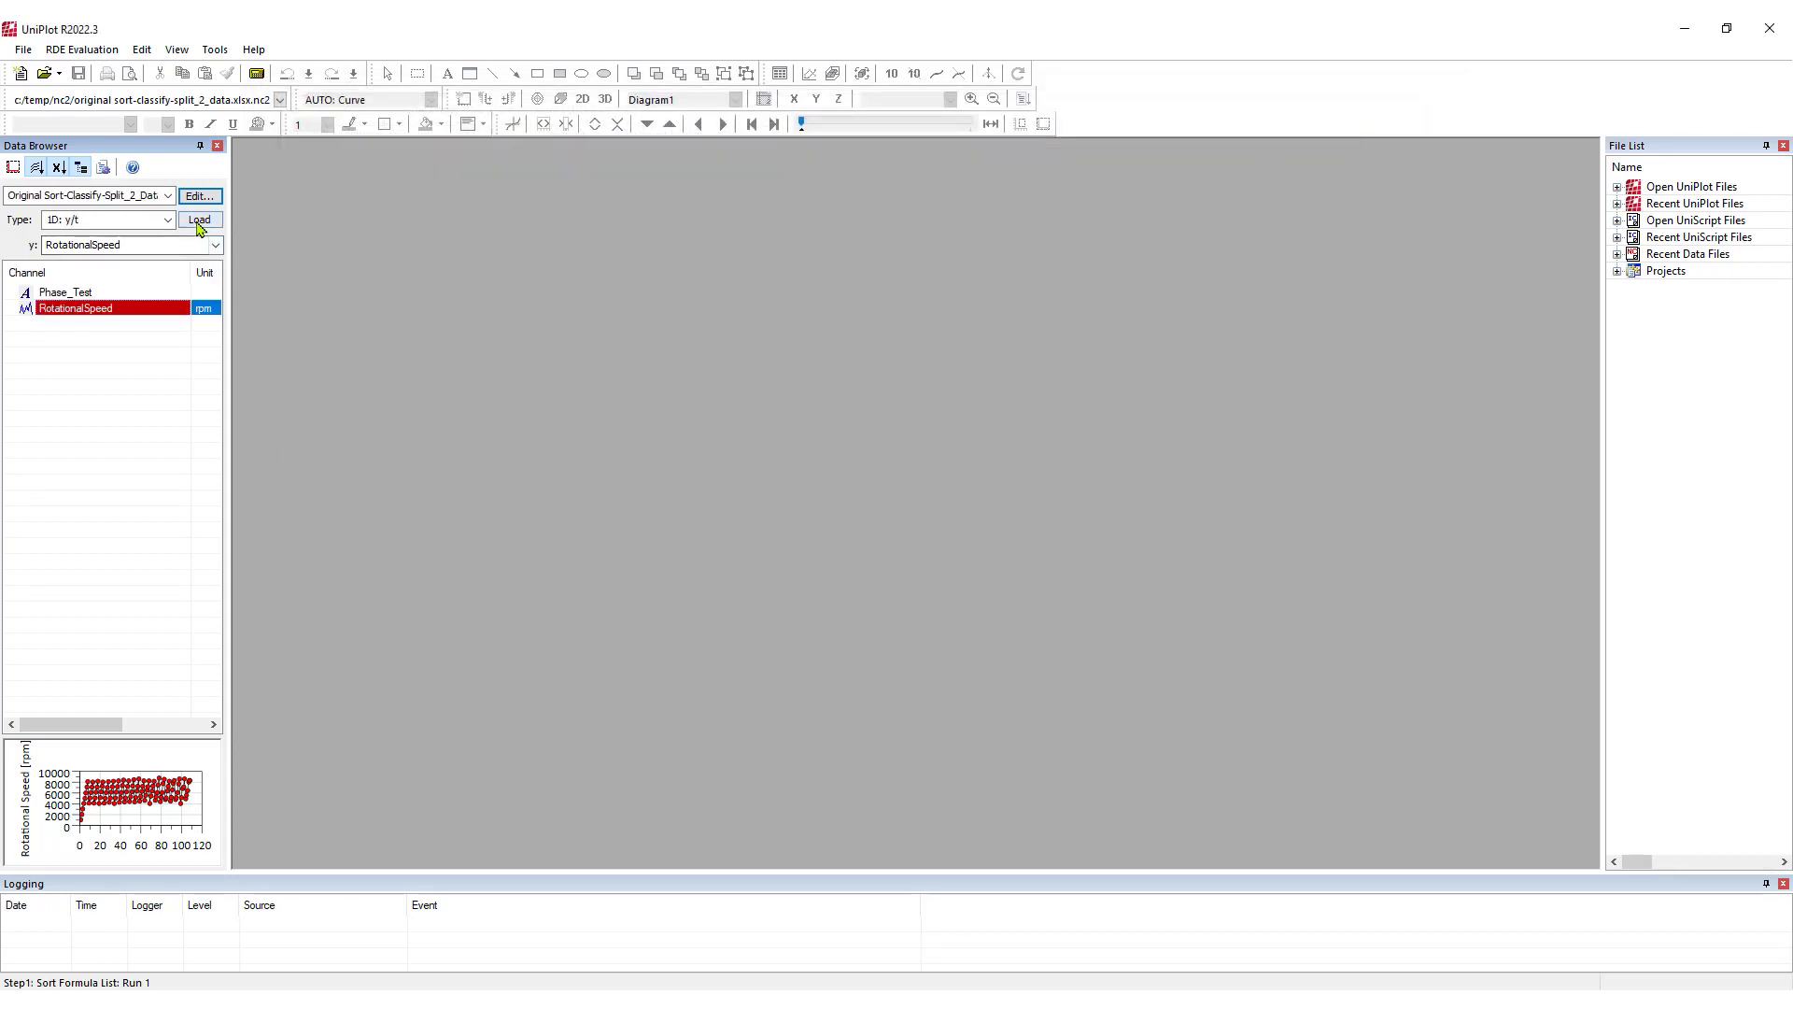
click(20, 73)
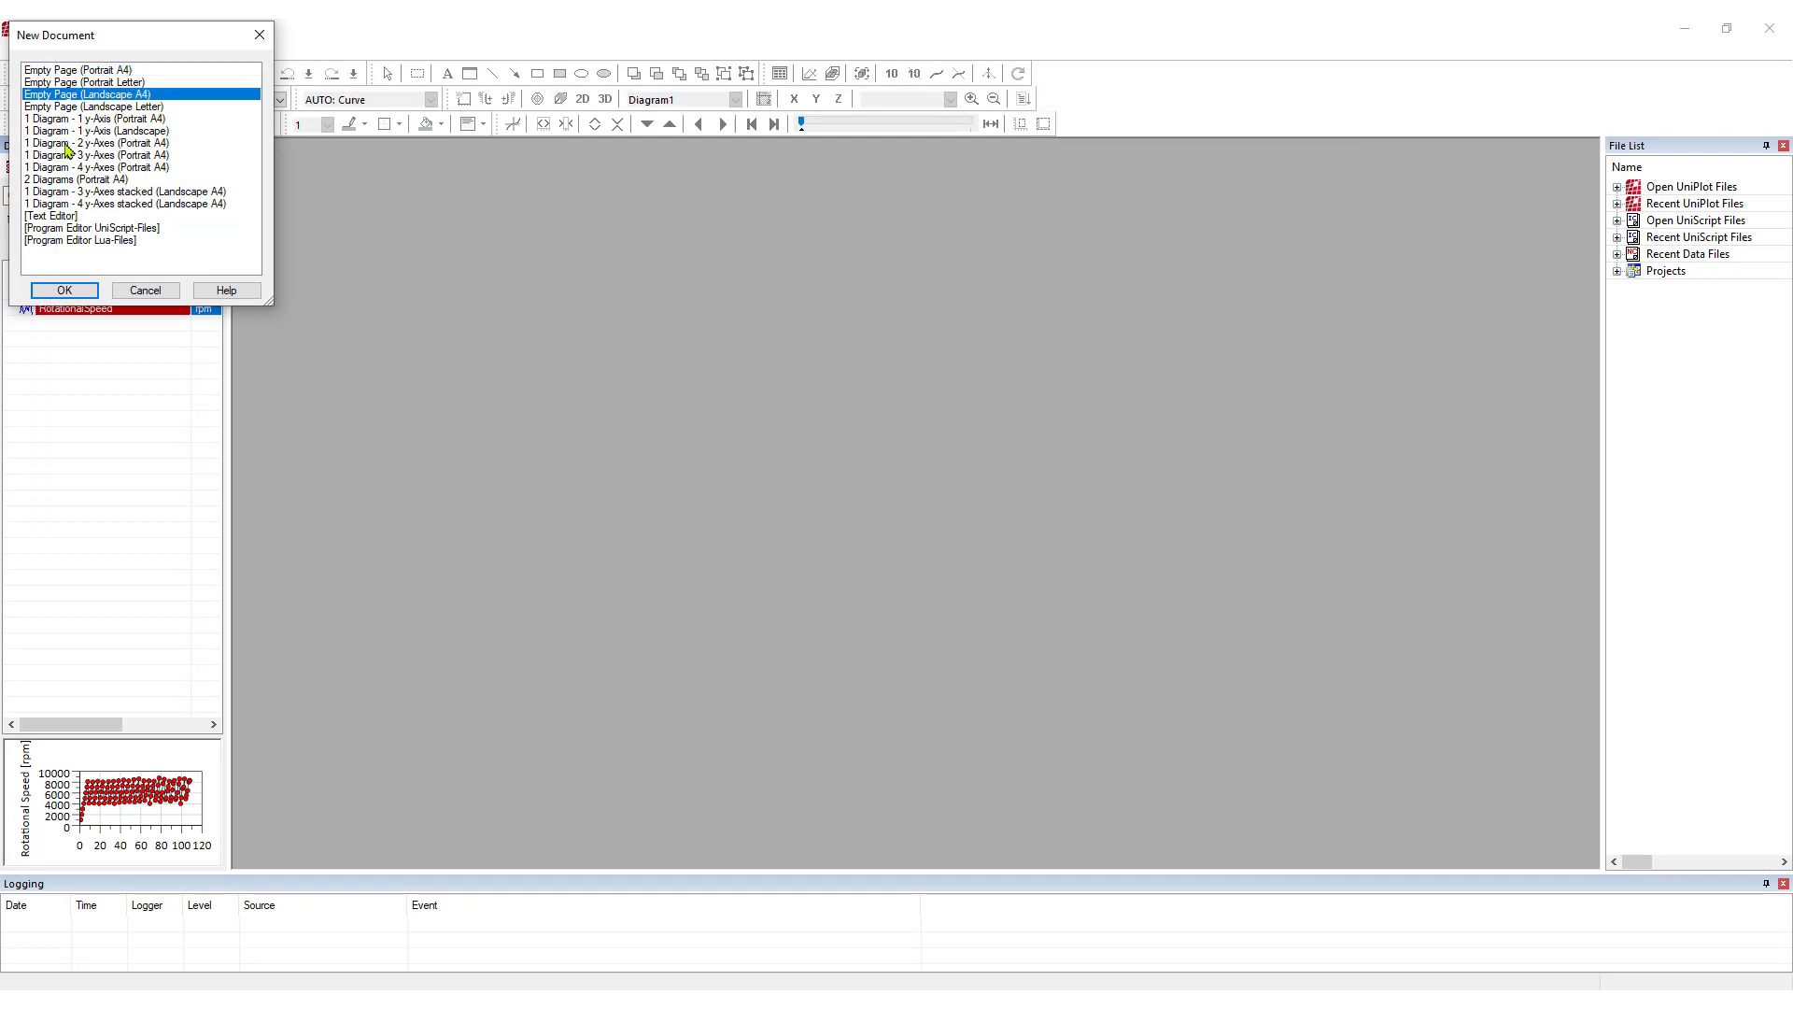
click(63, 290)
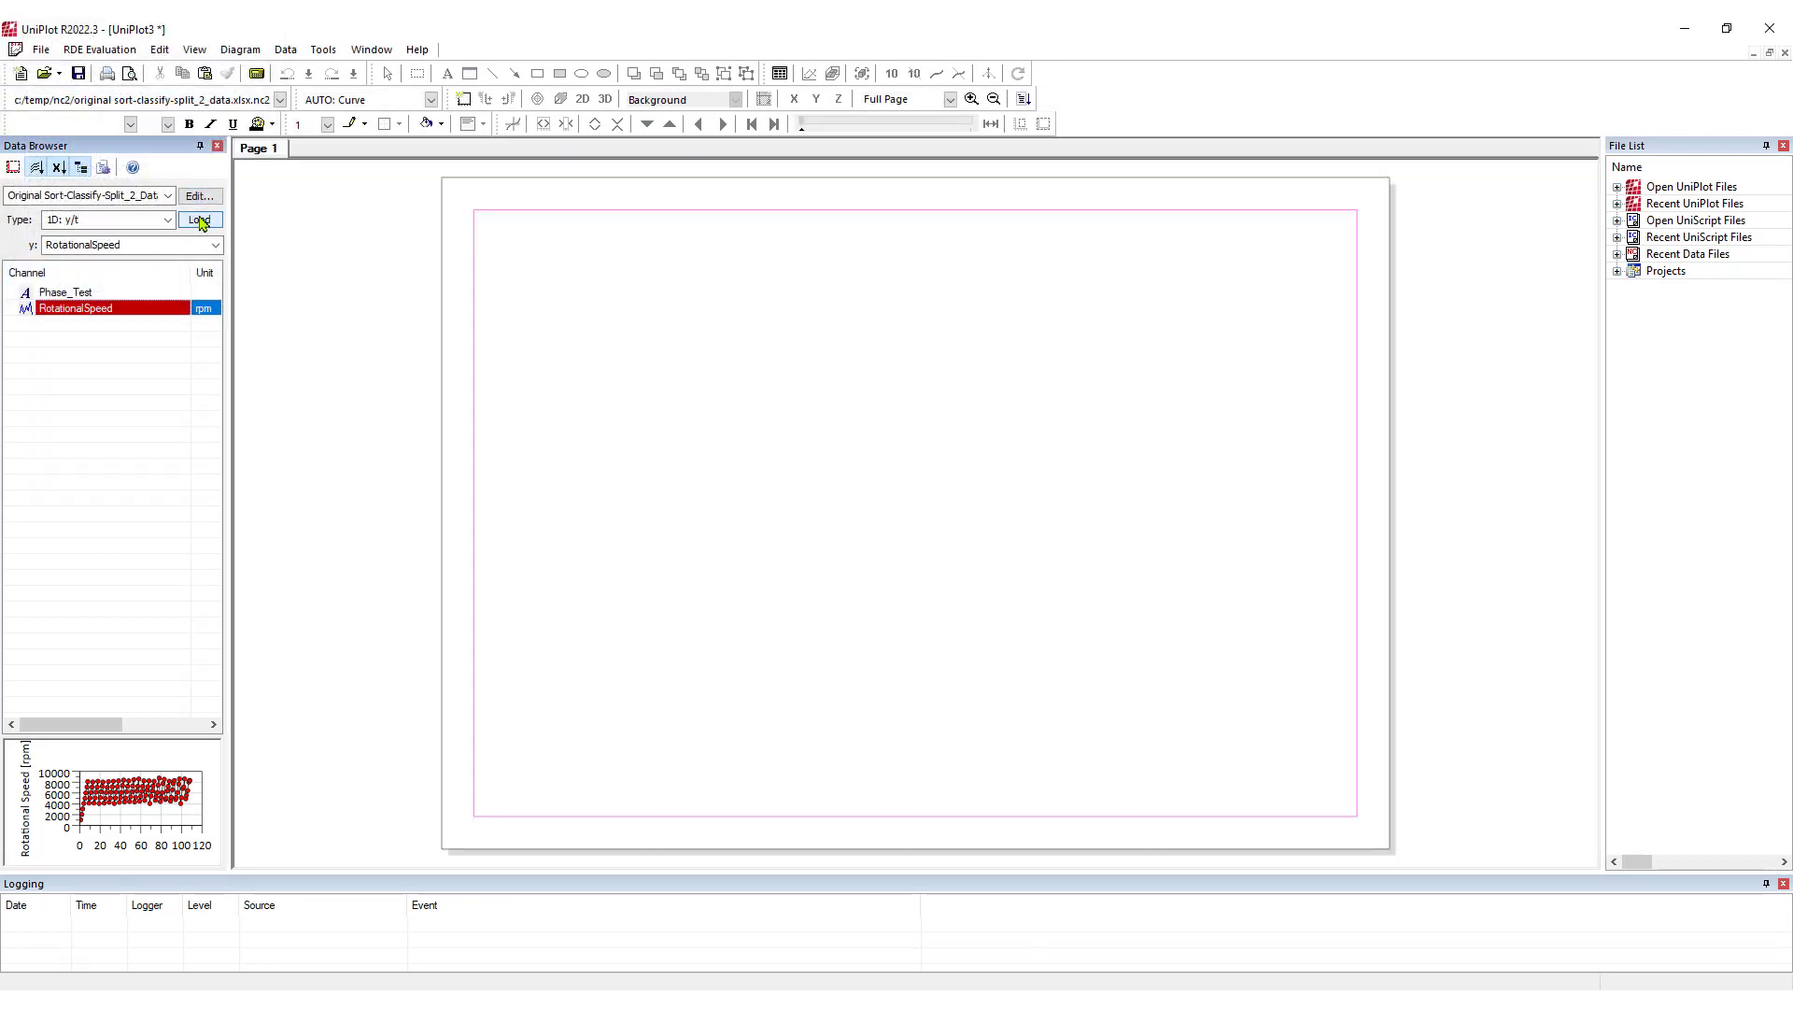
click(200, 220)
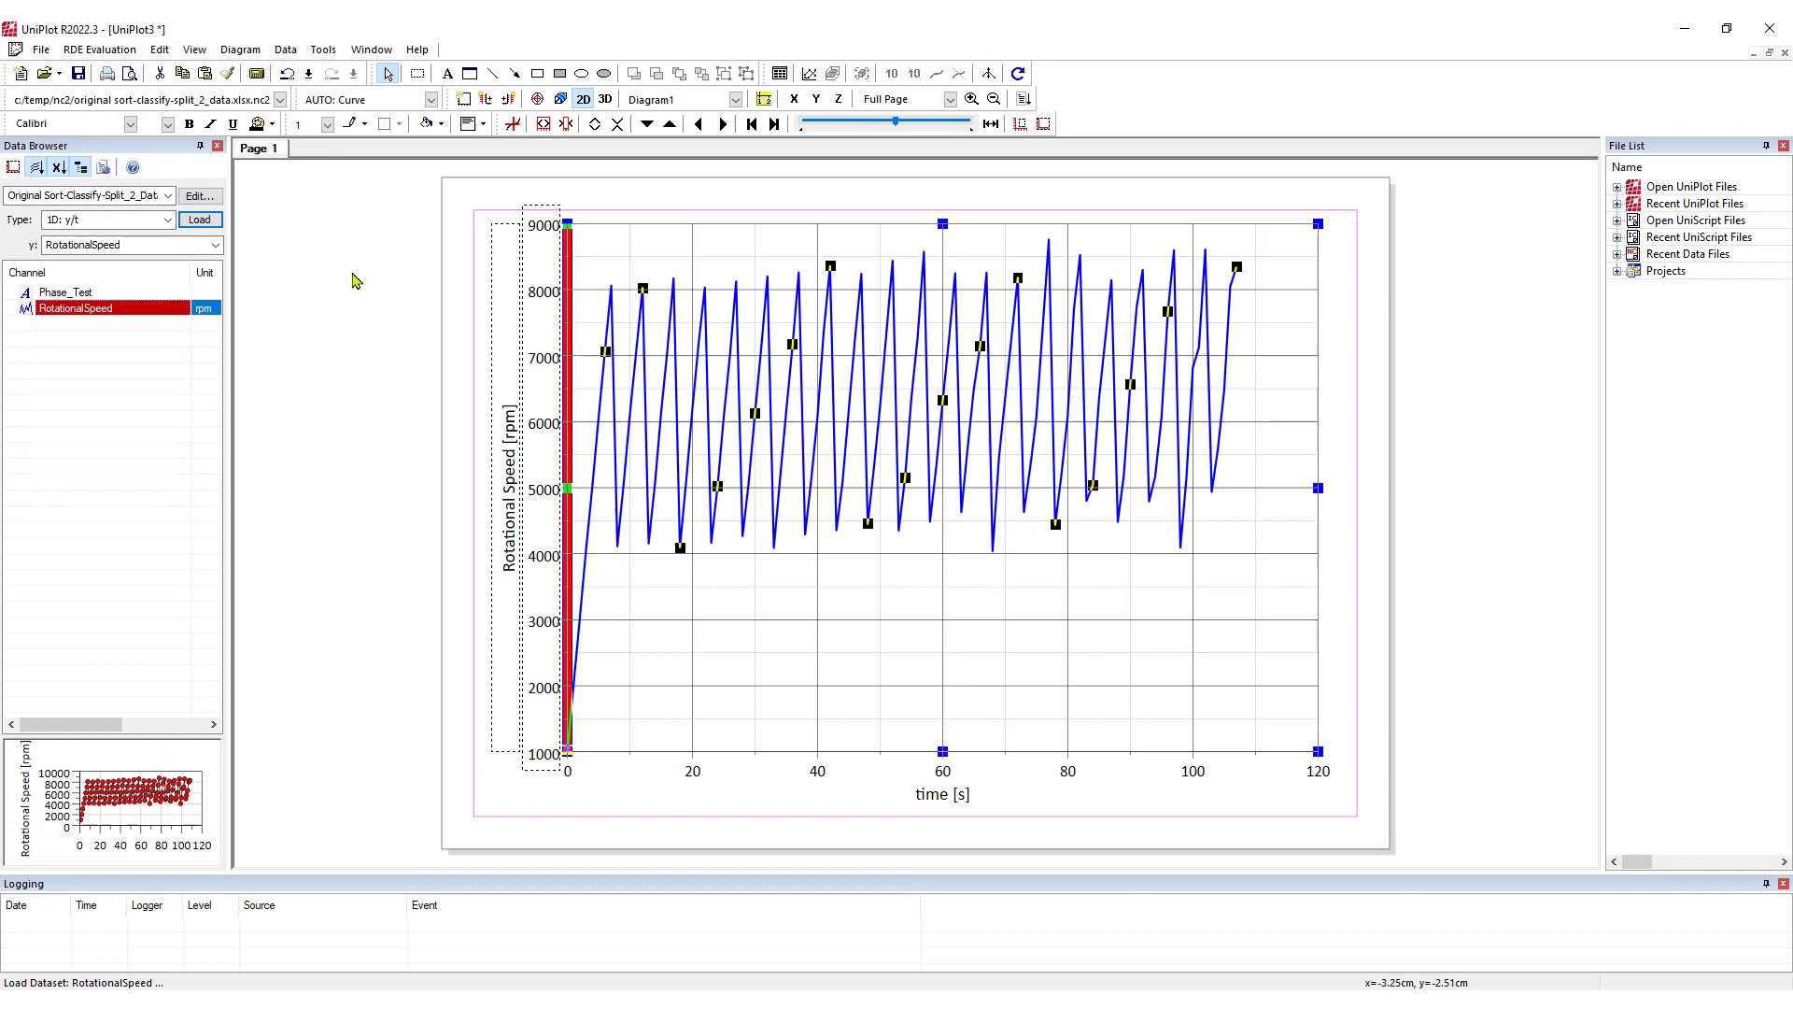
mouse_move(1409, 123)
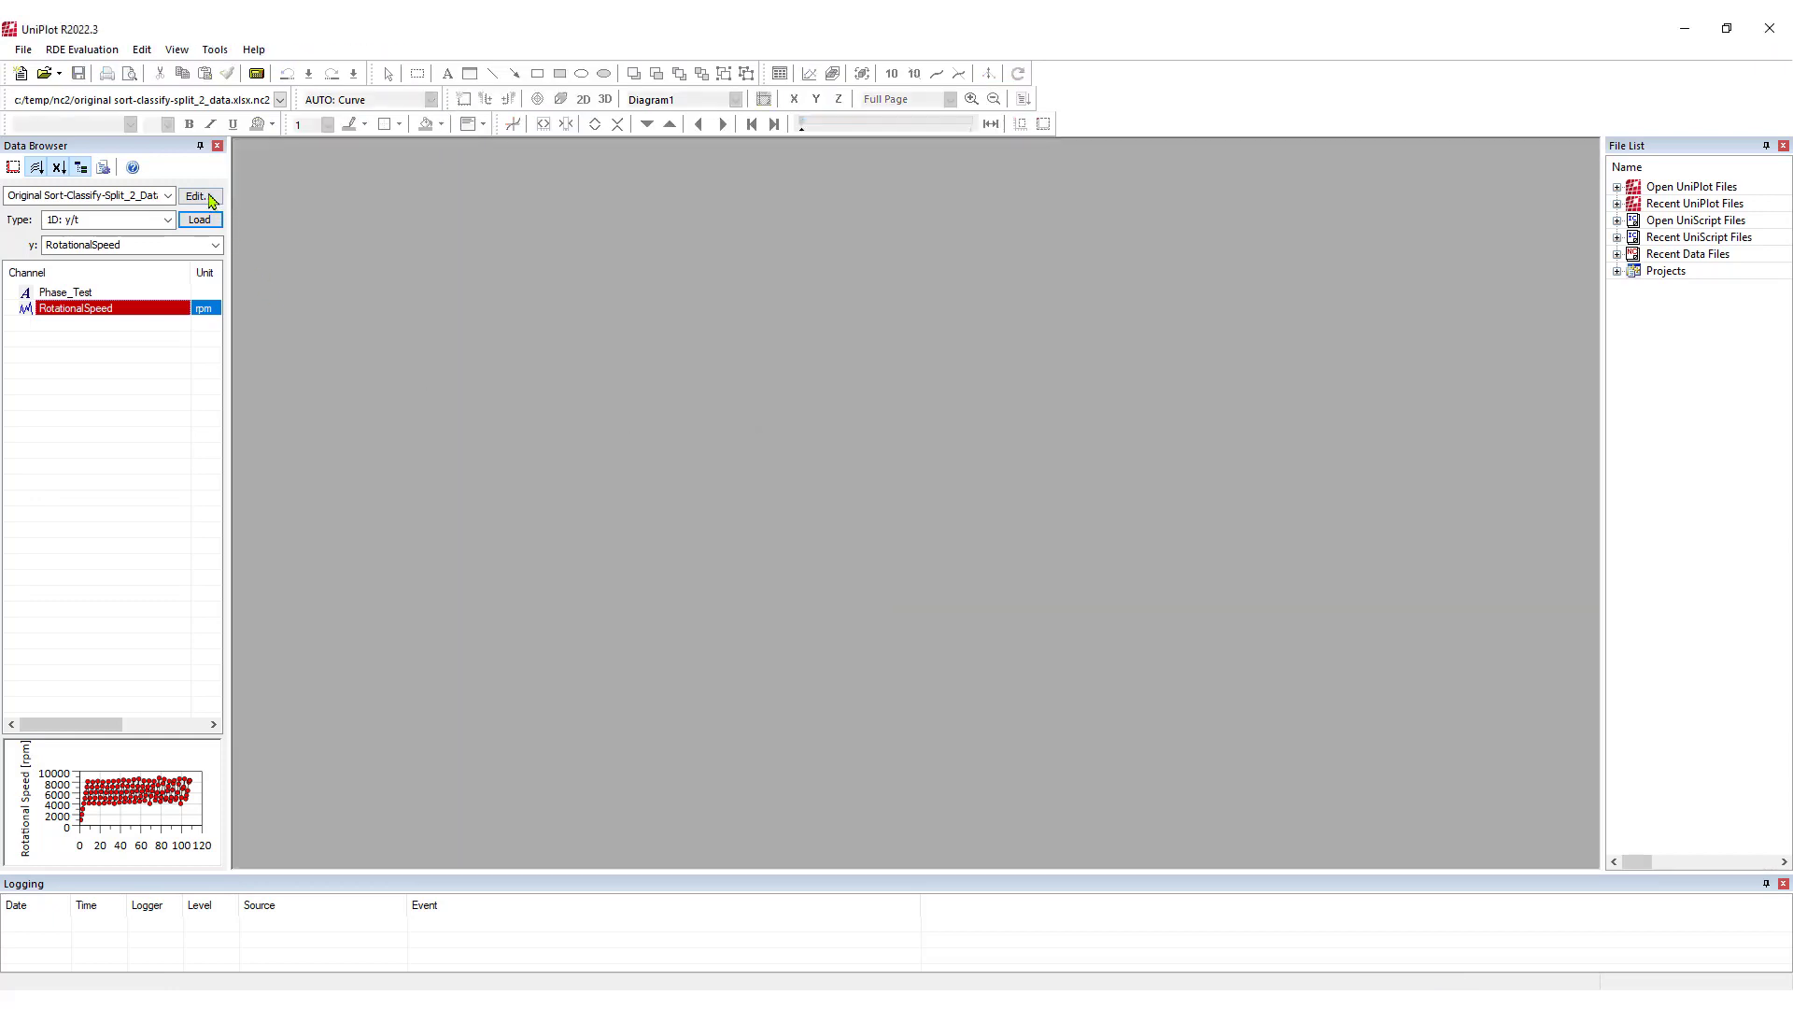
Step: Classify the records by Phase_Test, creating the _index_Phase_Test index channel
click(196, 196)
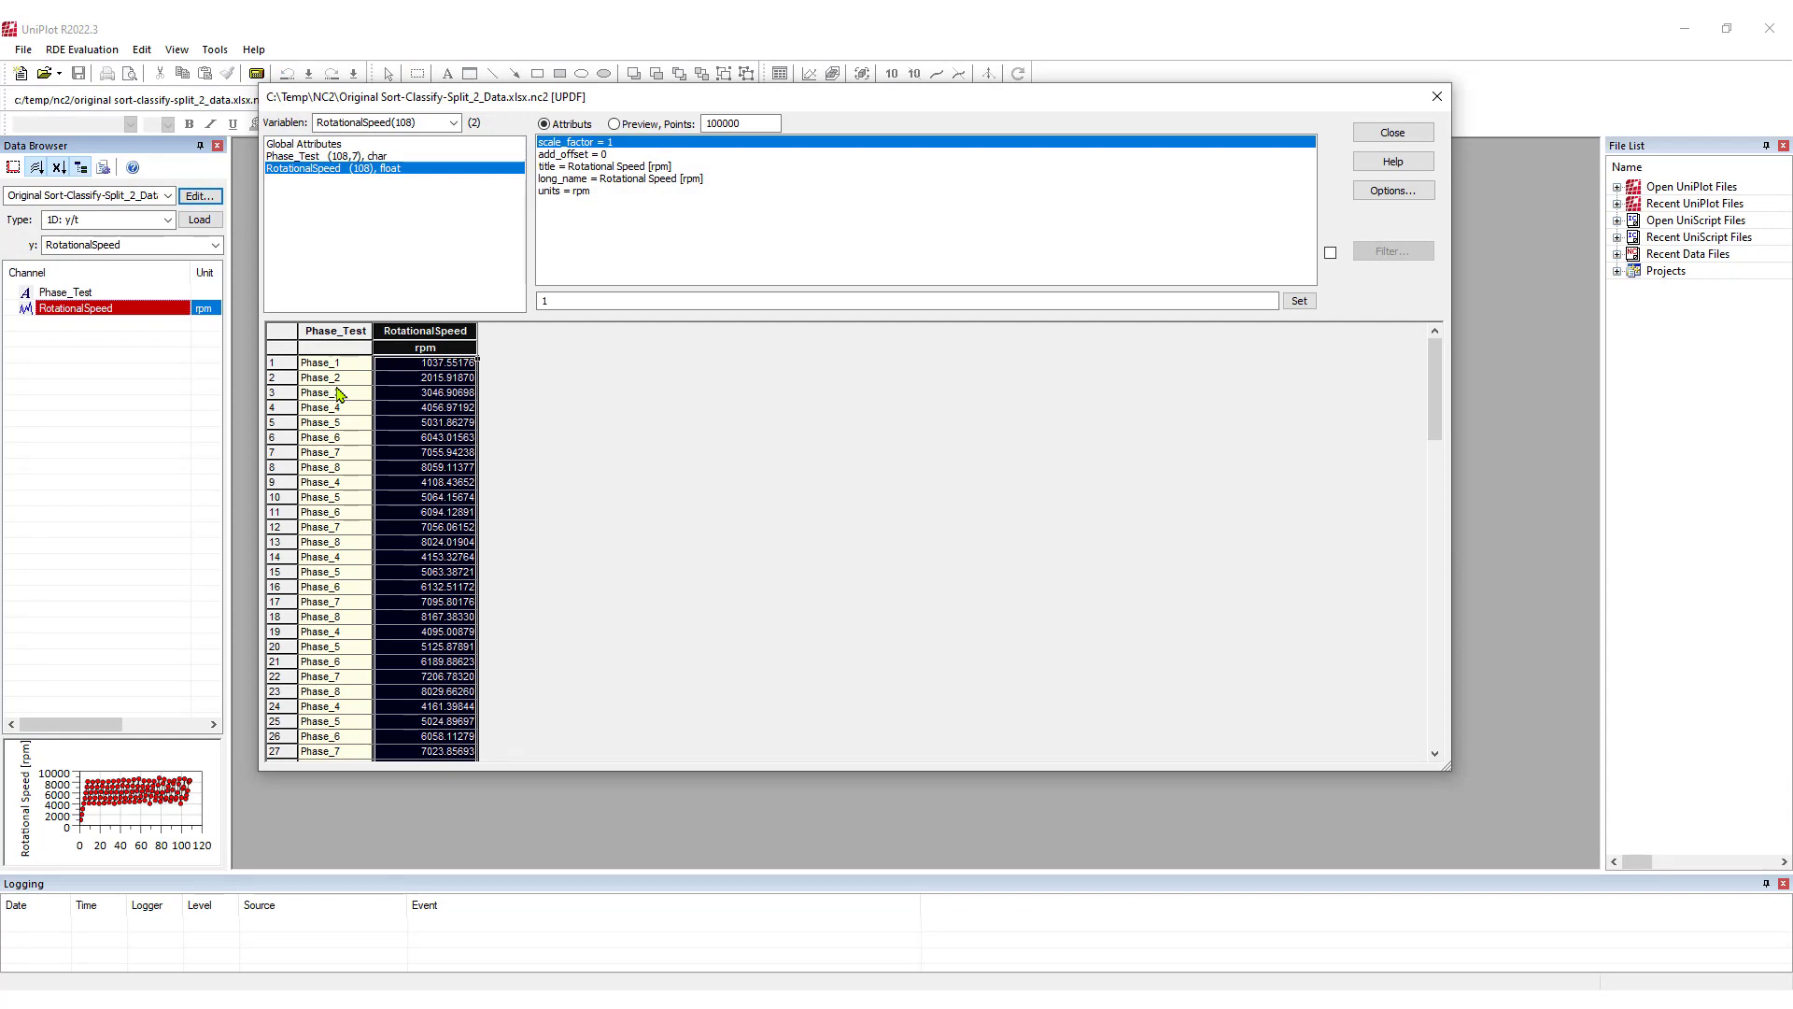
mouse_move(353, 402)
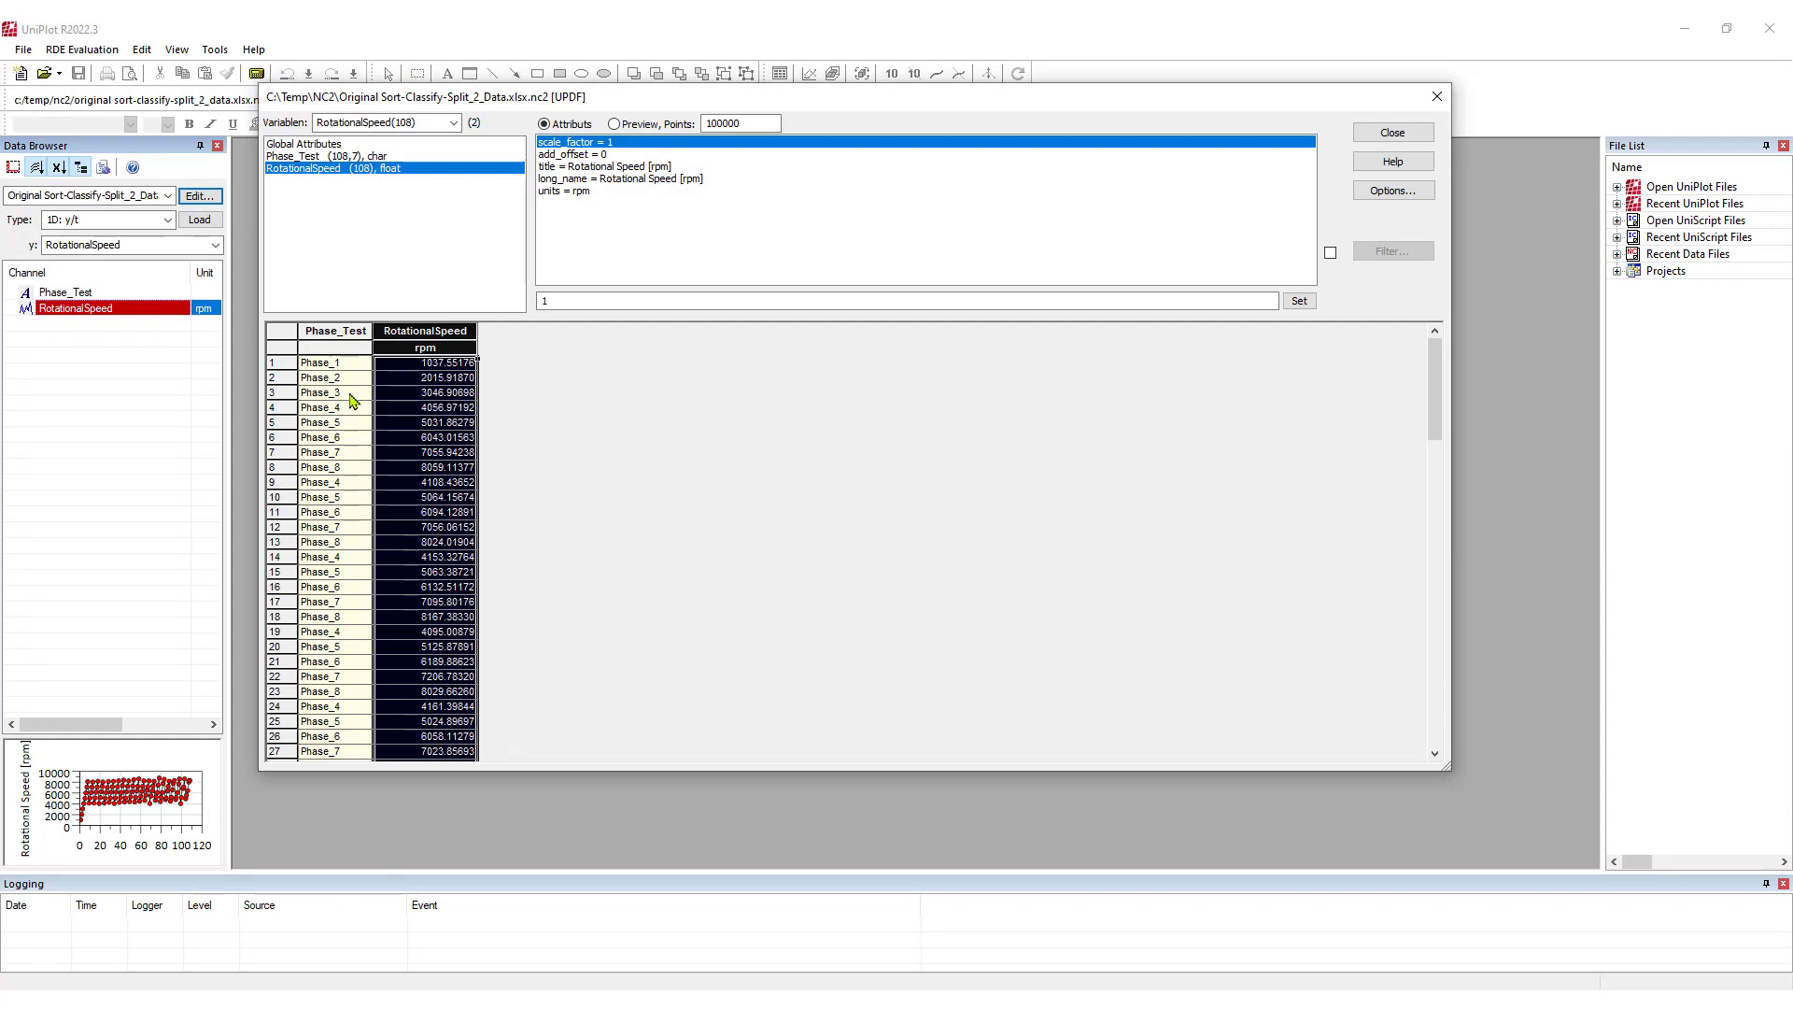
right_click(336, 392)
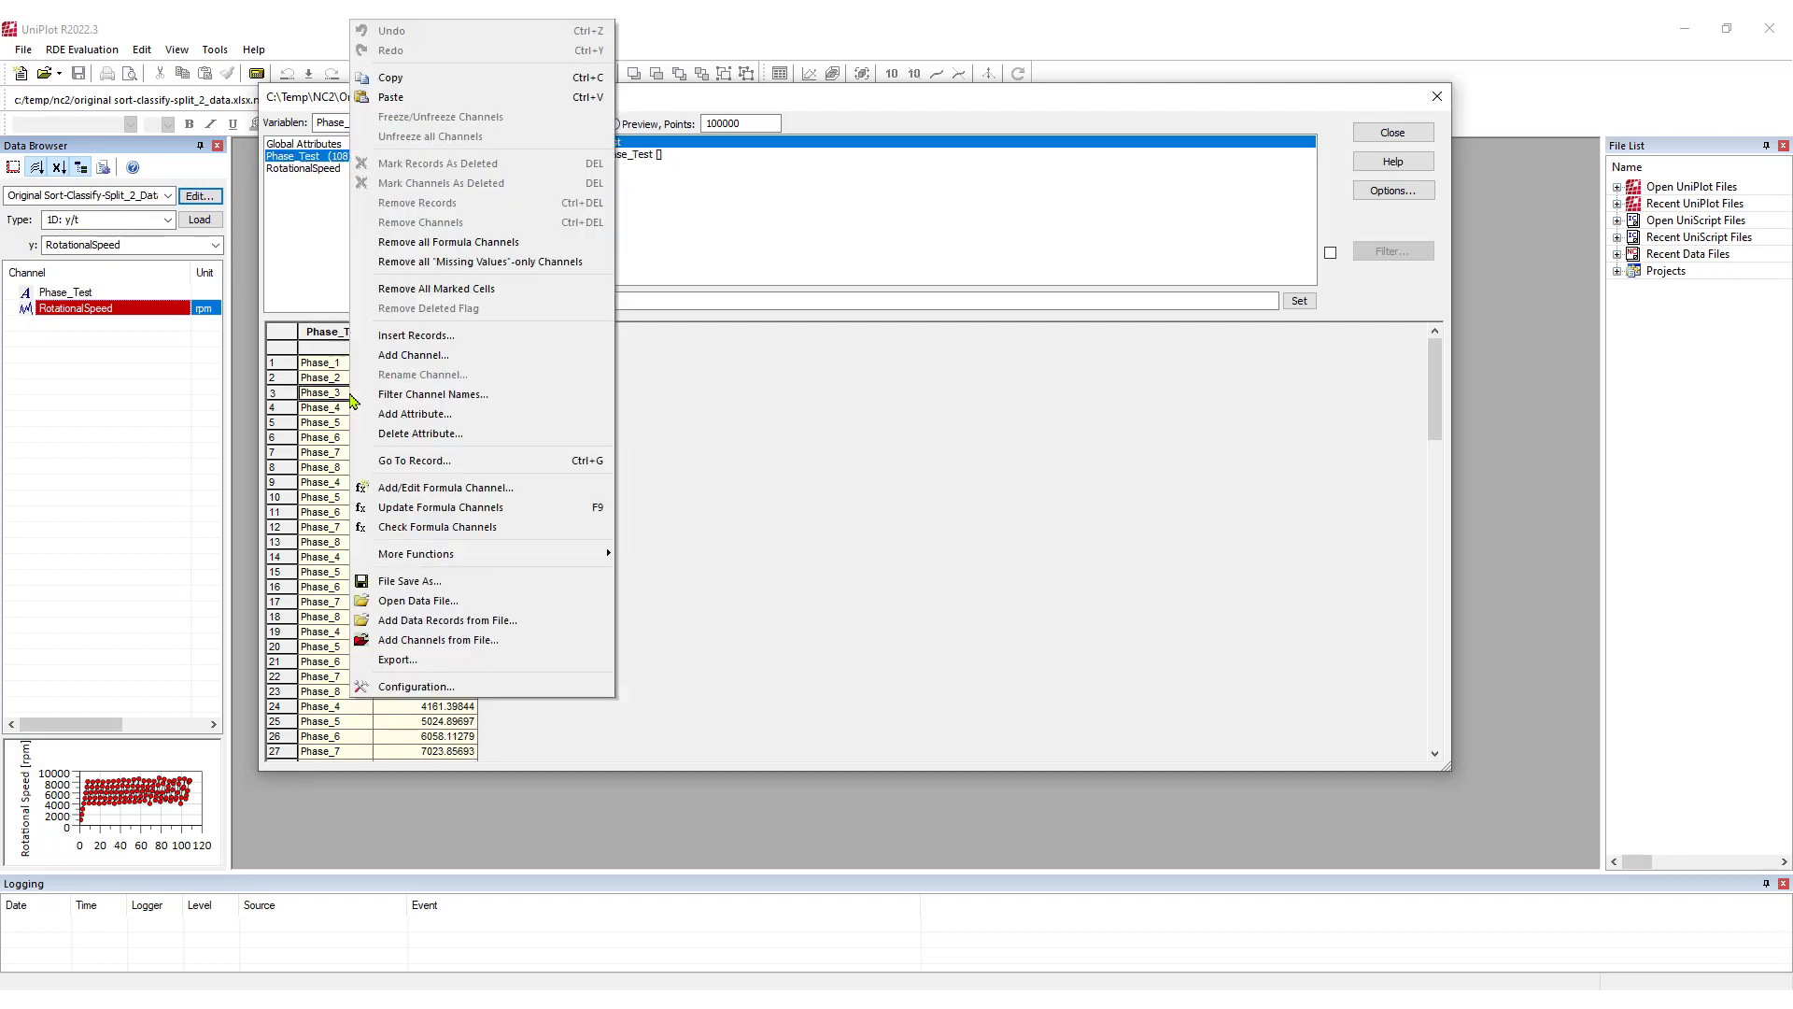
mouse_move(332, 452)
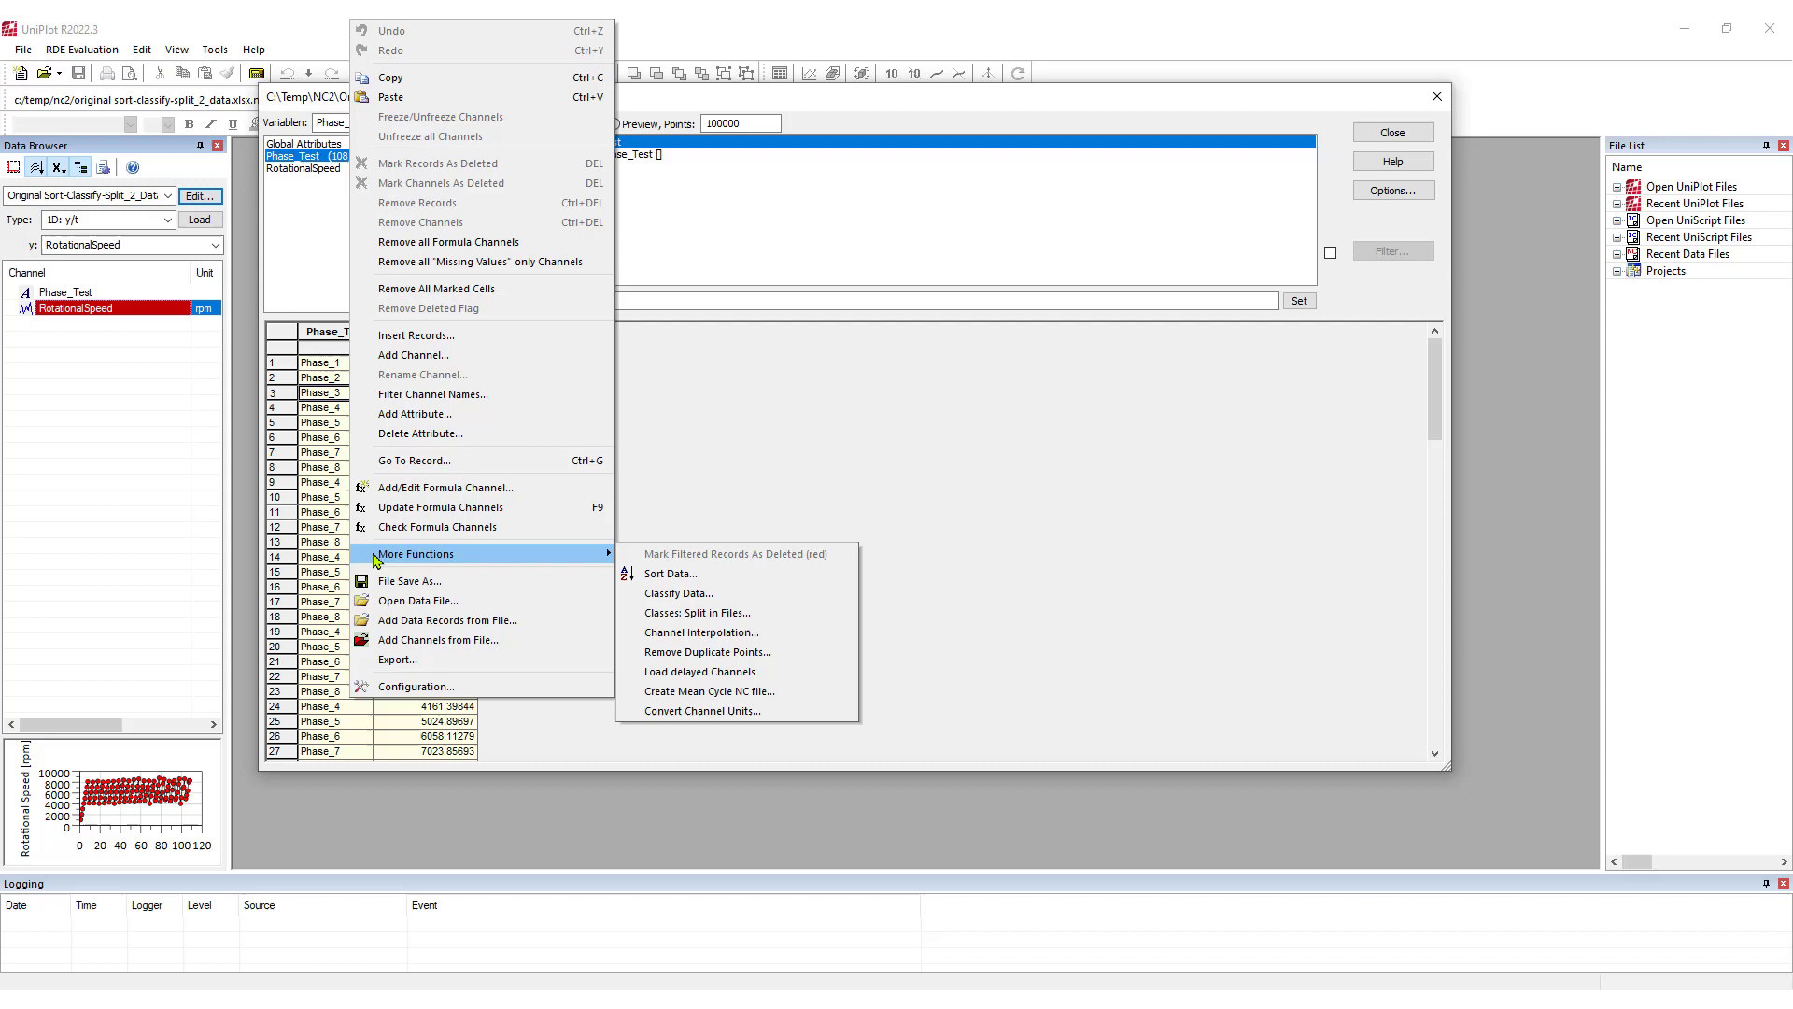
mouse_move(676, 592)
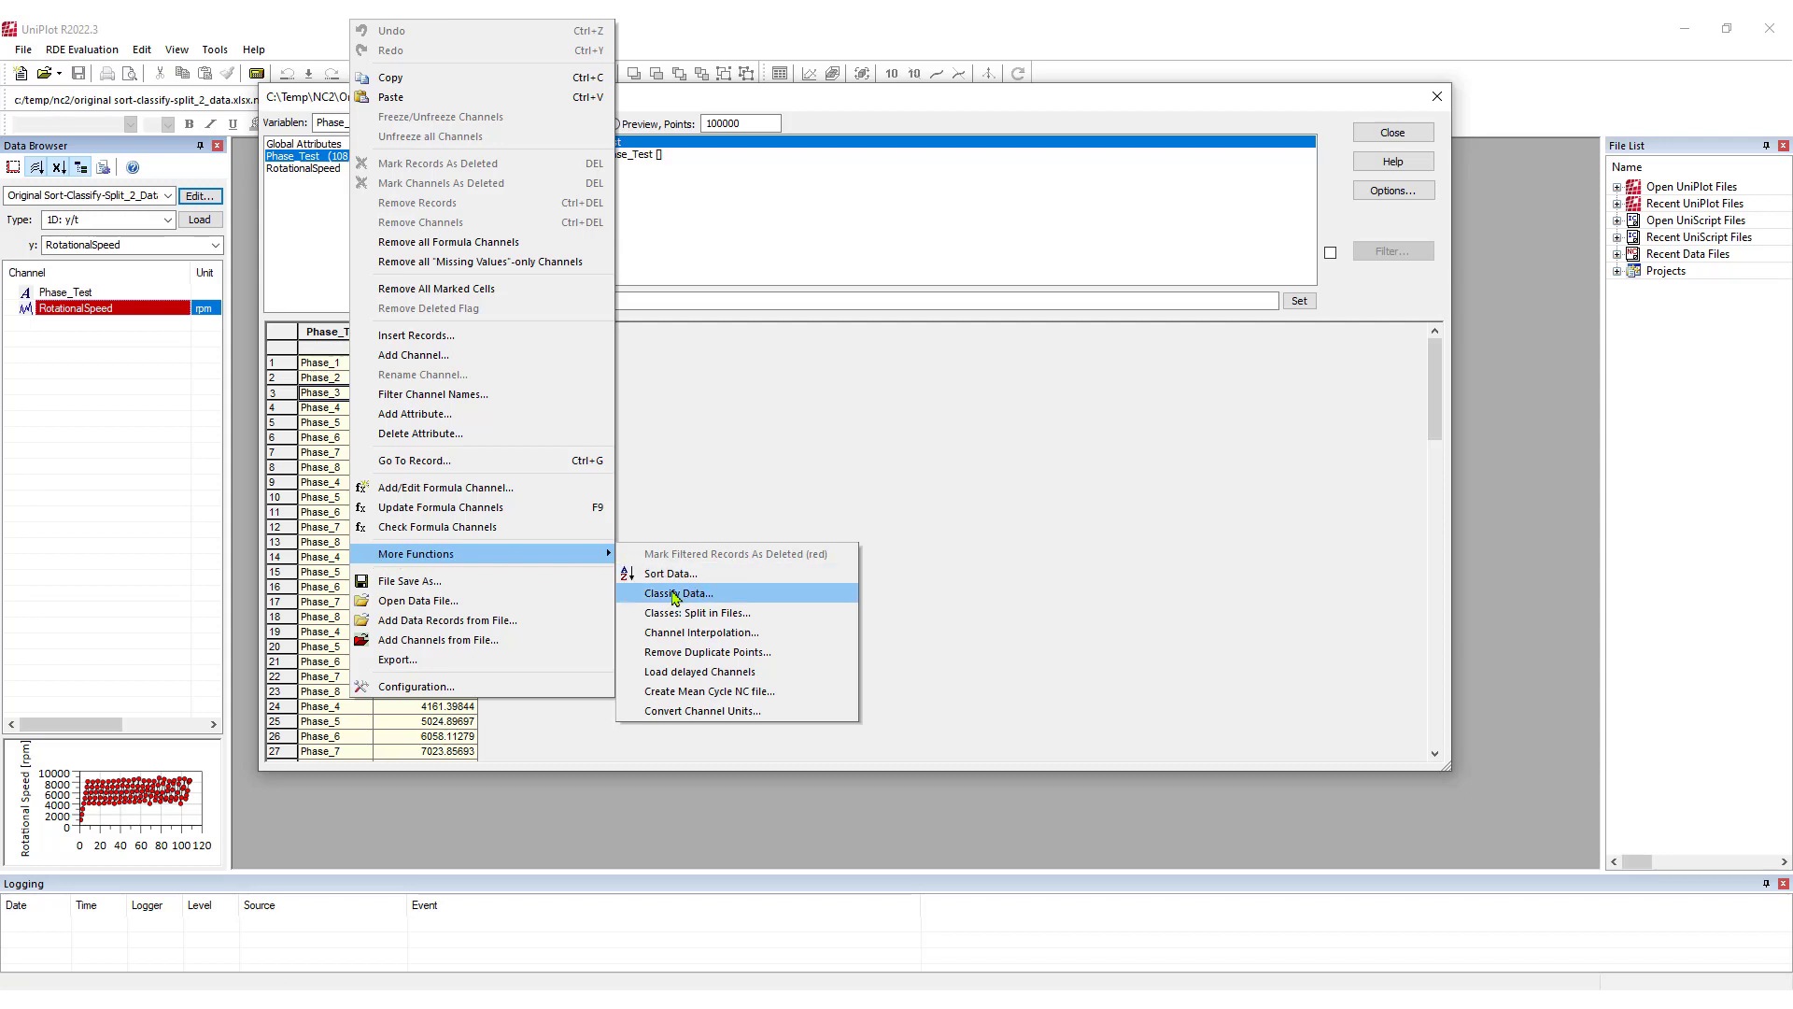
click(676, 592)
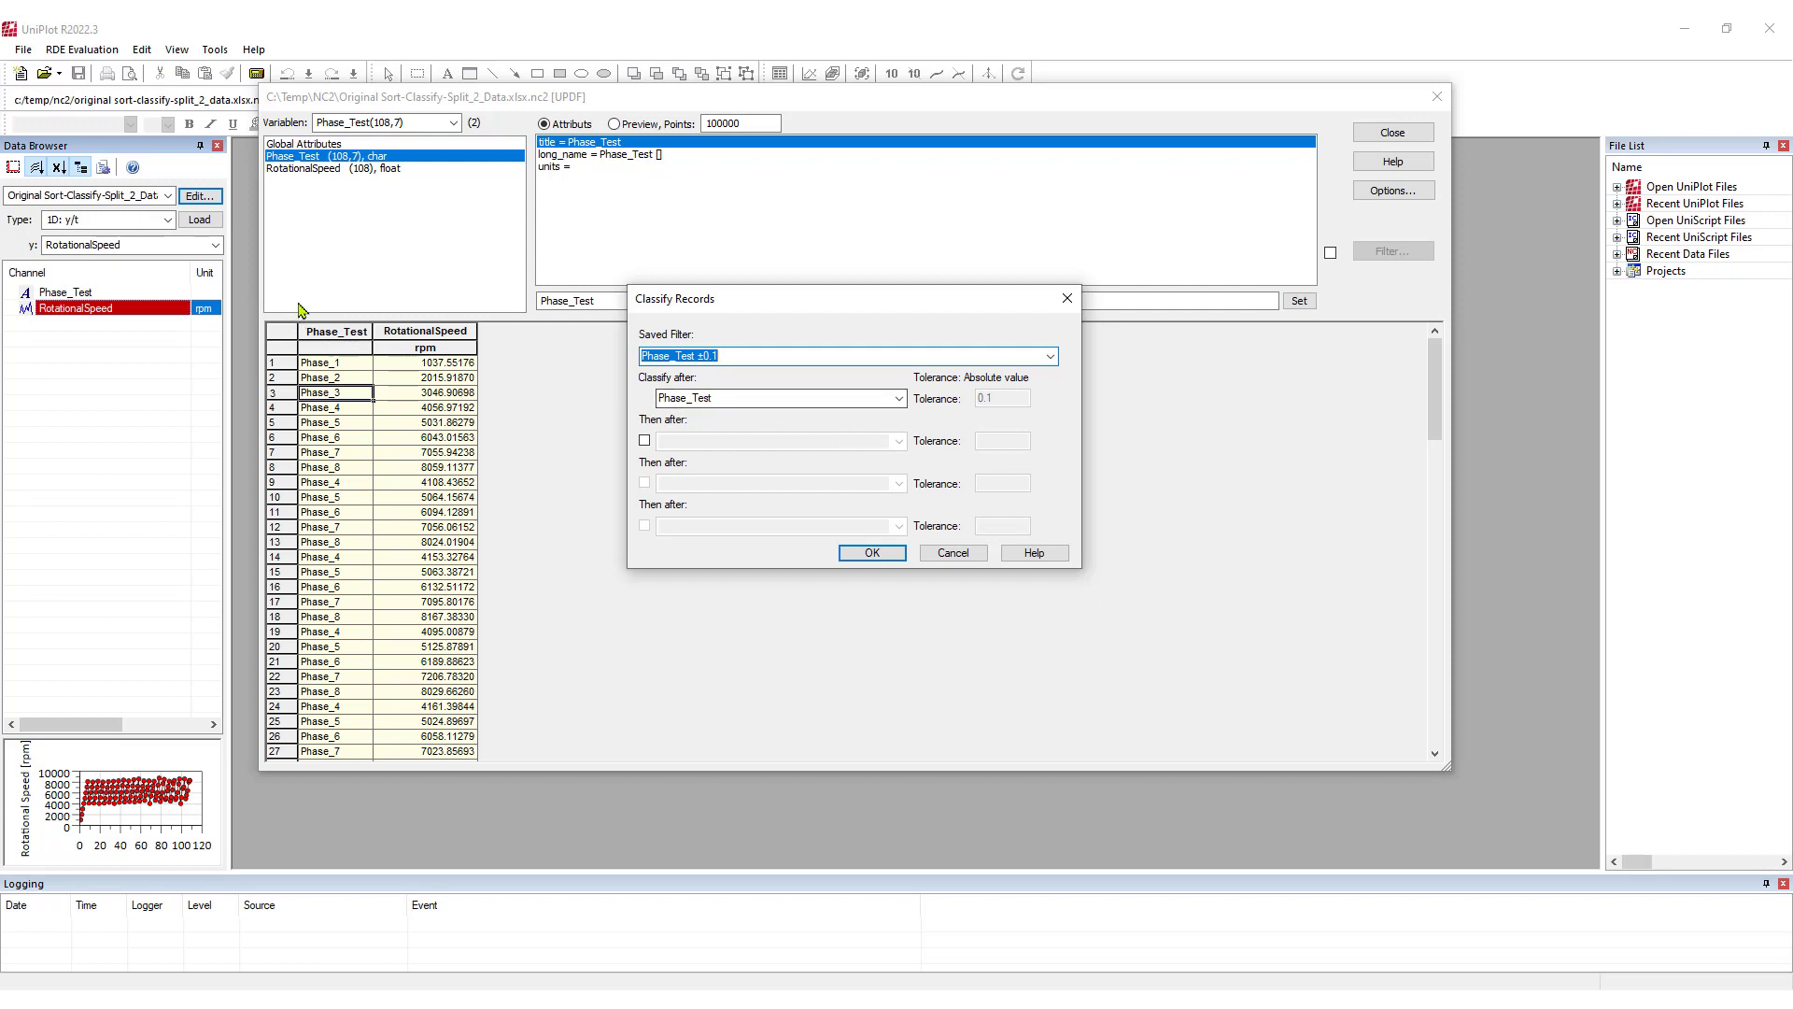
click(898, 396)
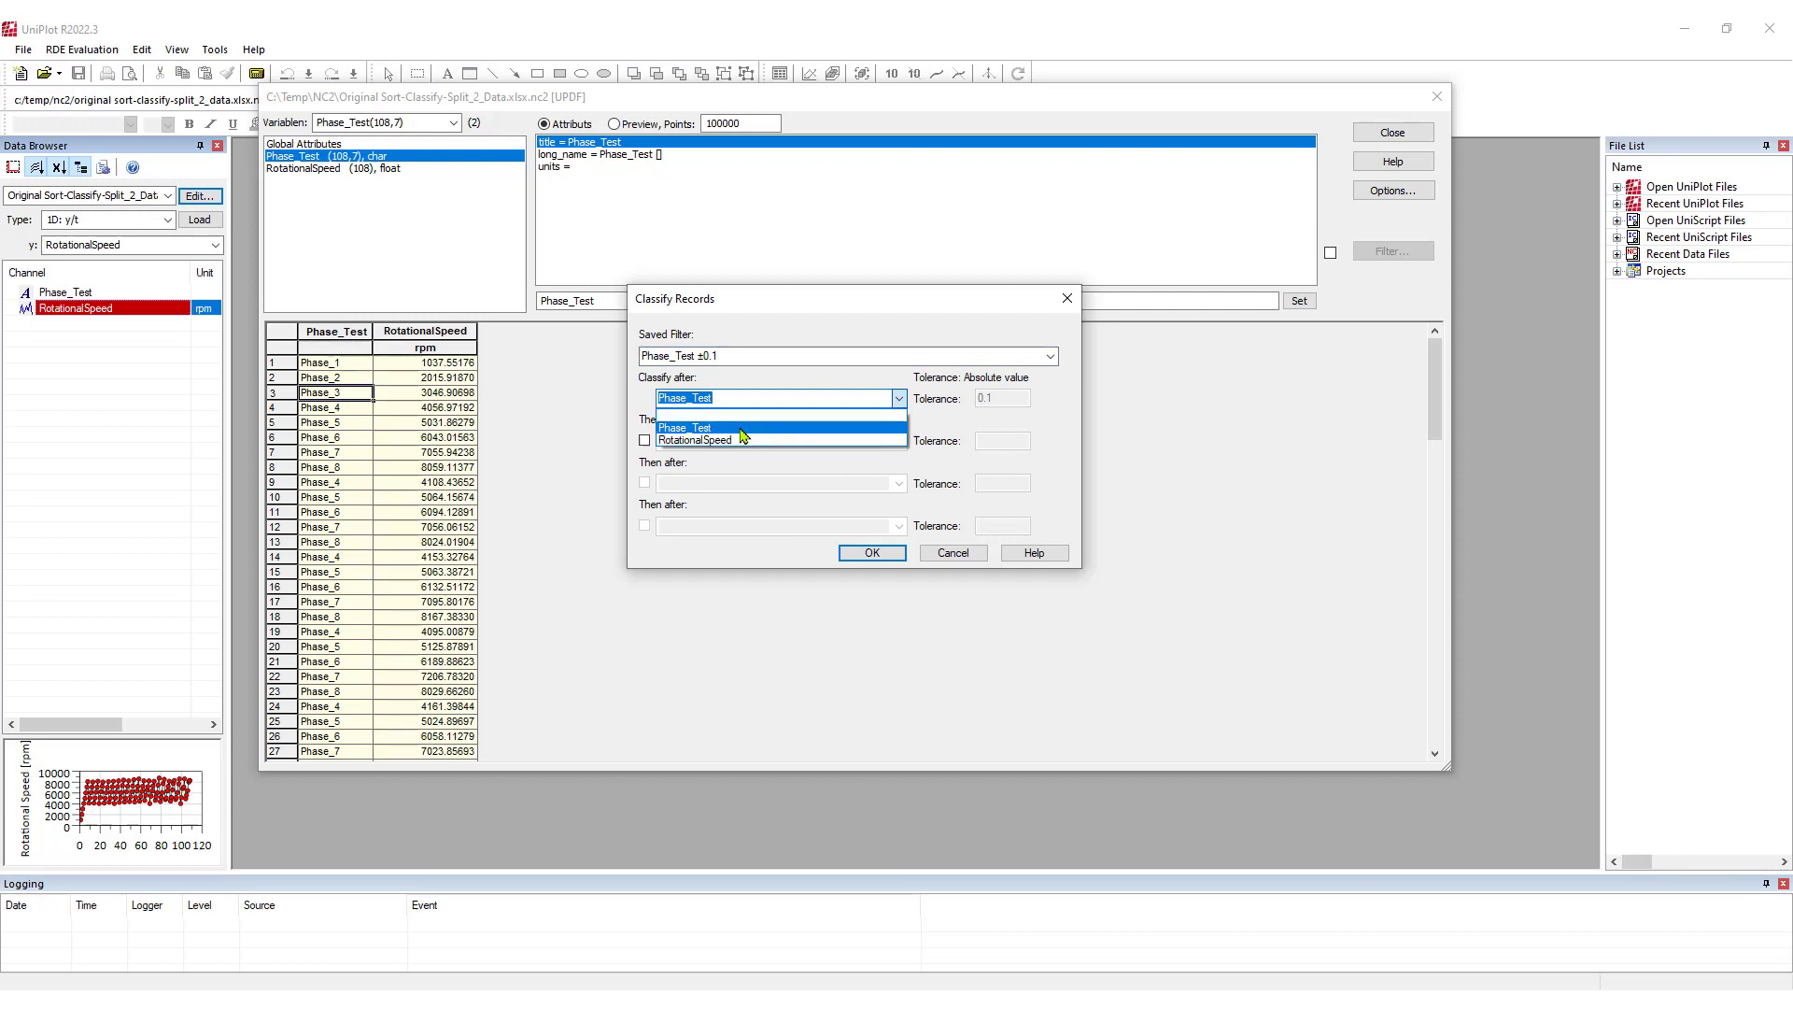
click(683, 426)
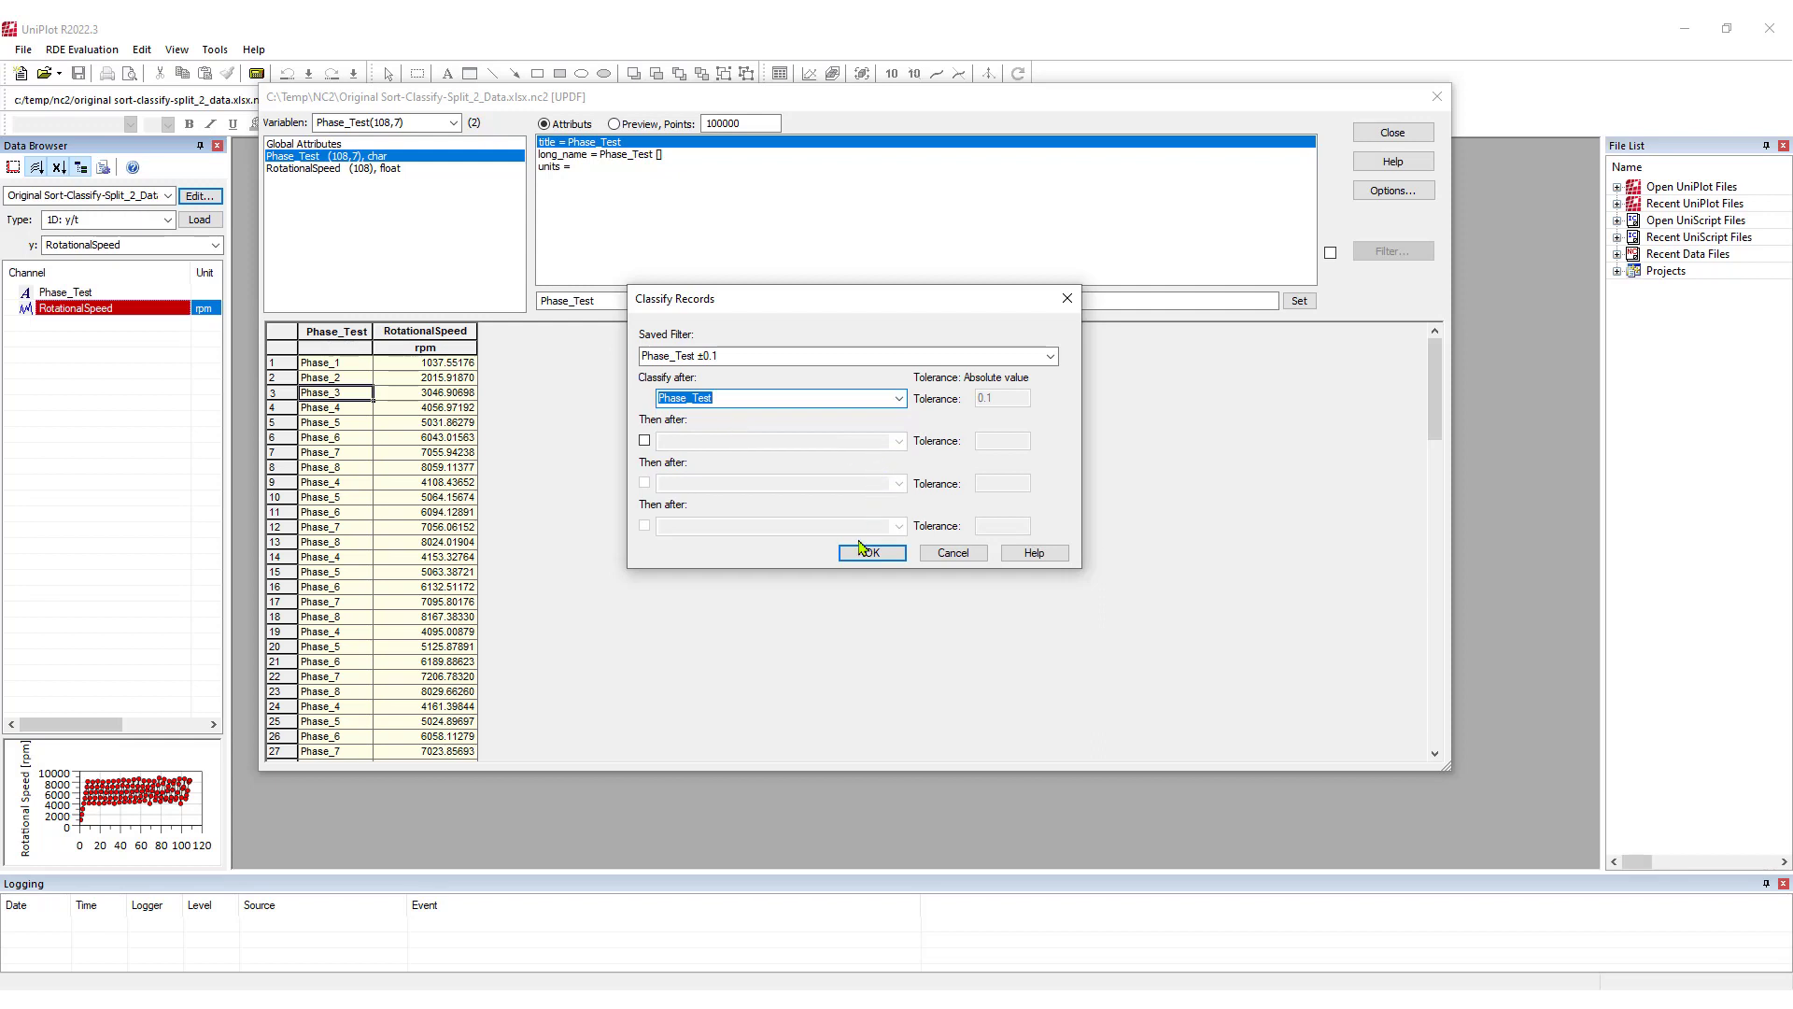
click(869, 553)
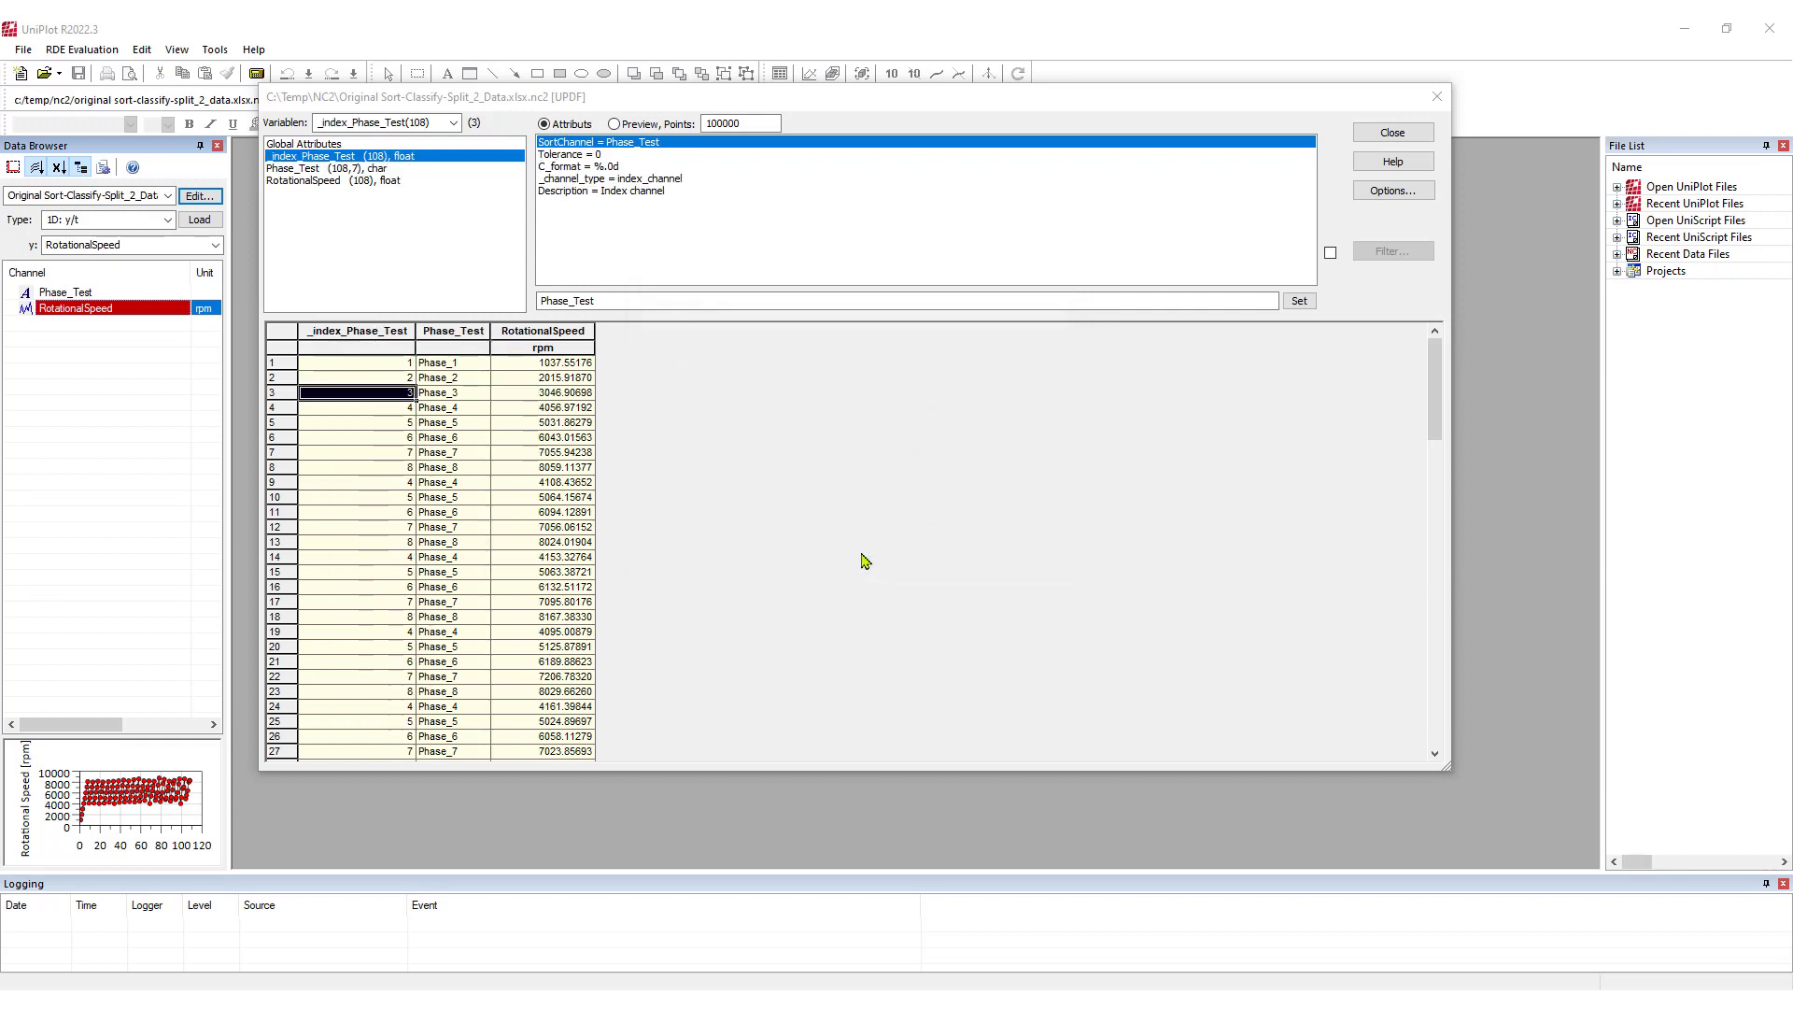
click(355, 330)
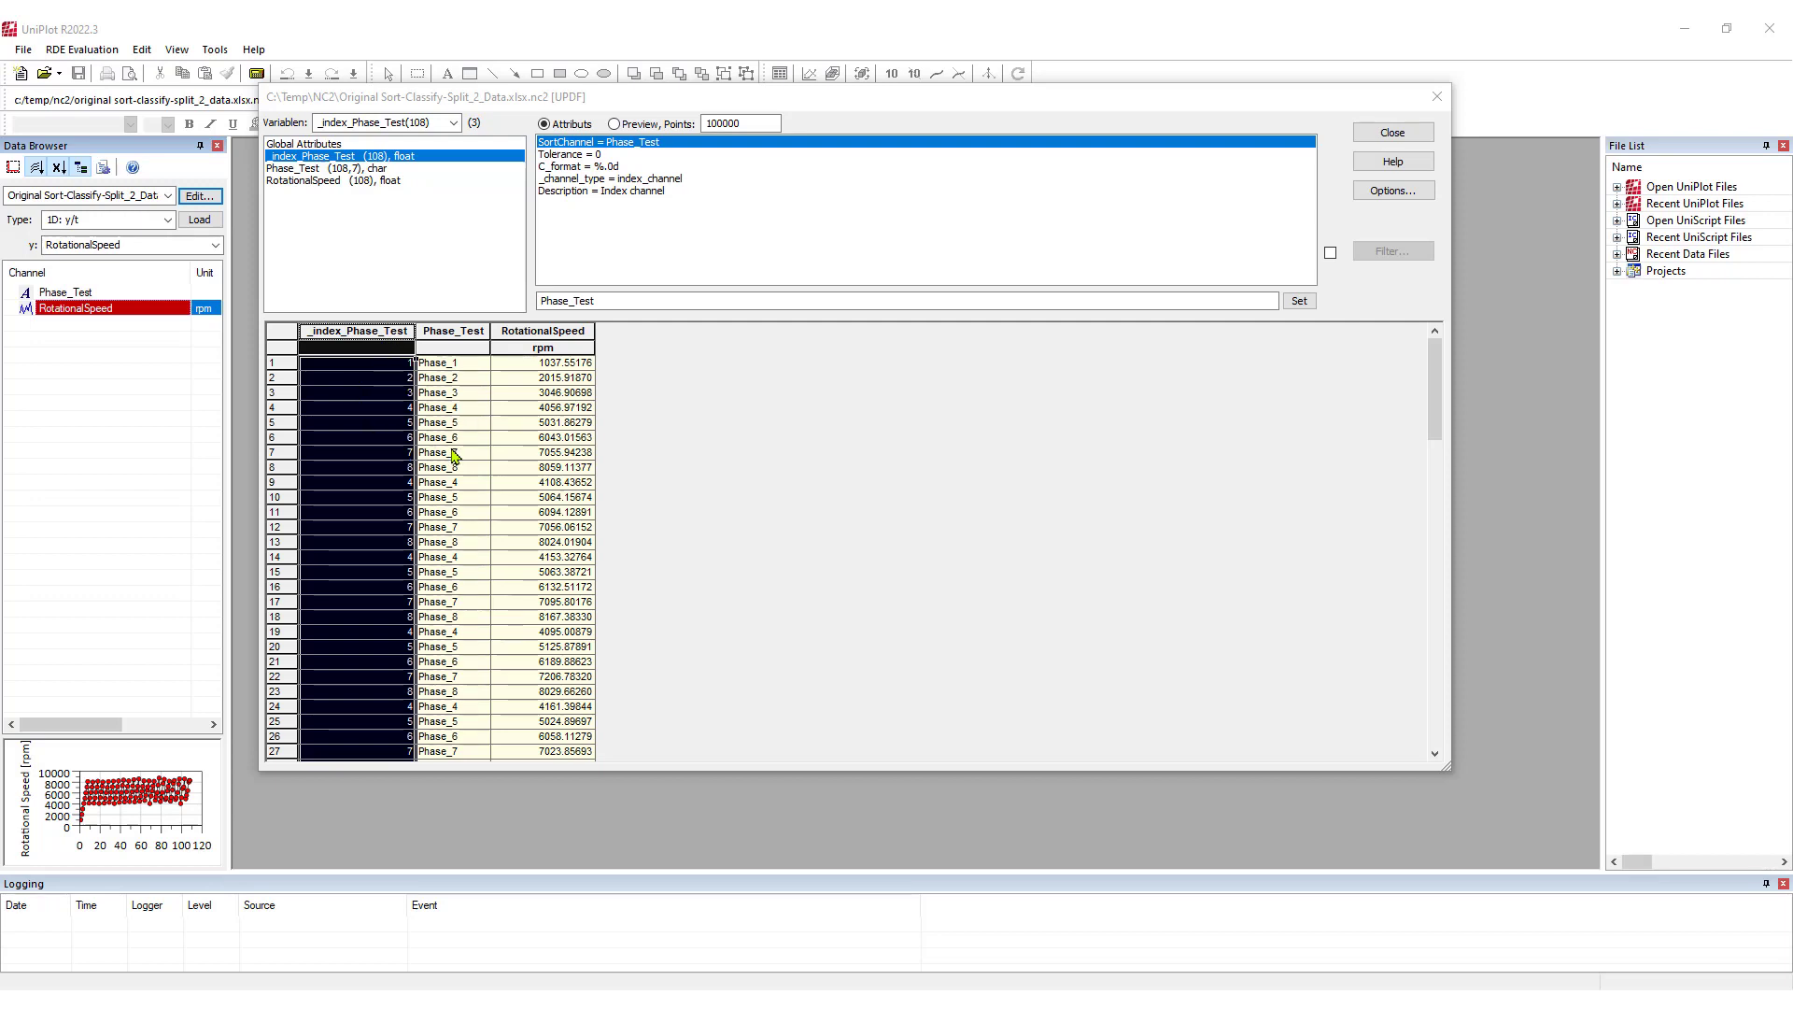
double_click(437, 452)
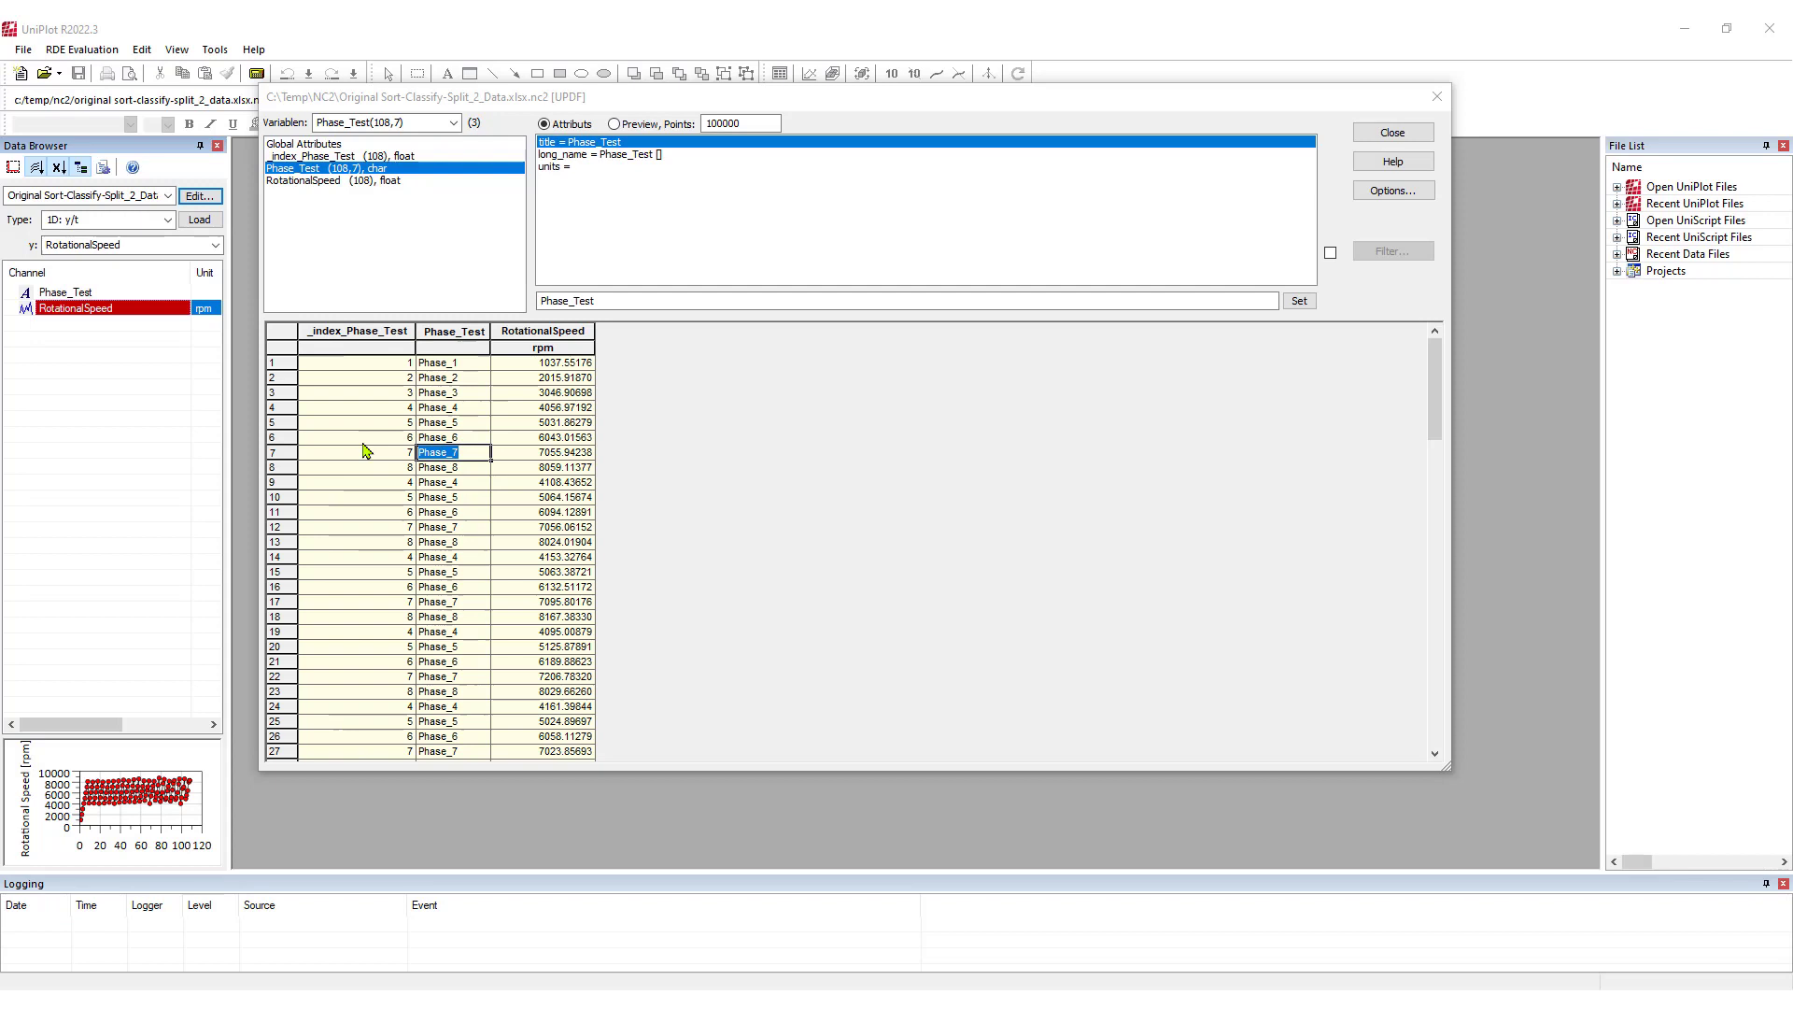
mouse_move(435, 541)
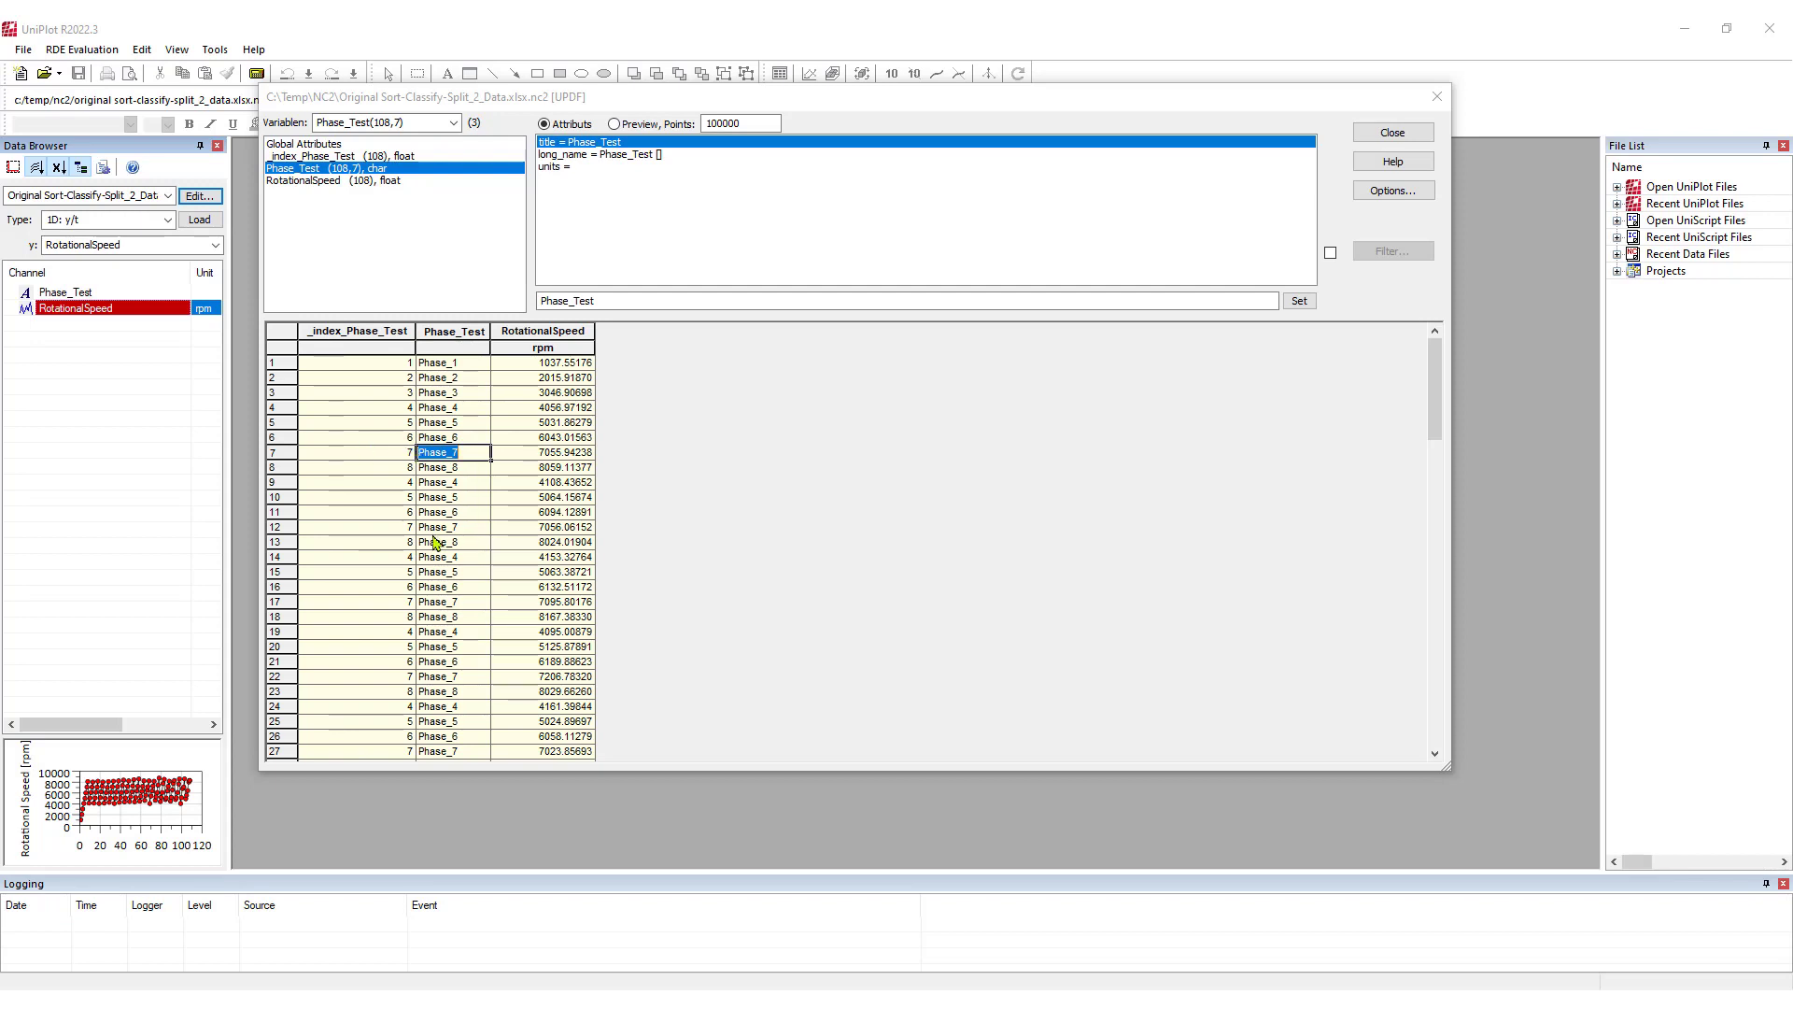
mouse_move(397, 537)
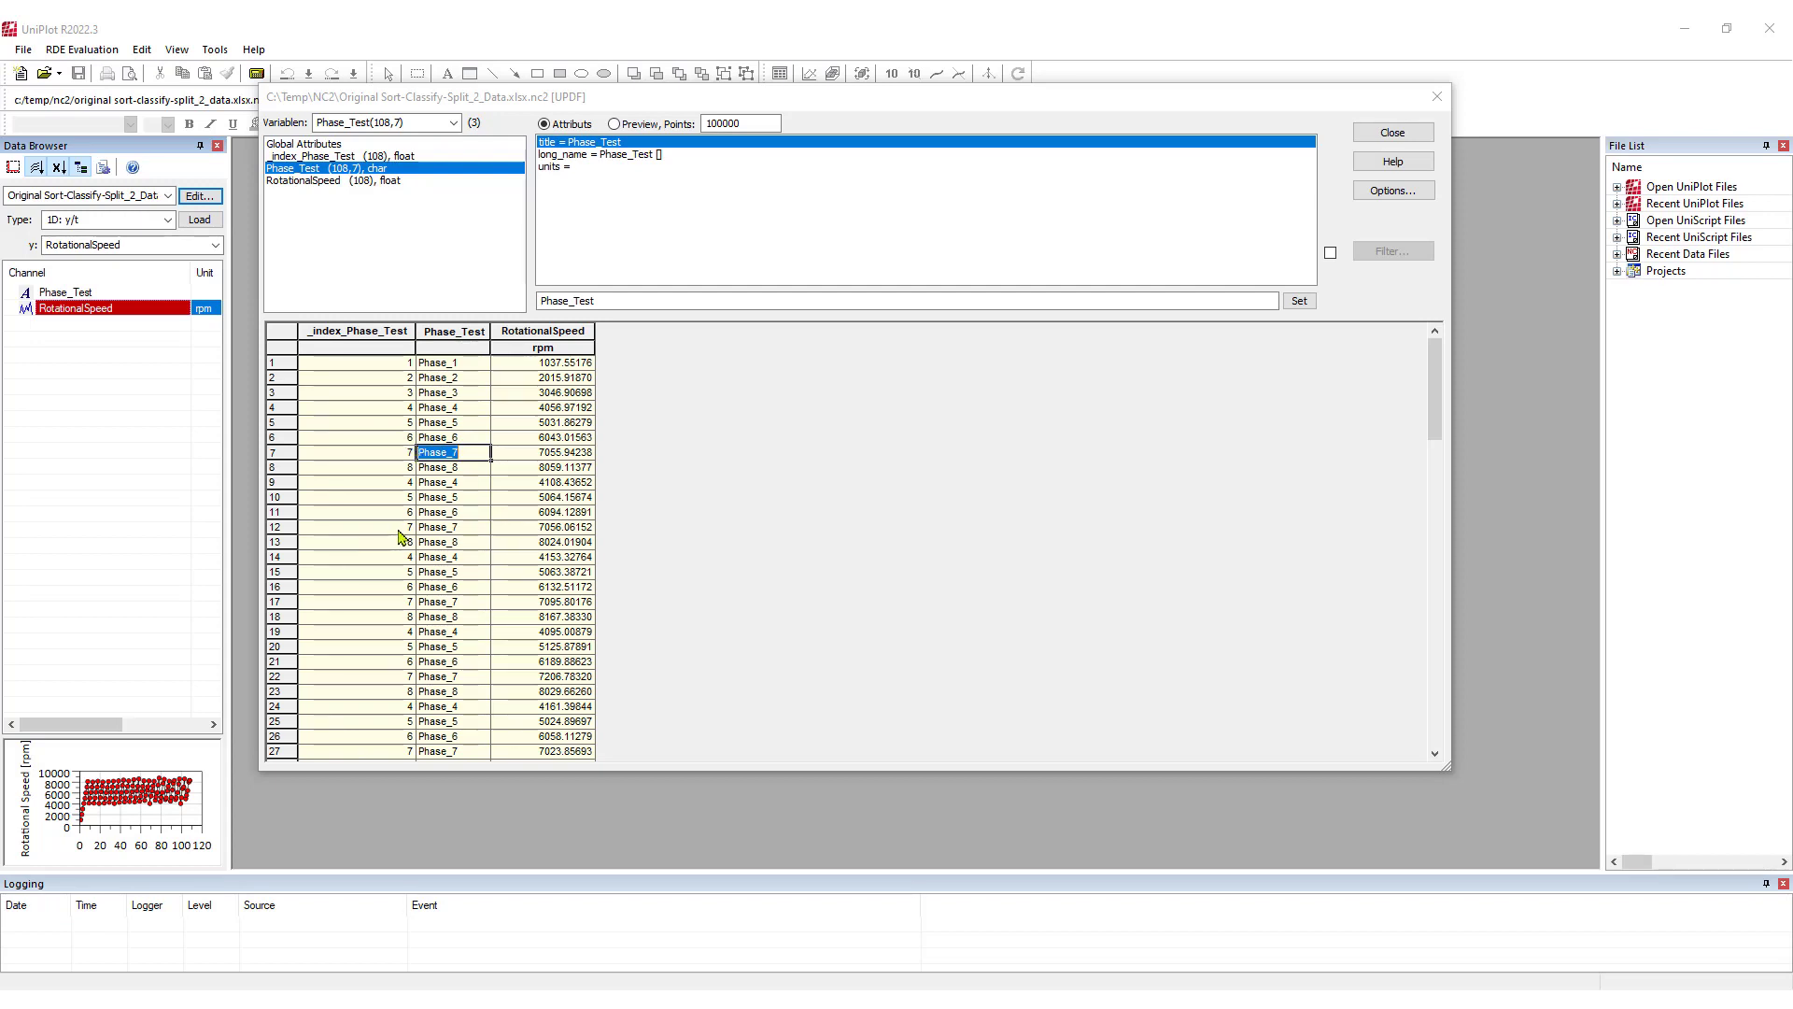
click(454, 496)
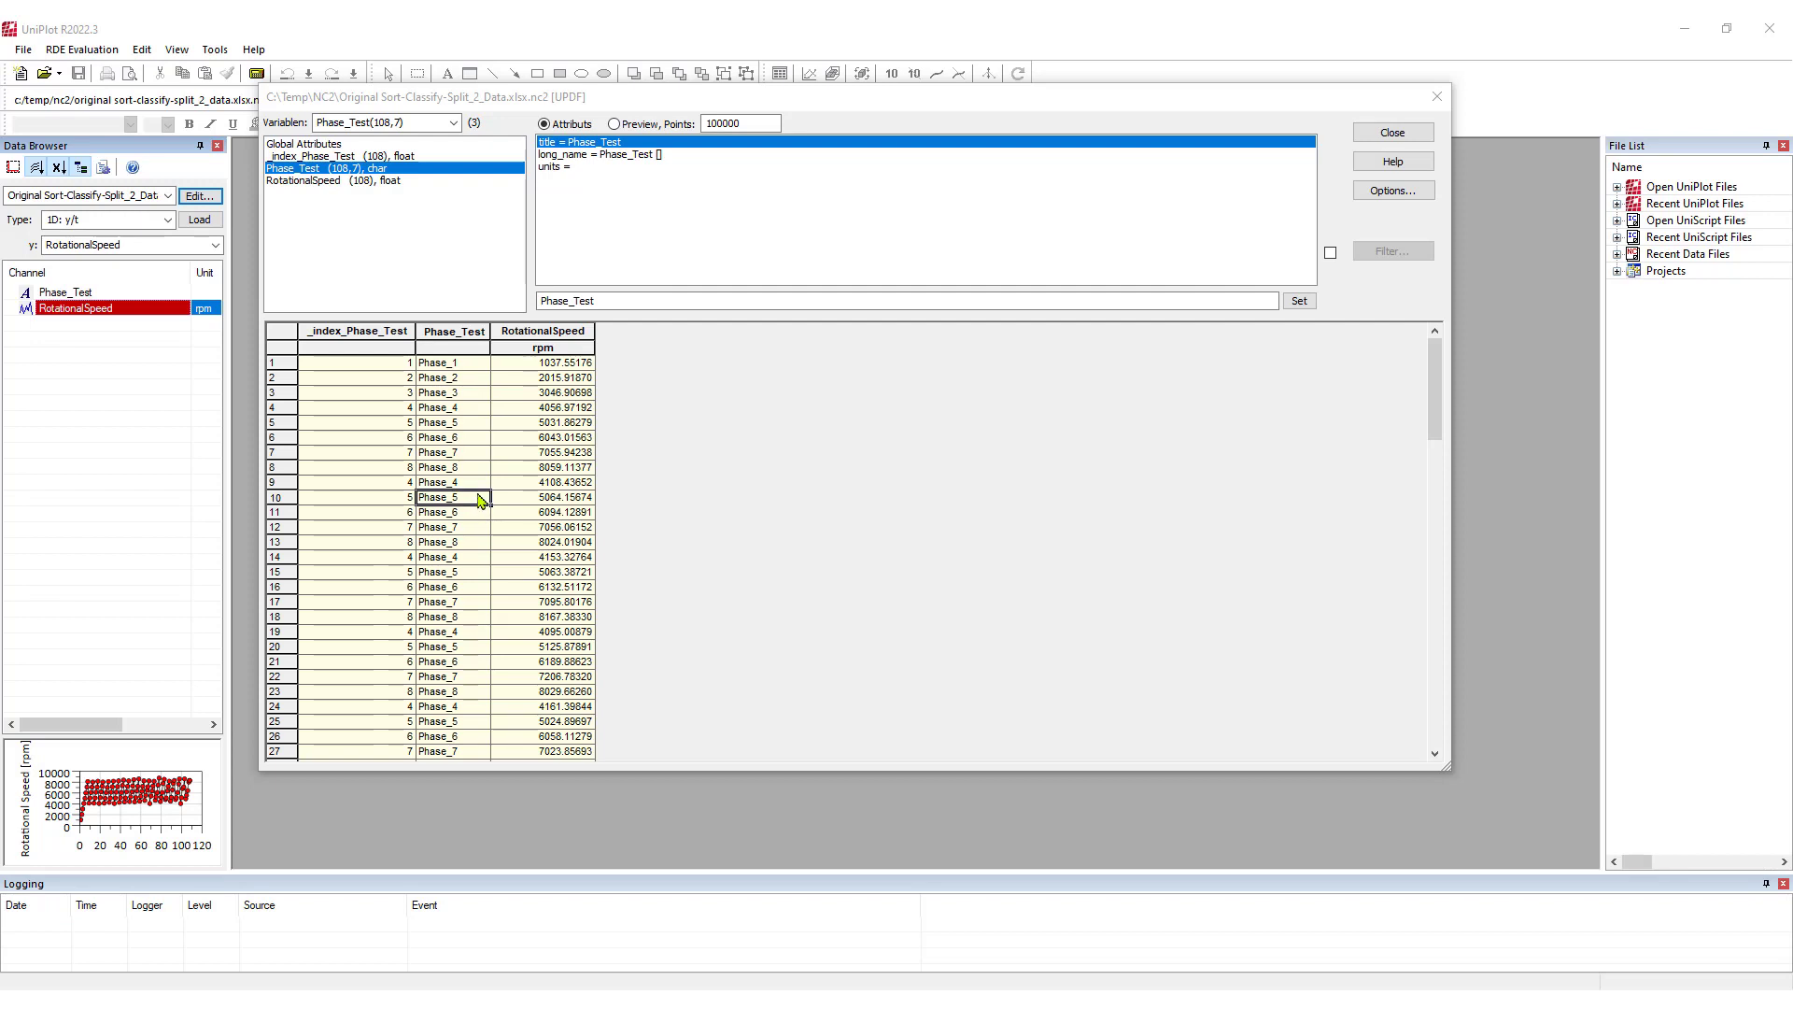
Step: Split the file into one NC file per phase using _index_Phase_Test, then leave the data editor
right_click(440, 496)
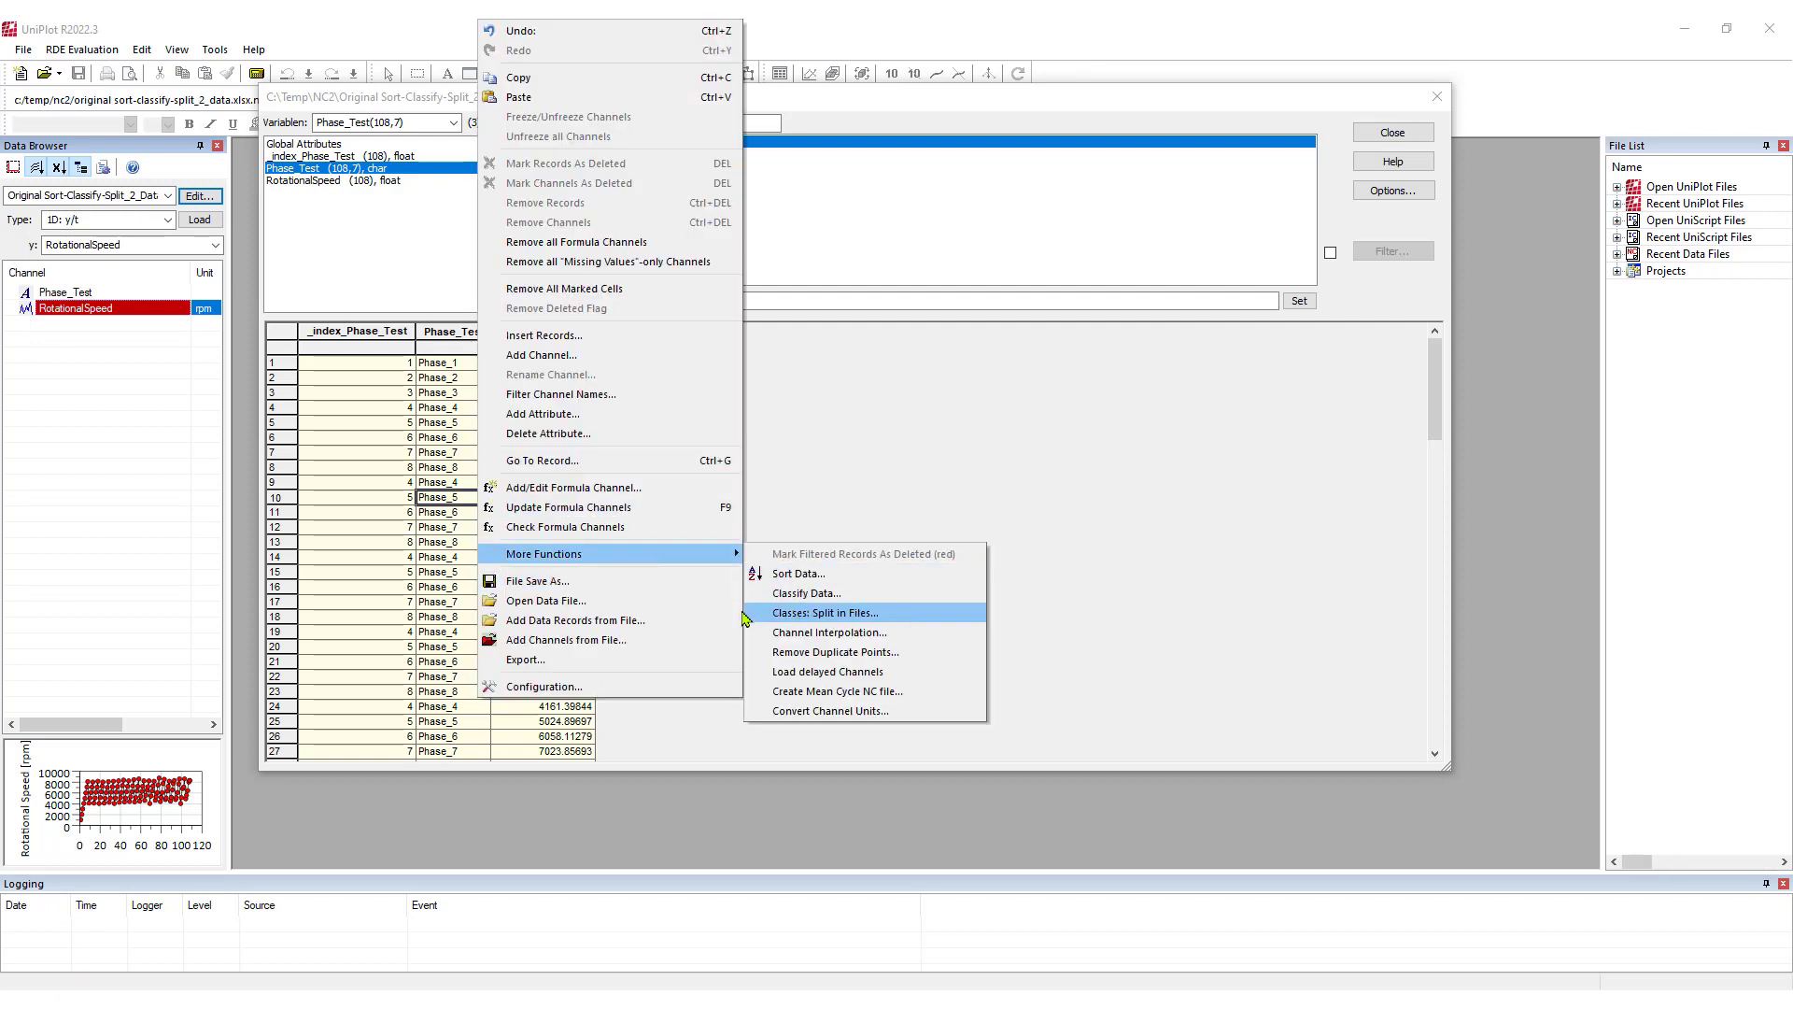
click(824, 613)
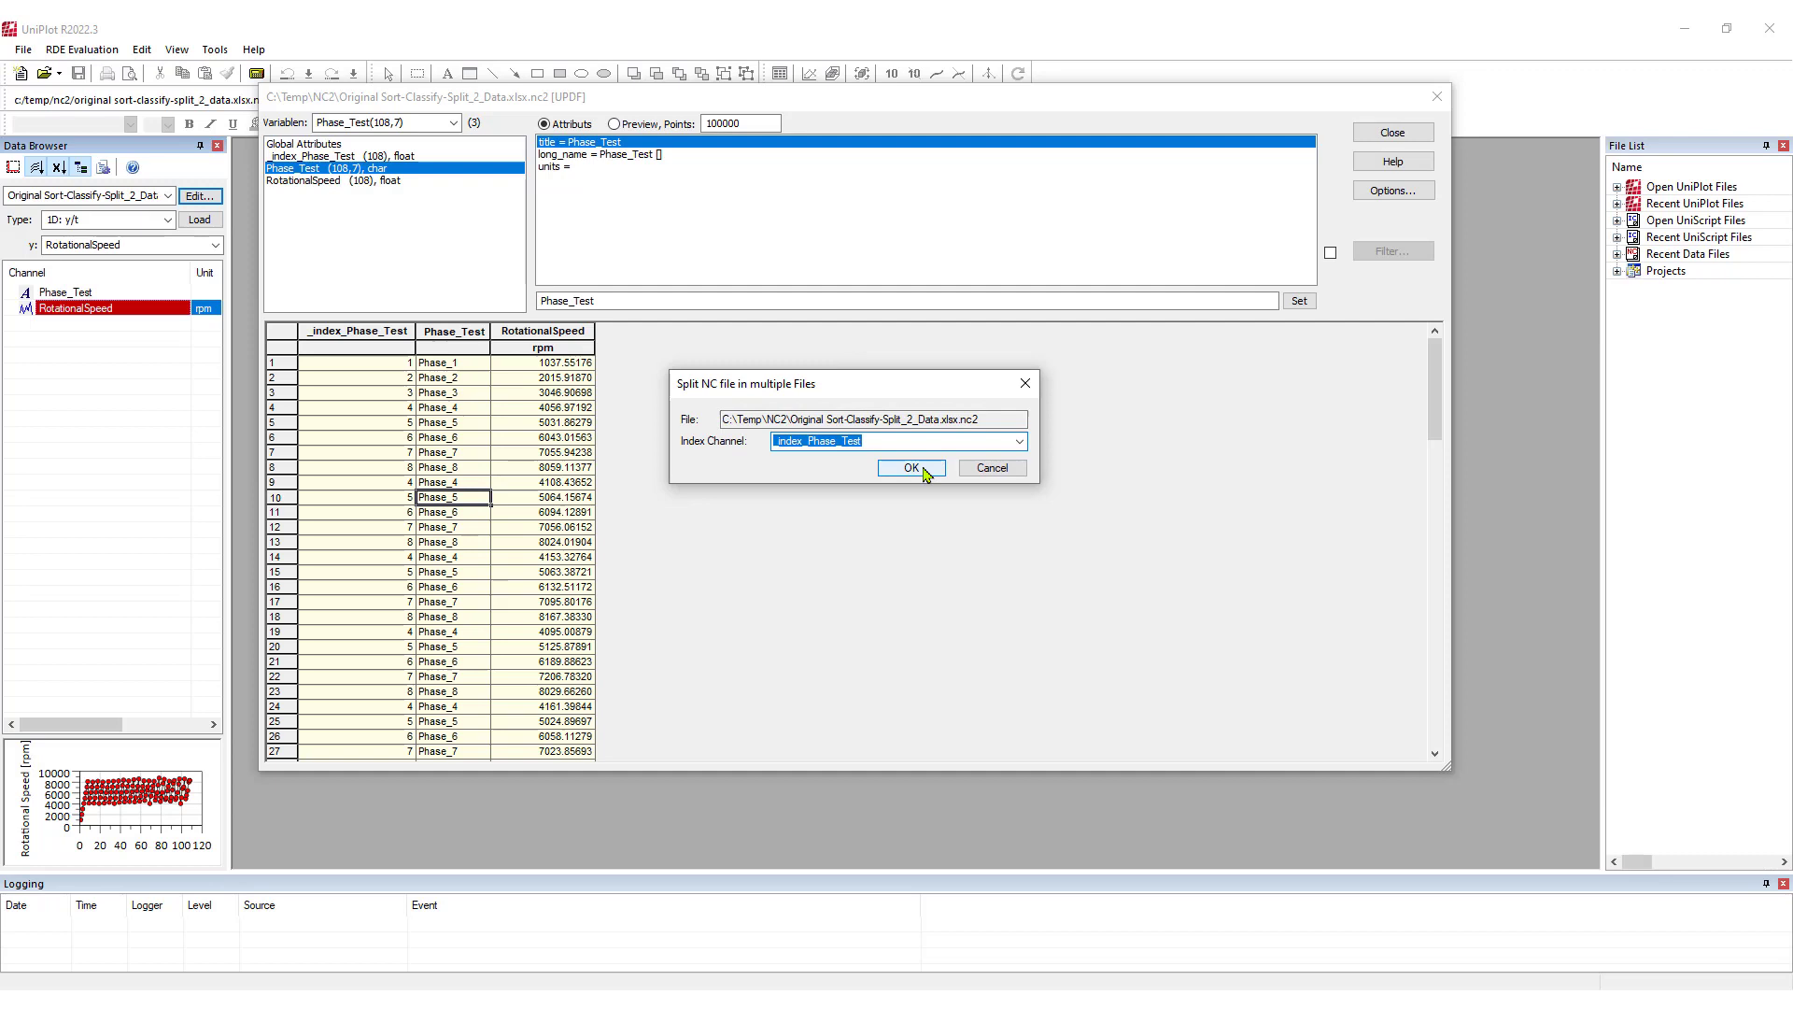
click(910, 467)
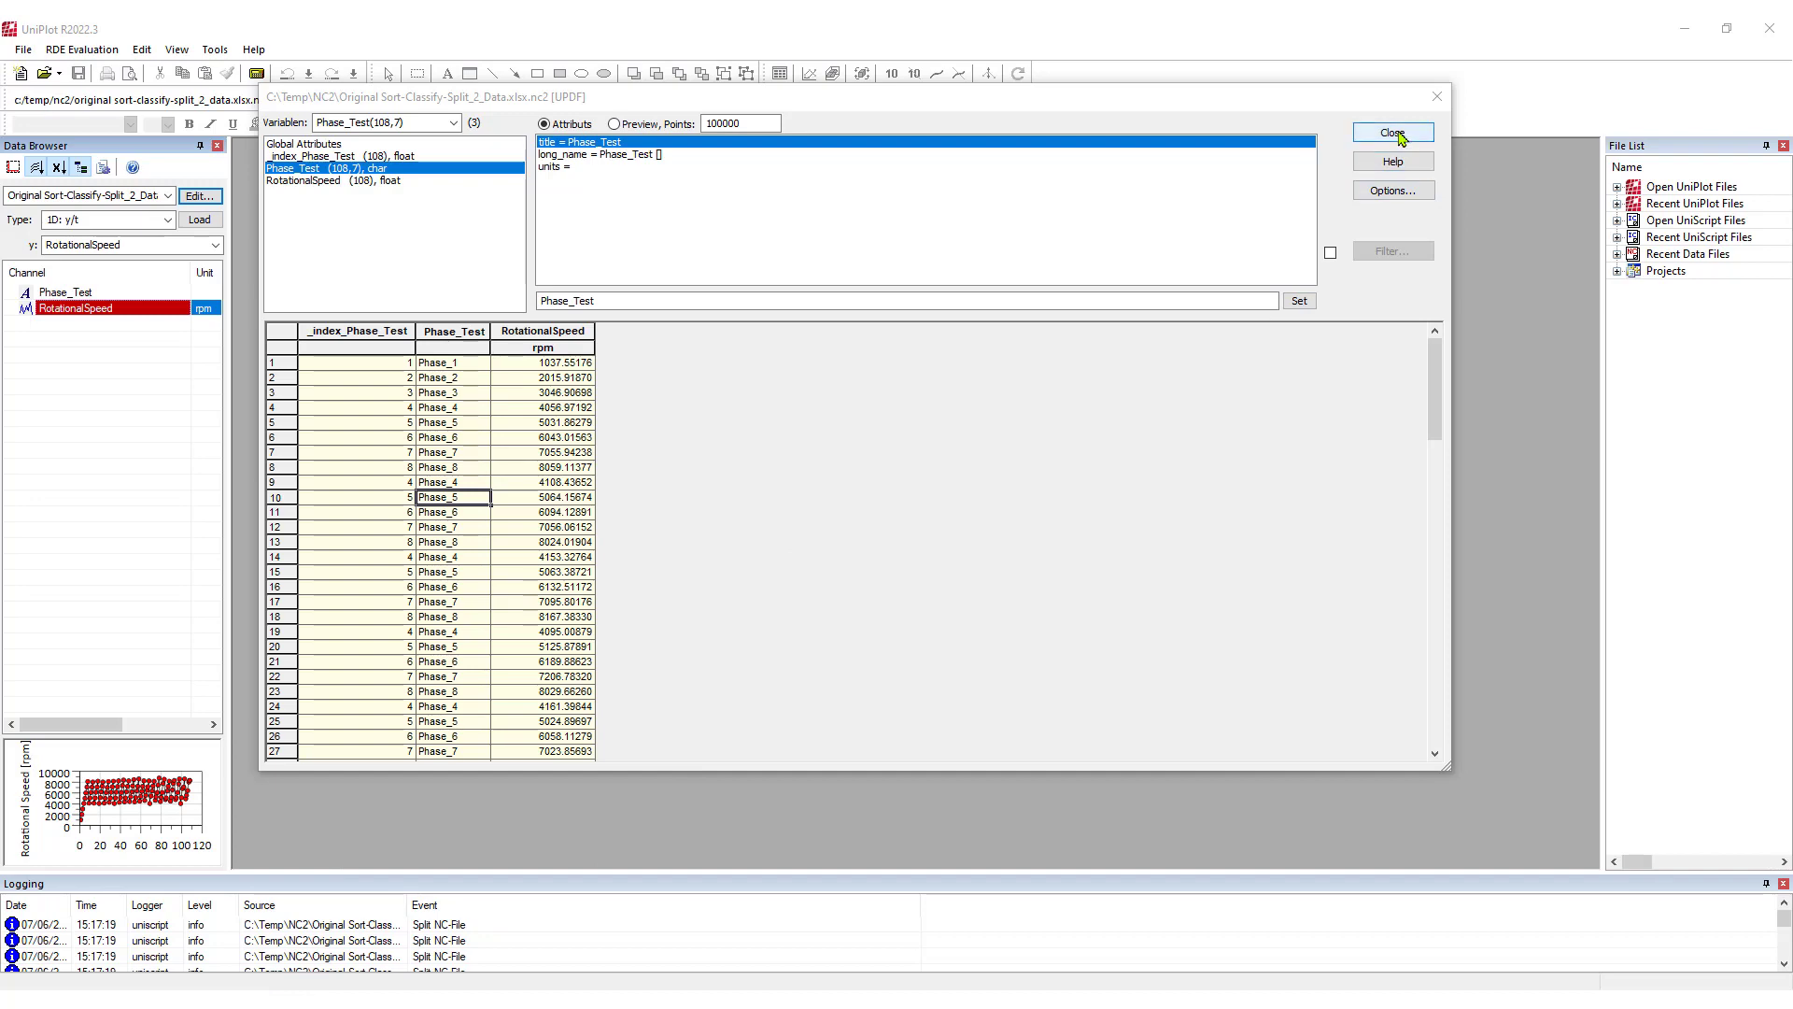
click(1392, 131)
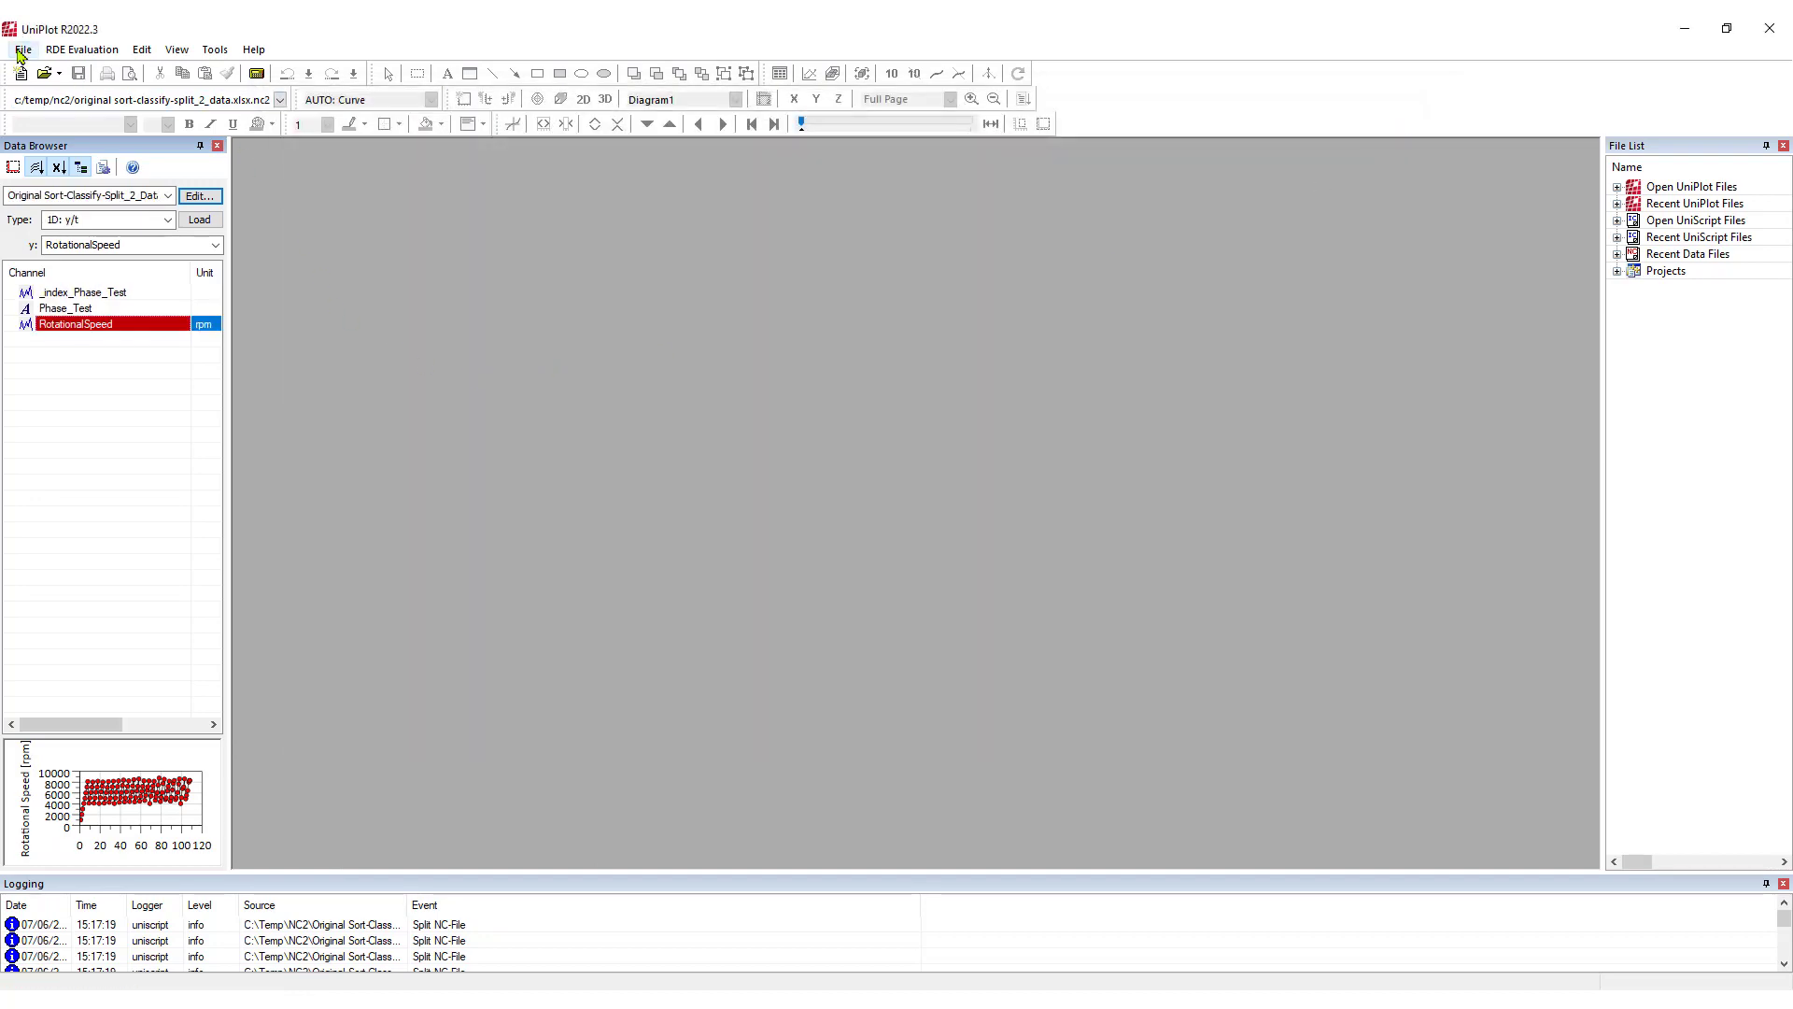
Step: Import the Phase_4_4.nc2 split file from the NC2 folder and show its 21 records in the data editor
click(22, 49)
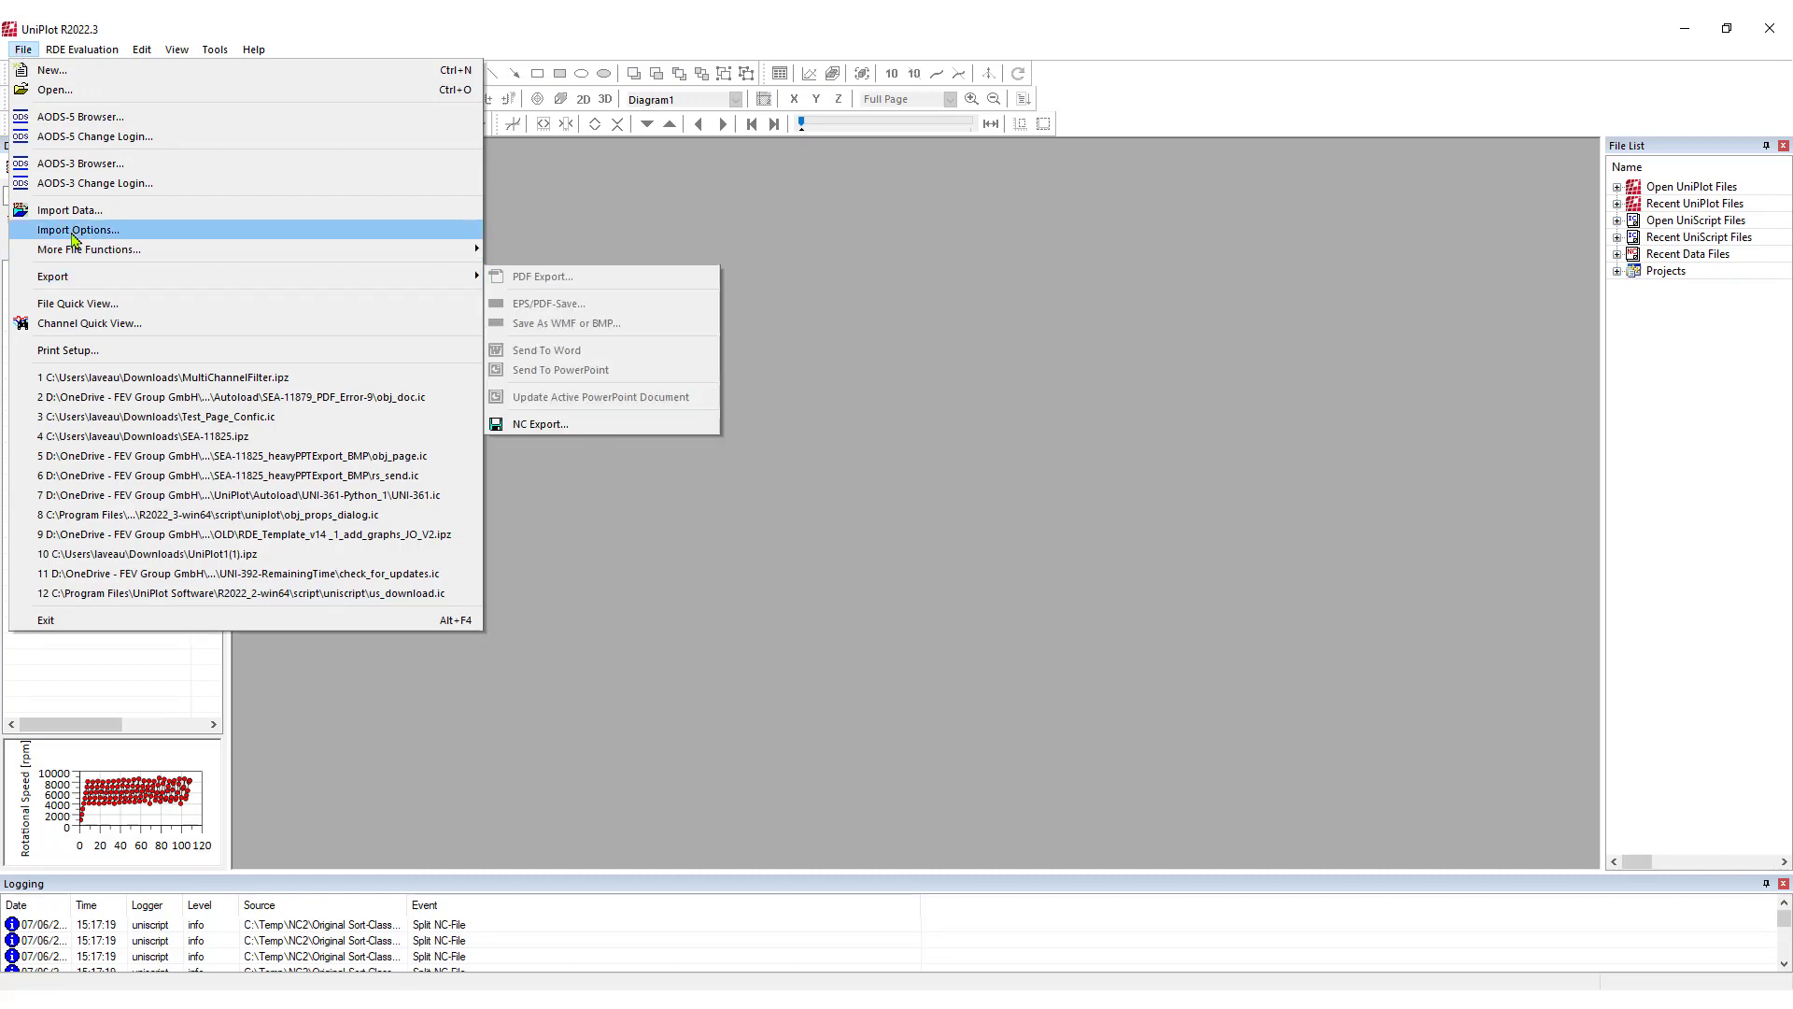
click(69, 209)
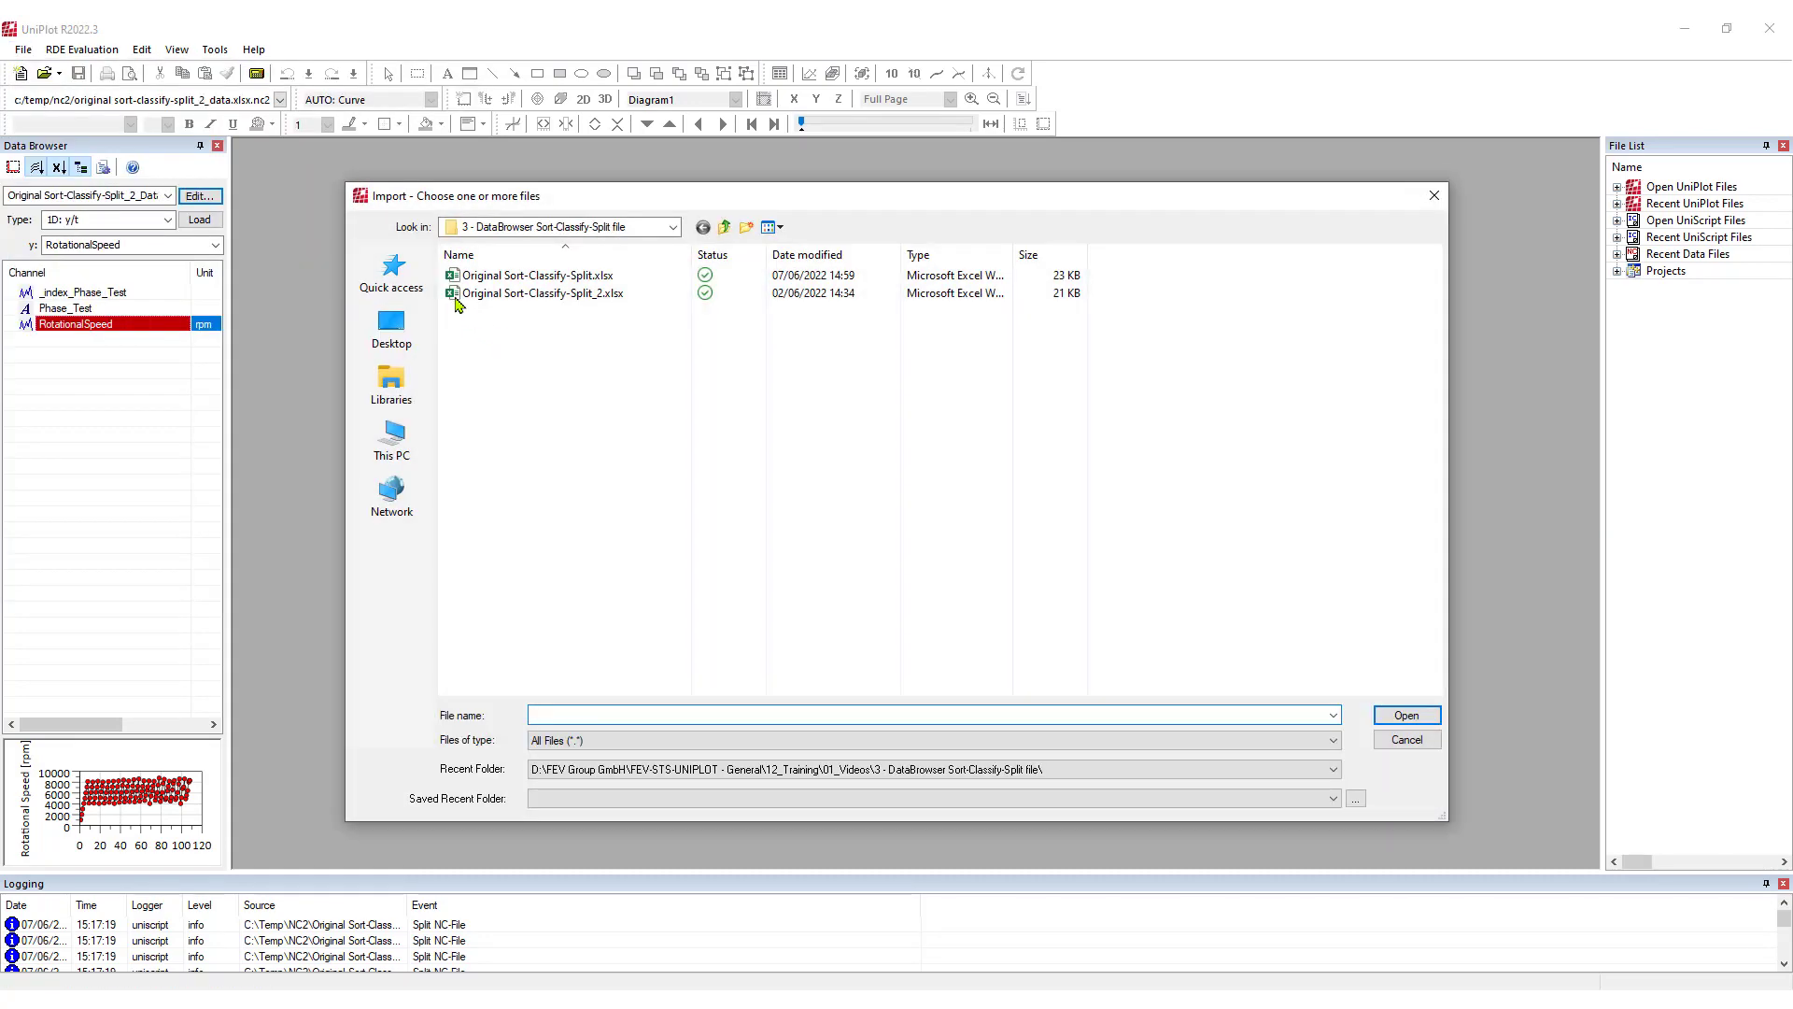
click(390, 272)
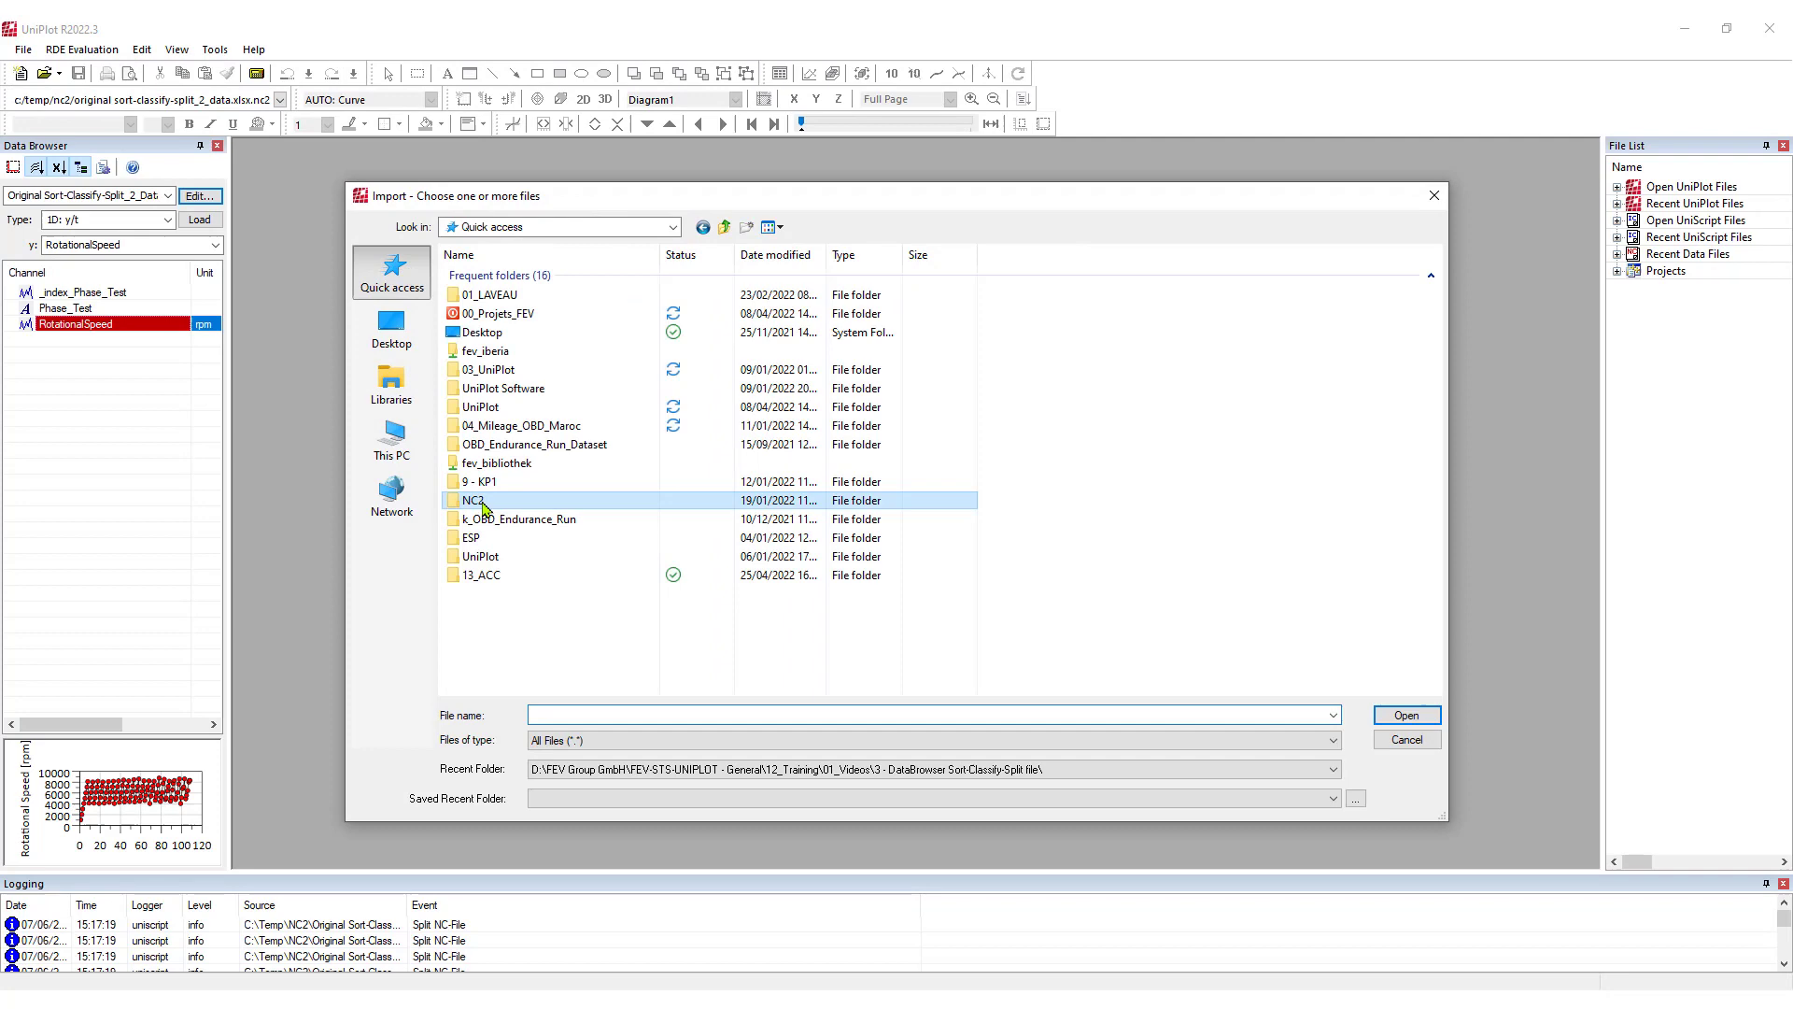
double_click(473, 500)
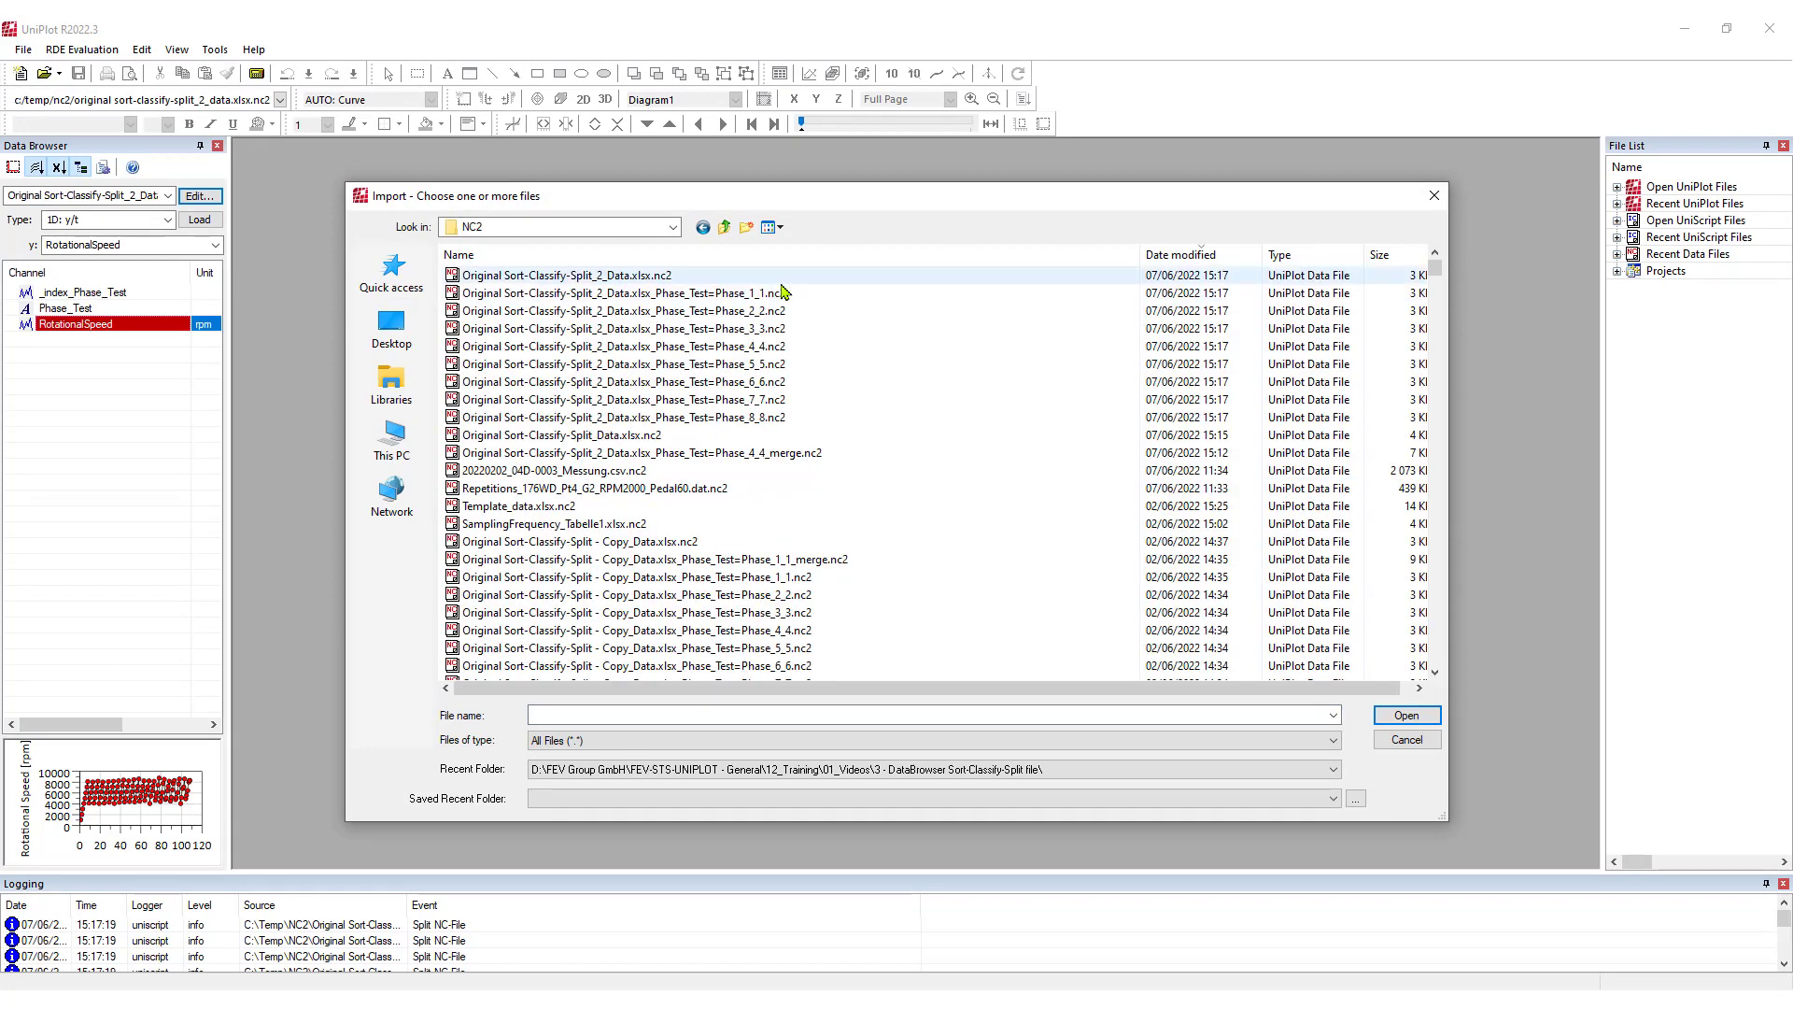
click(624, 365)
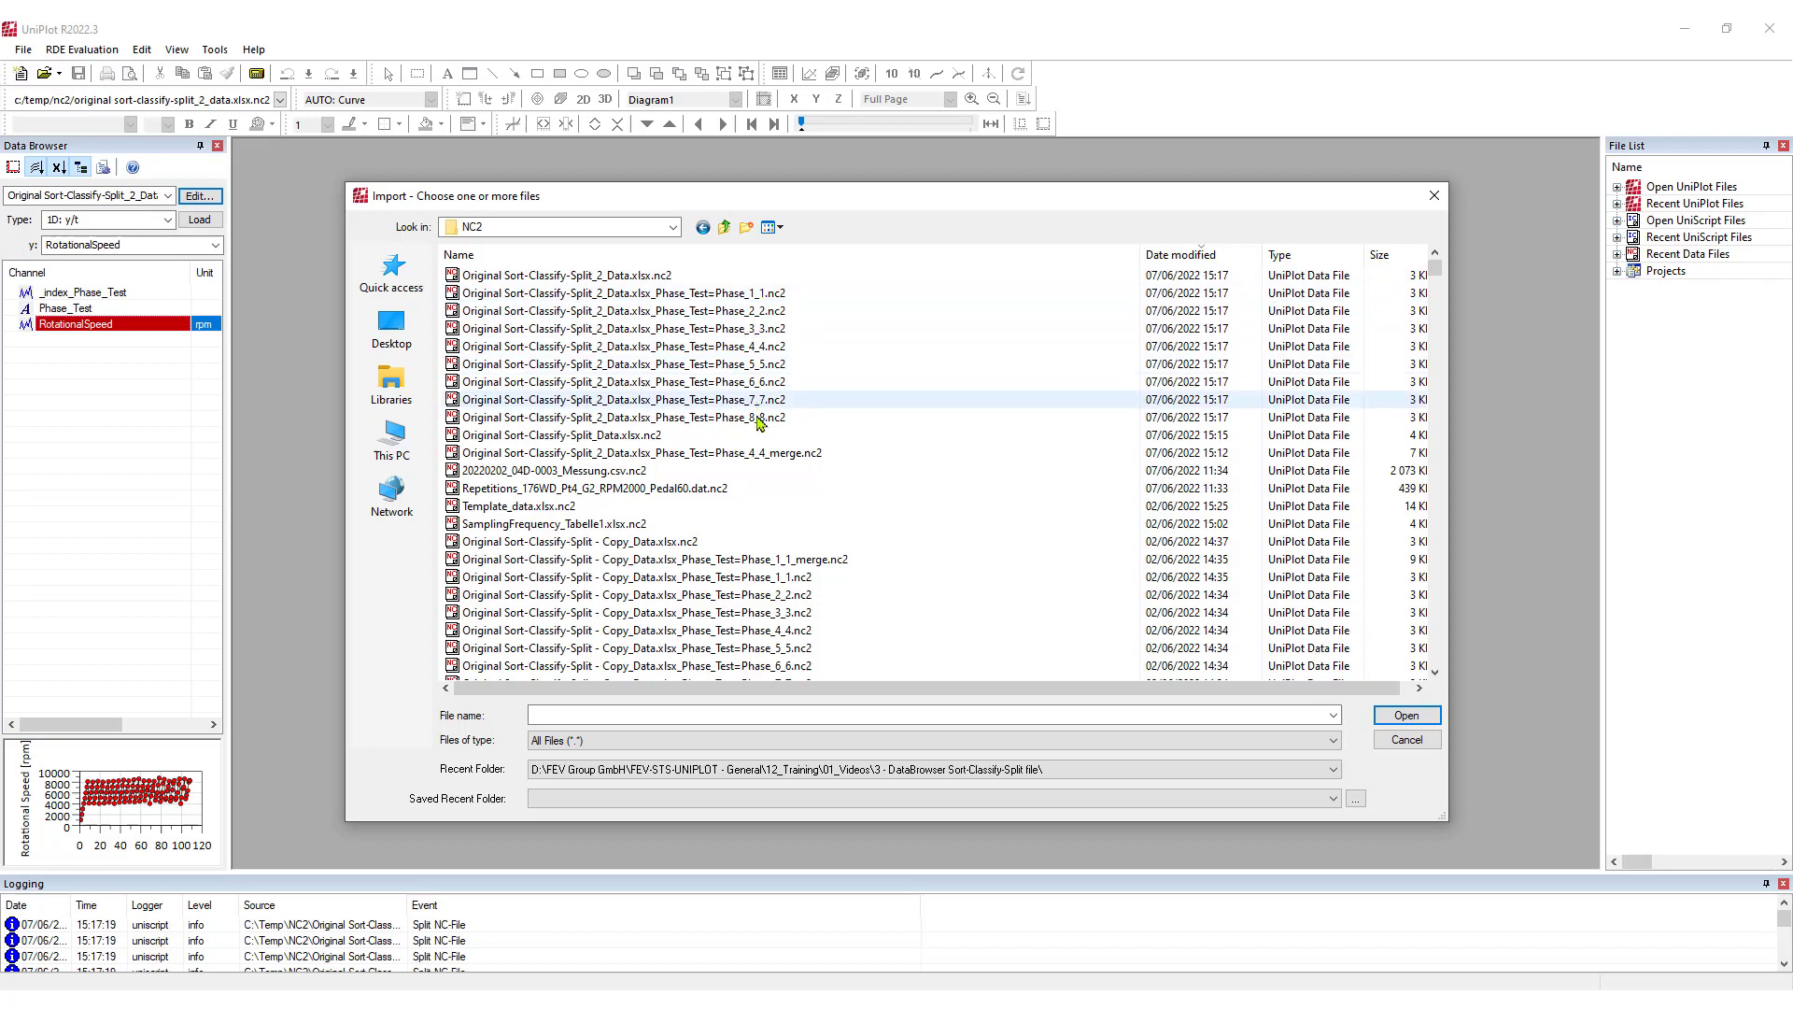
click(624, 293)
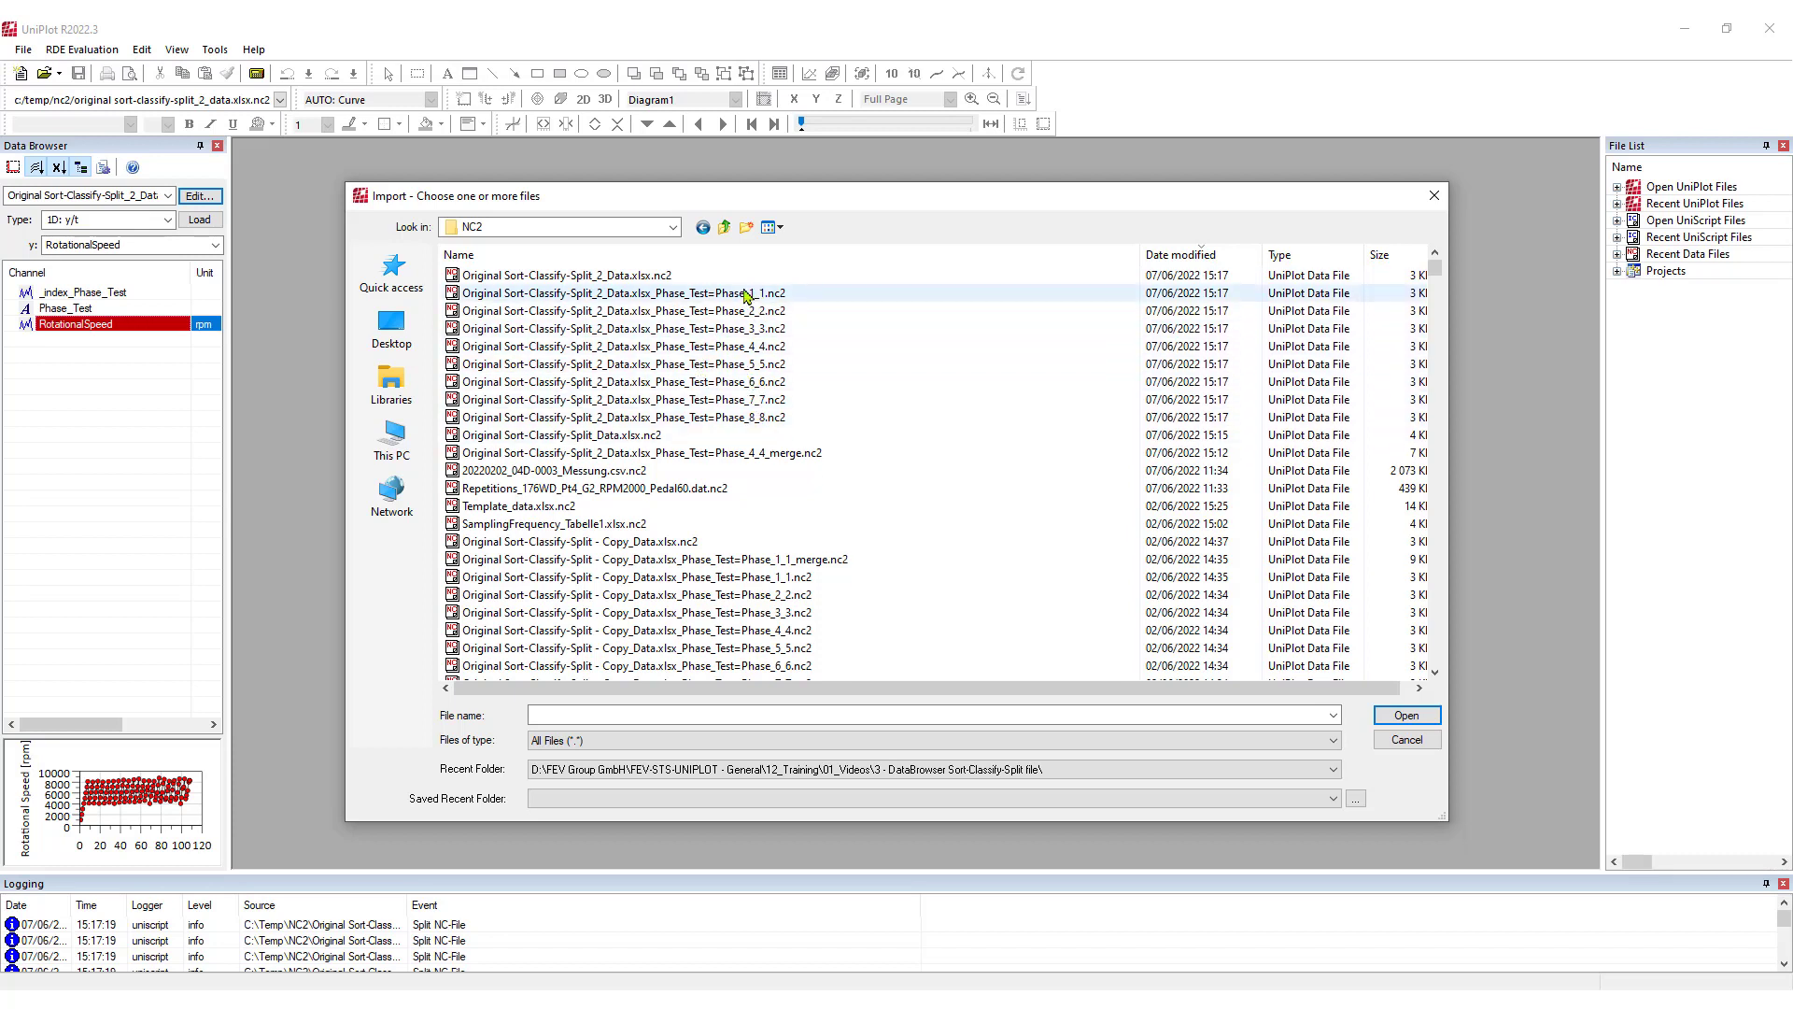
click(624, 346)
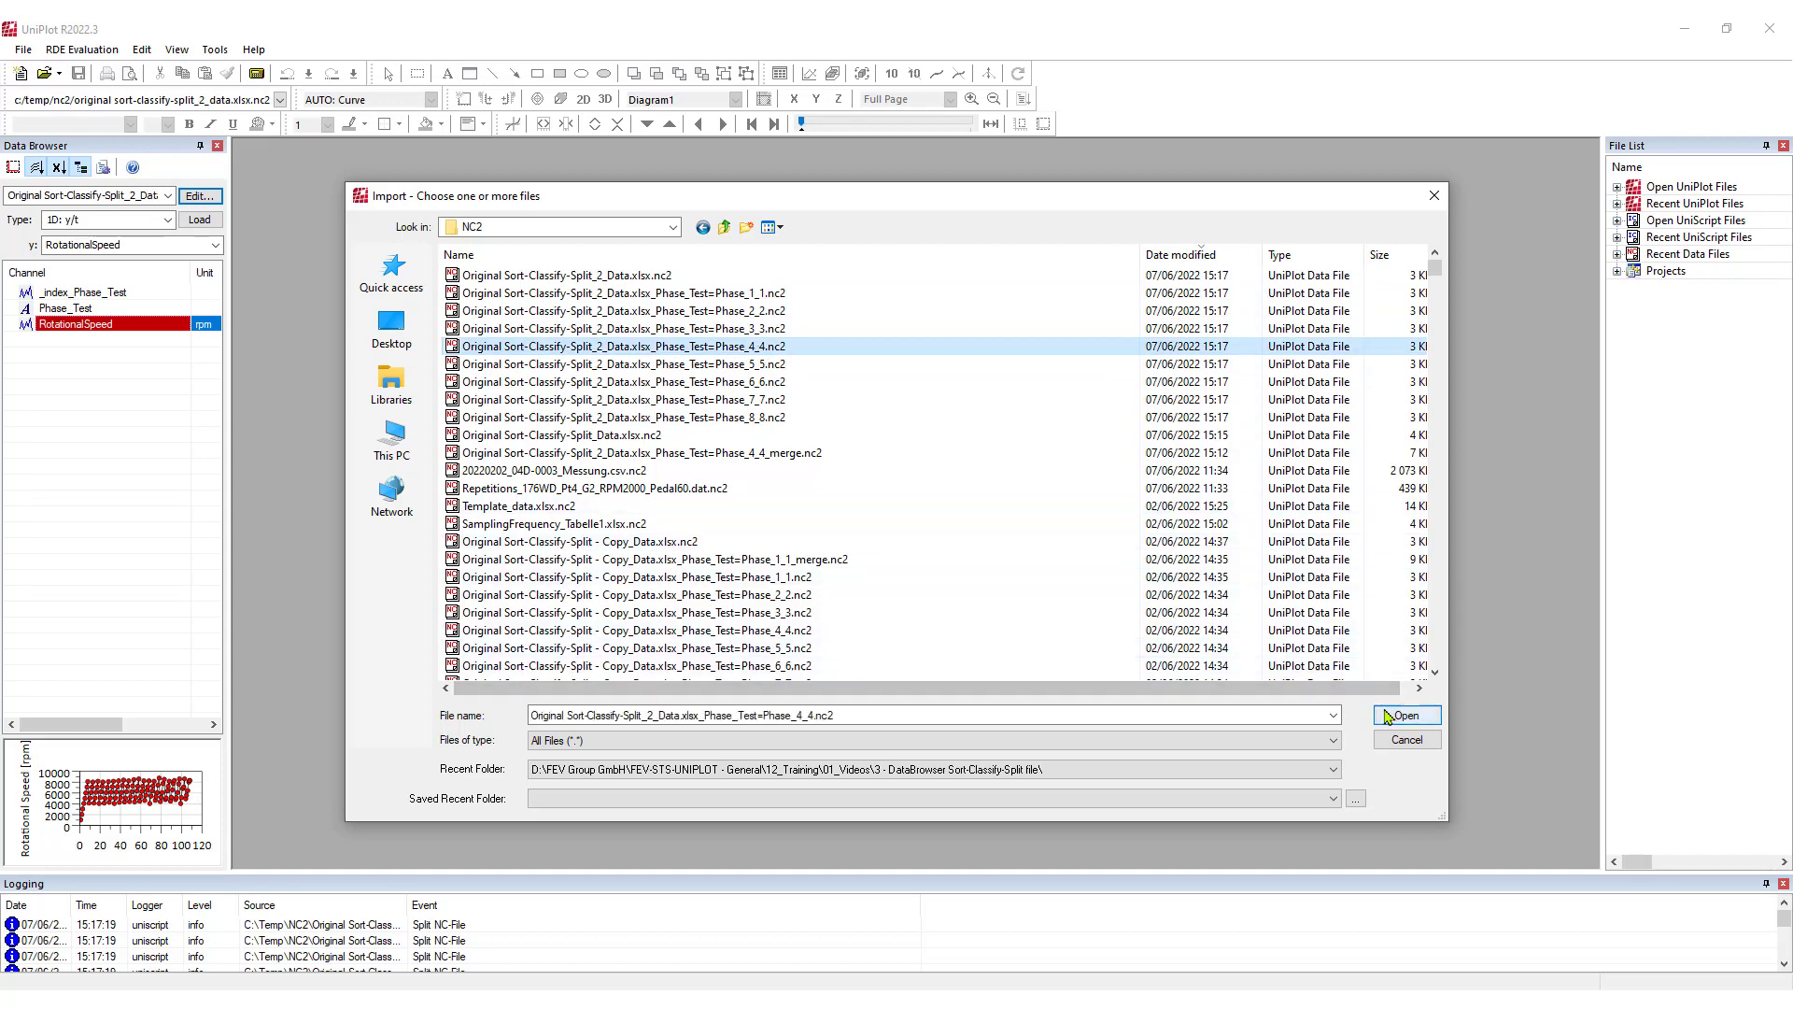
click(1405, 715)
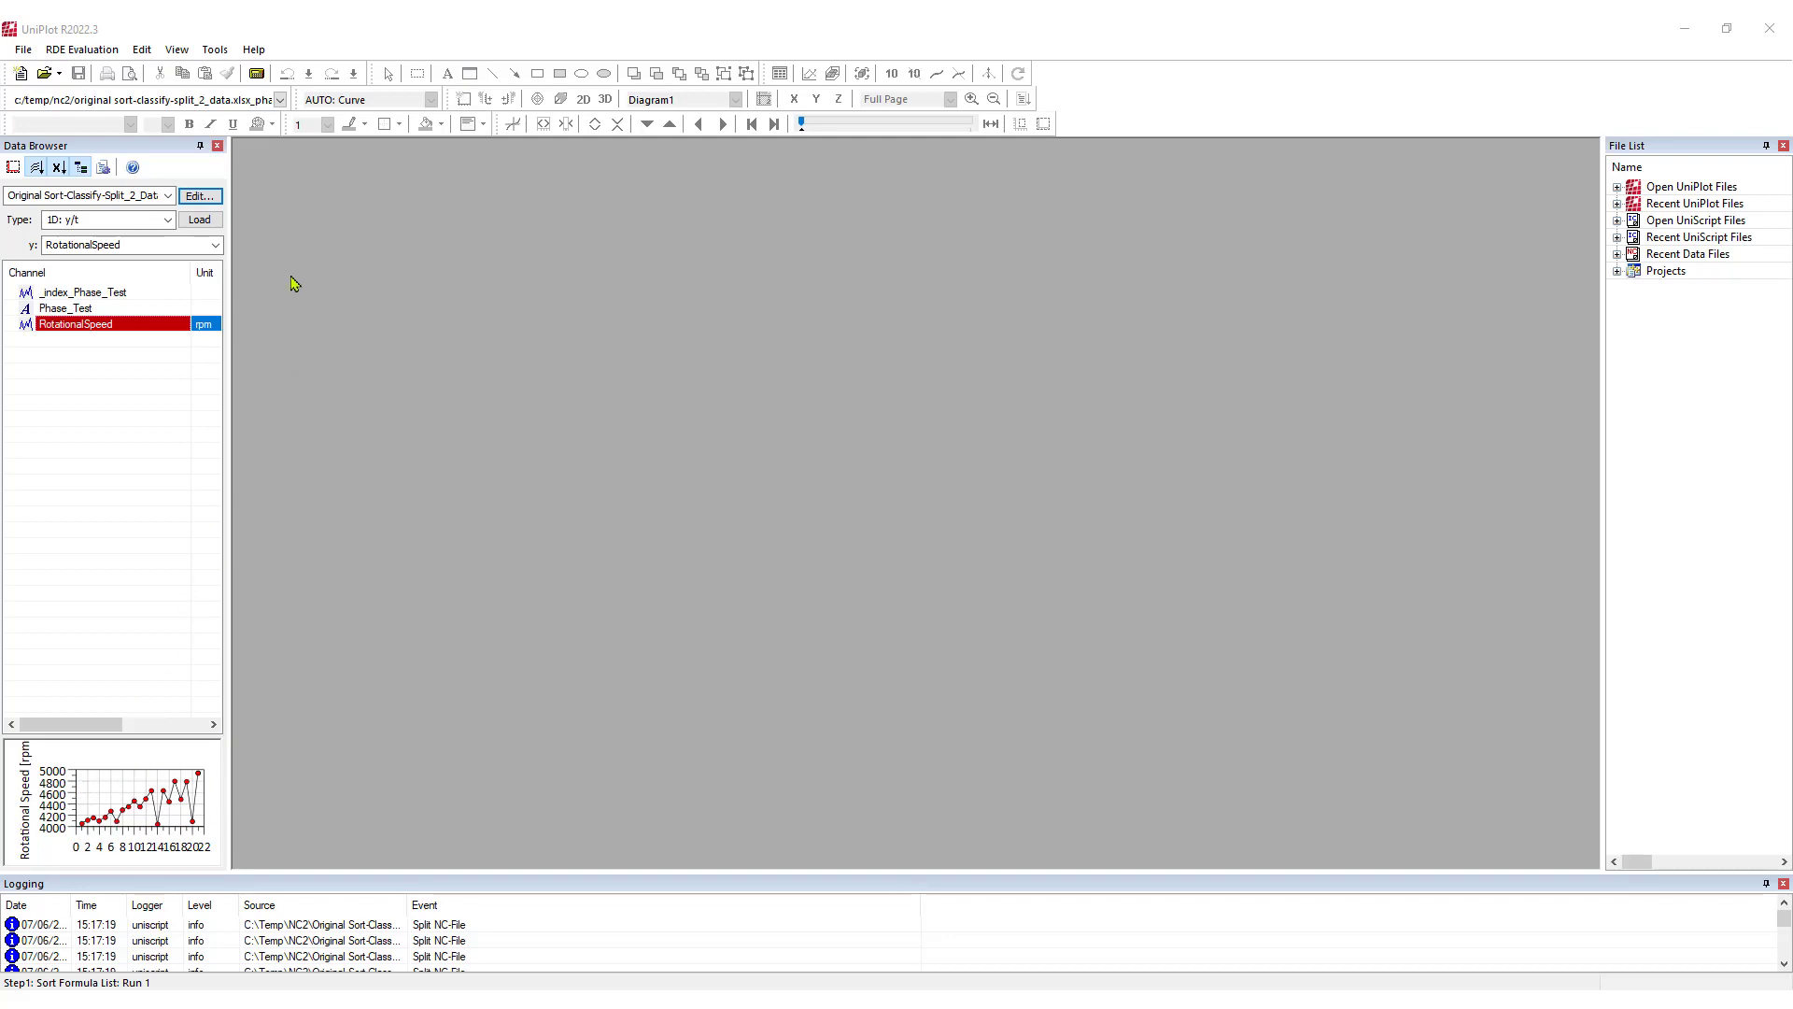
click(200, 196)
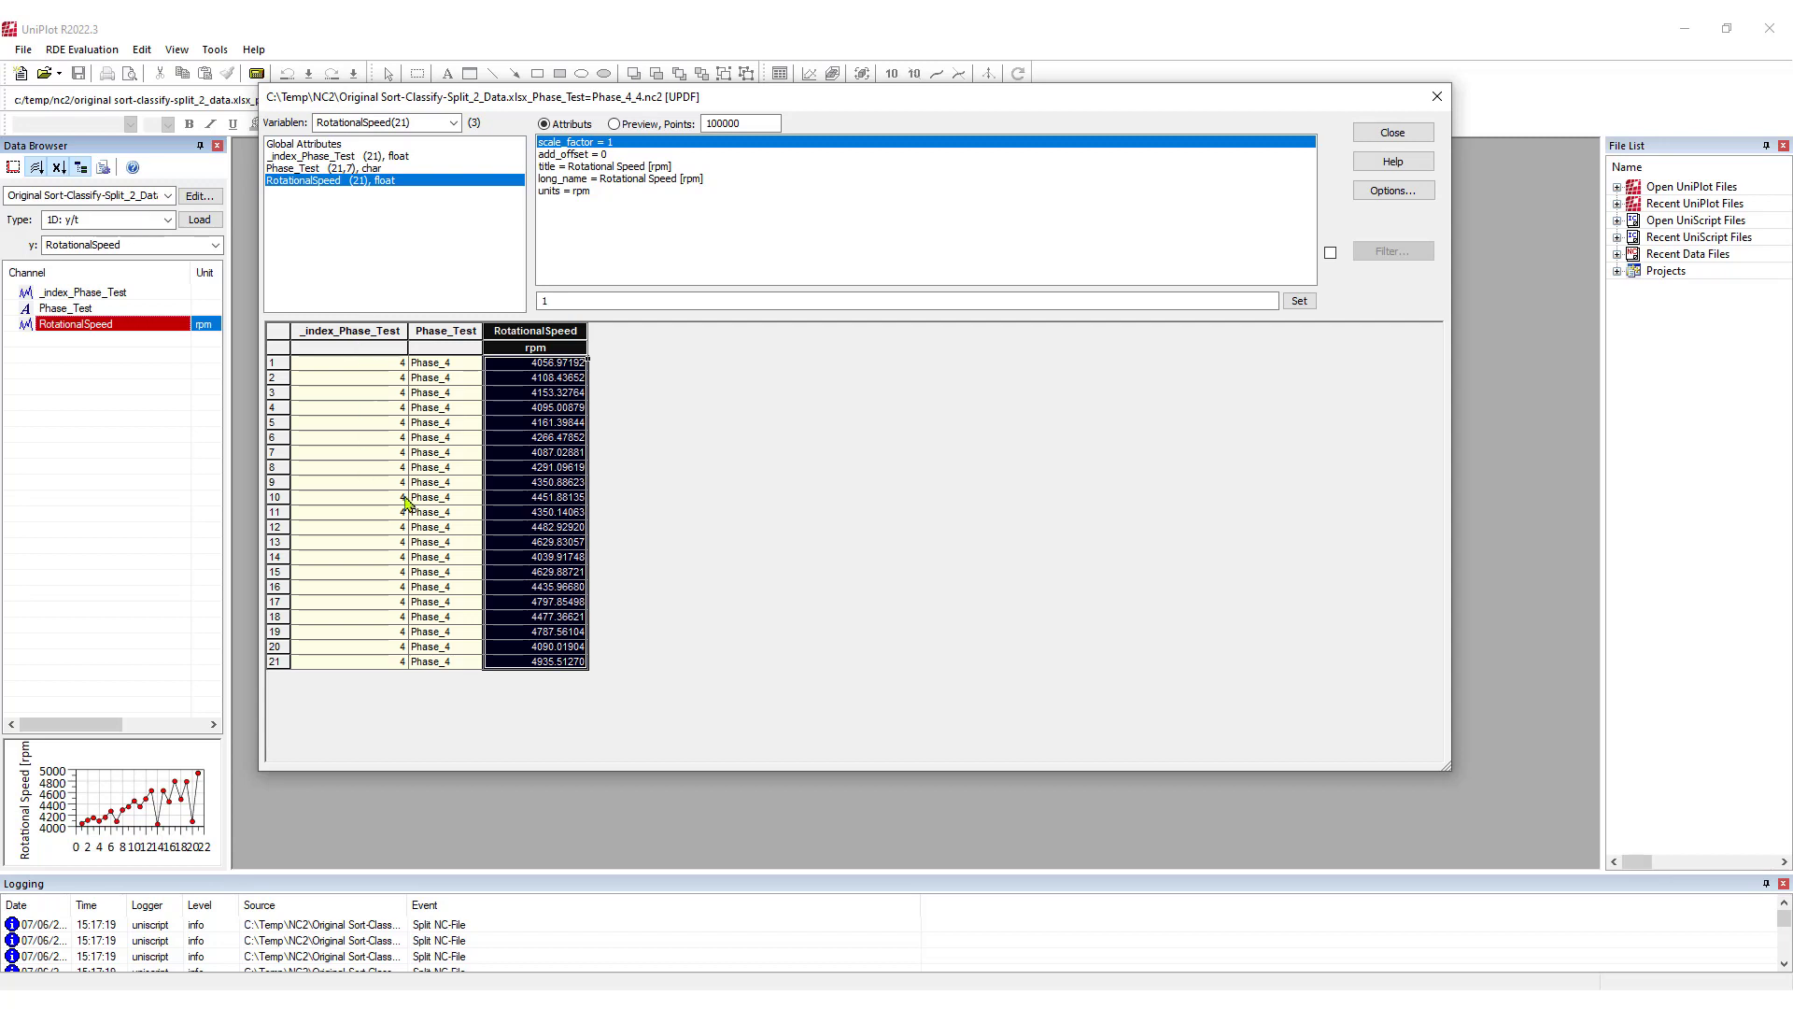
mouse_move(444, 385)
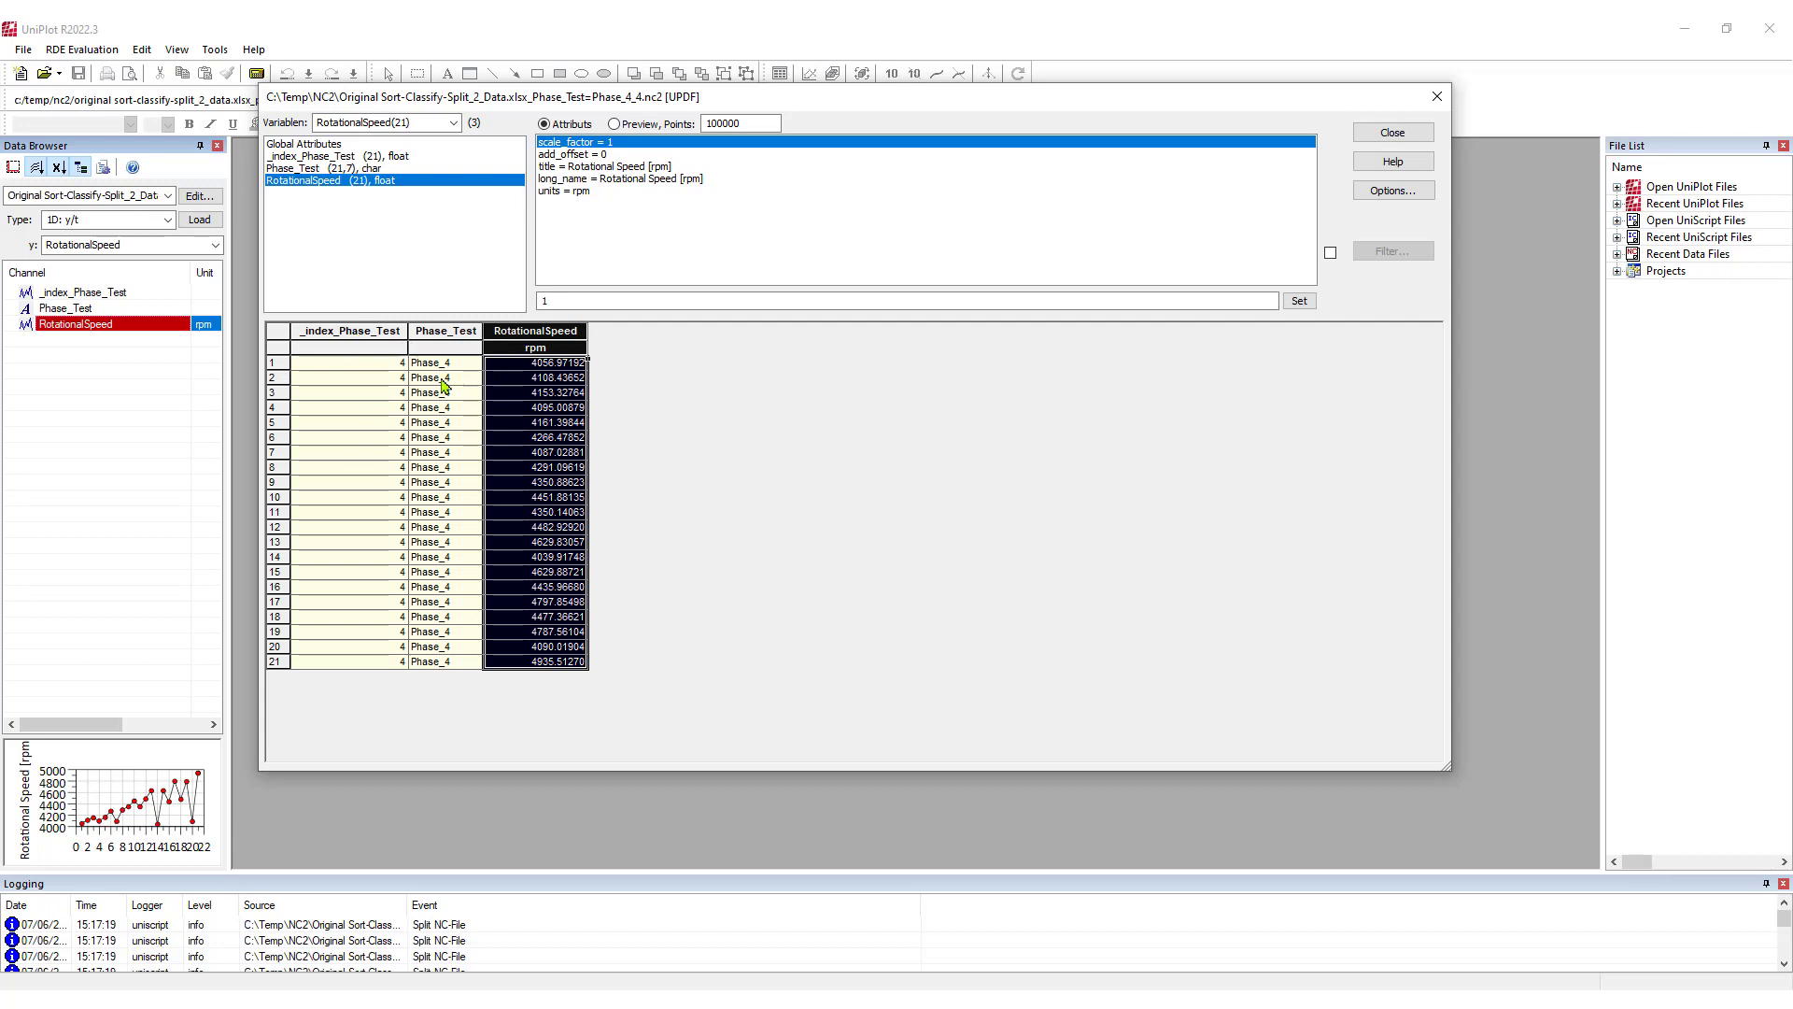
Step: Add channels from the Phase_5 to Phase_8 .nc2 files, creating RotationalSpeed0 to RotationalSpeed3
right_click(430, 392)
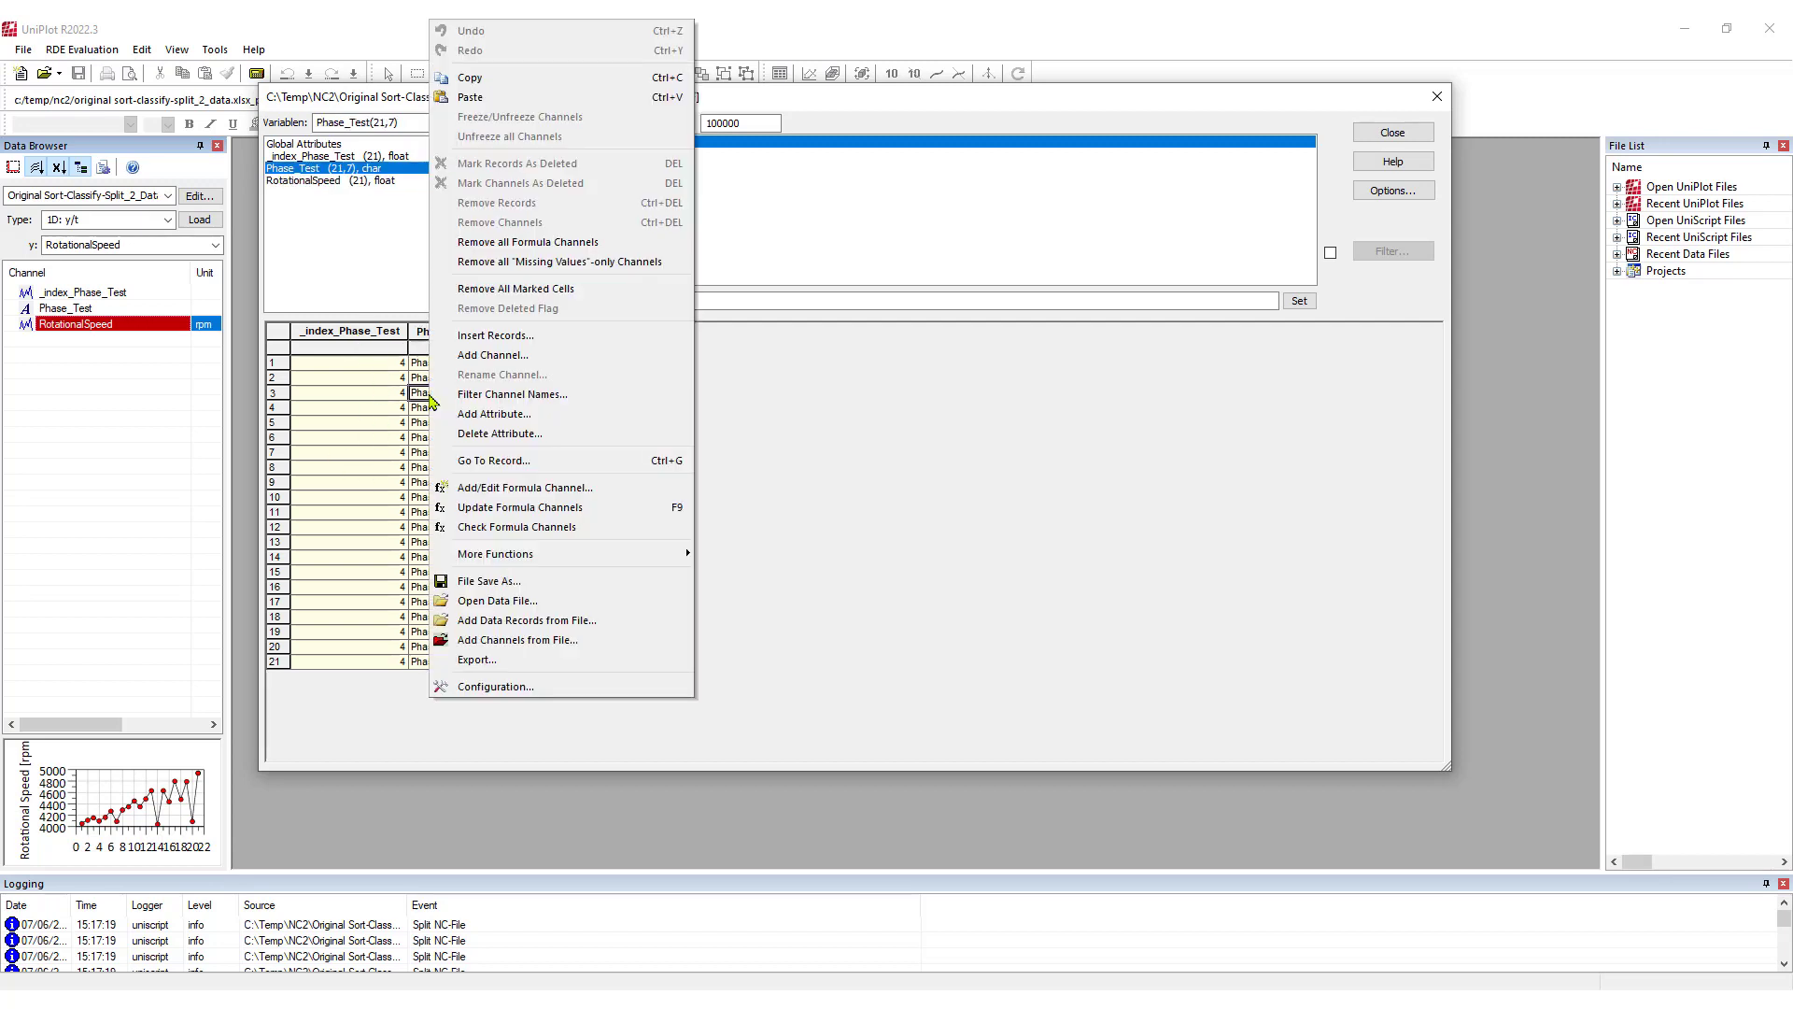
mouse_move(518, 638)
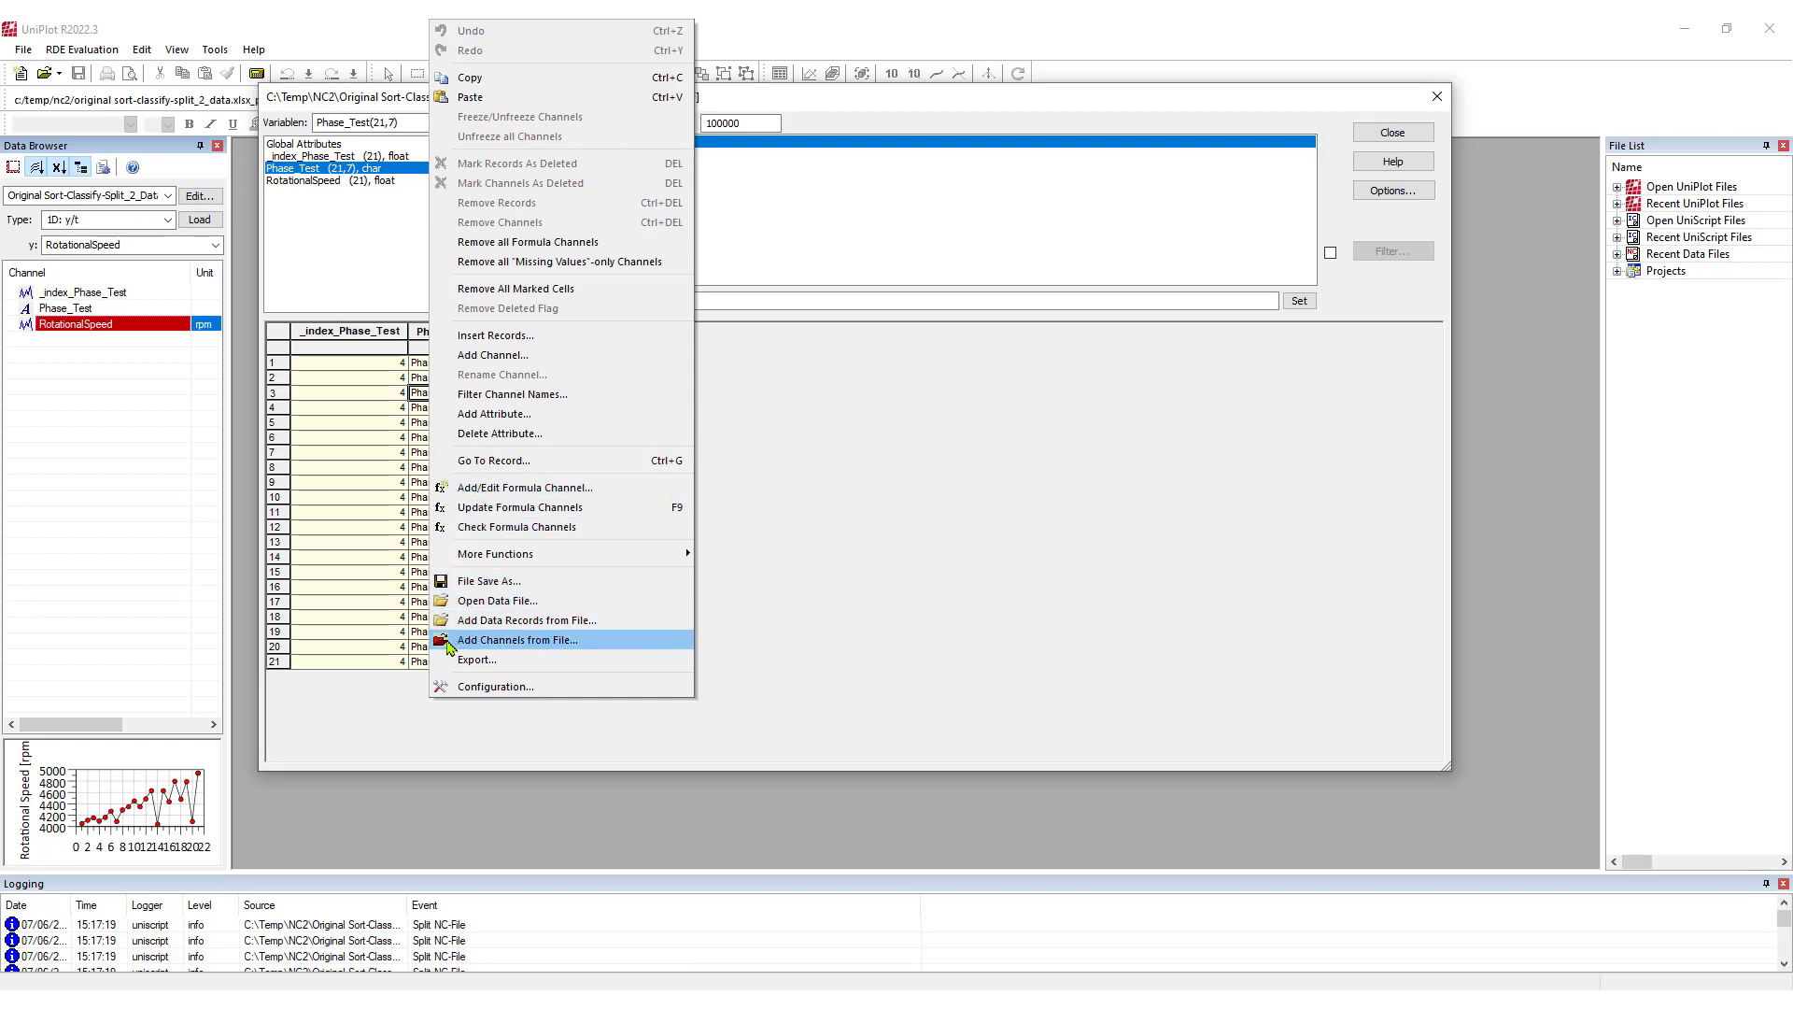
mouse_move(528, 642)
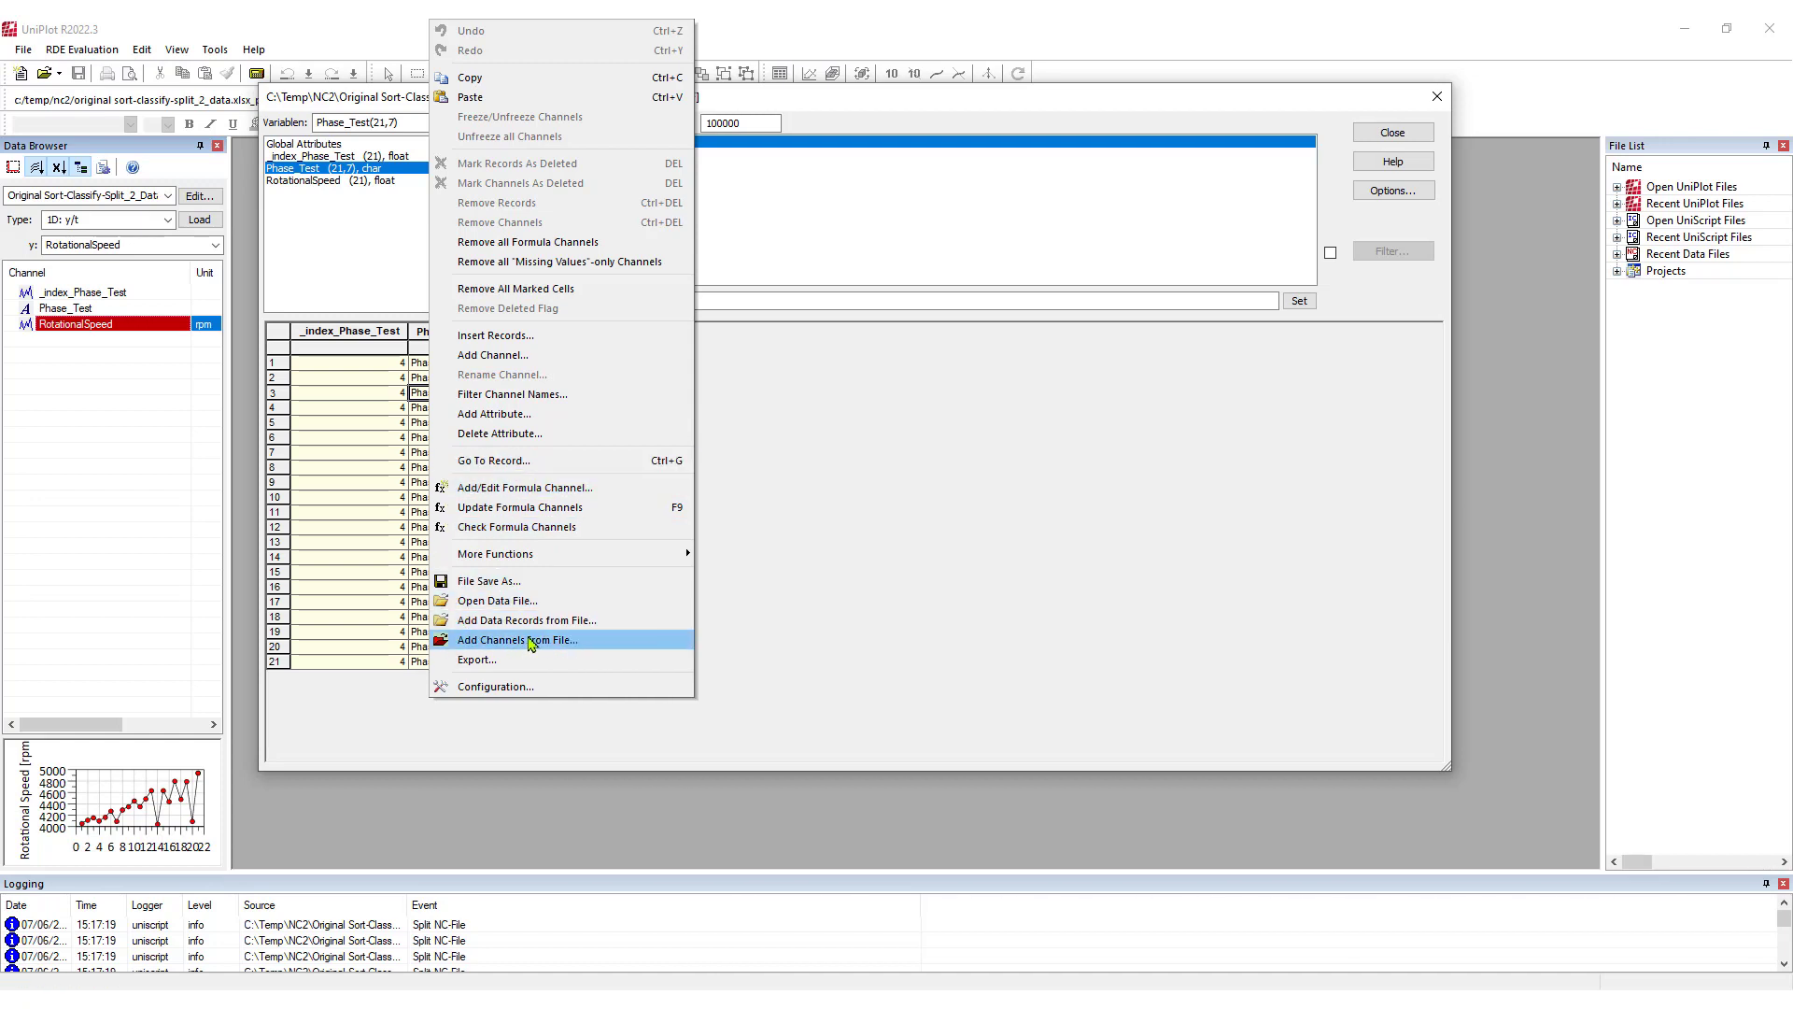
mouse_move(527, 620)
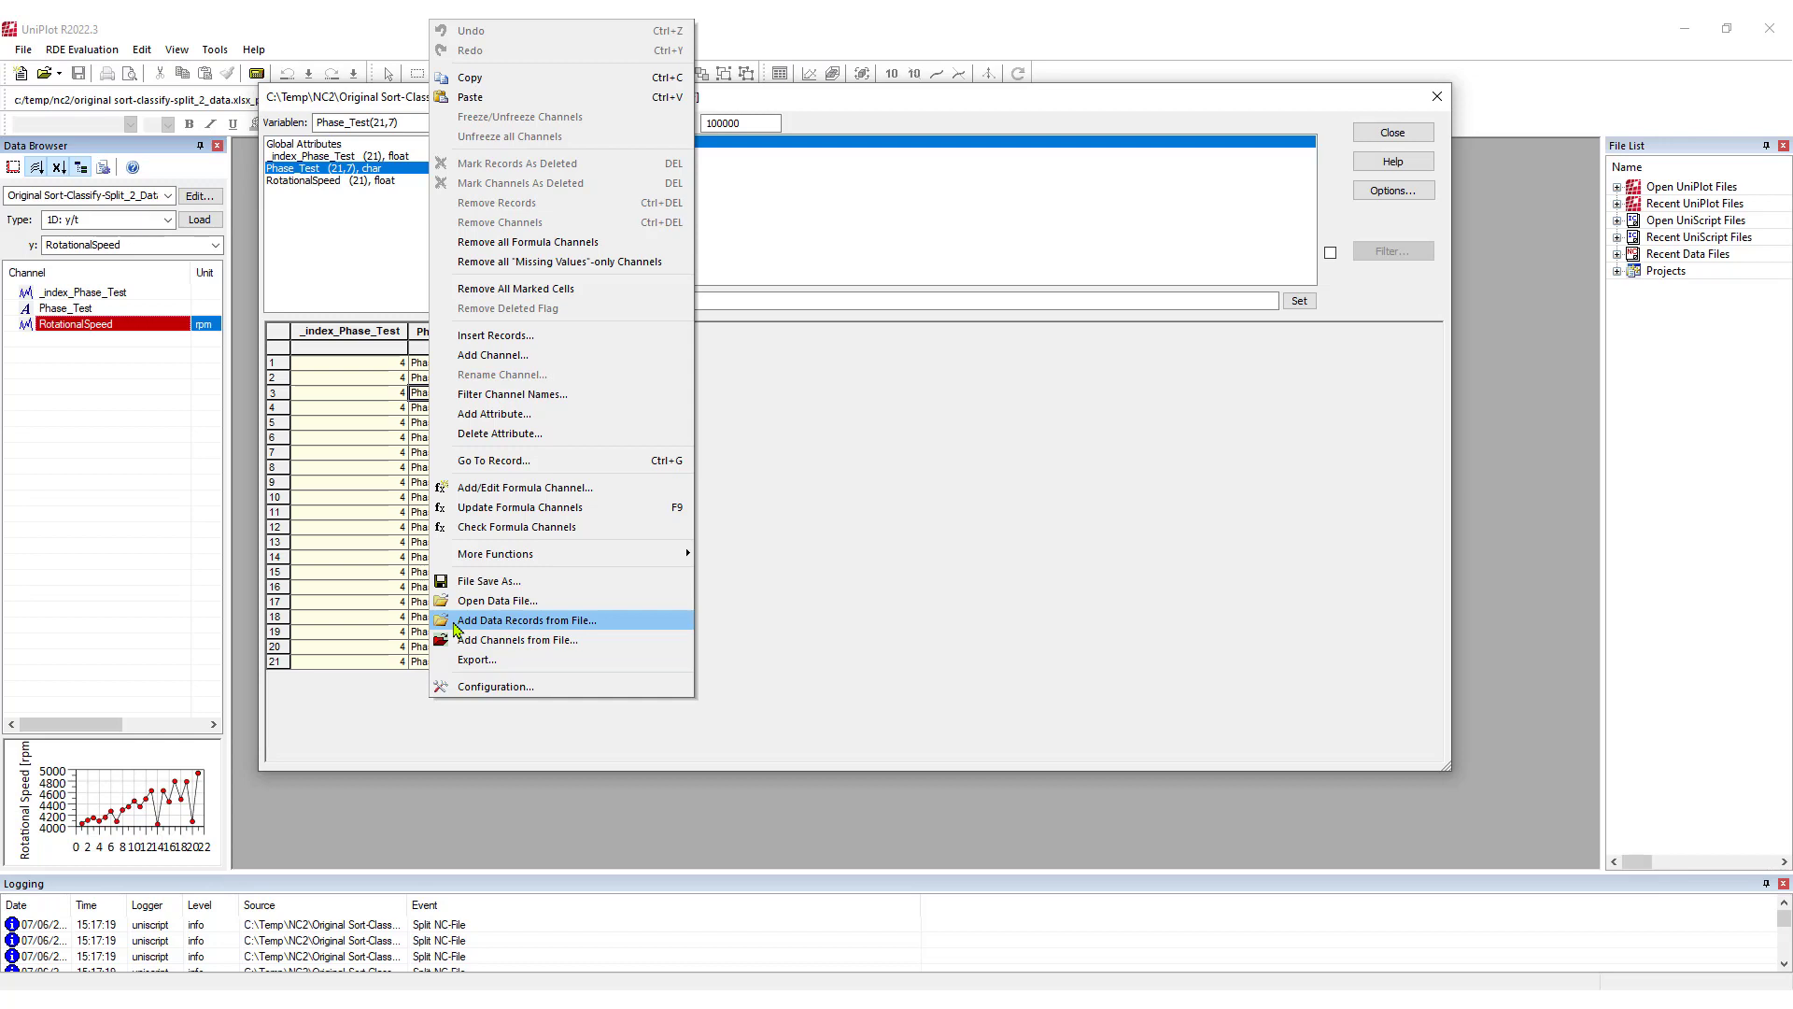
mouse_move(512, 623)
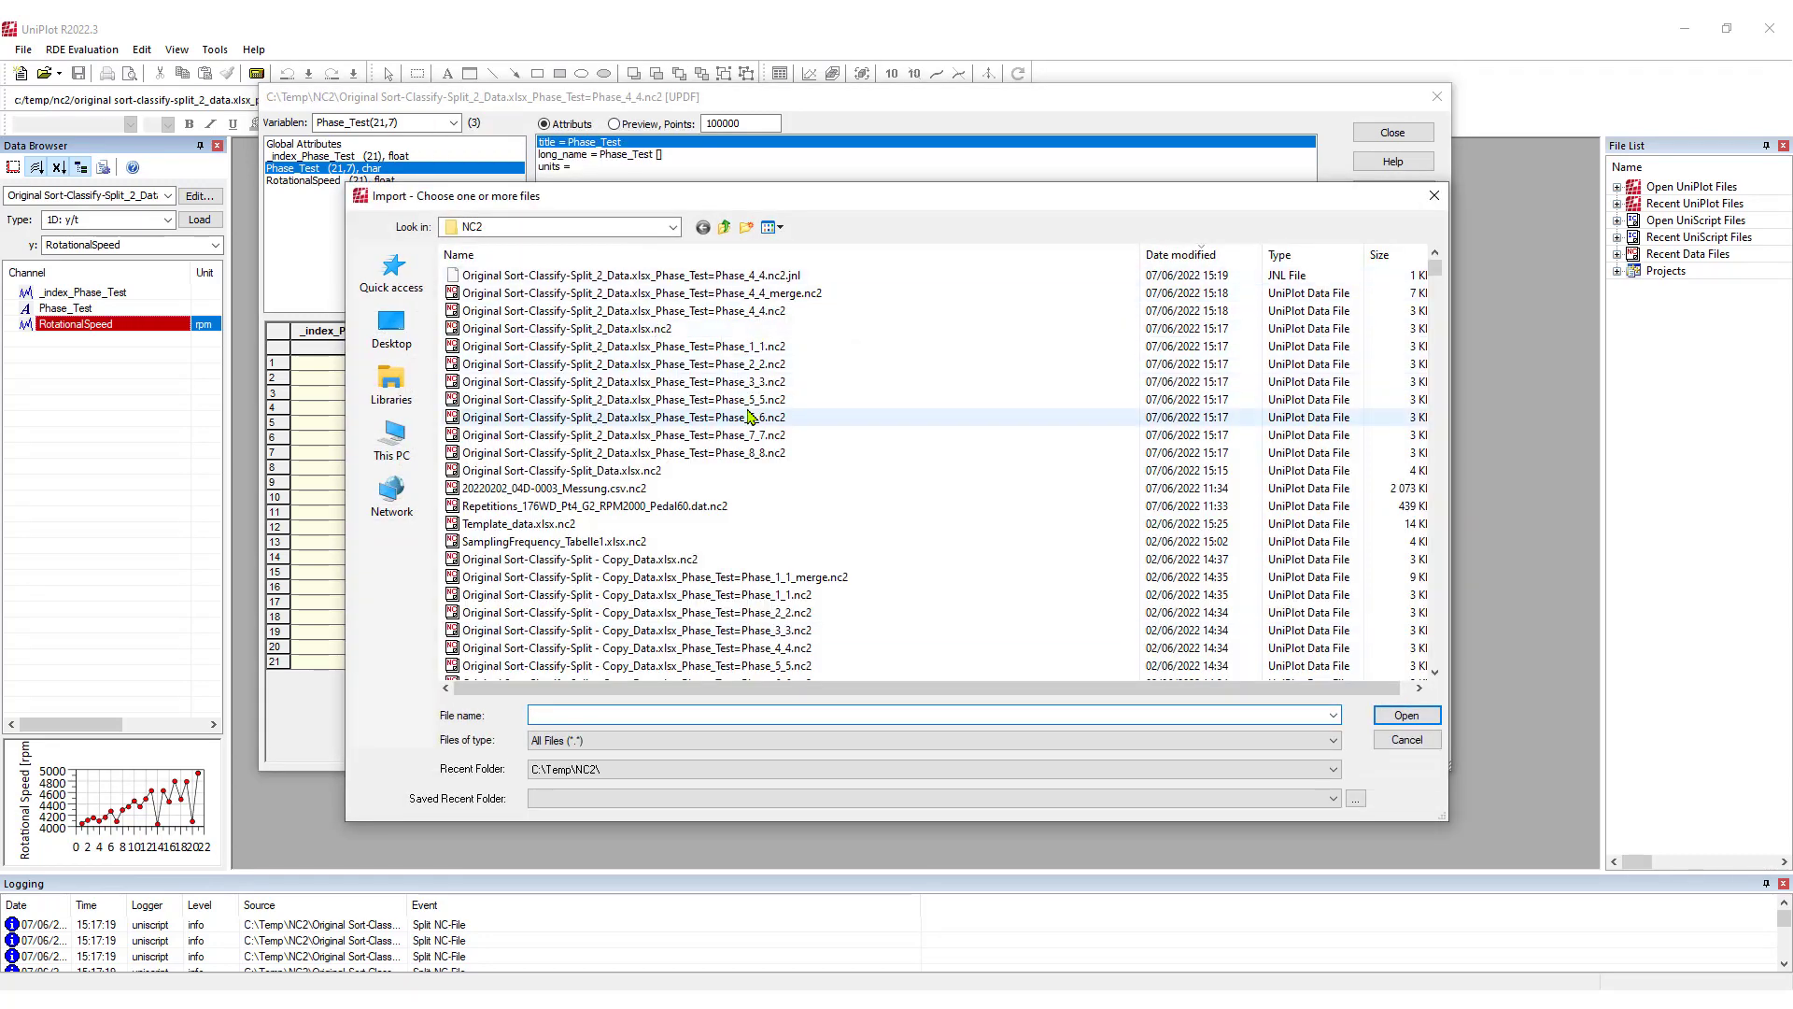
click(620, 400)
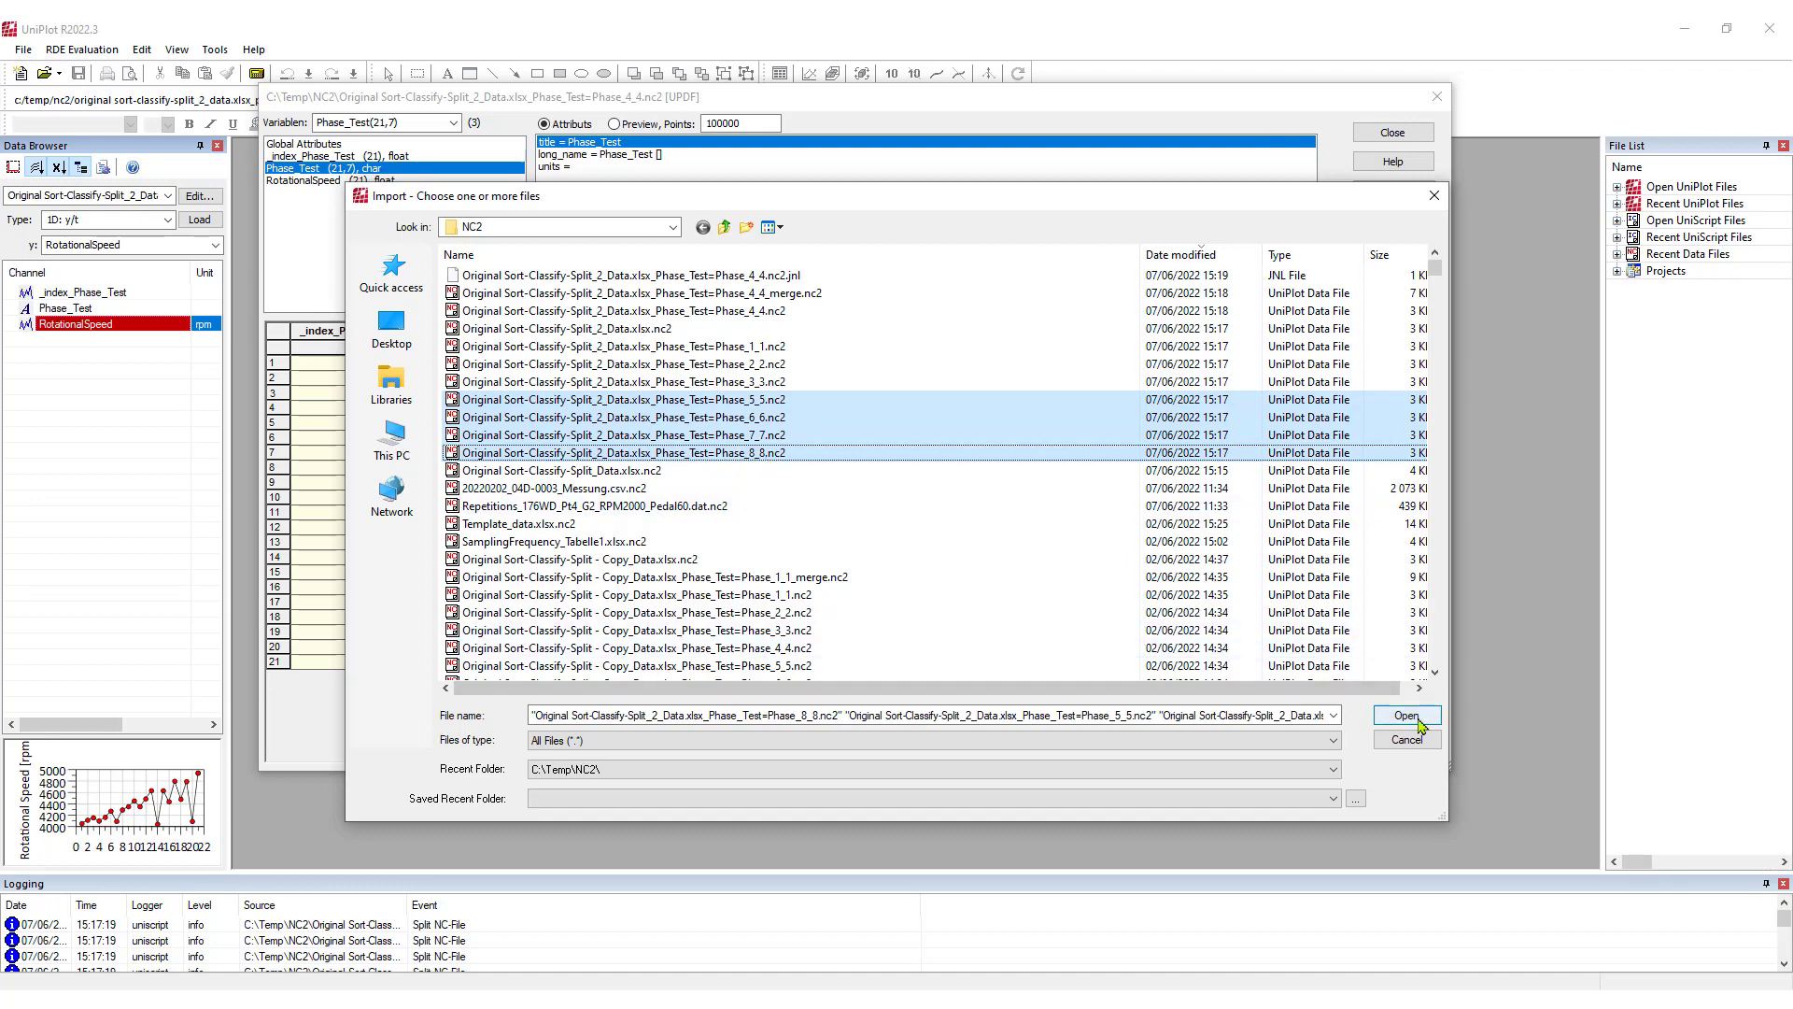
click(1404, 715)
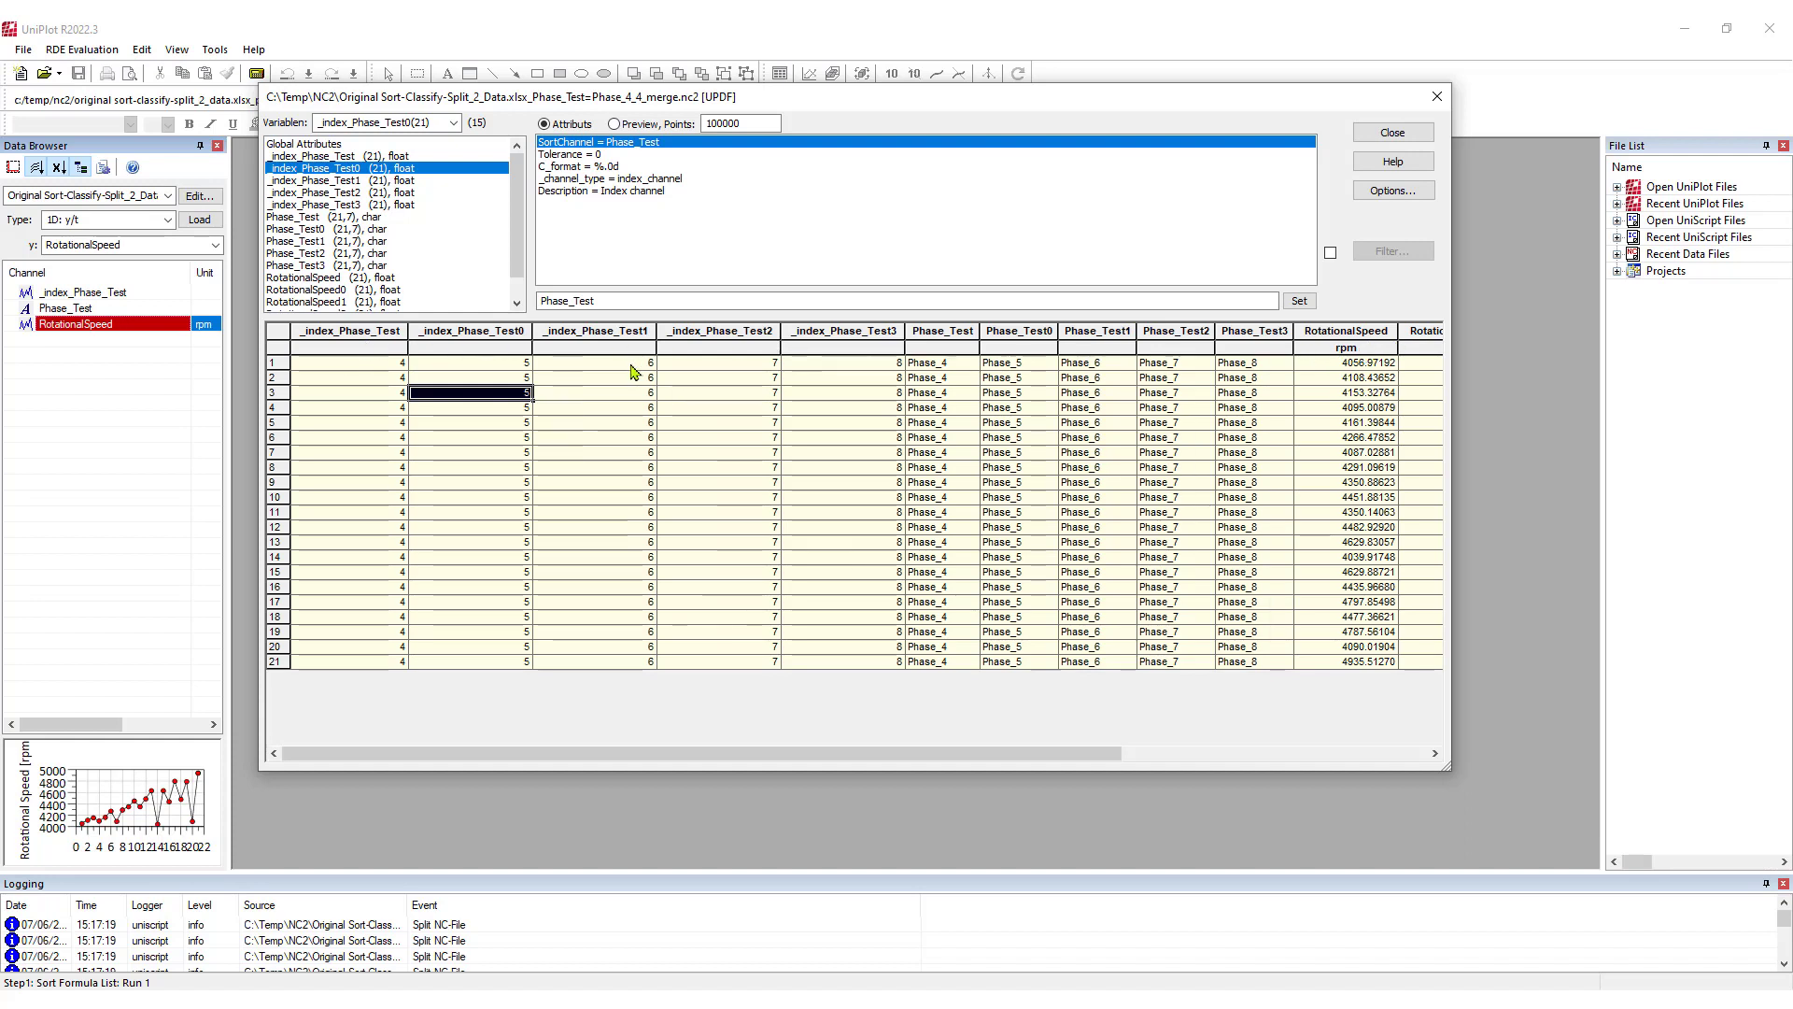
mouse_move(592, 343)
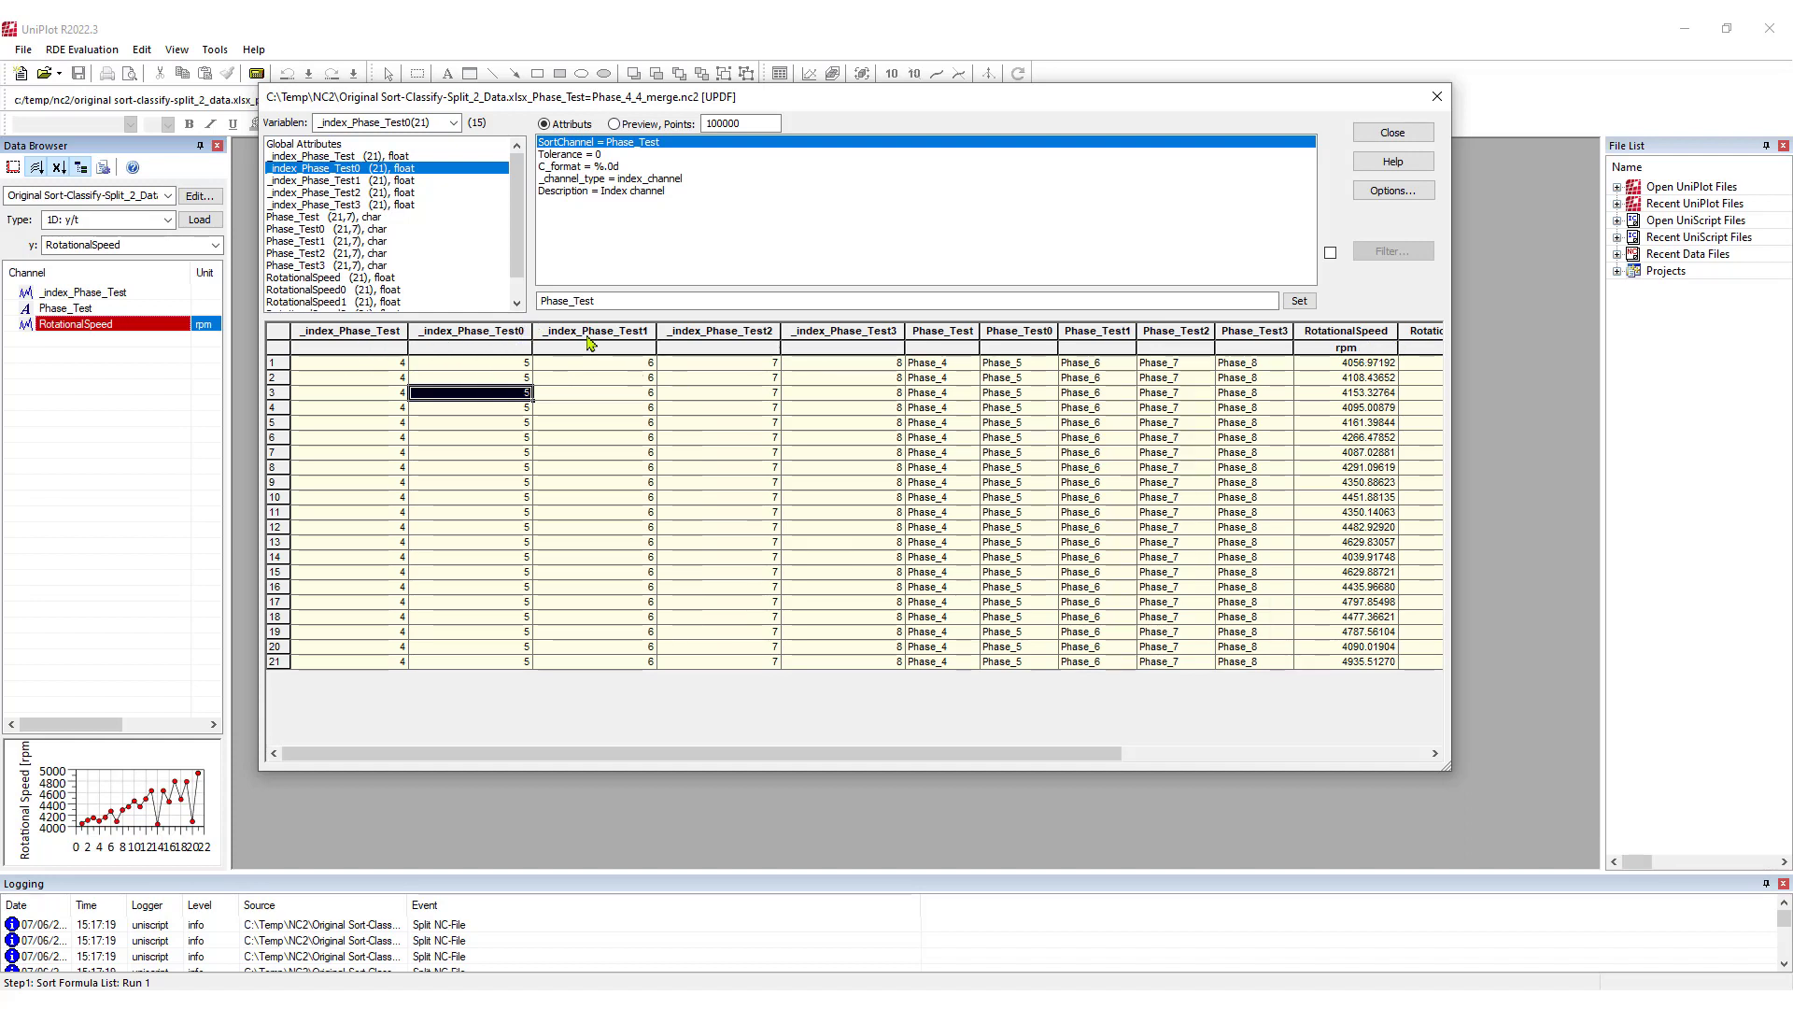
mouse_move(874, 340)
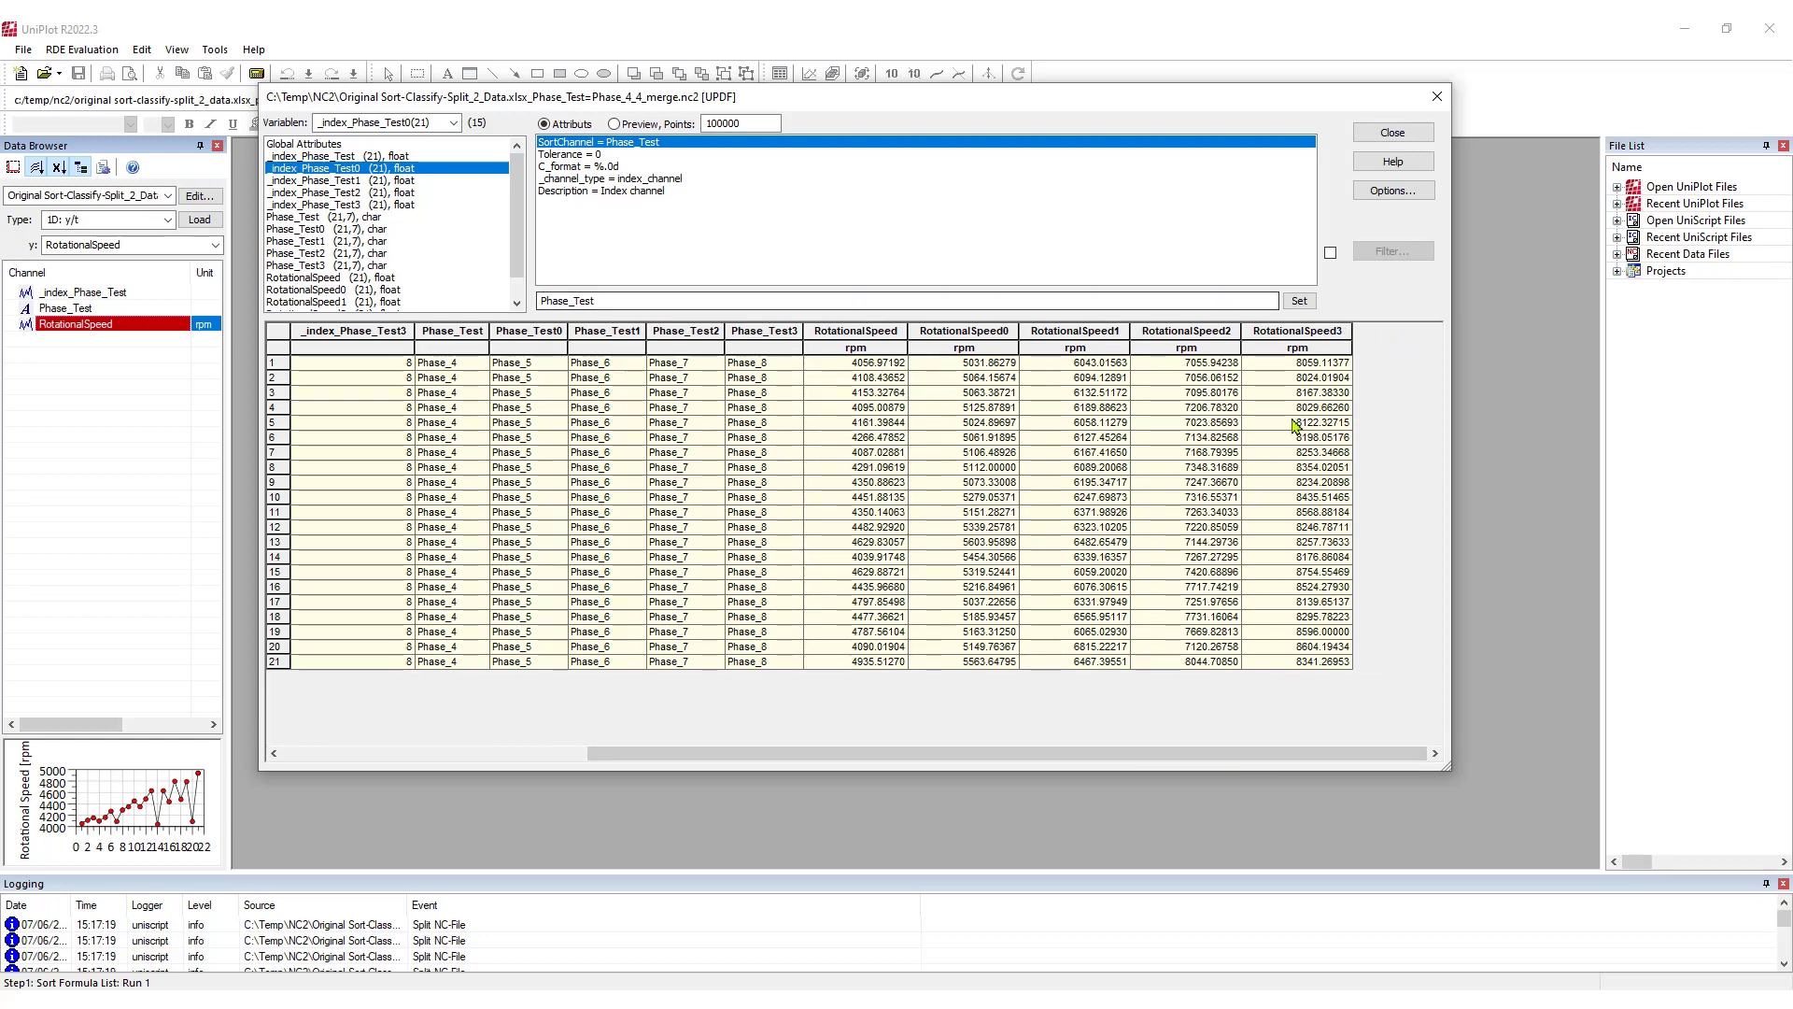
Step: Create a new document and plot the RotationalSpeed channel in its diagram
click(1390, 131)
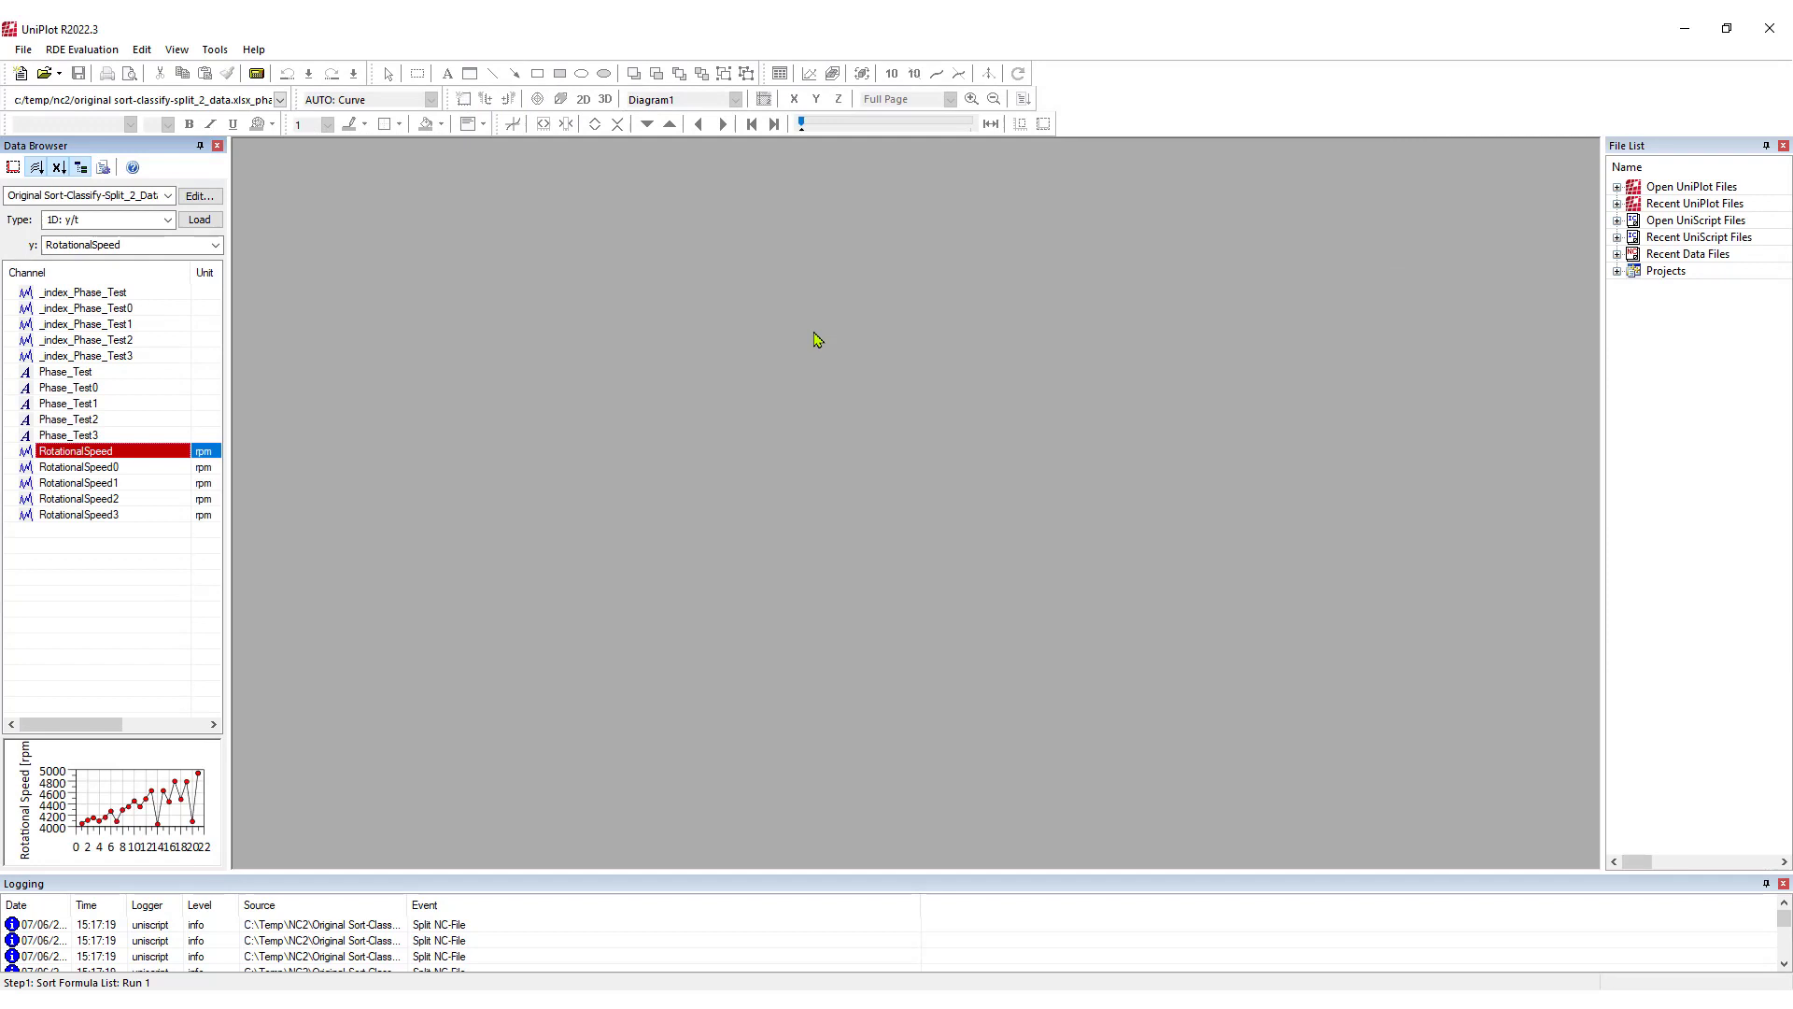
click(79, 467)
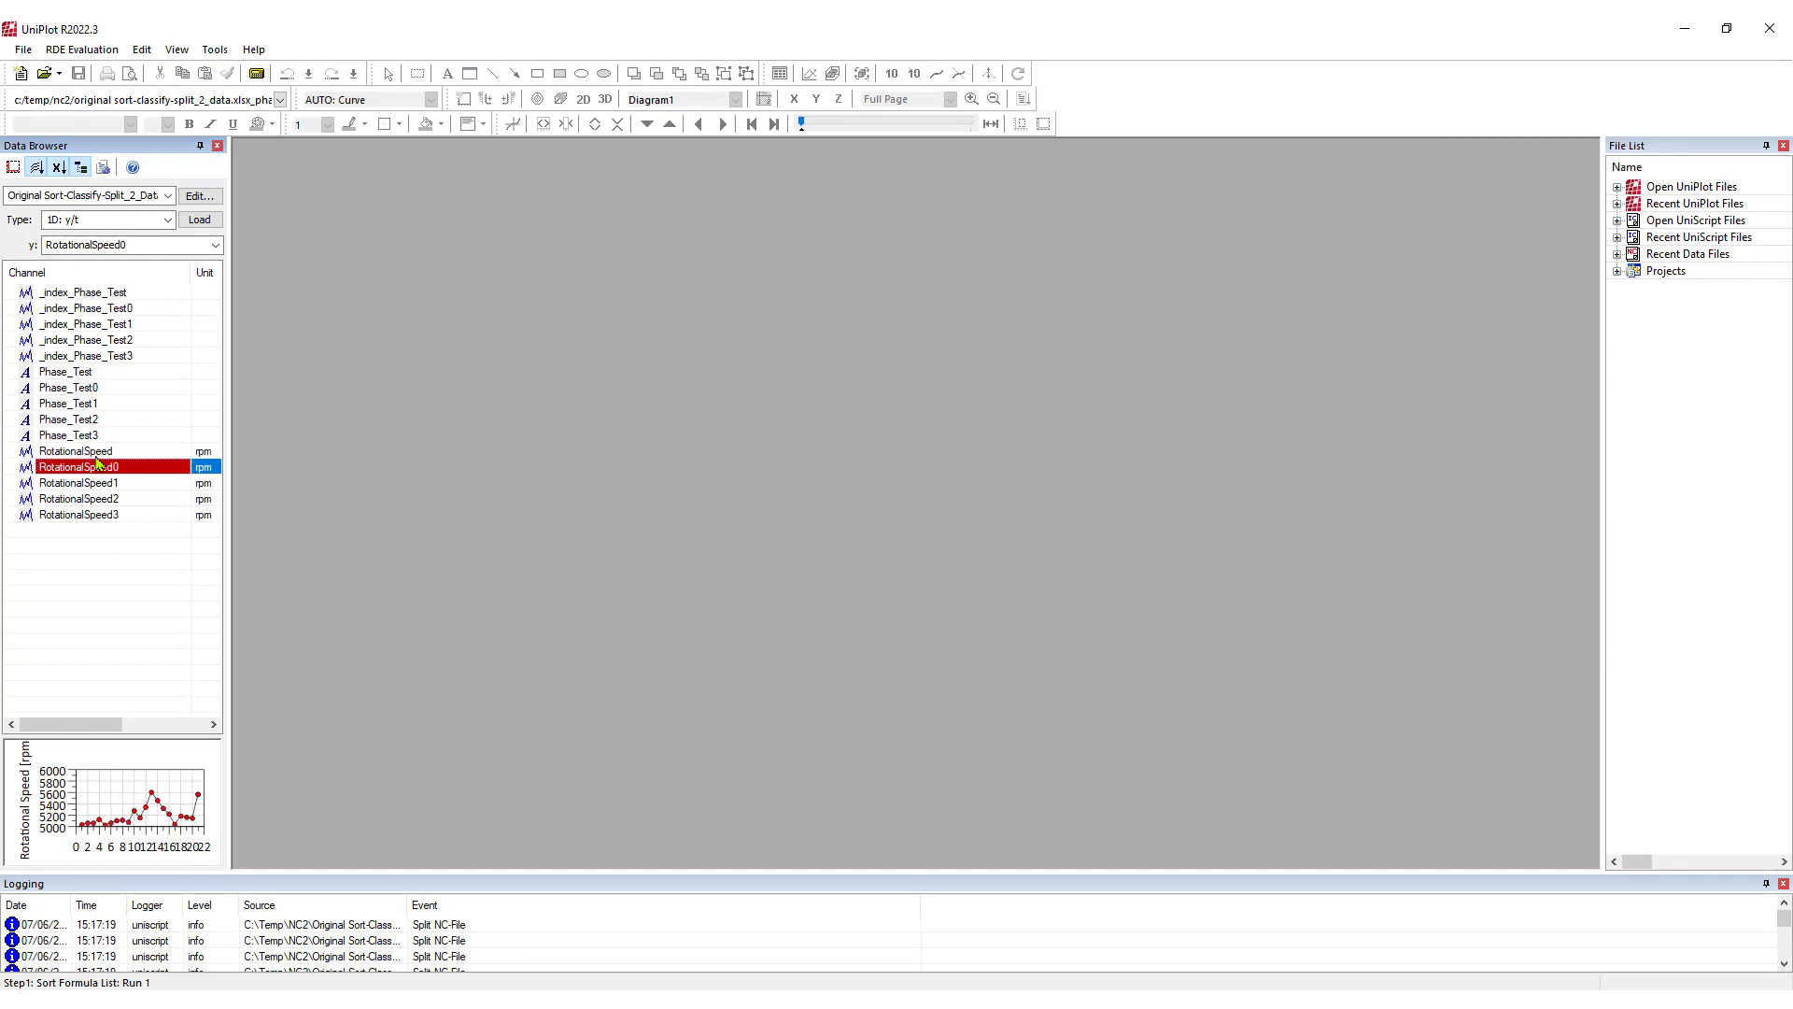
click(75, 450)
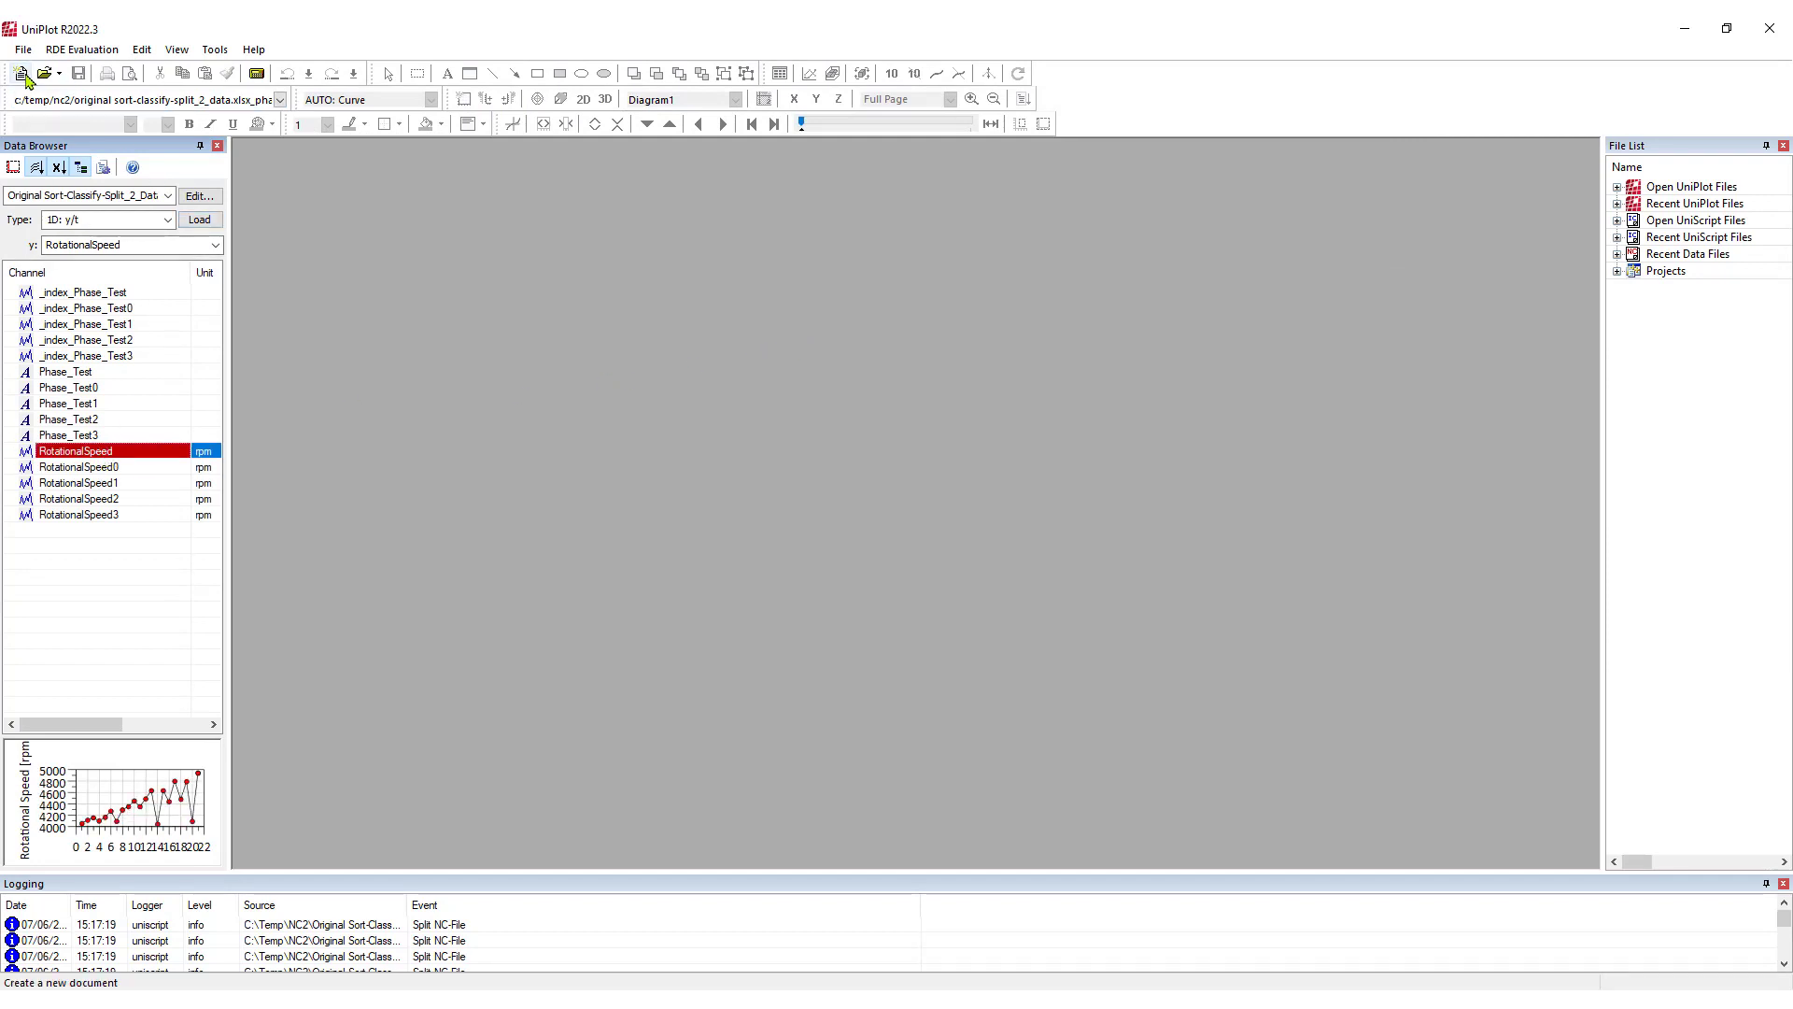
click(21, 73)
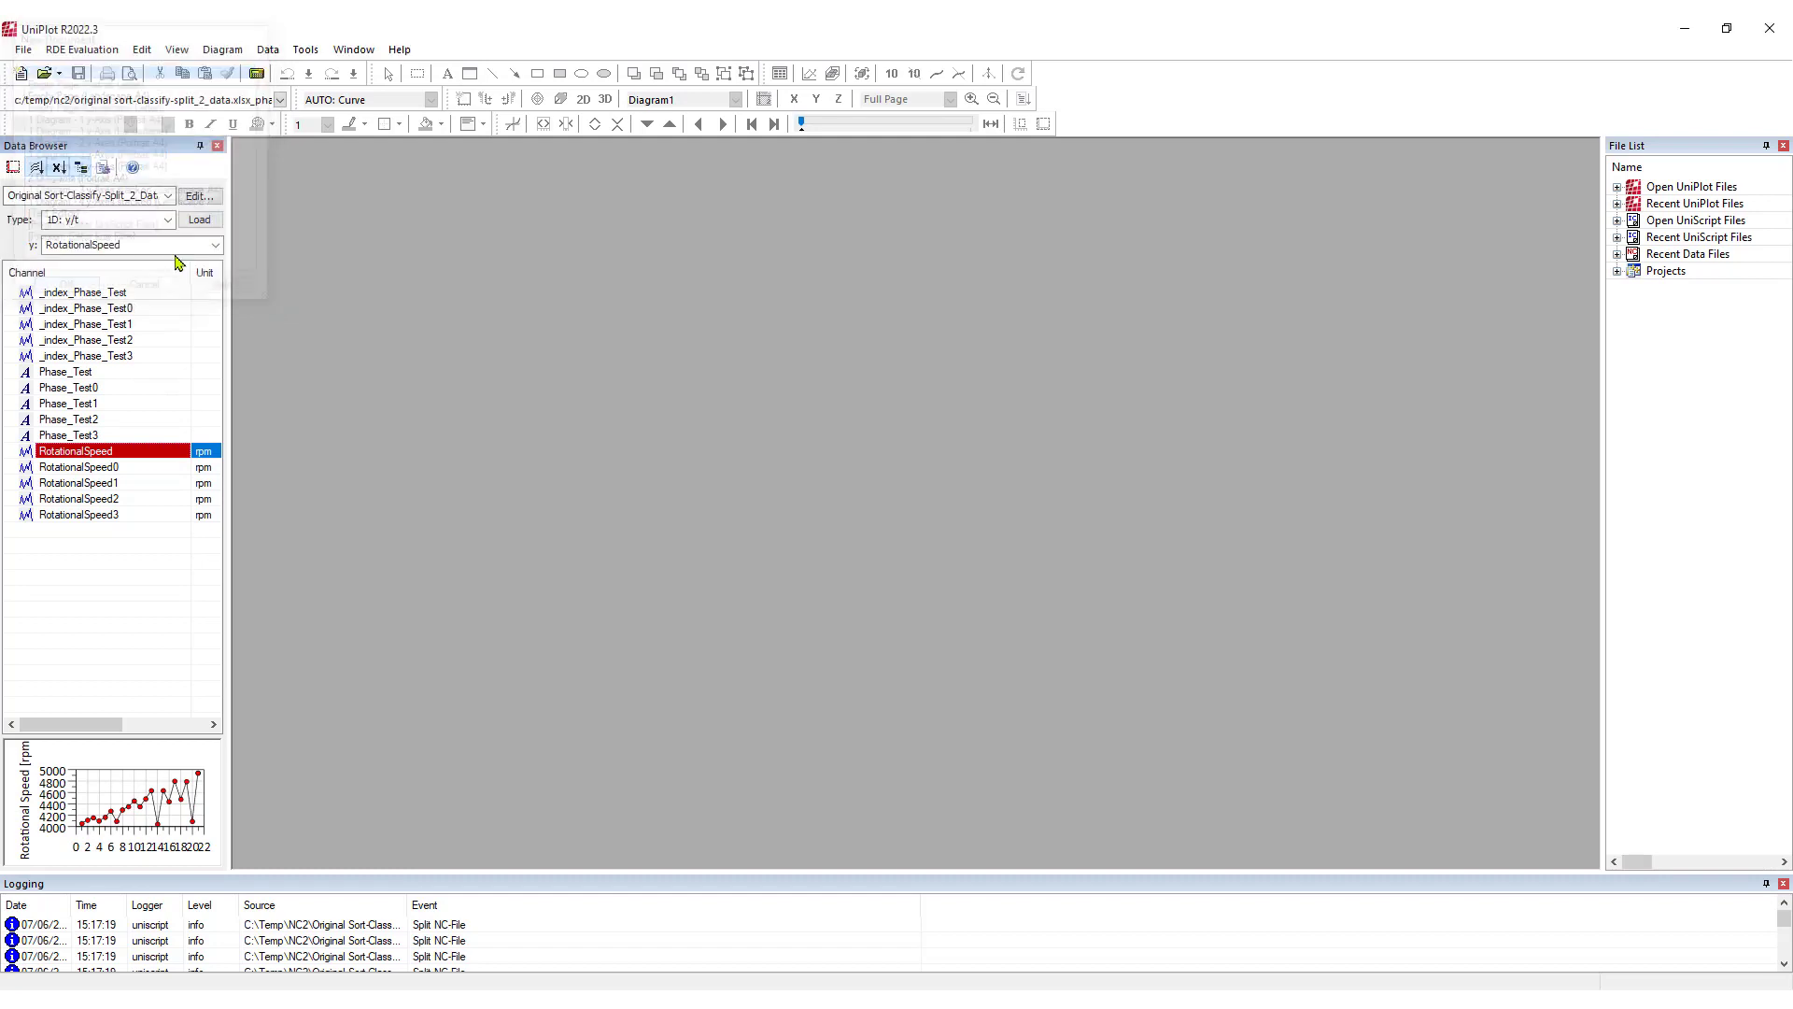
click(200, 219)
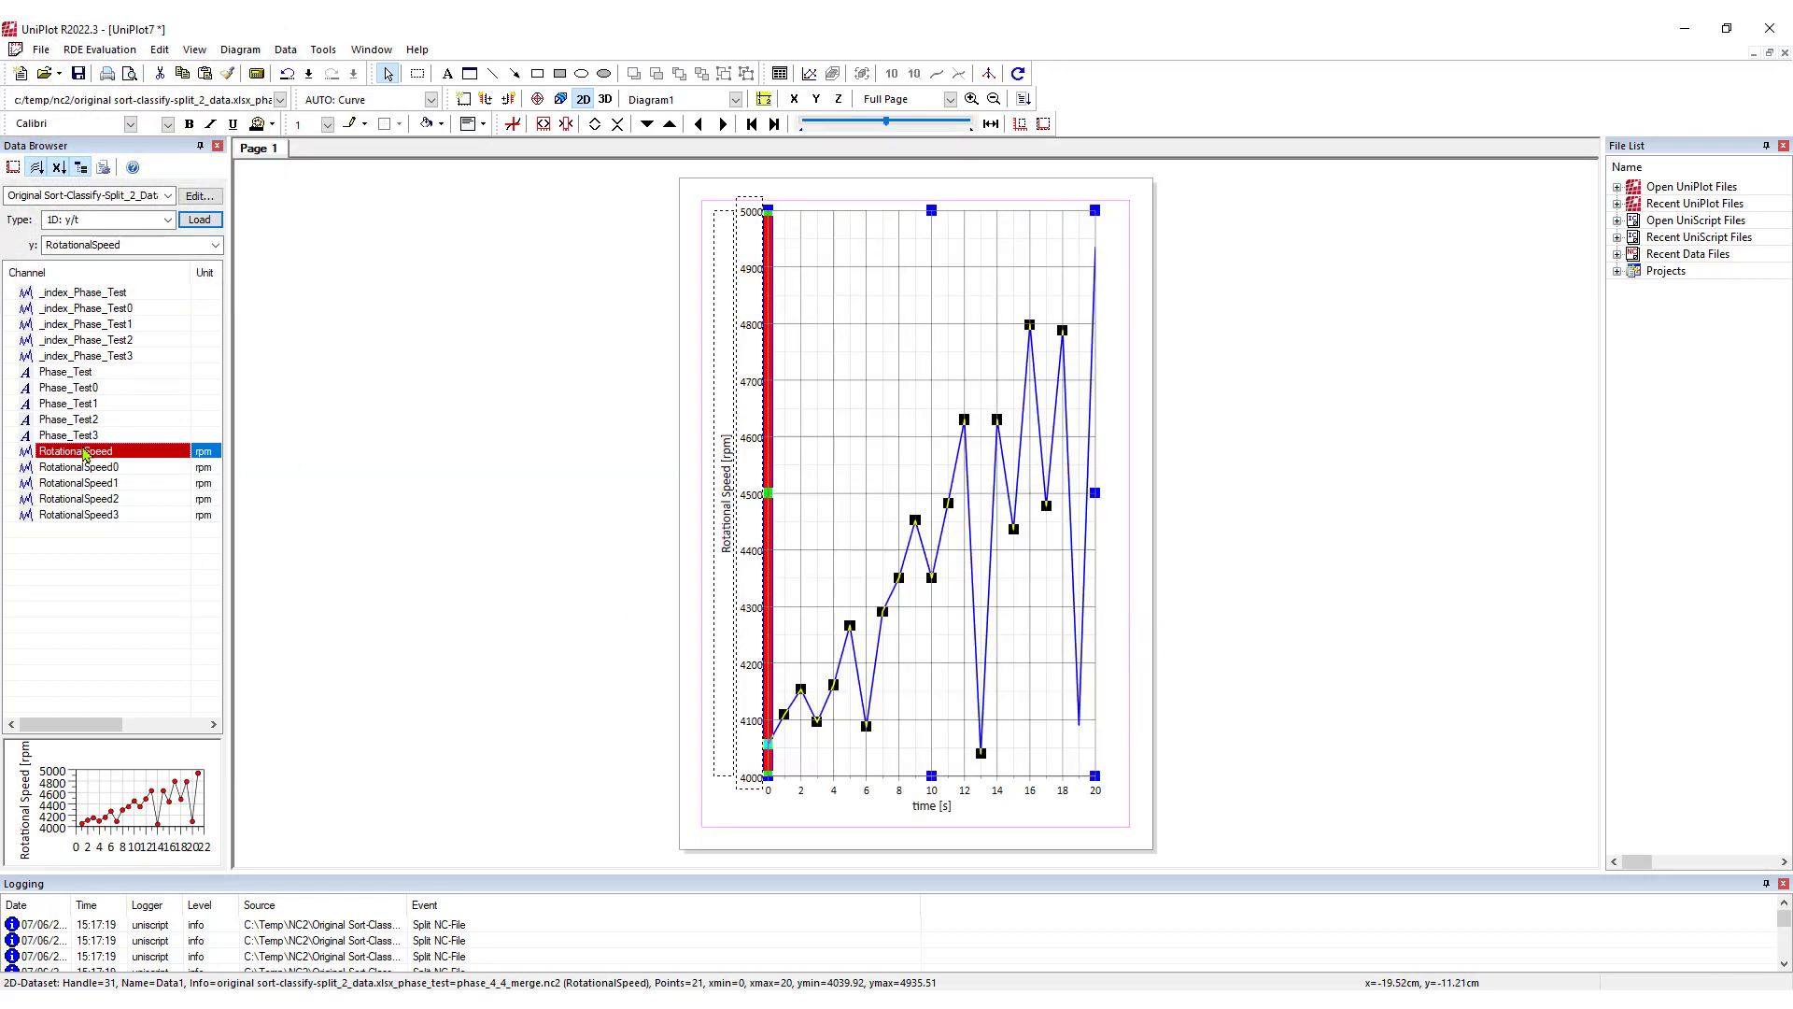
Step: Add RotationalSpeed0 to RotationalSpeed3 as separate curves and rescale all axes to fit
click(200, 219)
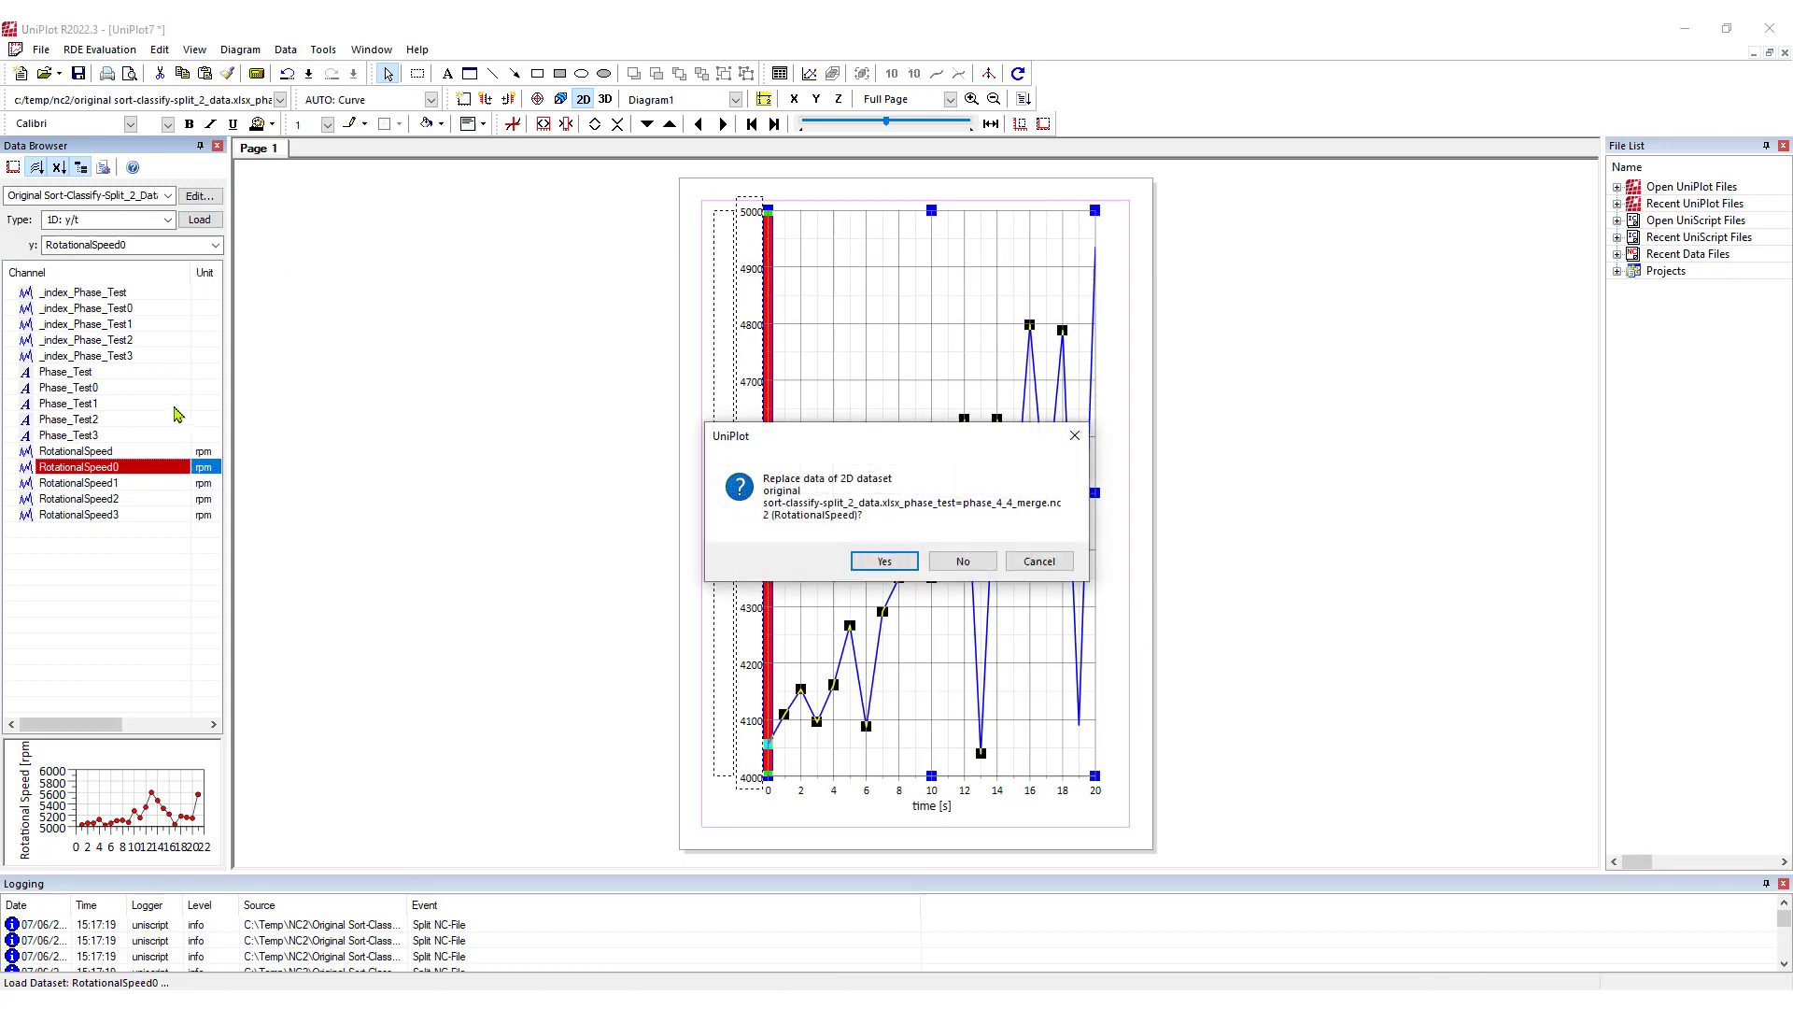
mouse_move(937, 532)
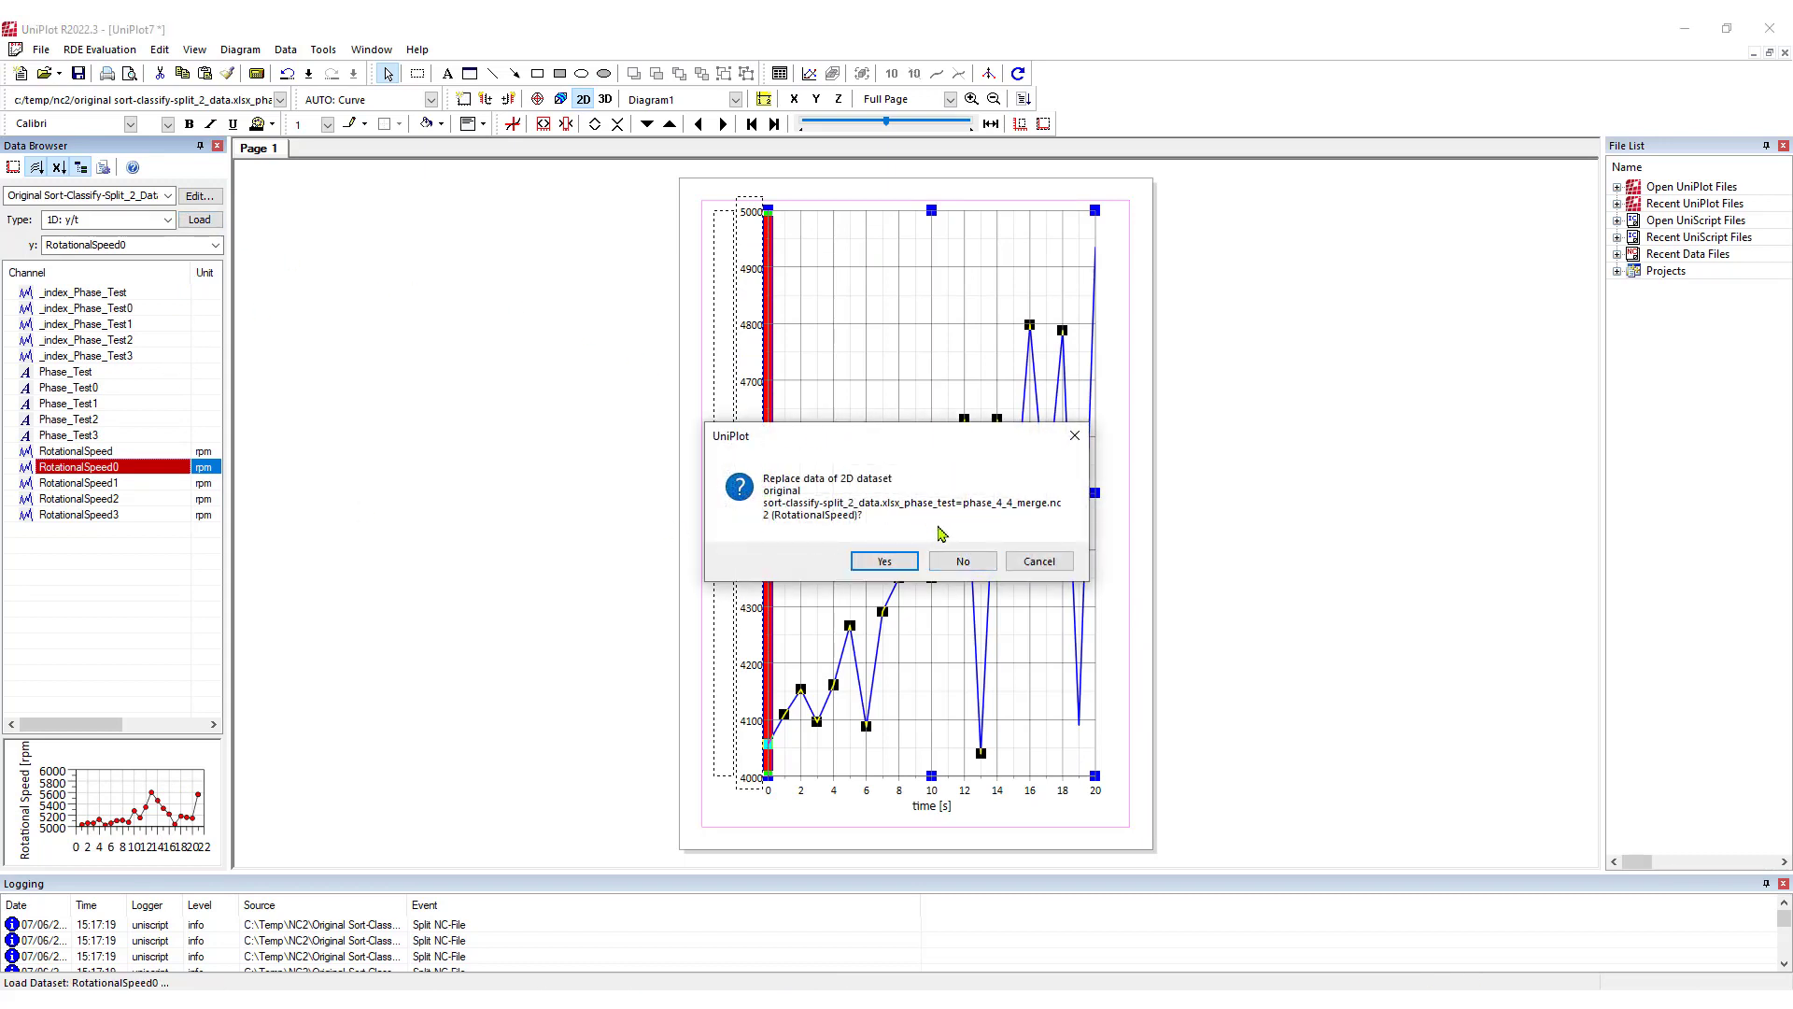
mouse_move(956, 512)
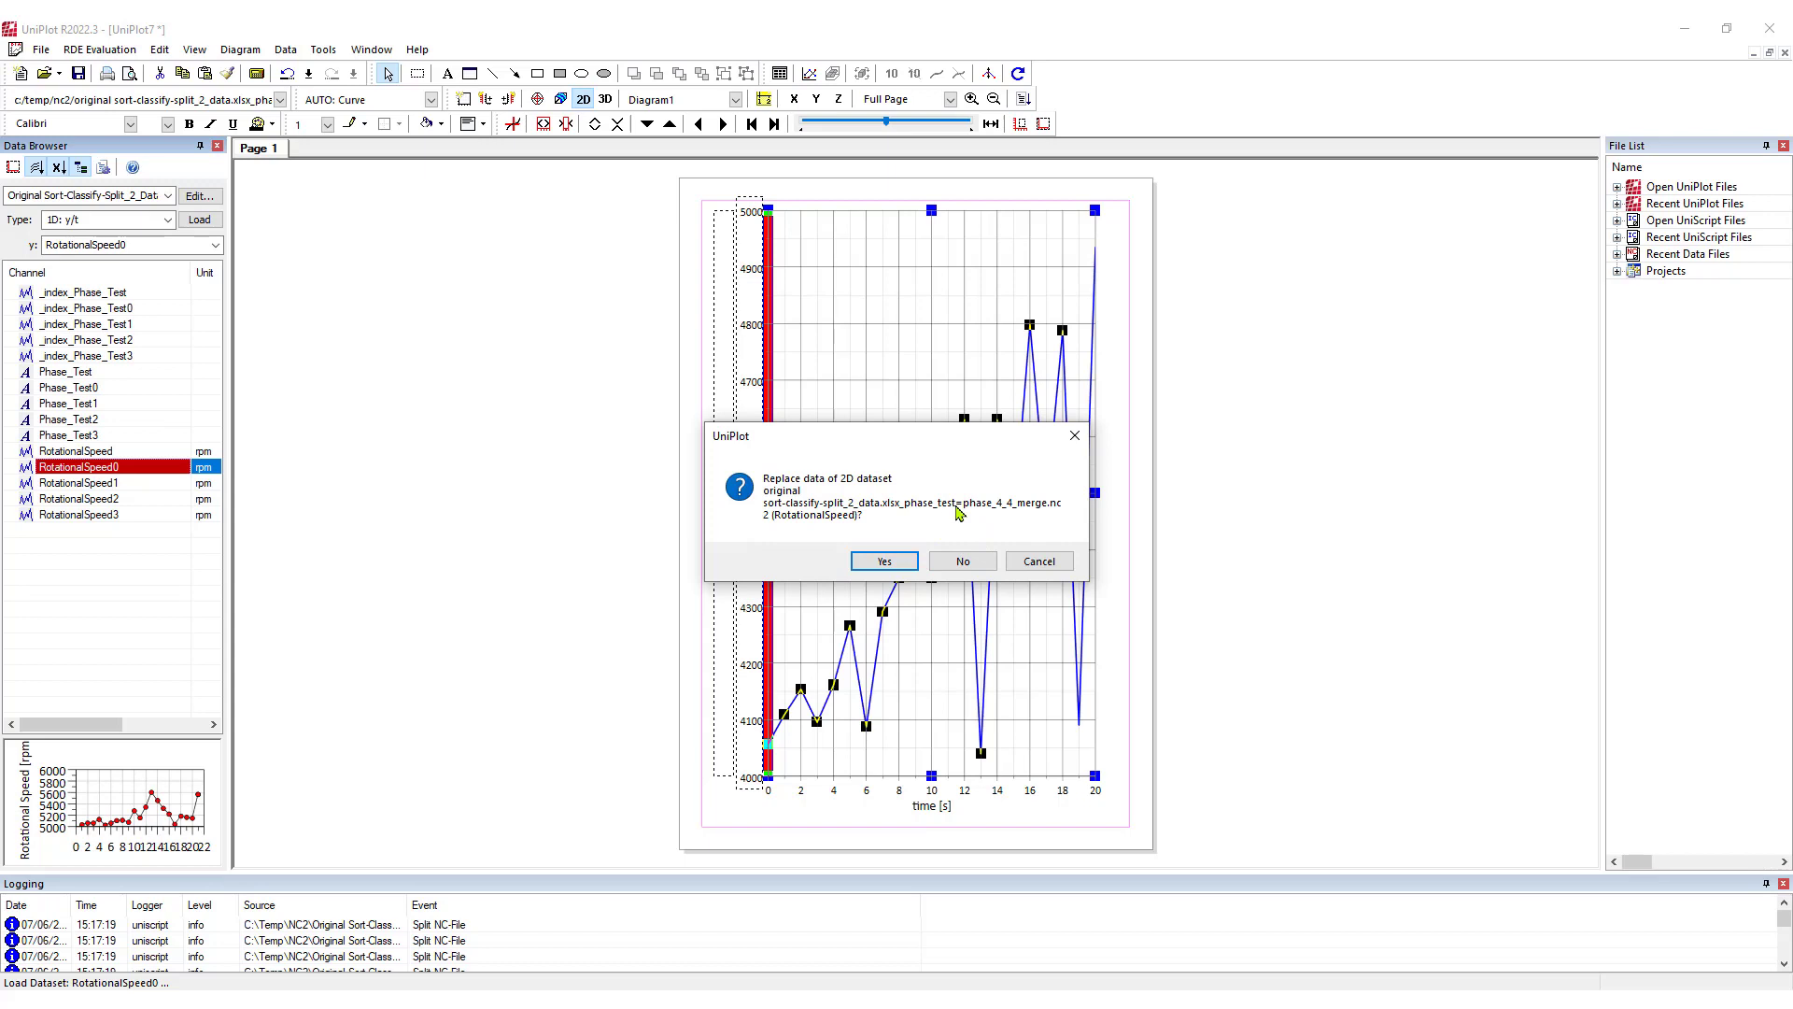
click(882, 560)
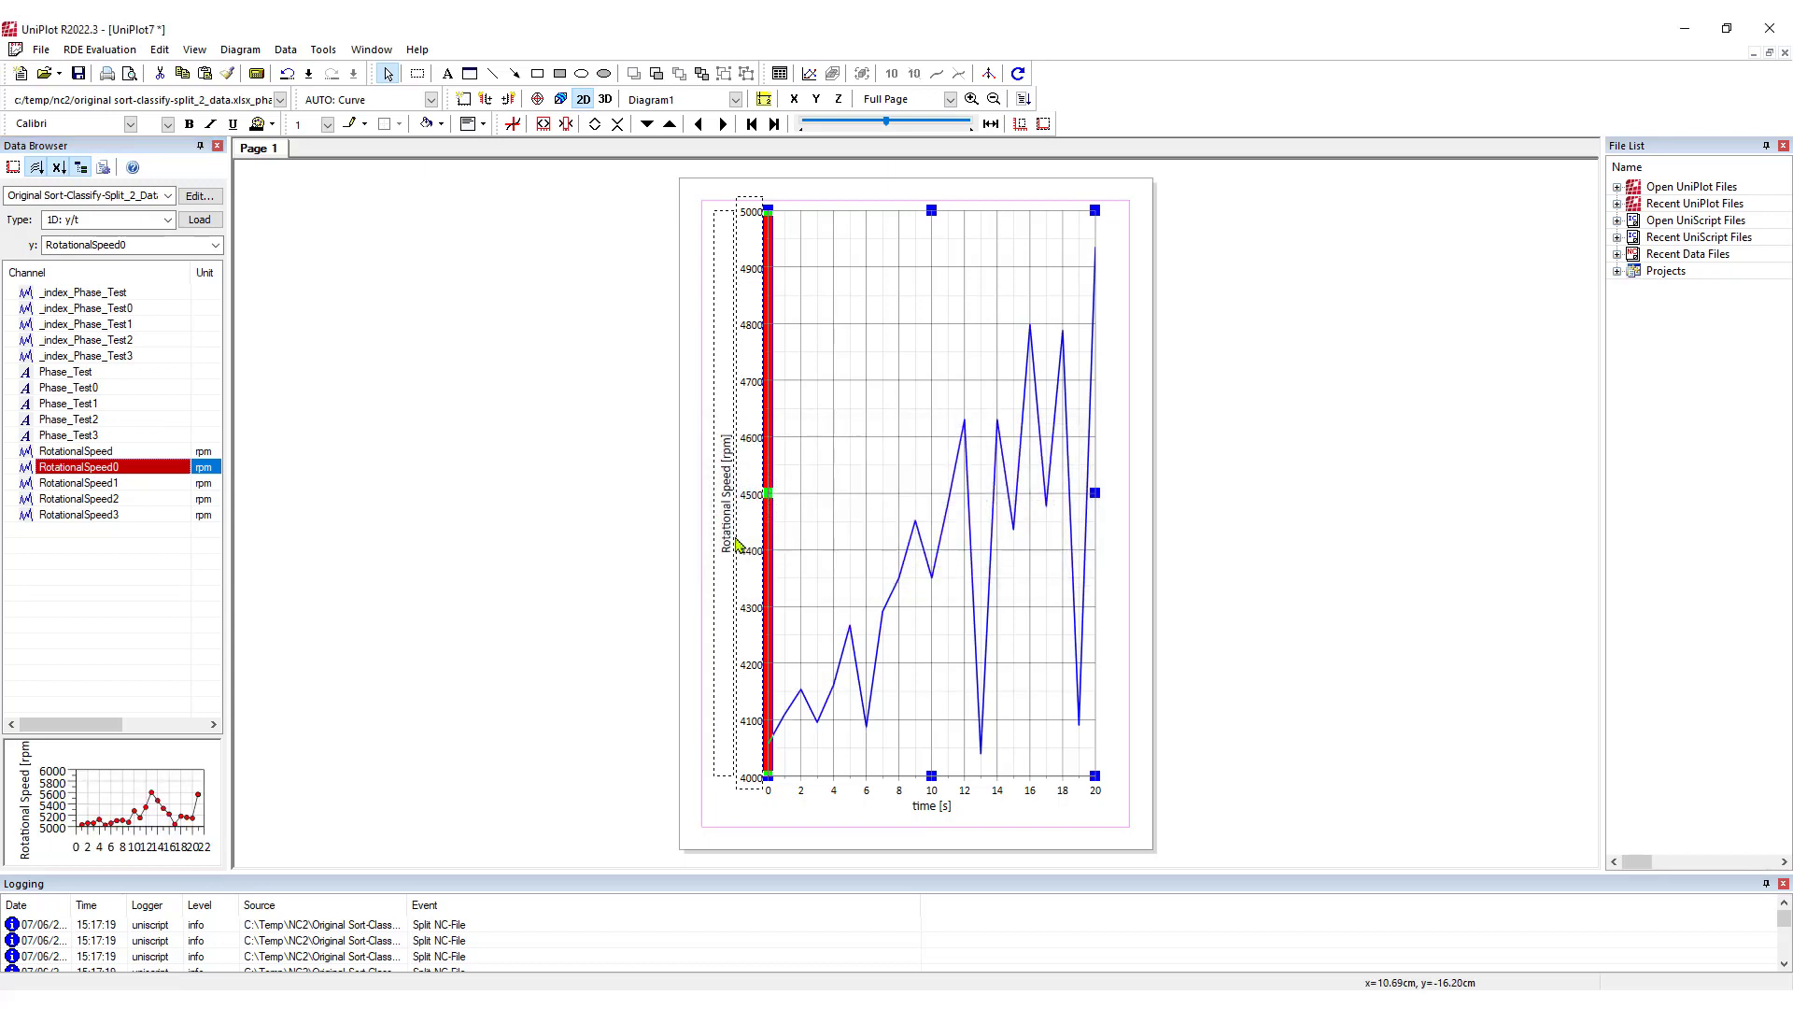
click(1042, 123)
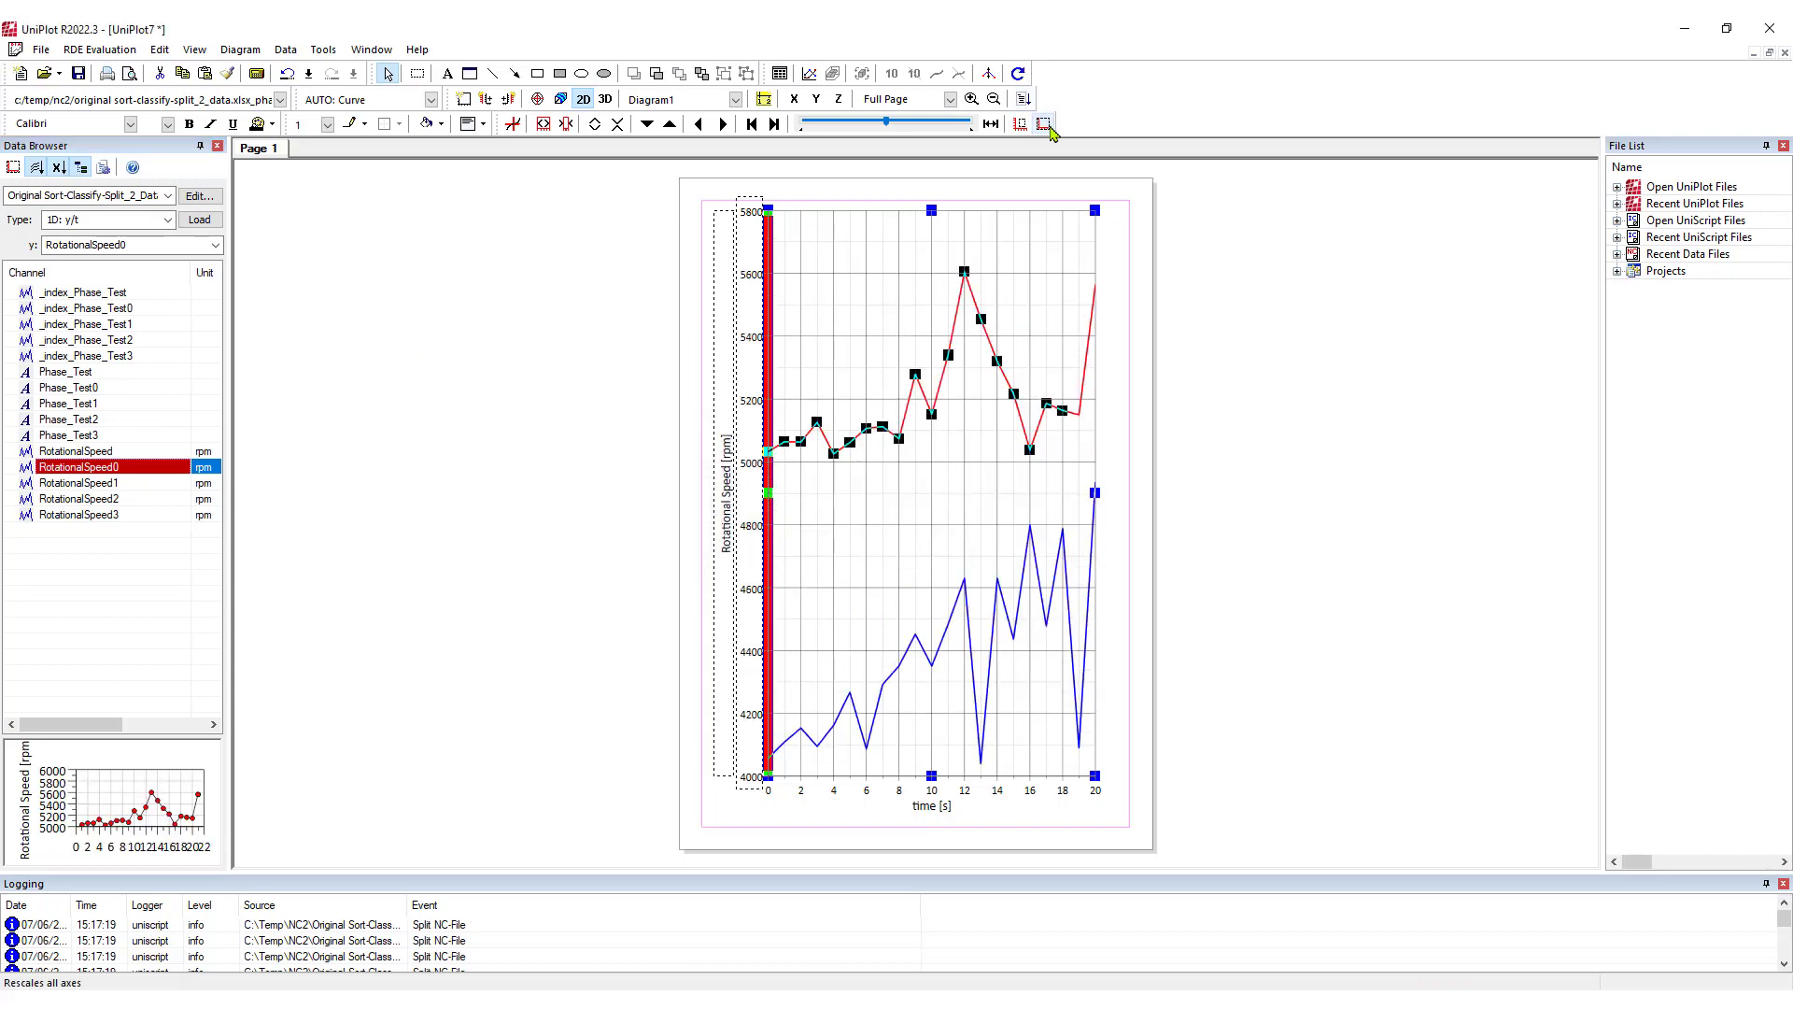
click(200, 220)
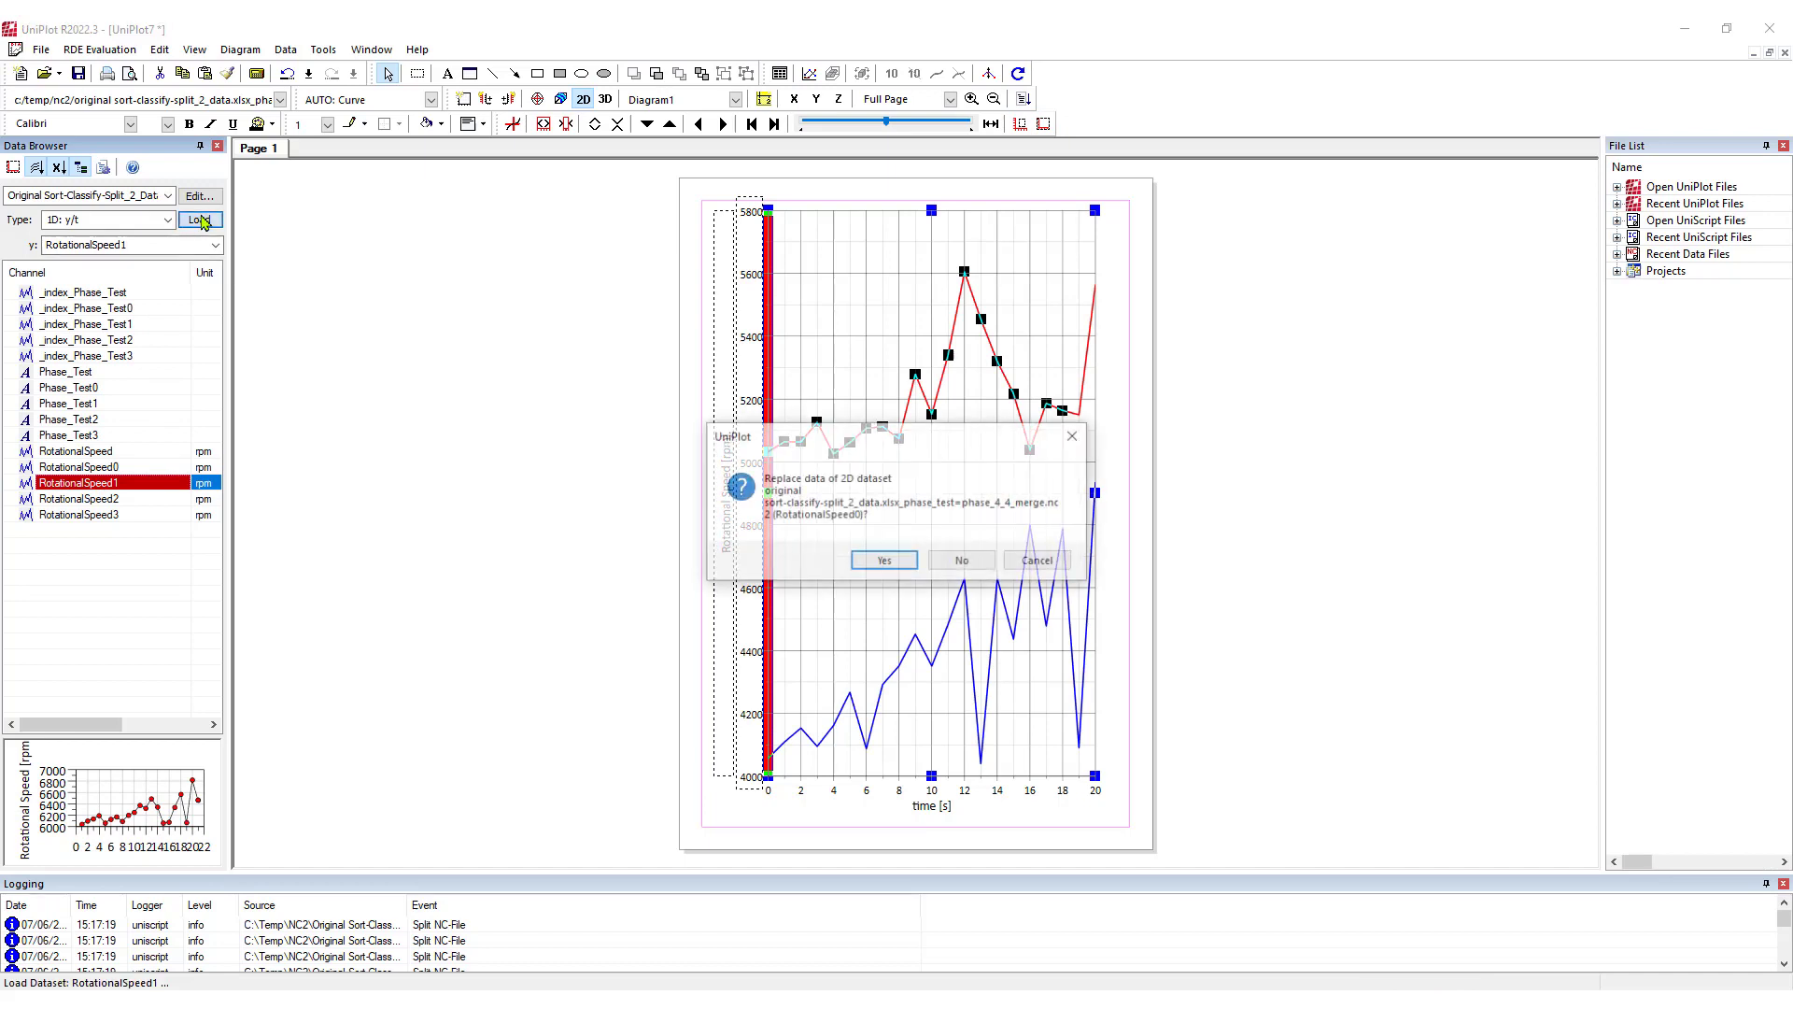
click(882, 559)
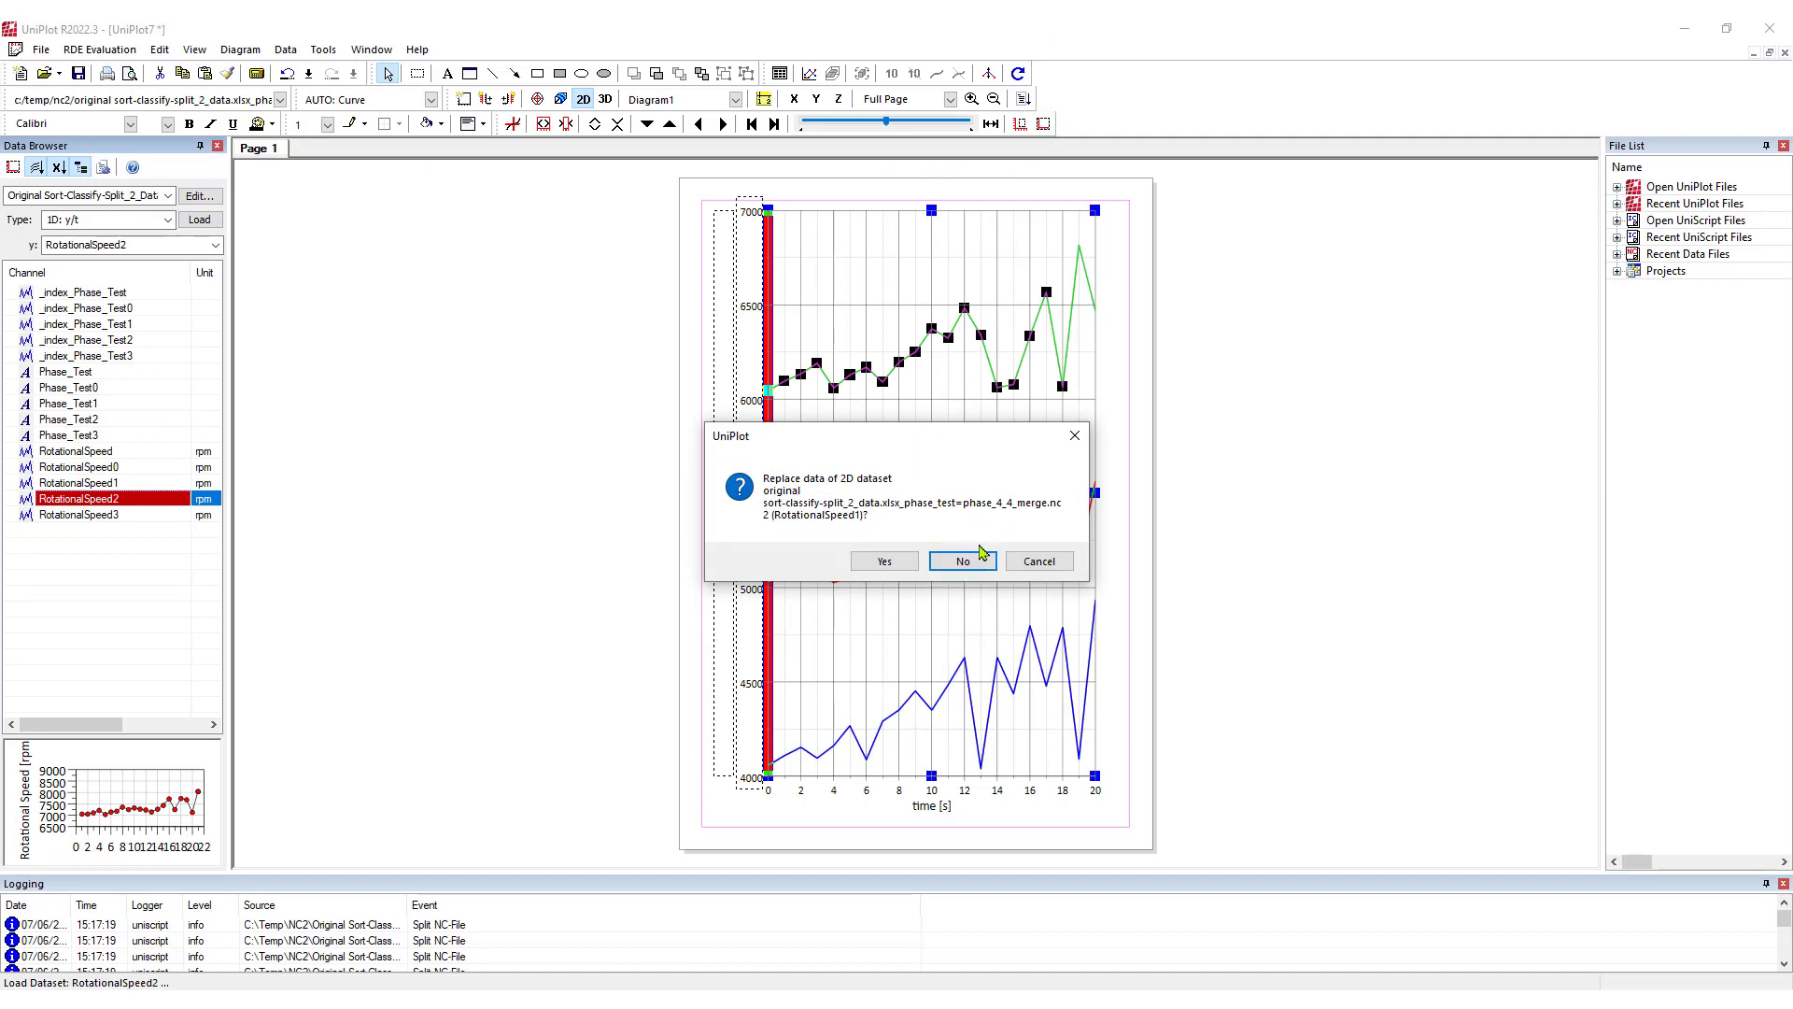
click(960, 561)
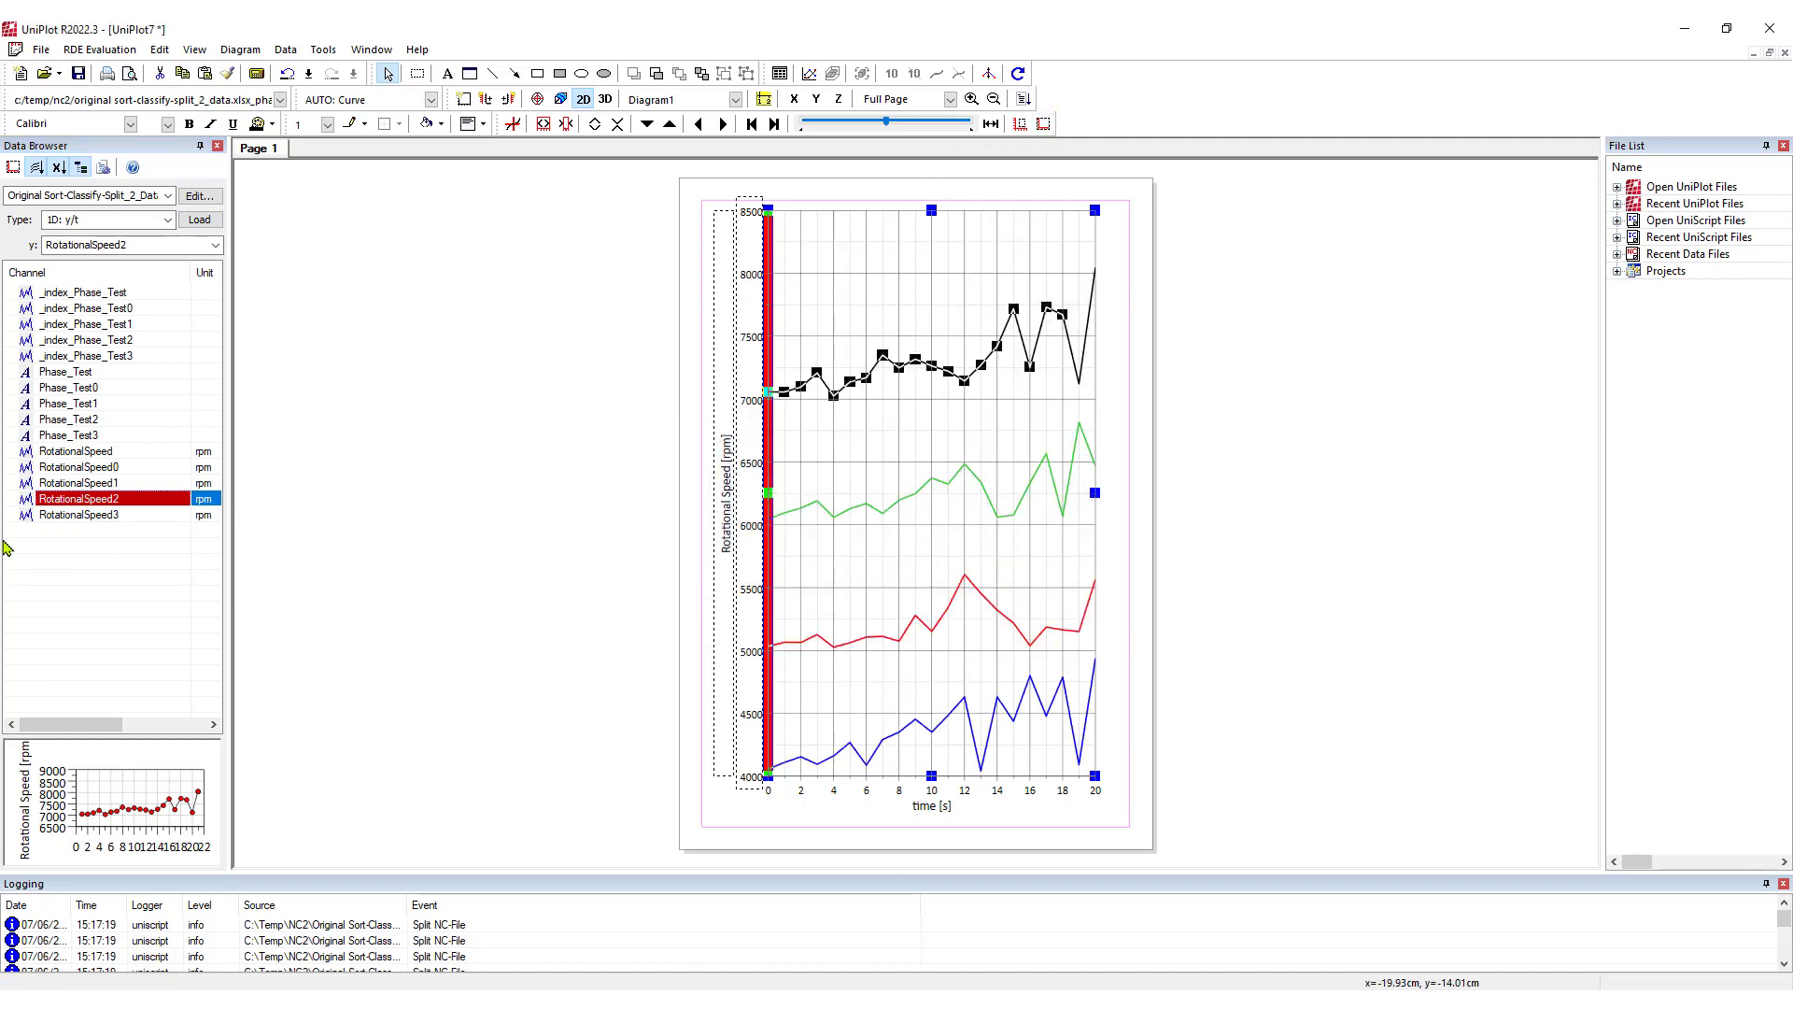
click(200, 221)
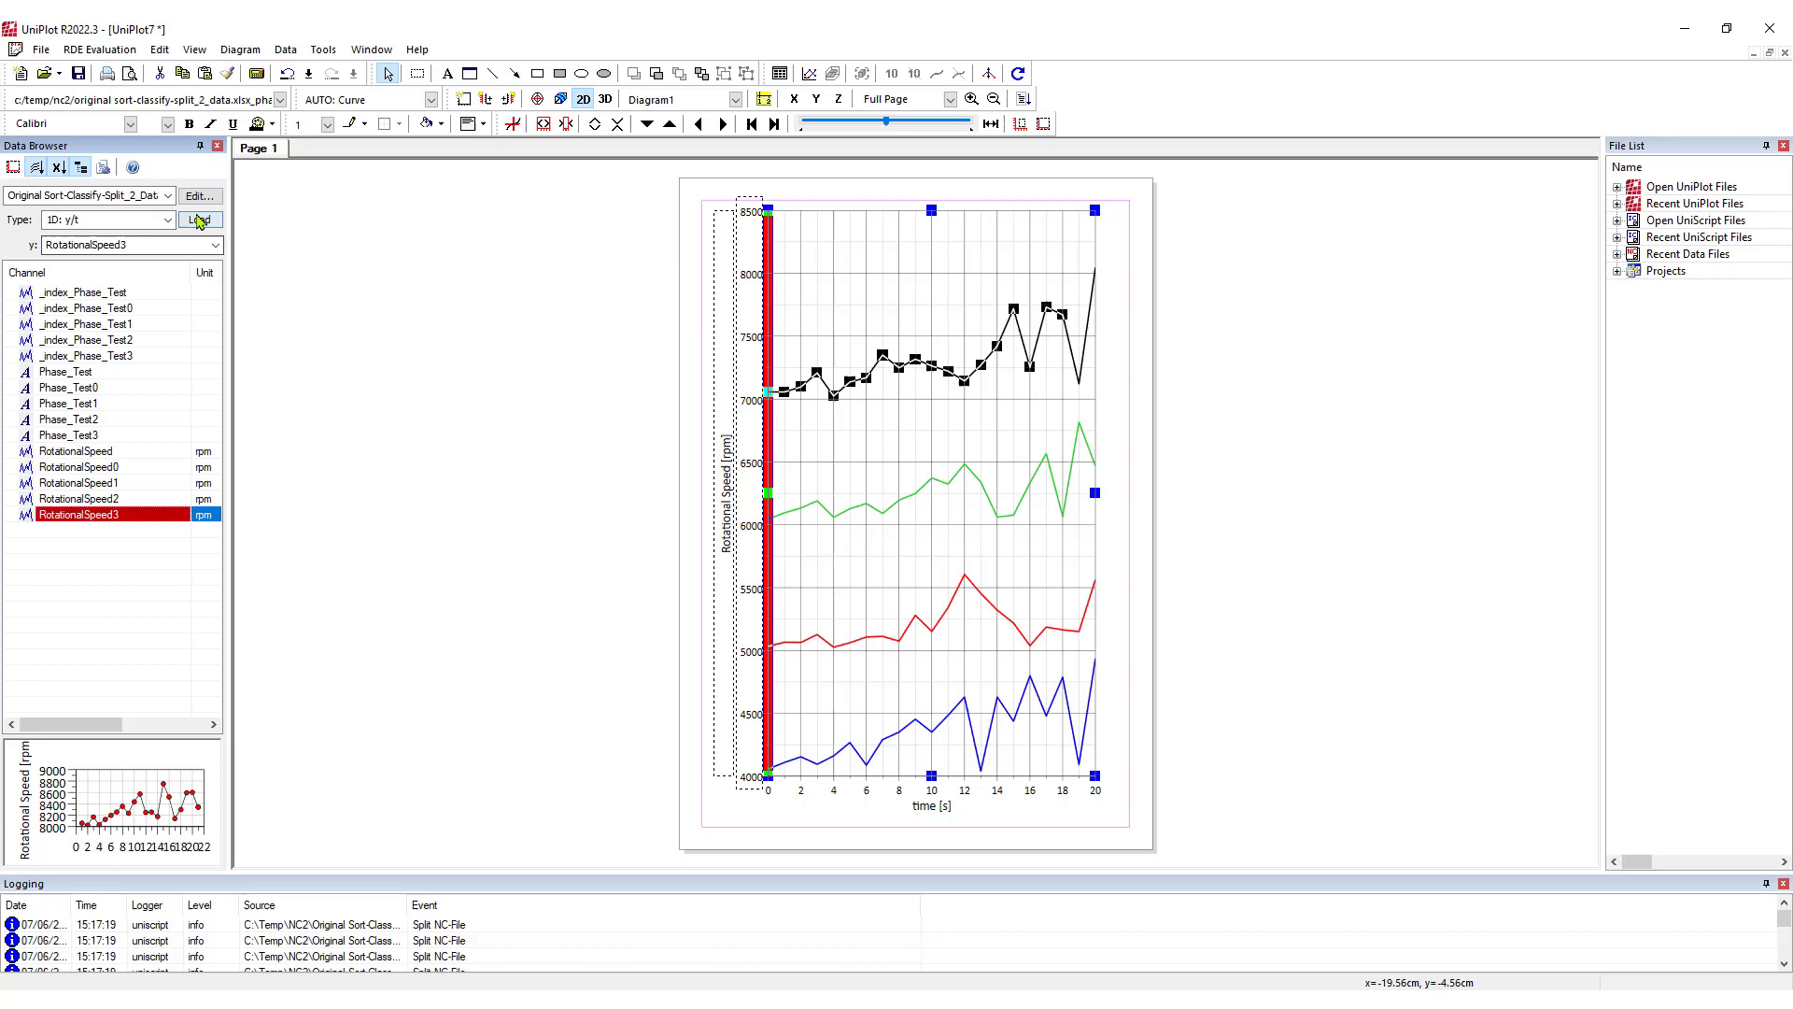
click(199, 221)
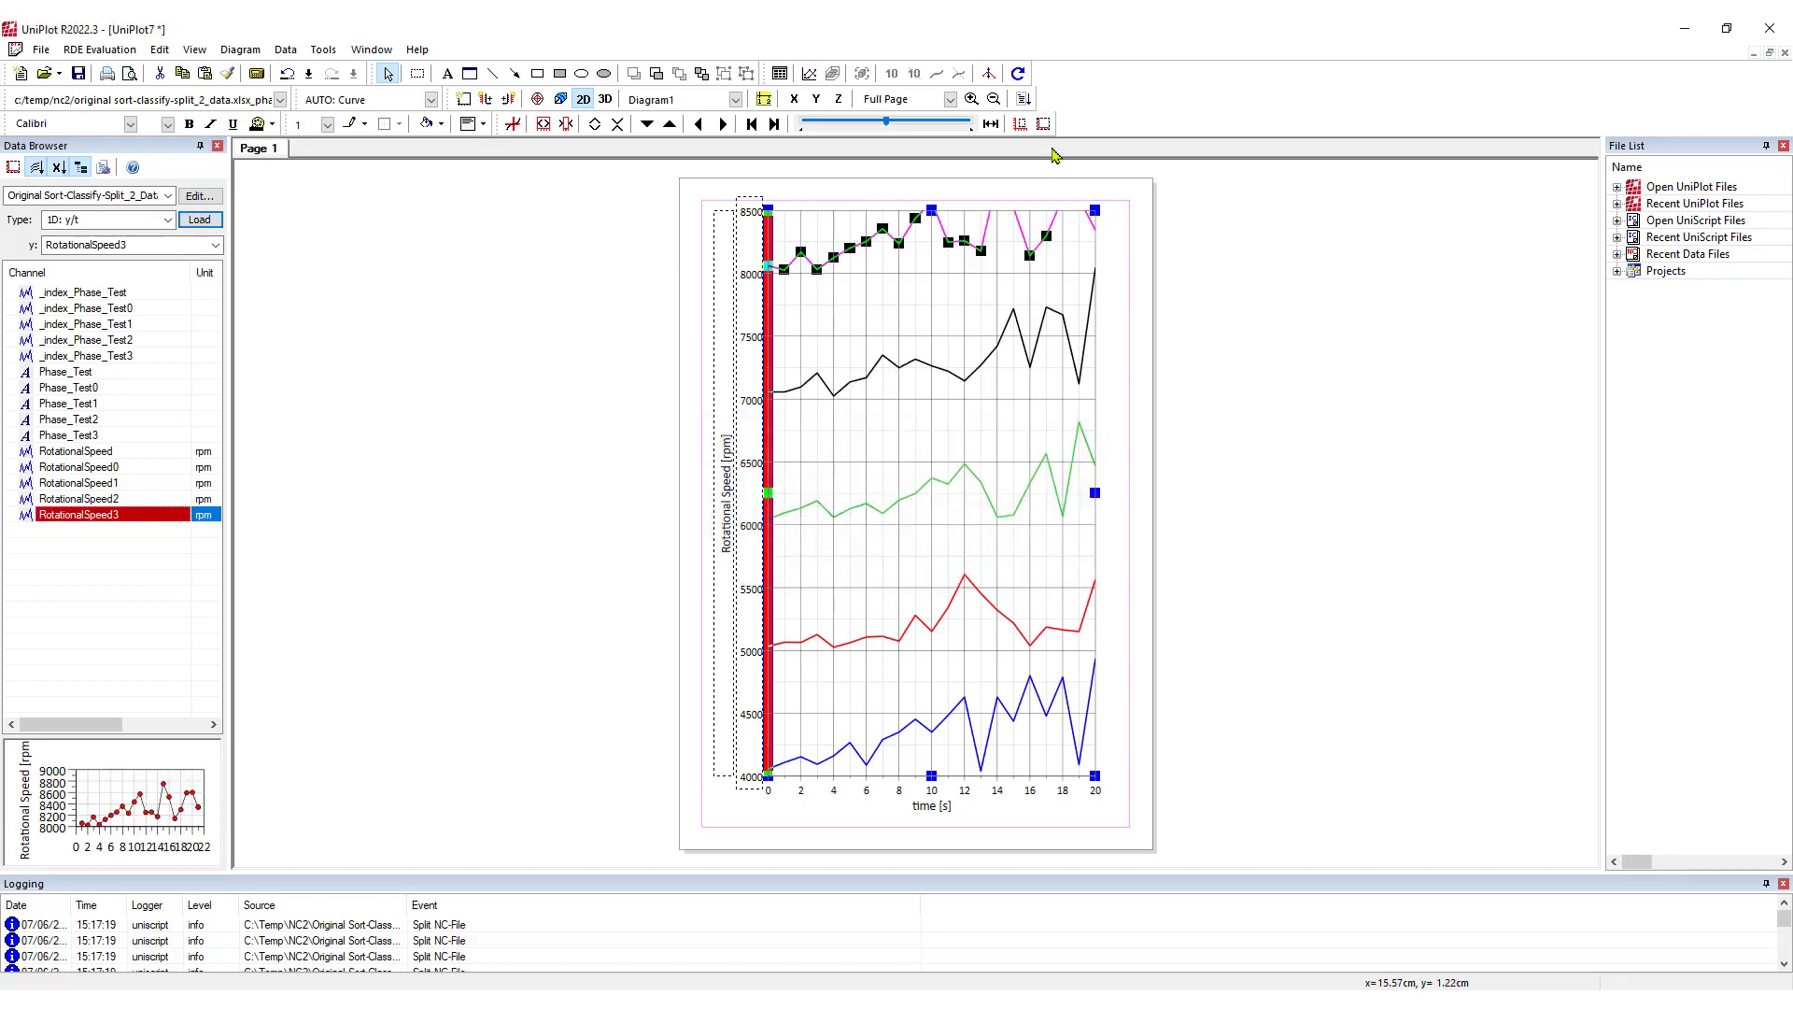
click(1264, 515)
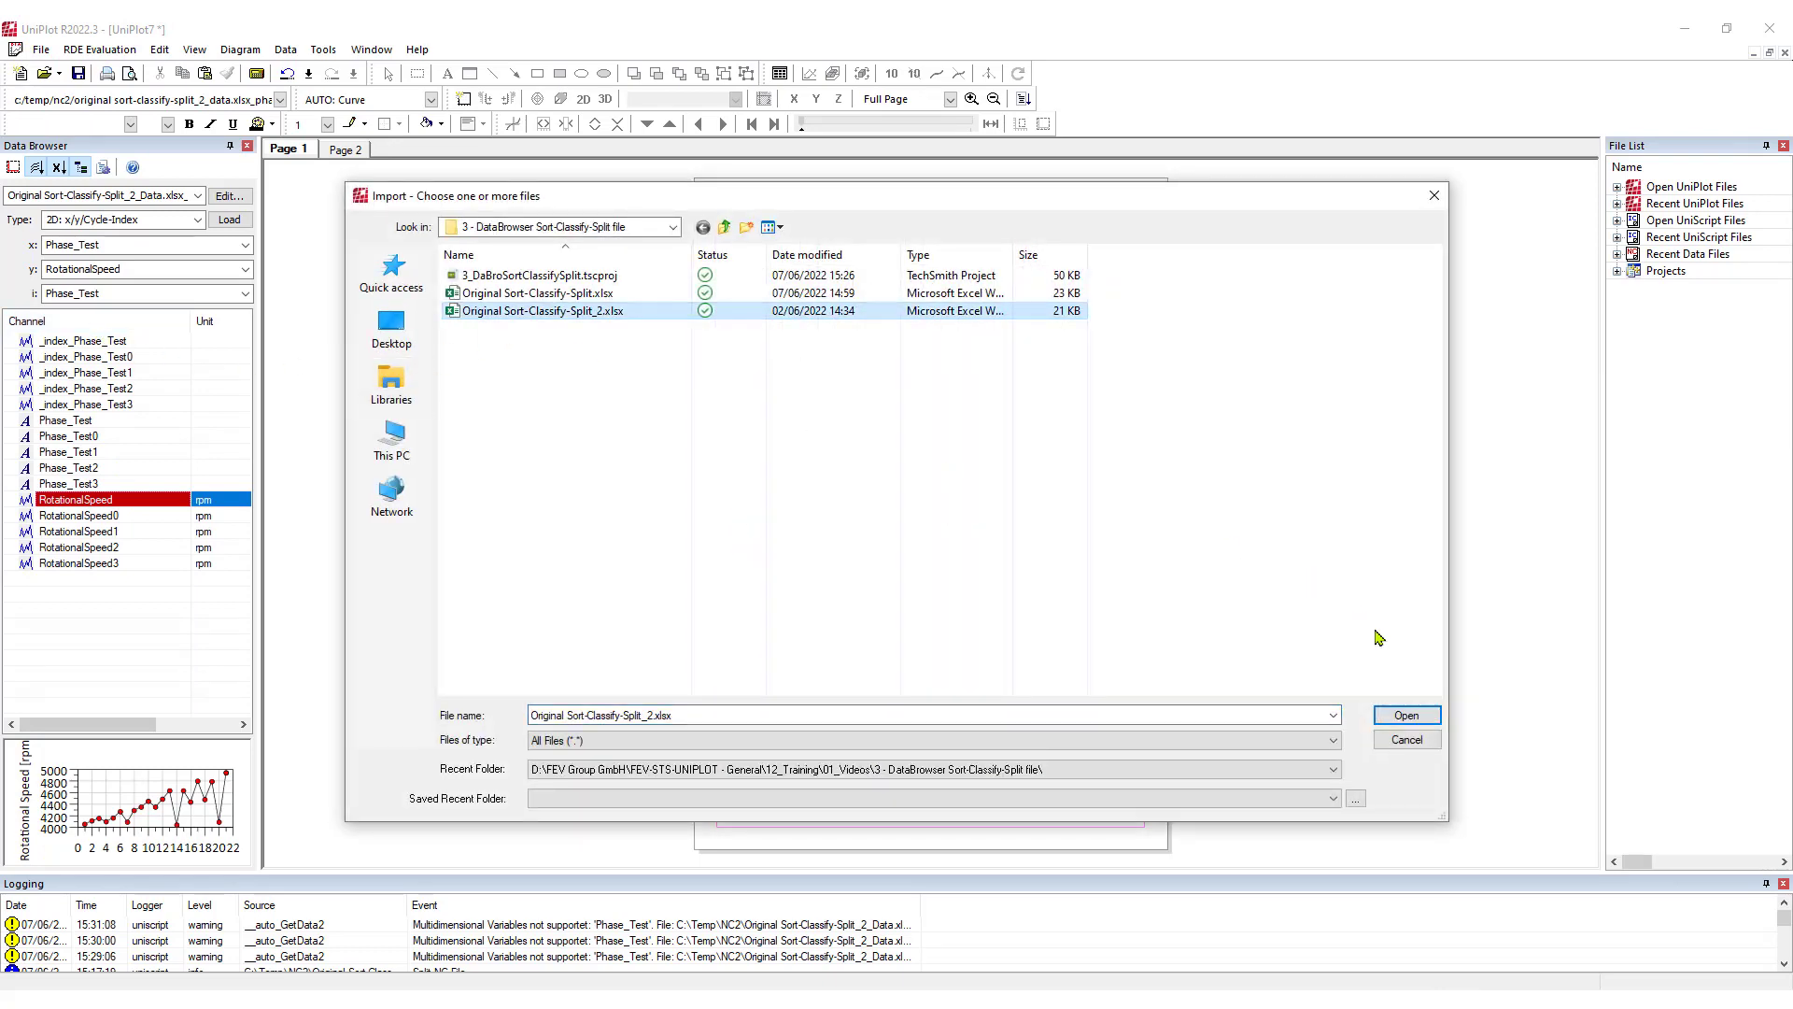
Step: Import Original Sort-Classify-Split_2.xlsx again with its Phase_Test and RotationalSpeed channels
click(1405, 715)
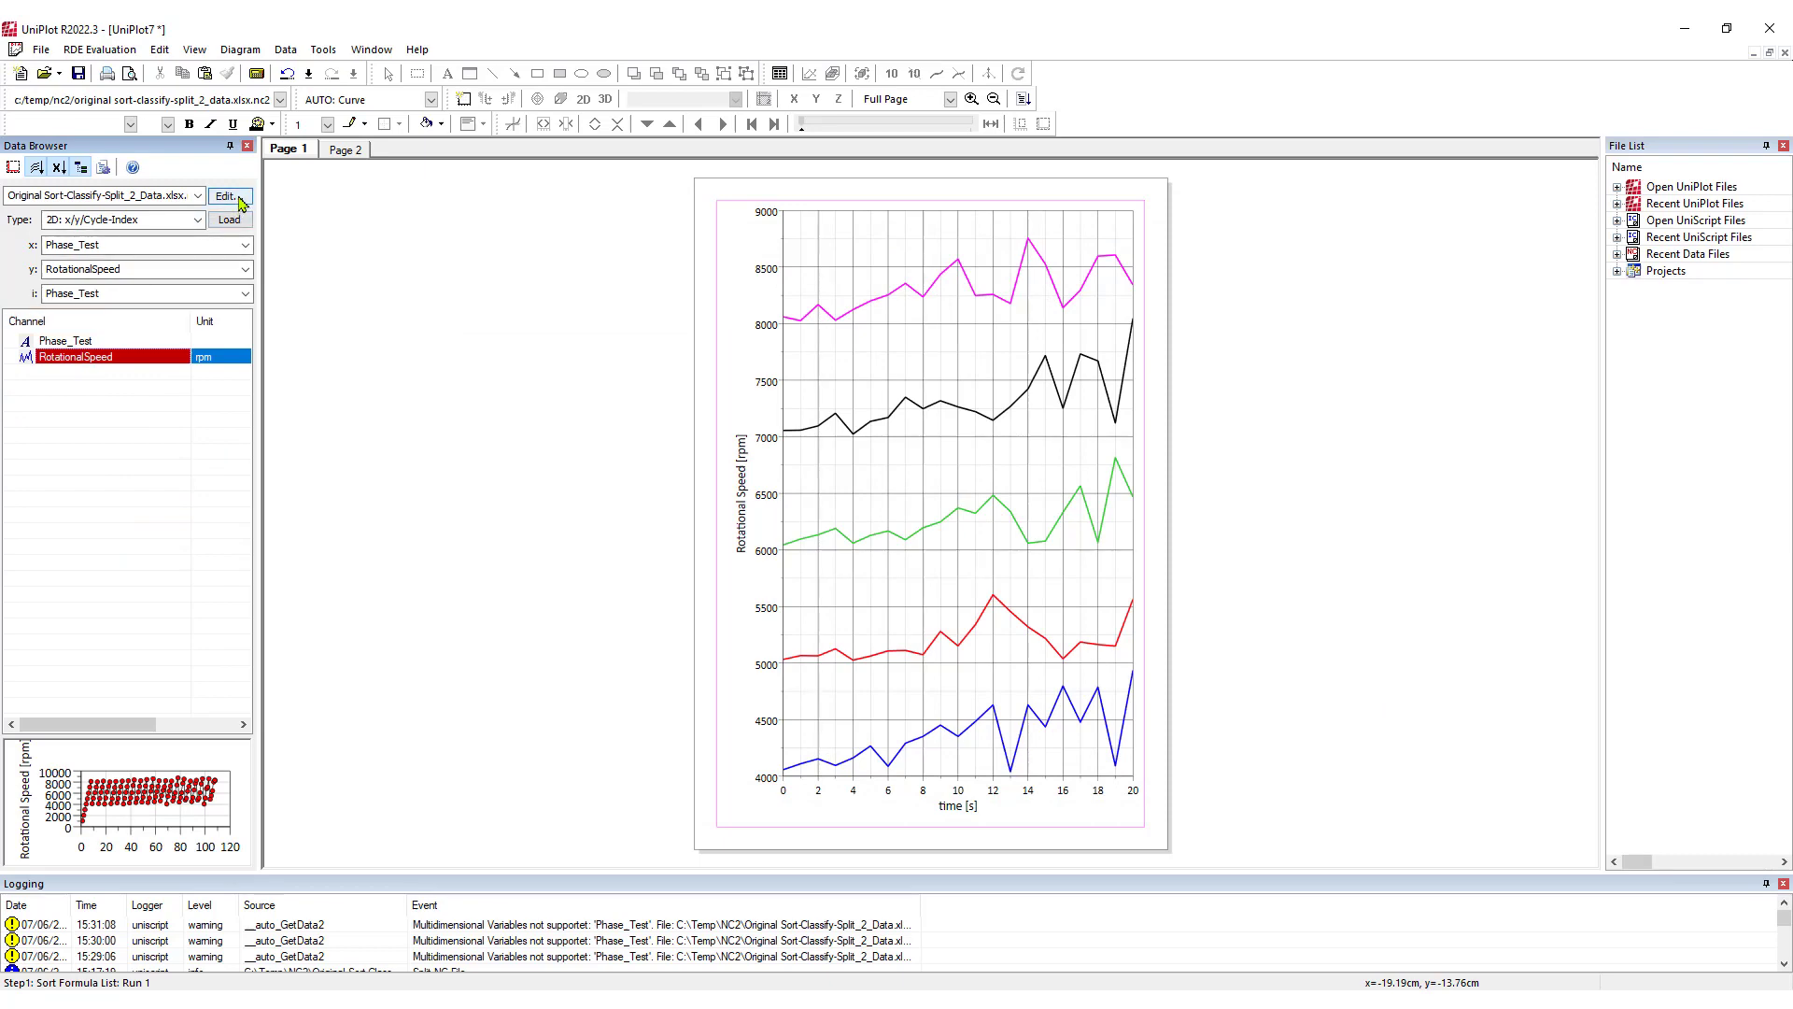
Step: Sort the file's records ascending by RotationalSpeed, then leave the data editor
click(224, 196)
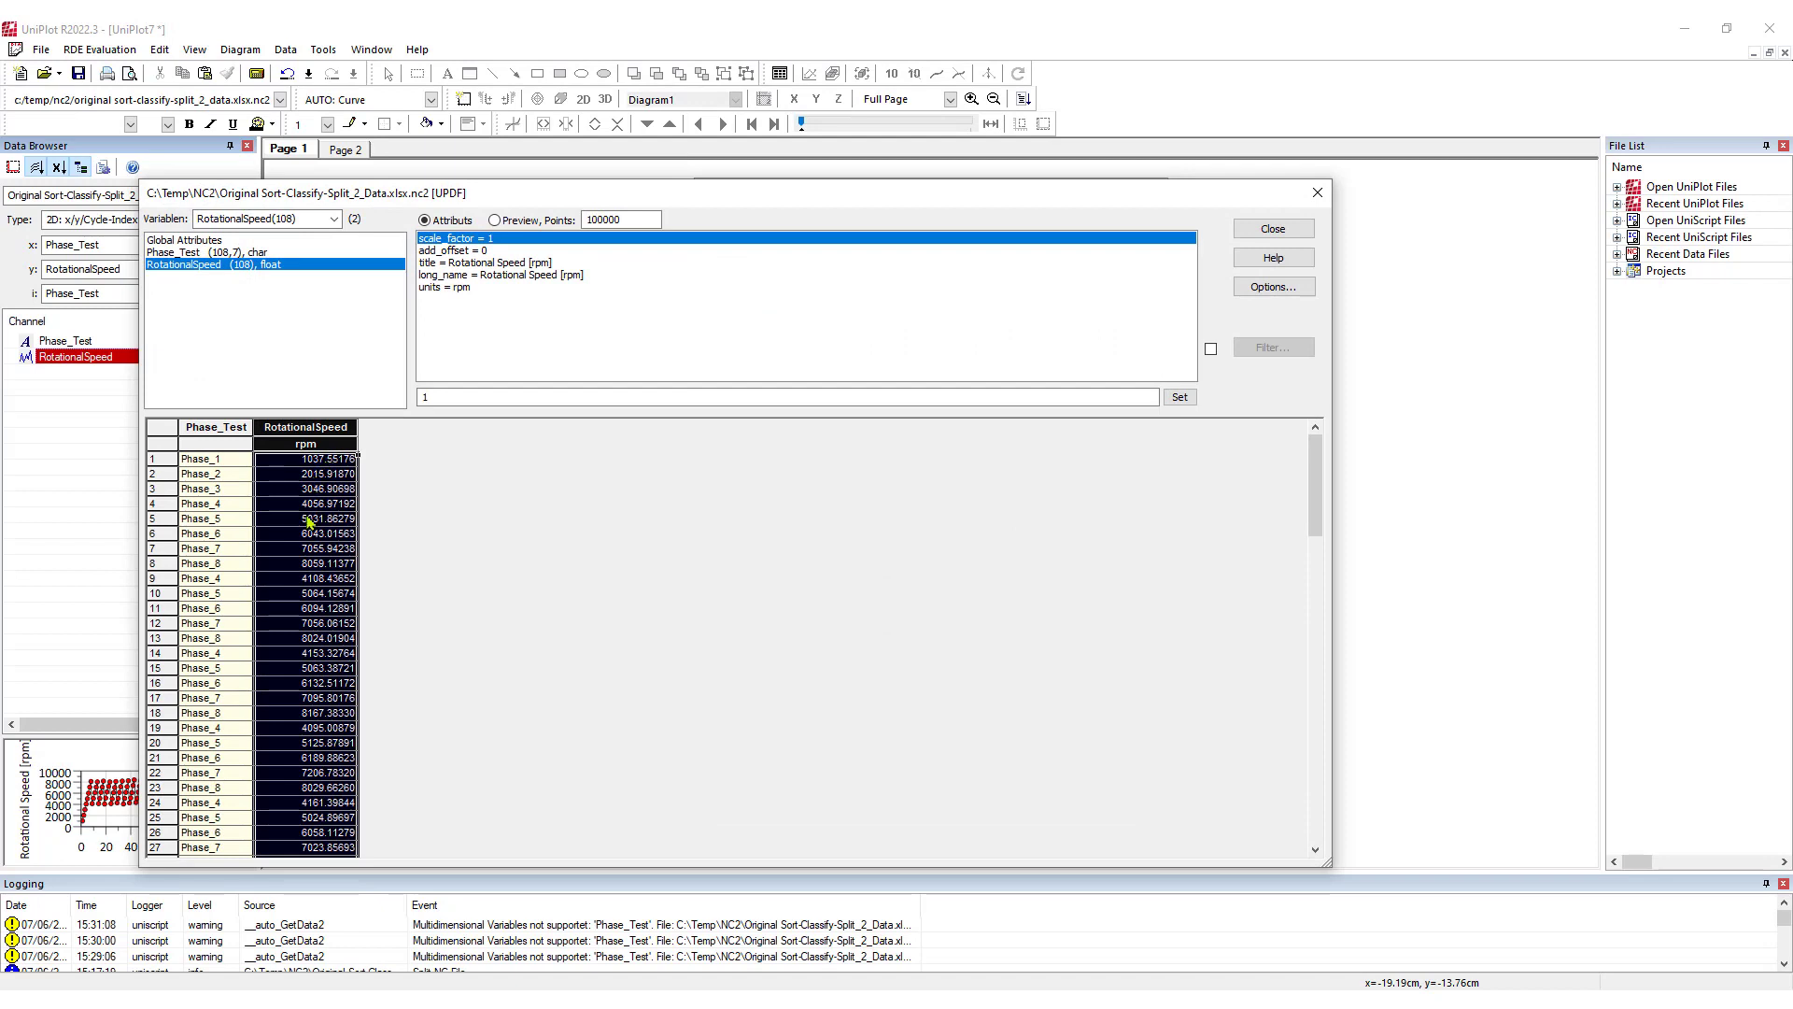
mouse_move(302, 488)
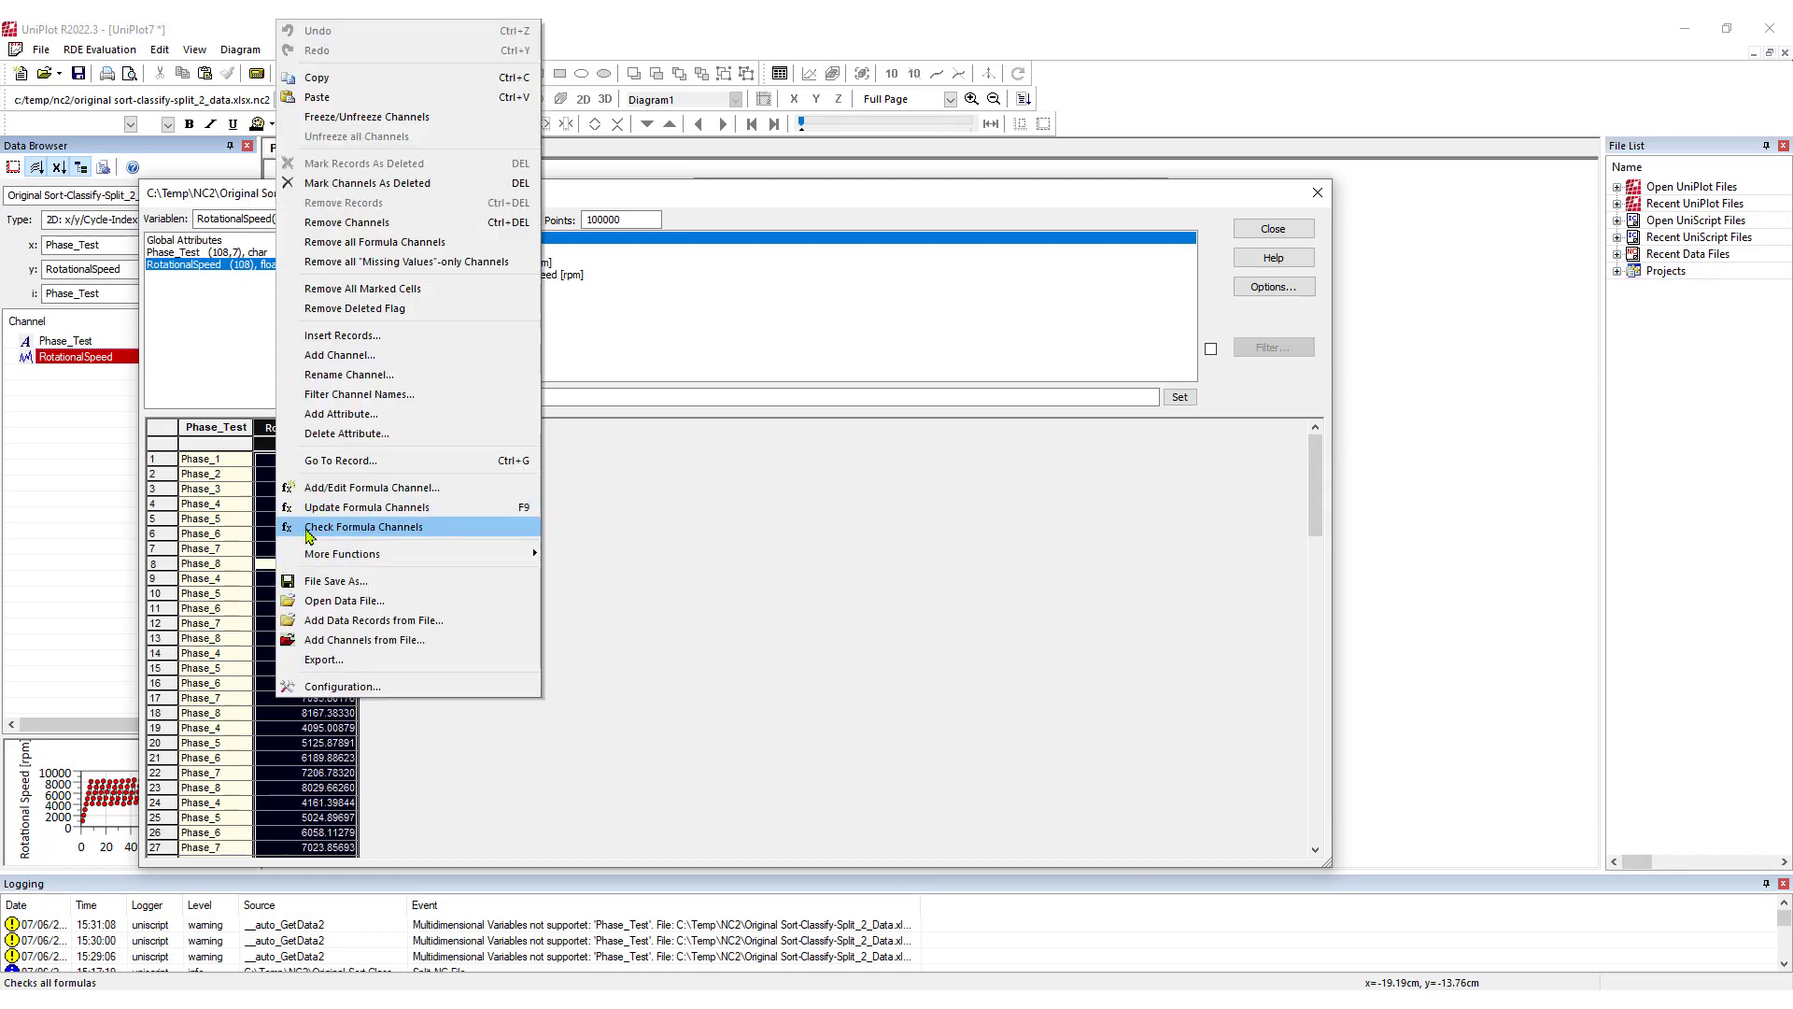
mouse_move(342, 553)
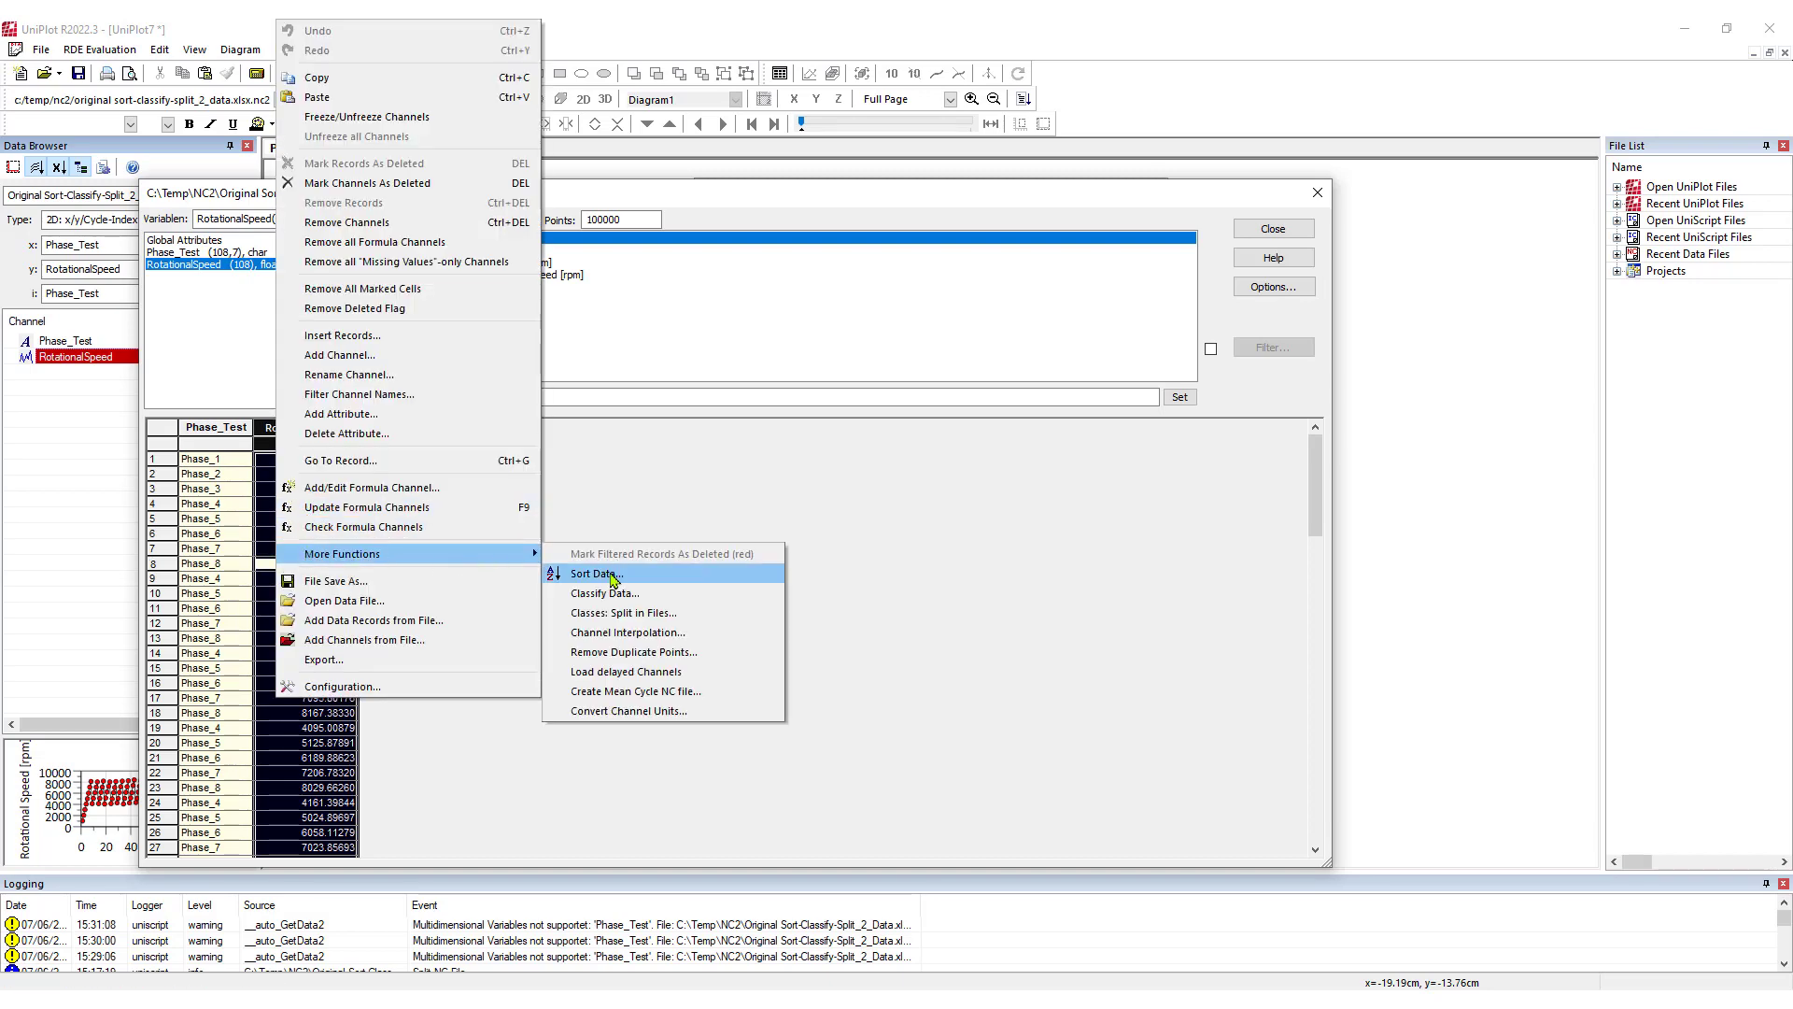
click(592, 574)
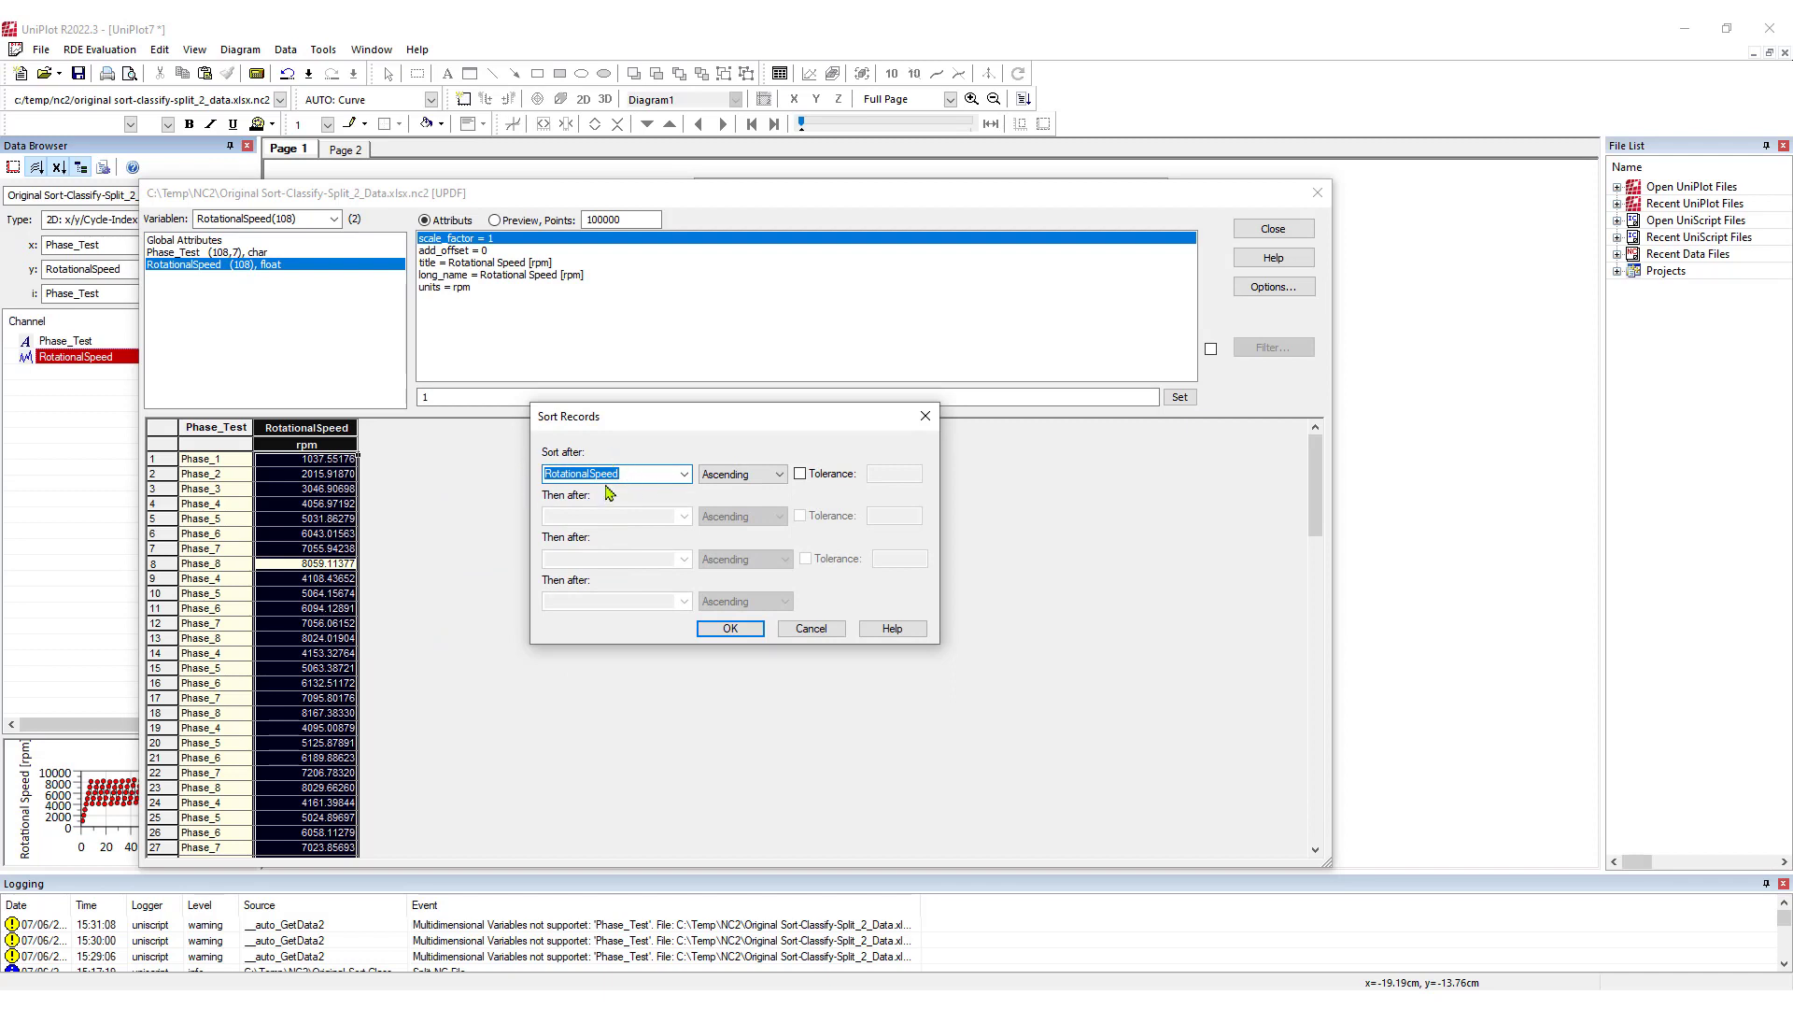
mouse_move(269, 469)
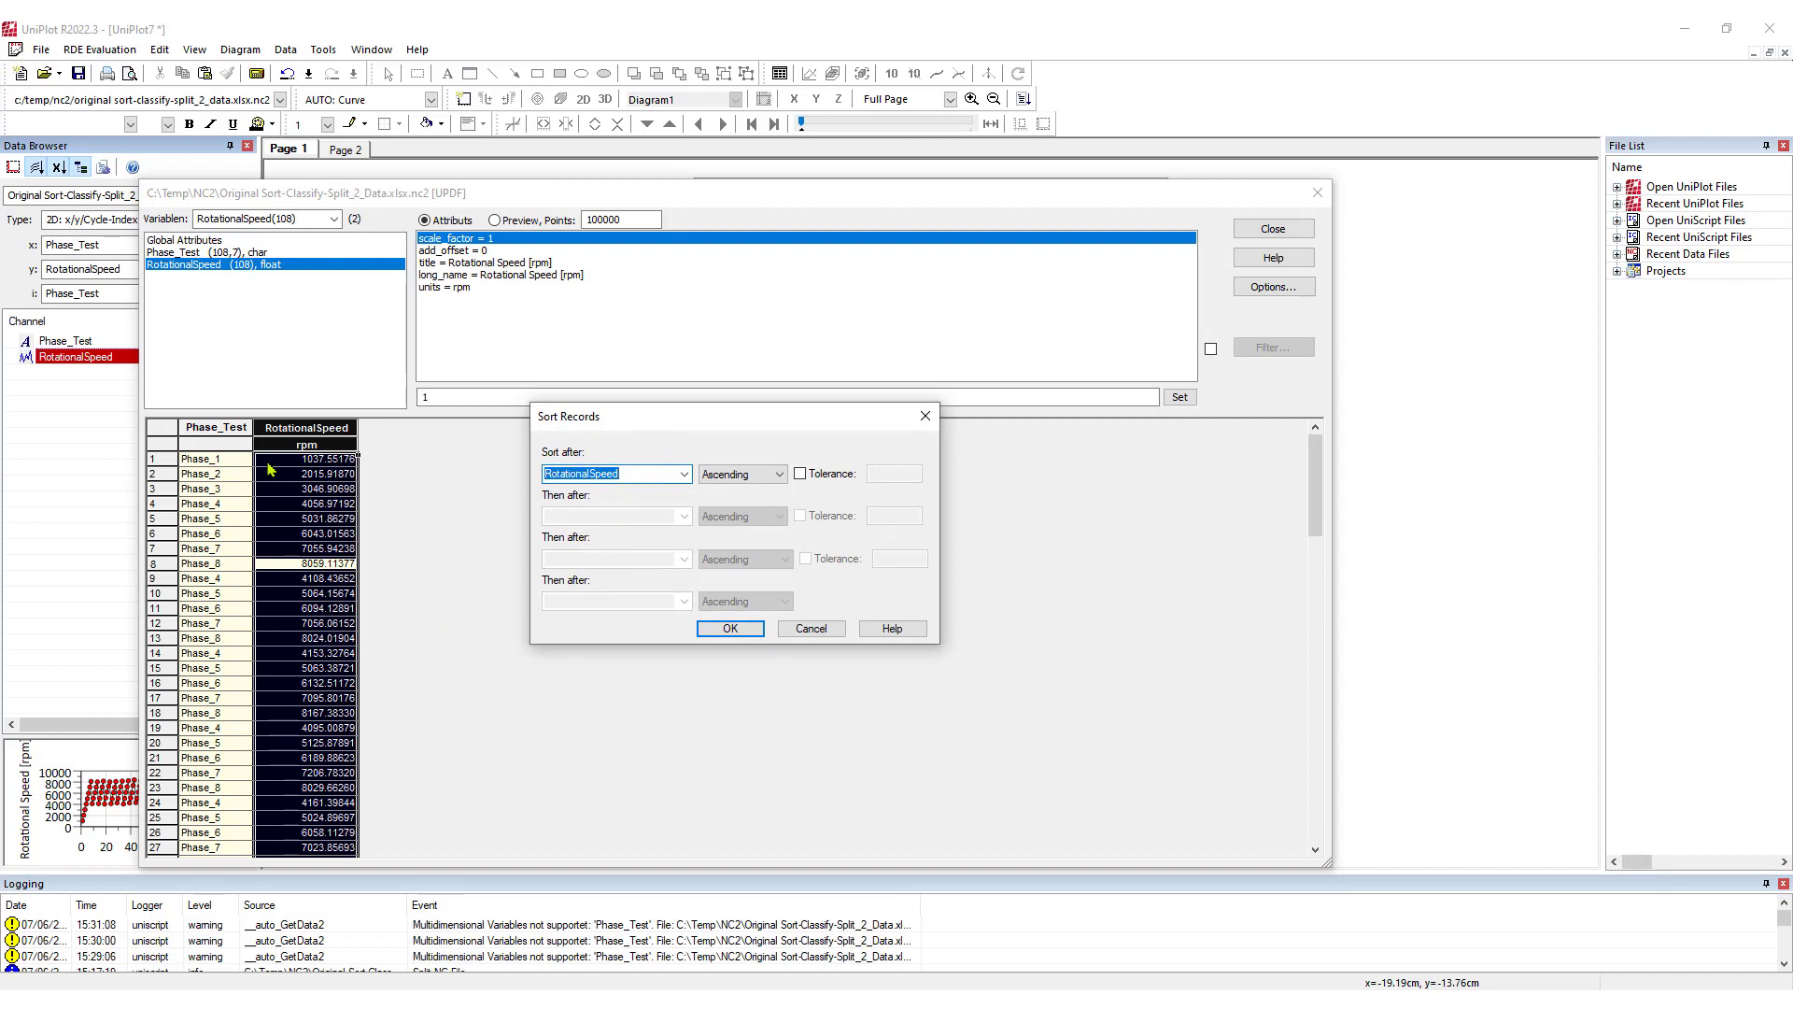
click(729, 628)
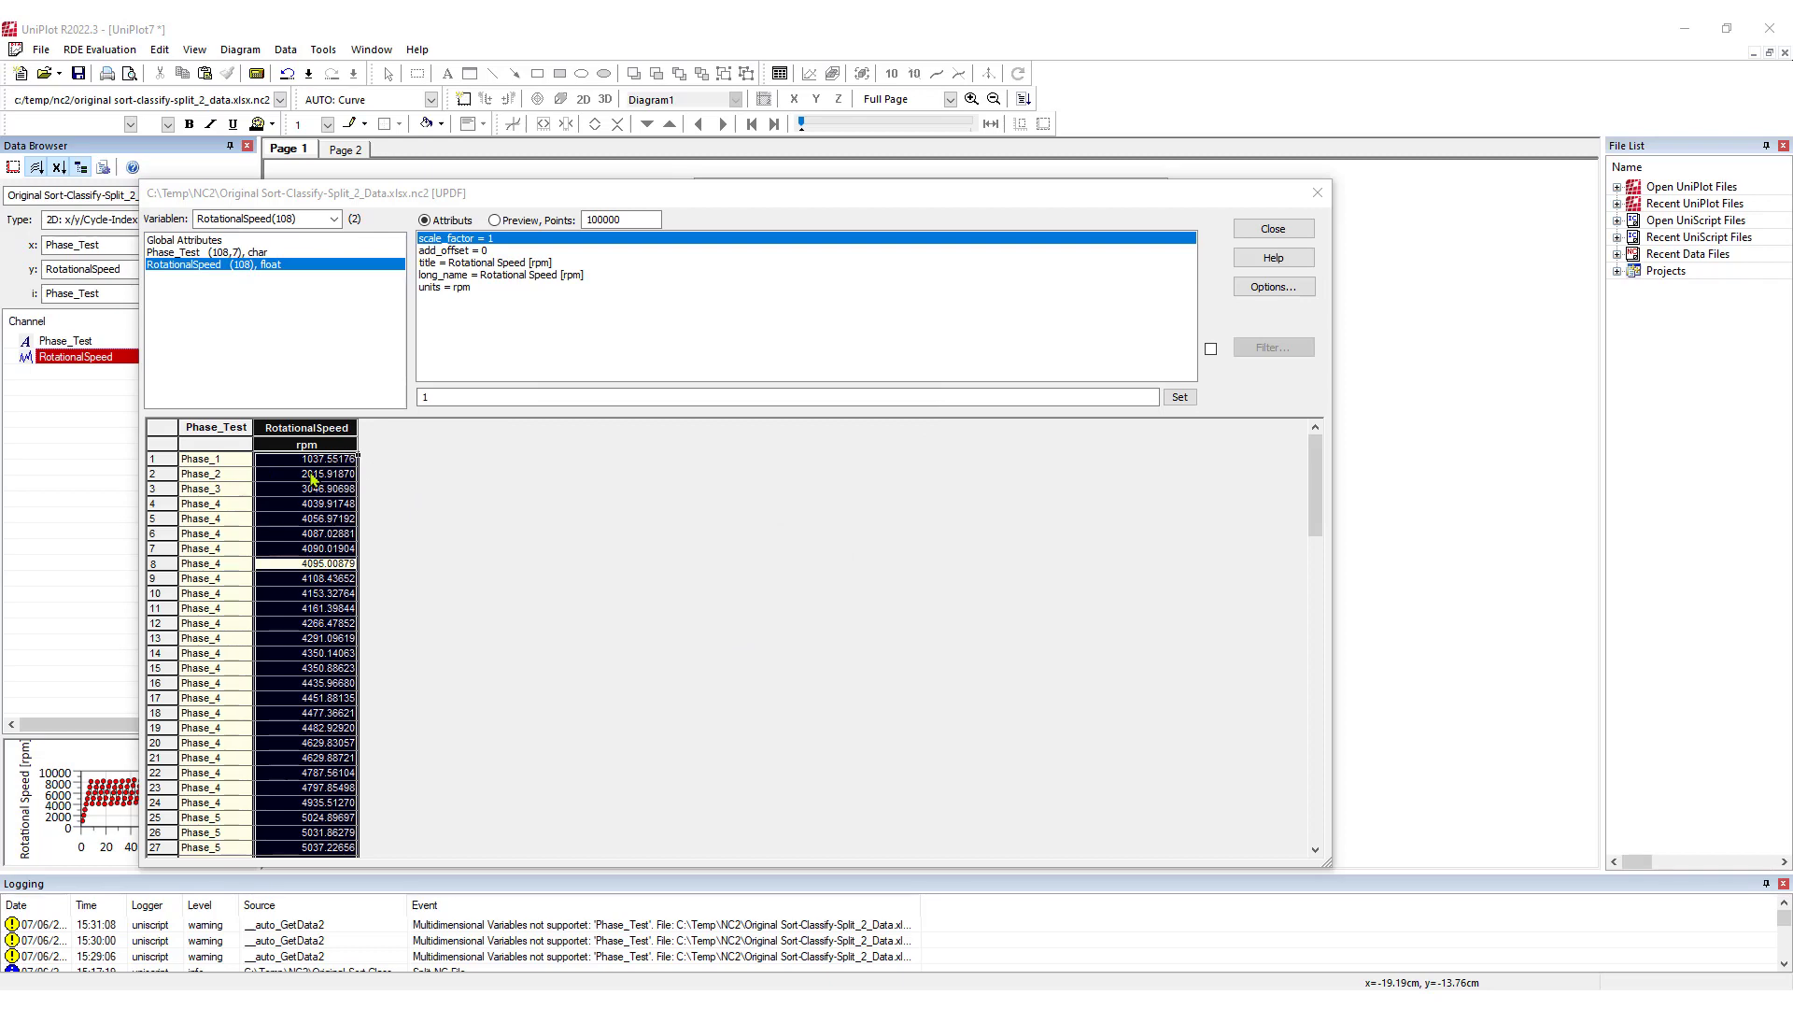
scroll(down, 3)
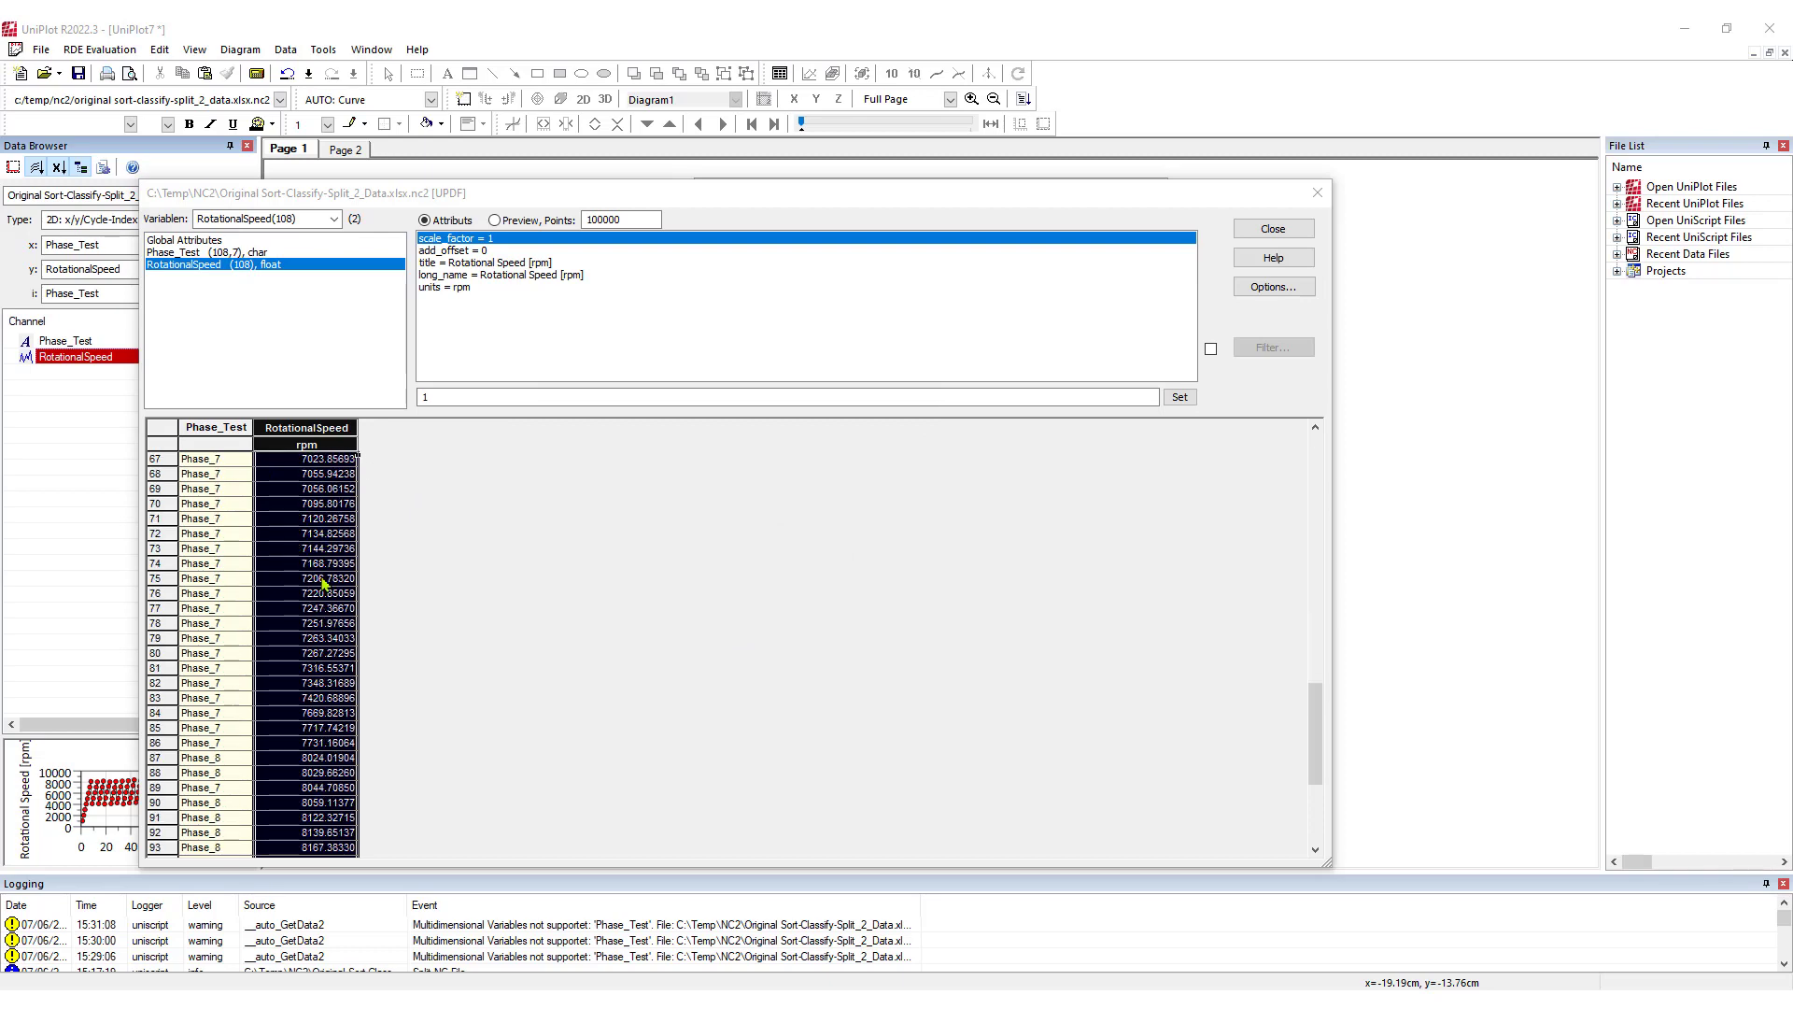
click(1270, 228)
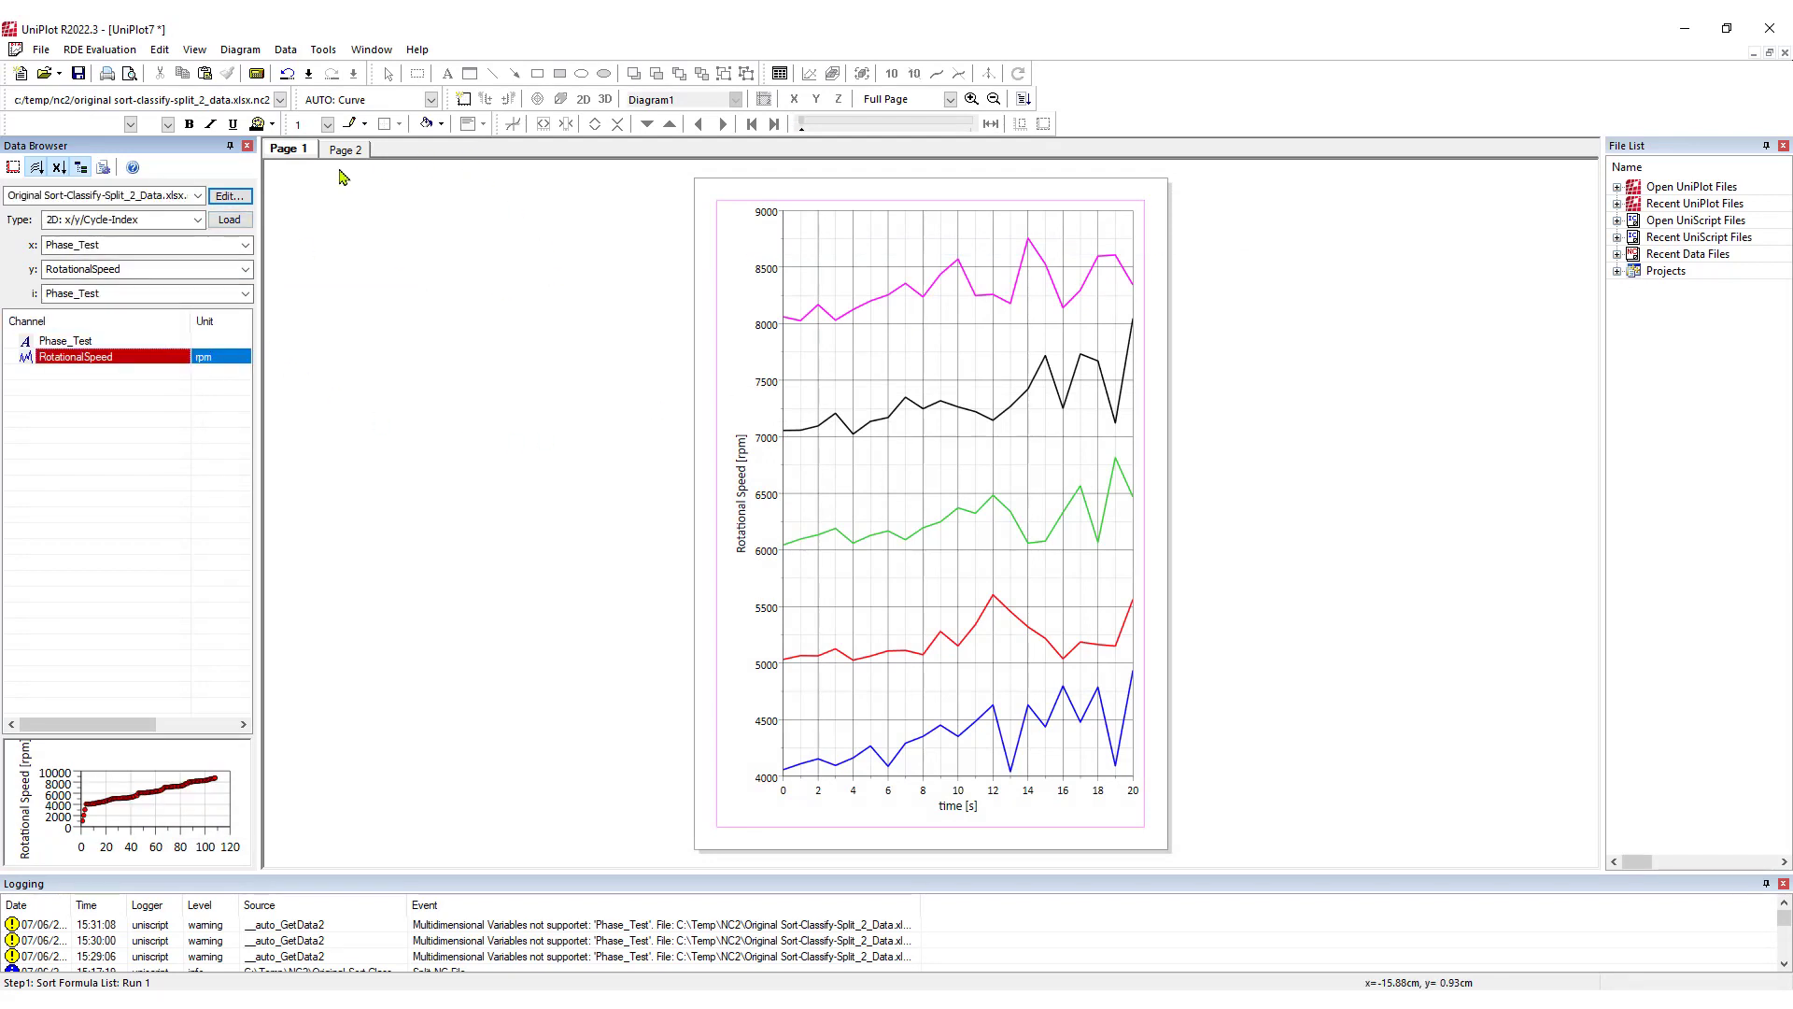
Step: On Page 2, plot the sorted RotationalSpeed as a 1D y/t curve of 108 points
click(343, 149)
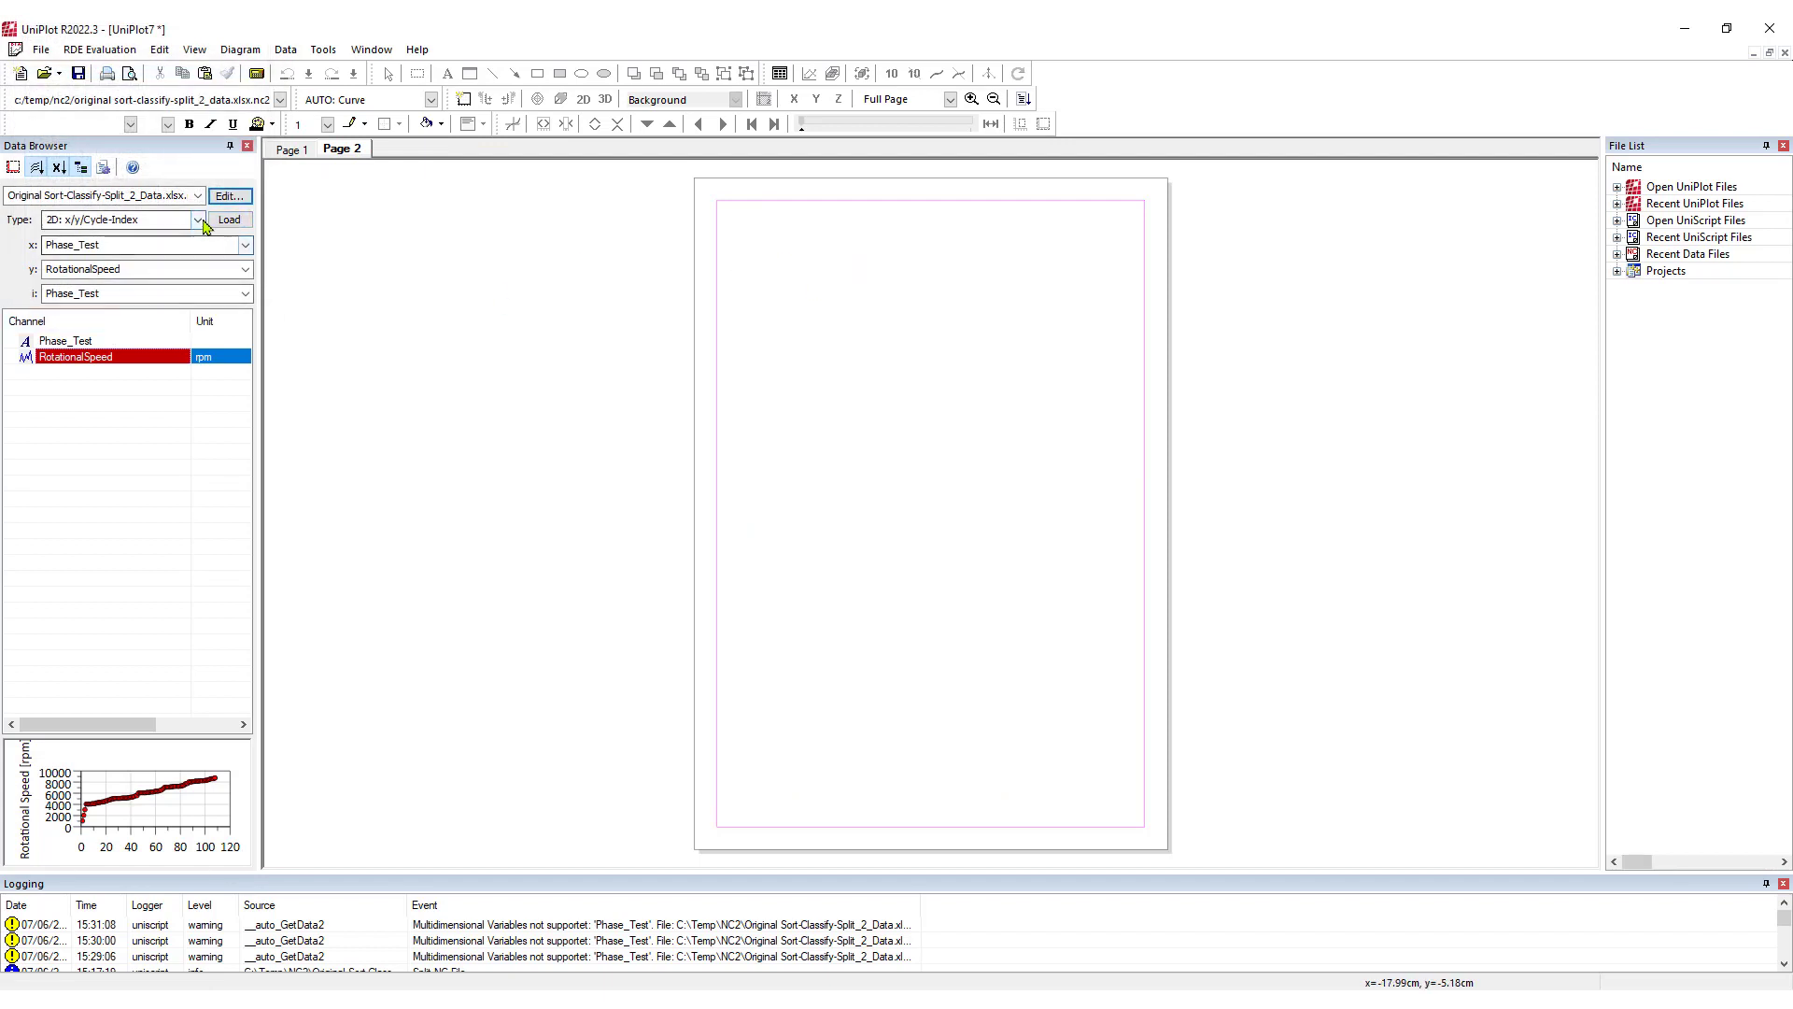
click(124, 220)
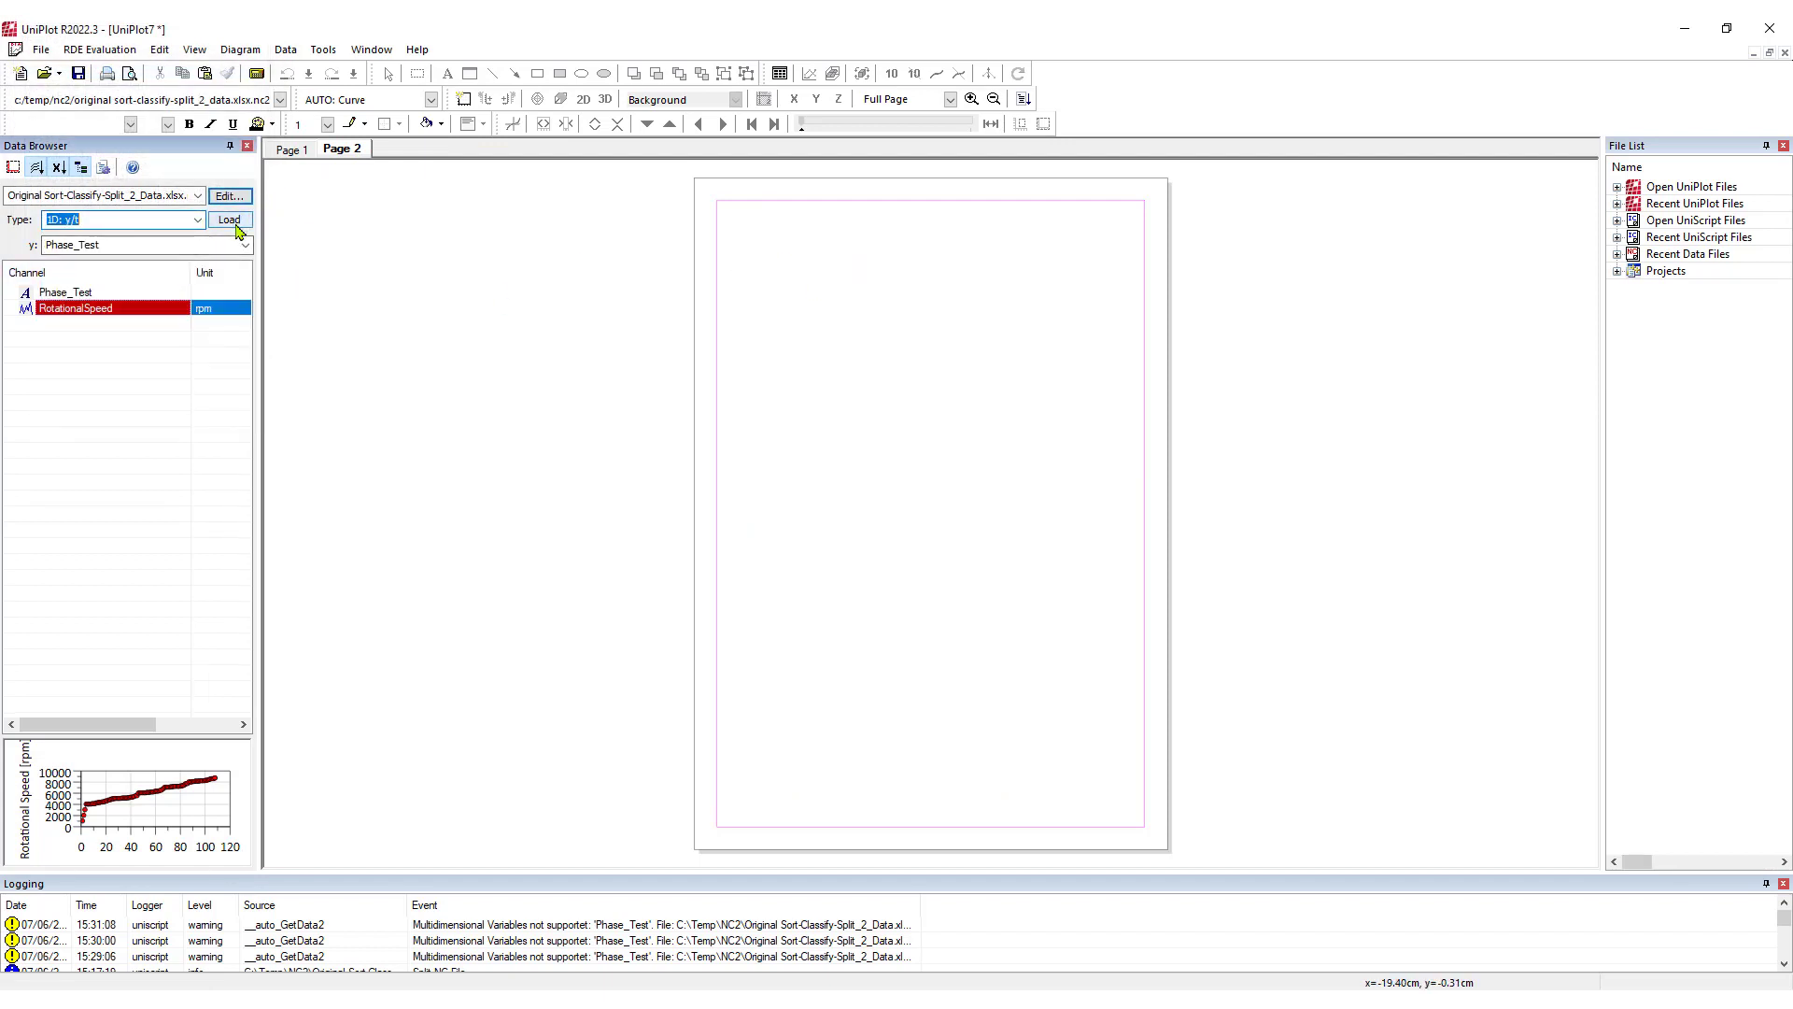
click(228, 218)
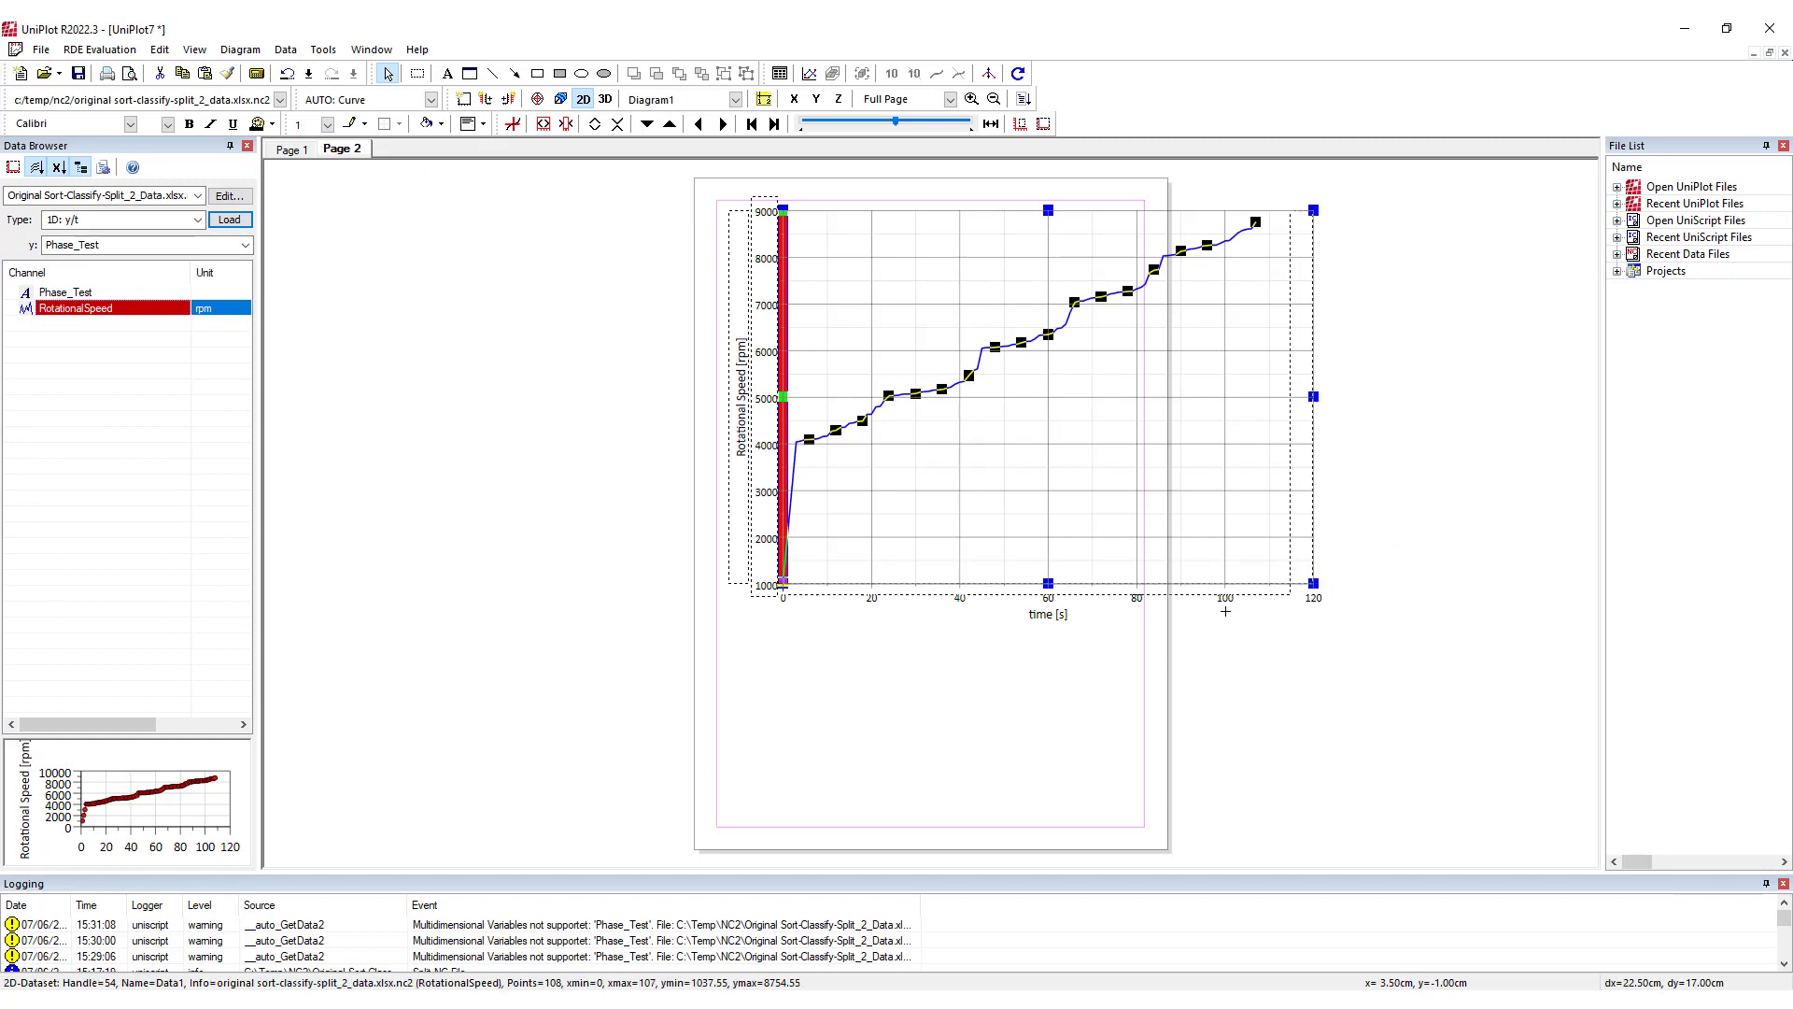